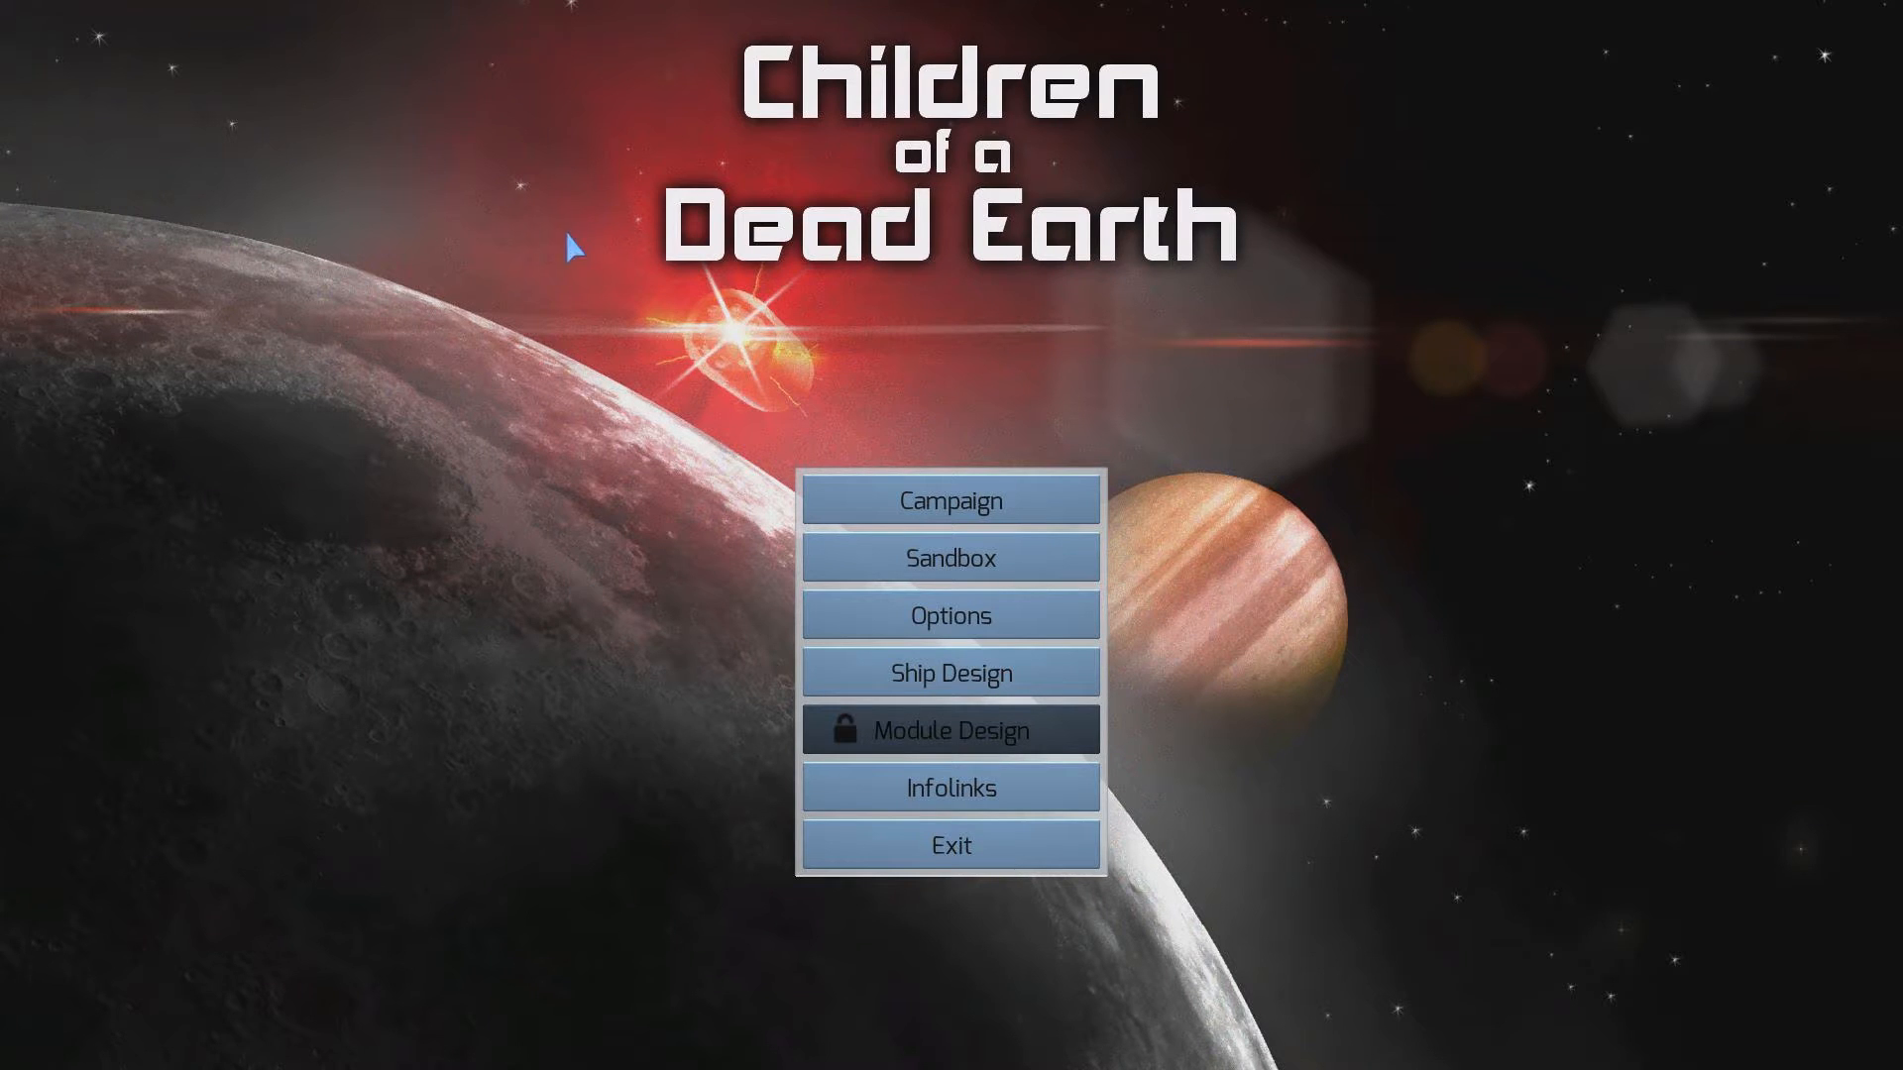
mouse_move(1109, 443)
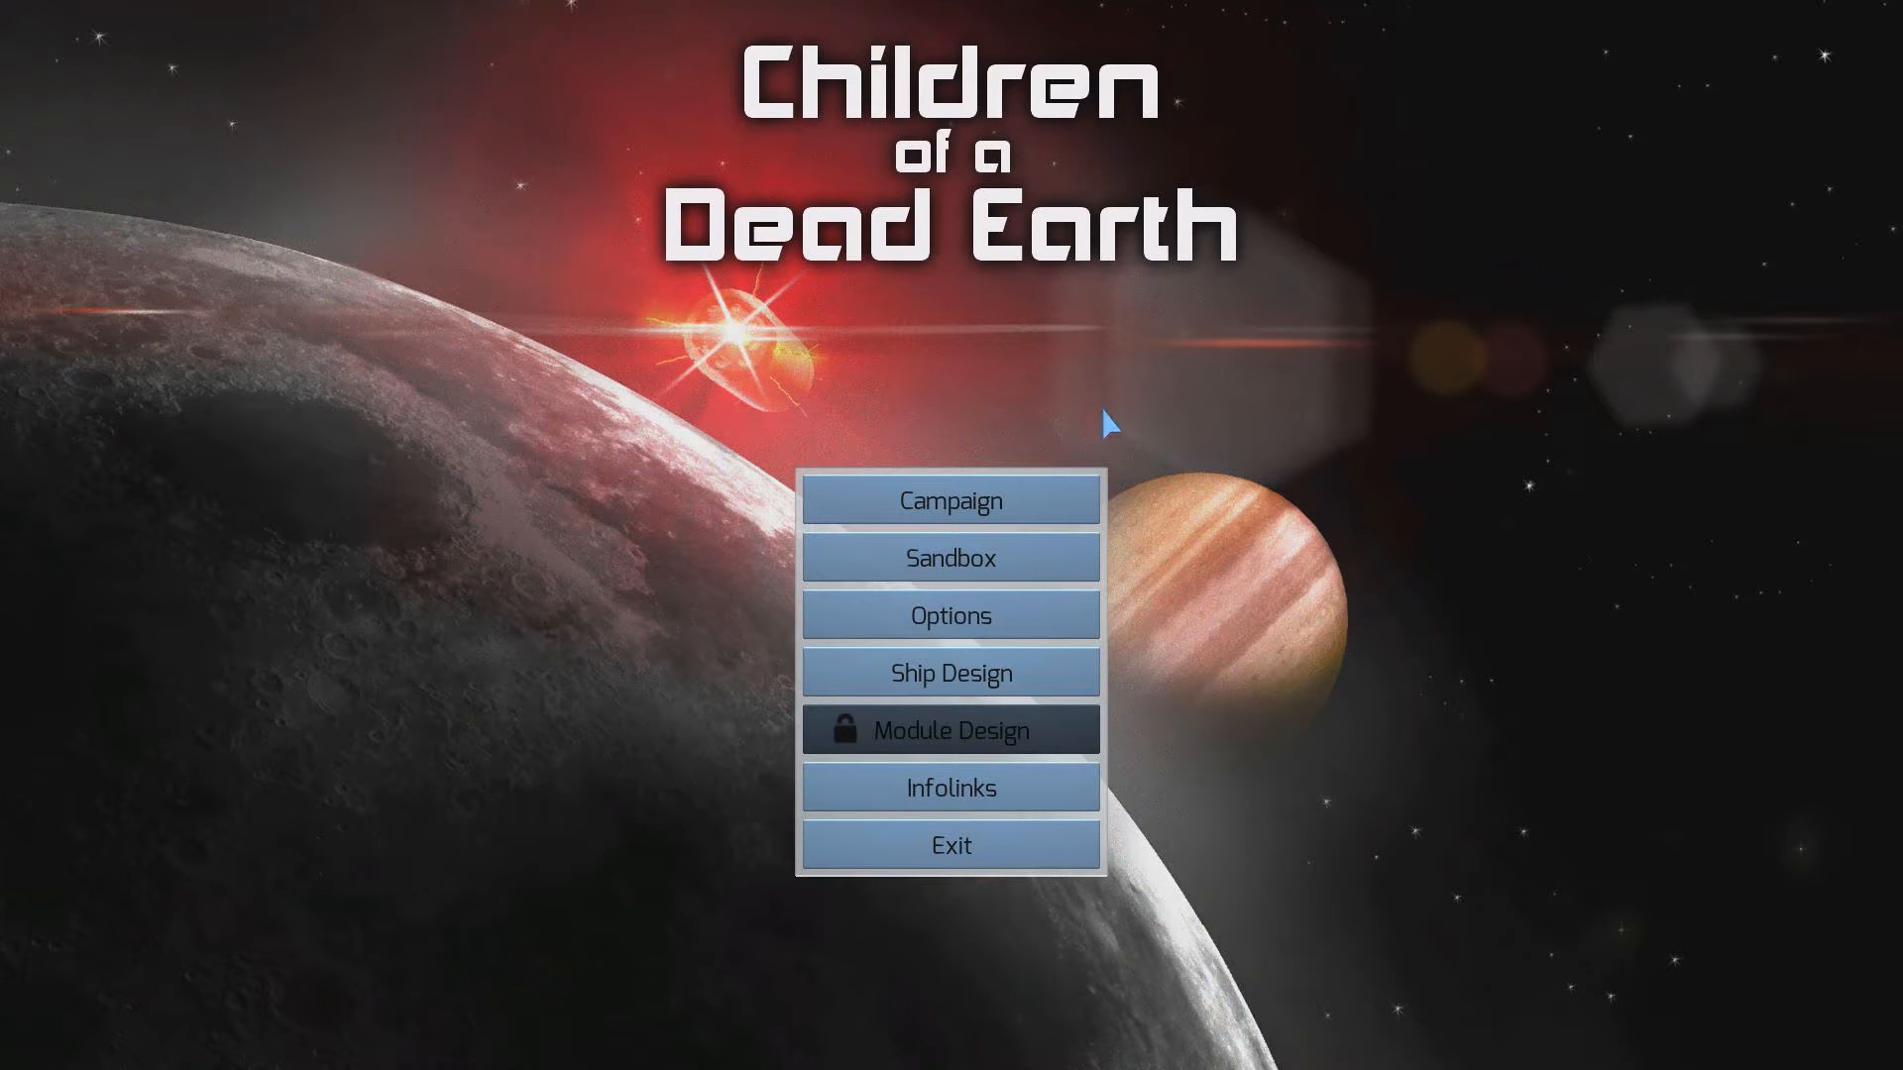
Select the Predatory Opportunism mission from the campaign levels list
click(952, 499)
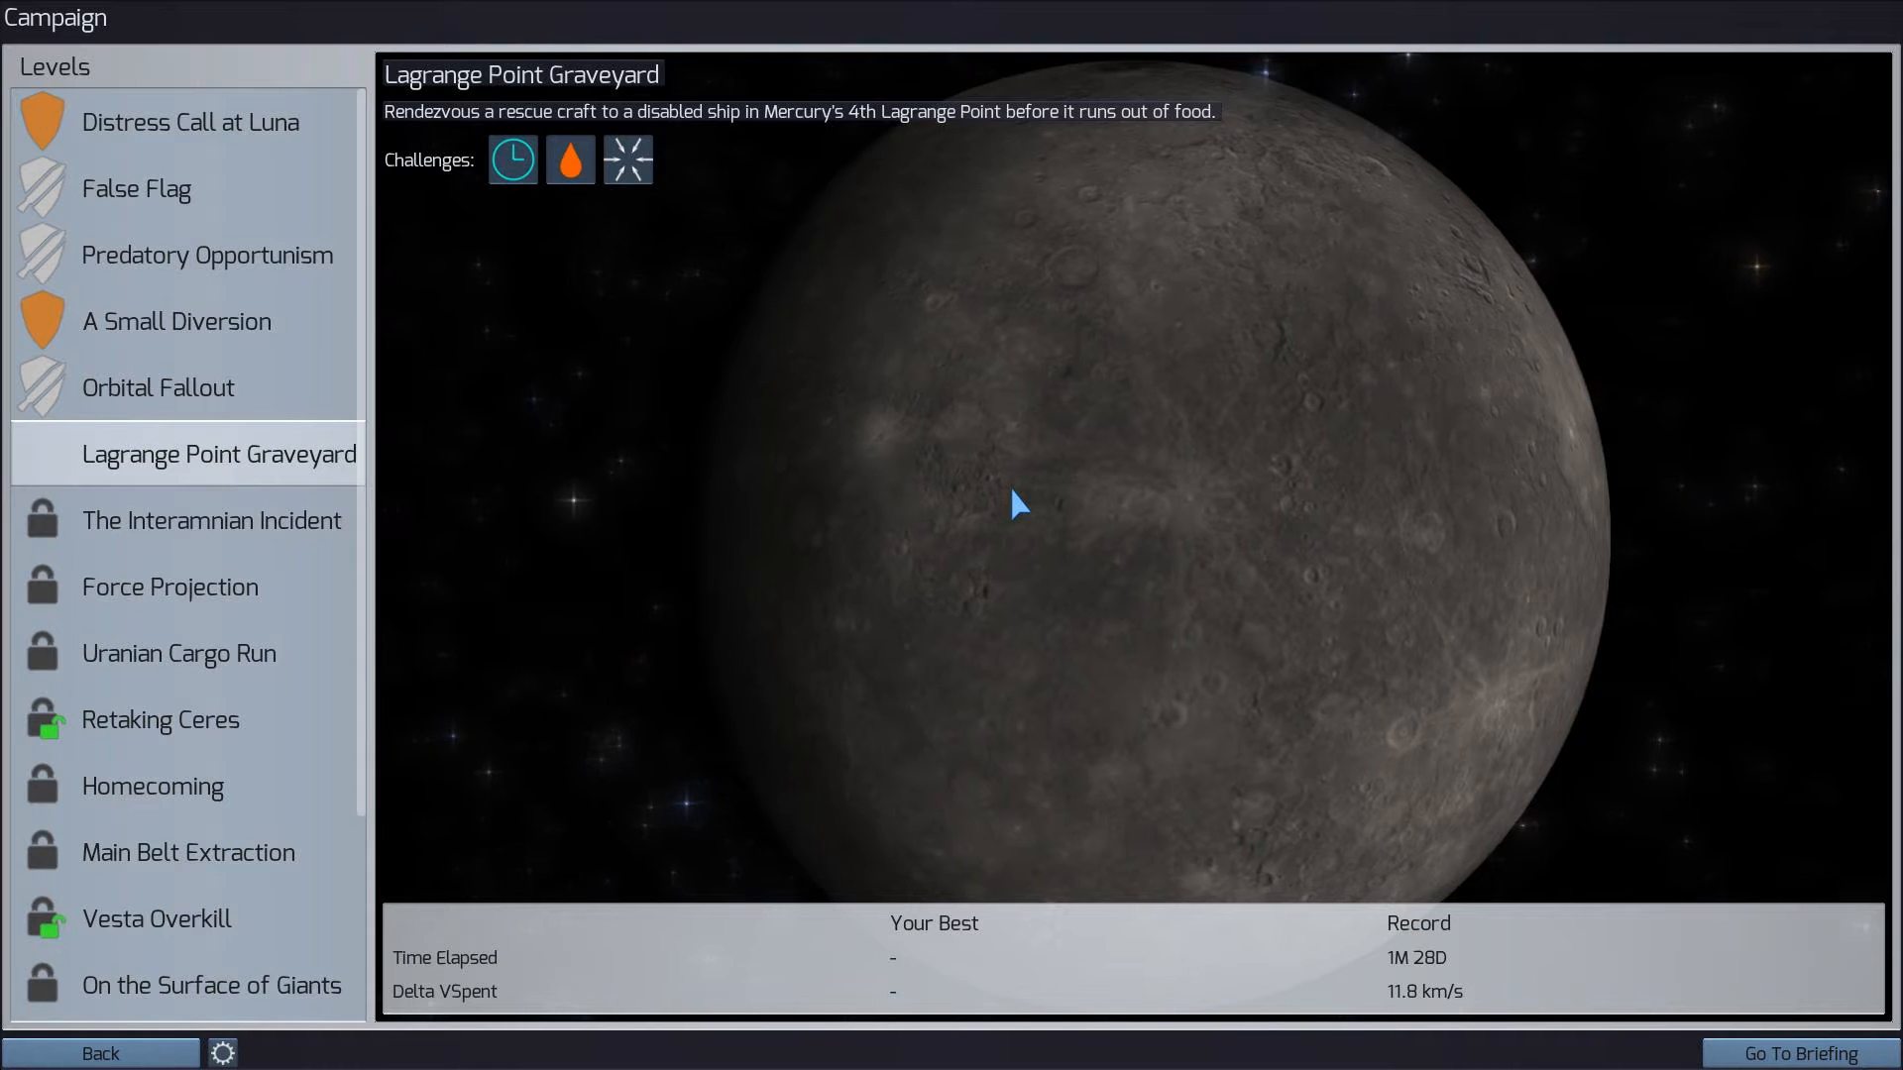
click(206, 254)
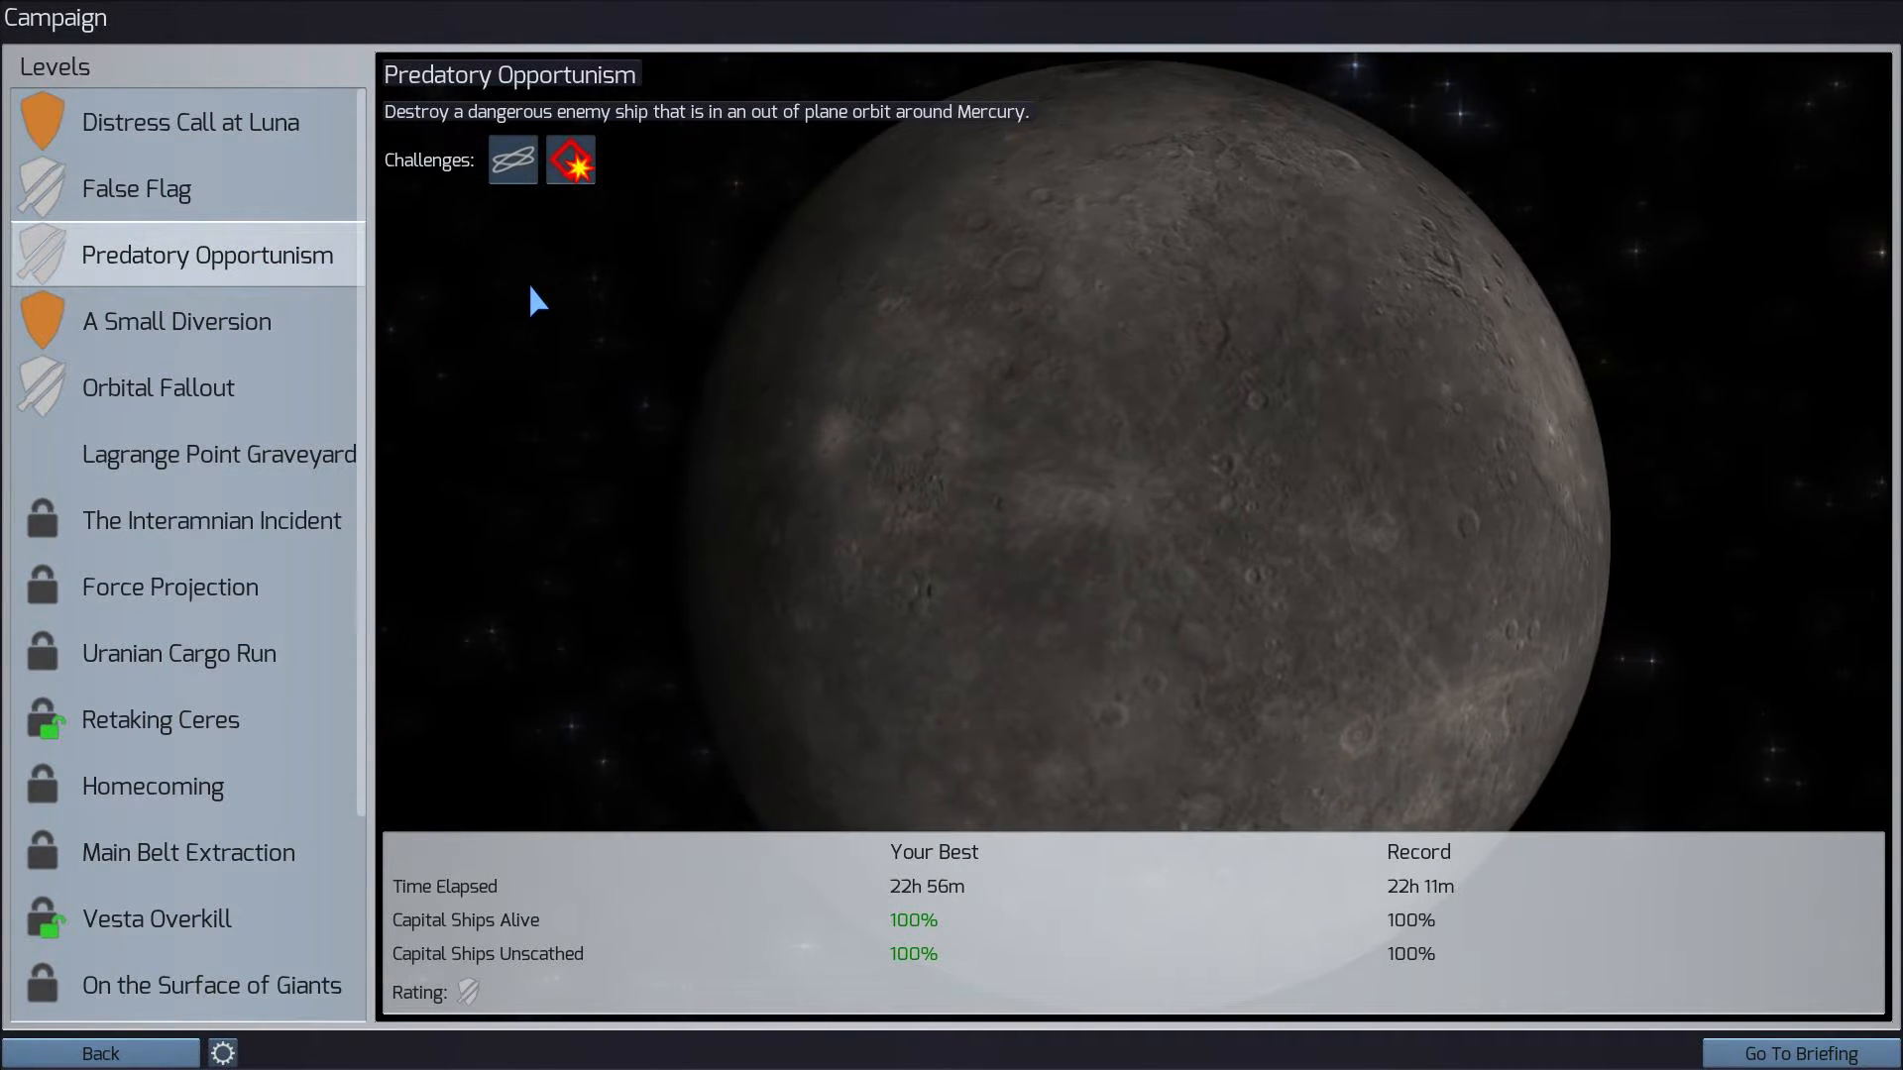
mouse_move(511, 160)
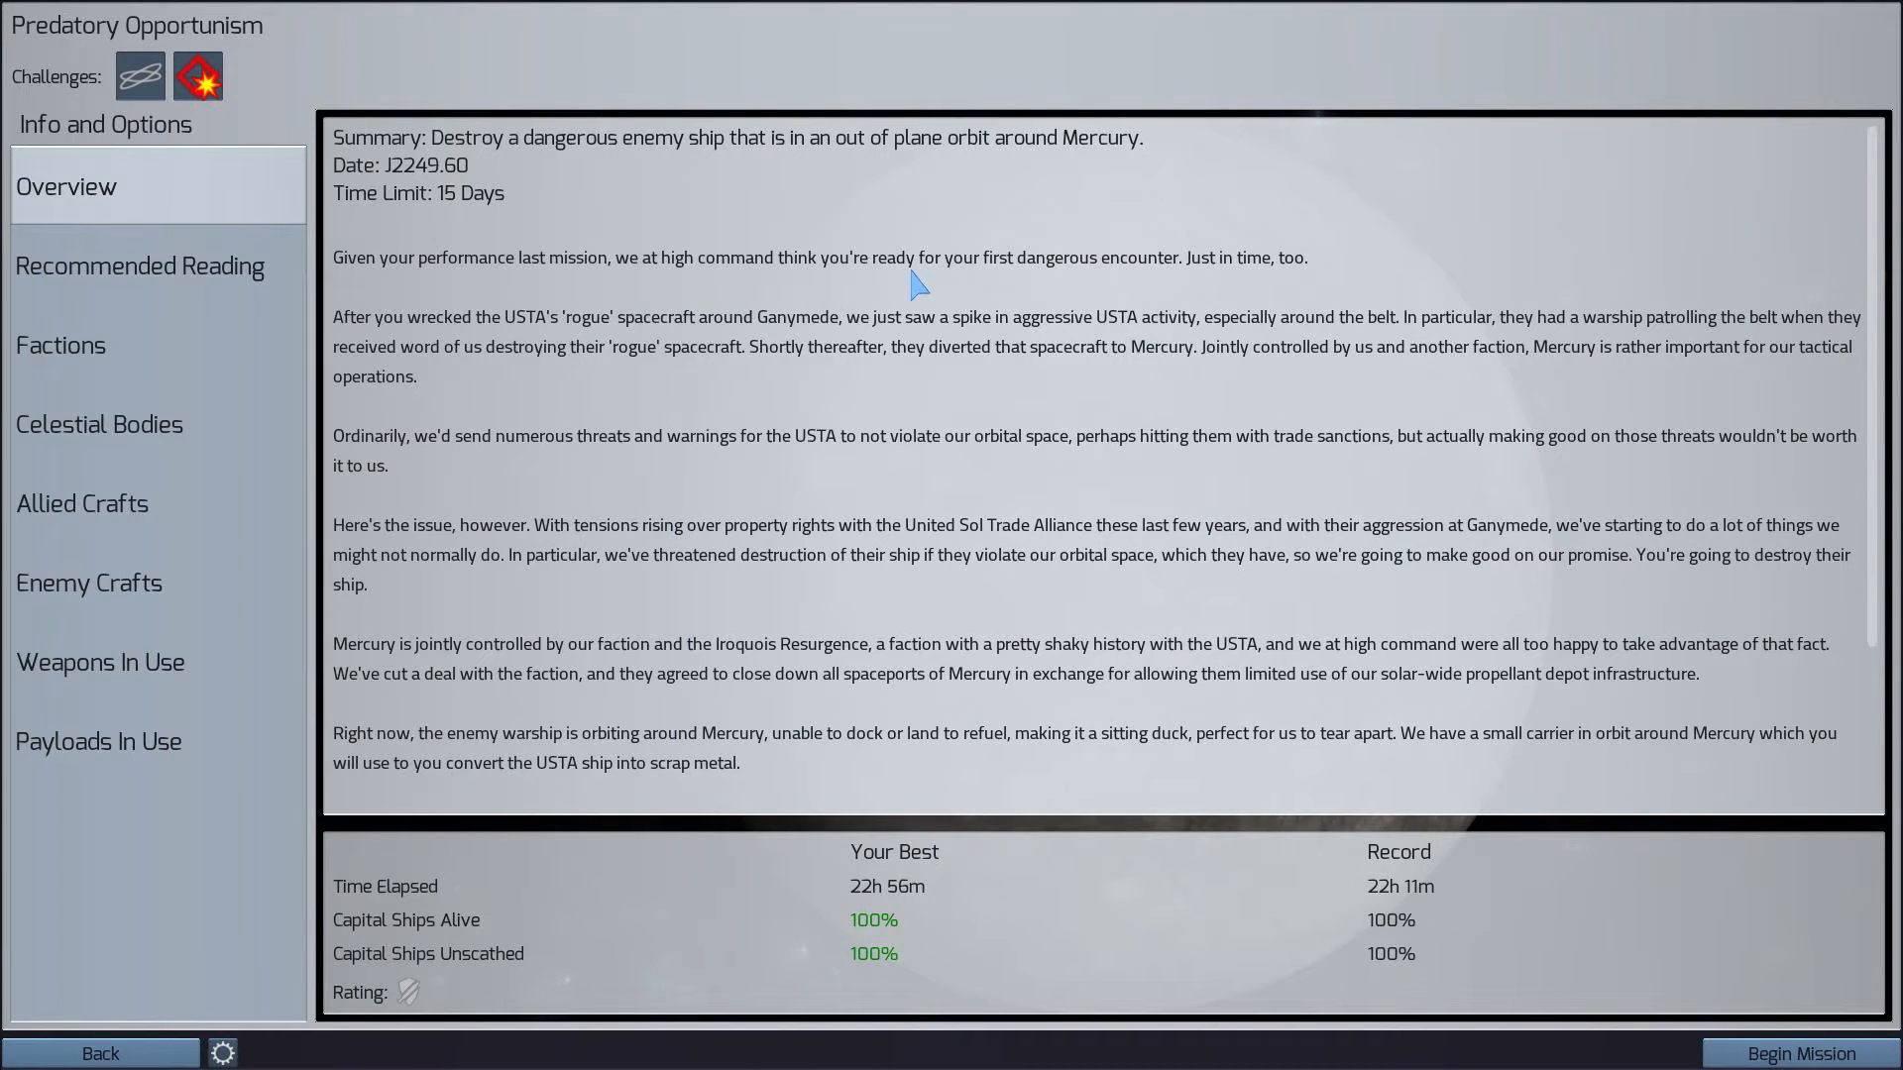
mouse_move(1231, 288)
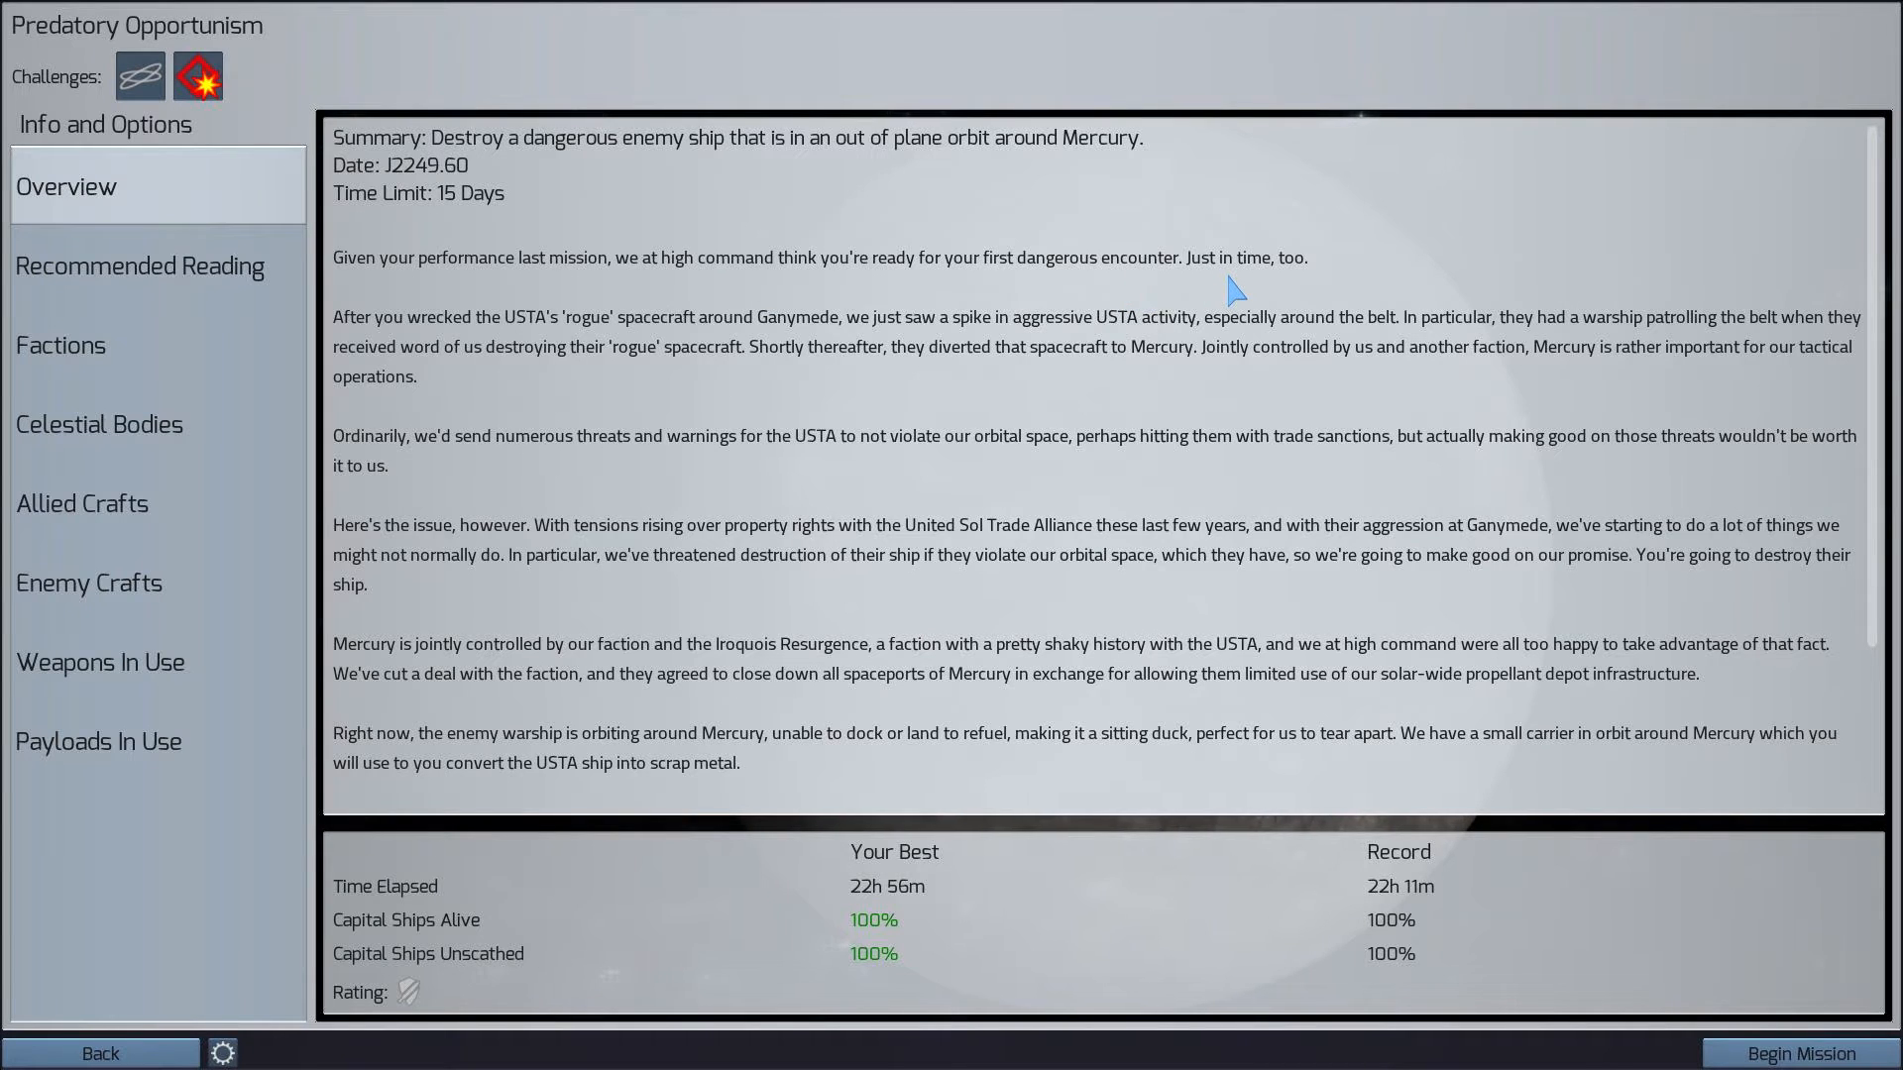
mouse_move(969, 345)
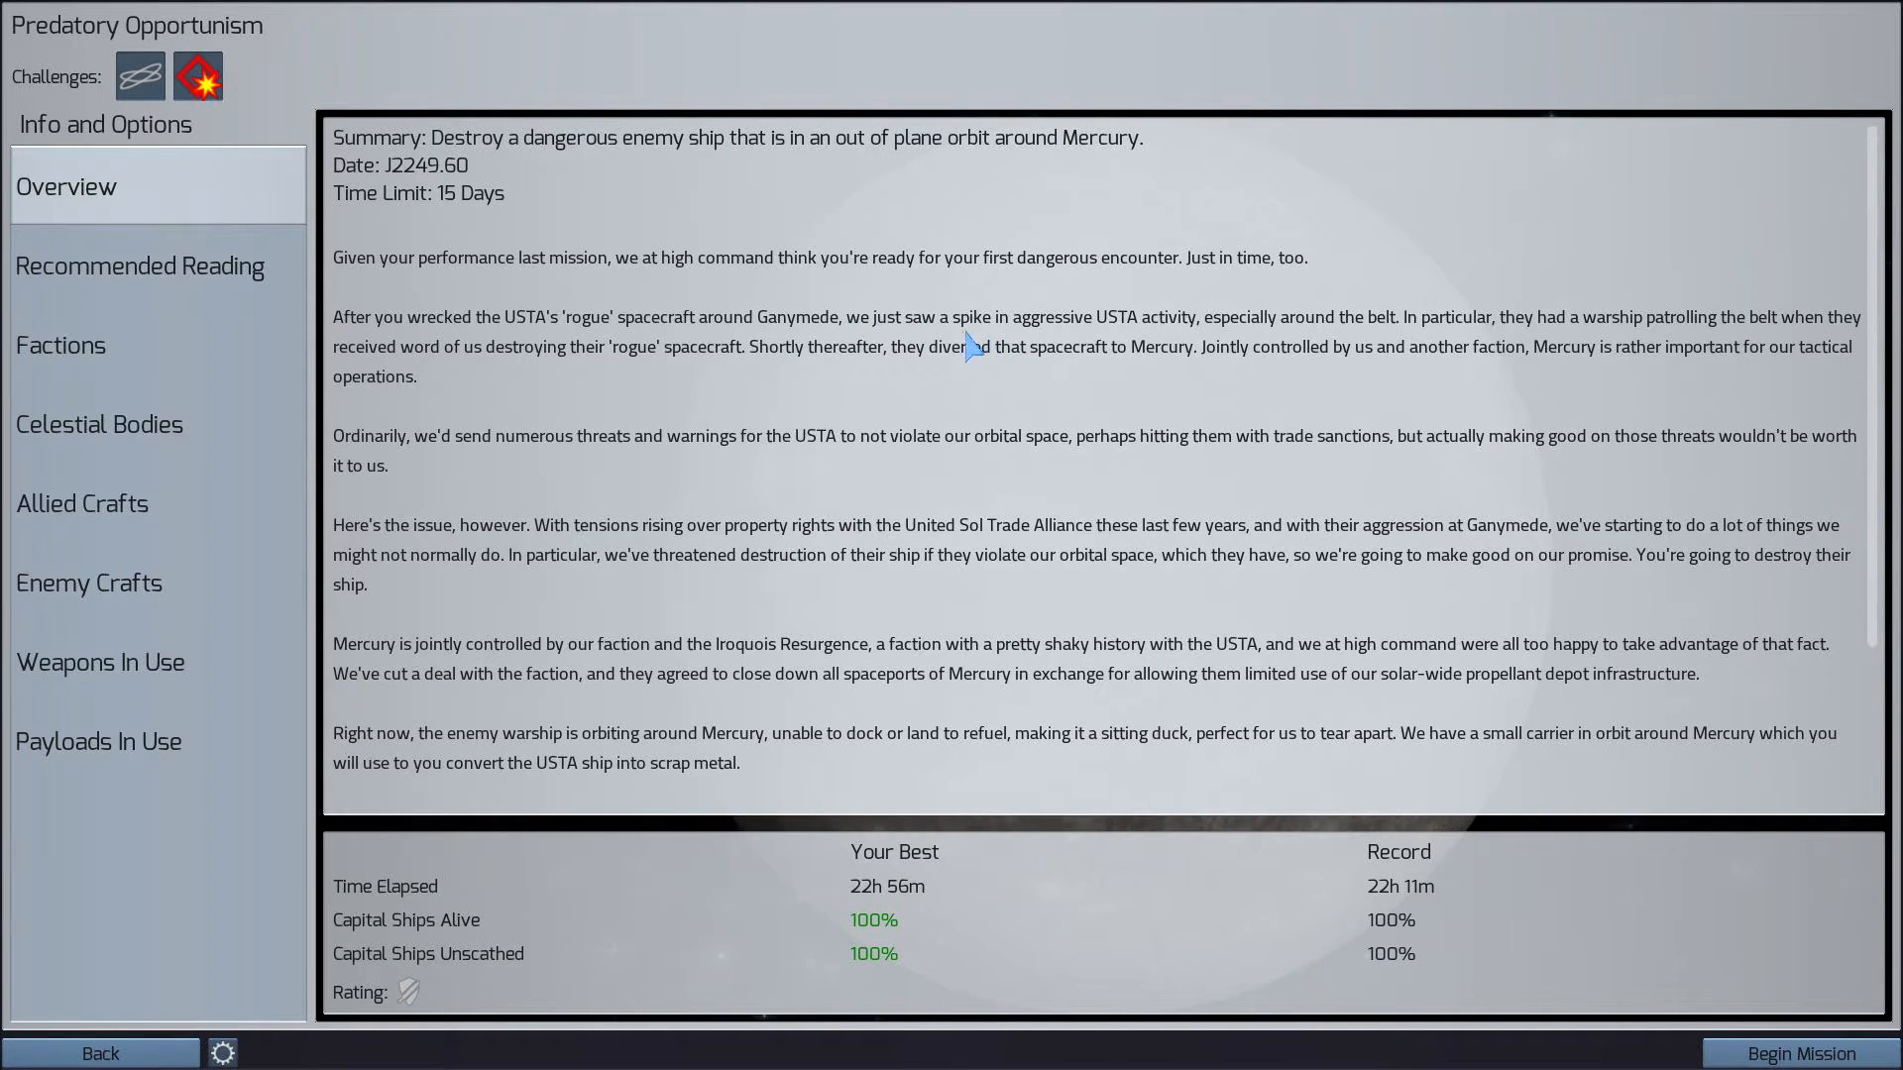
mouse_move(1163, 341)
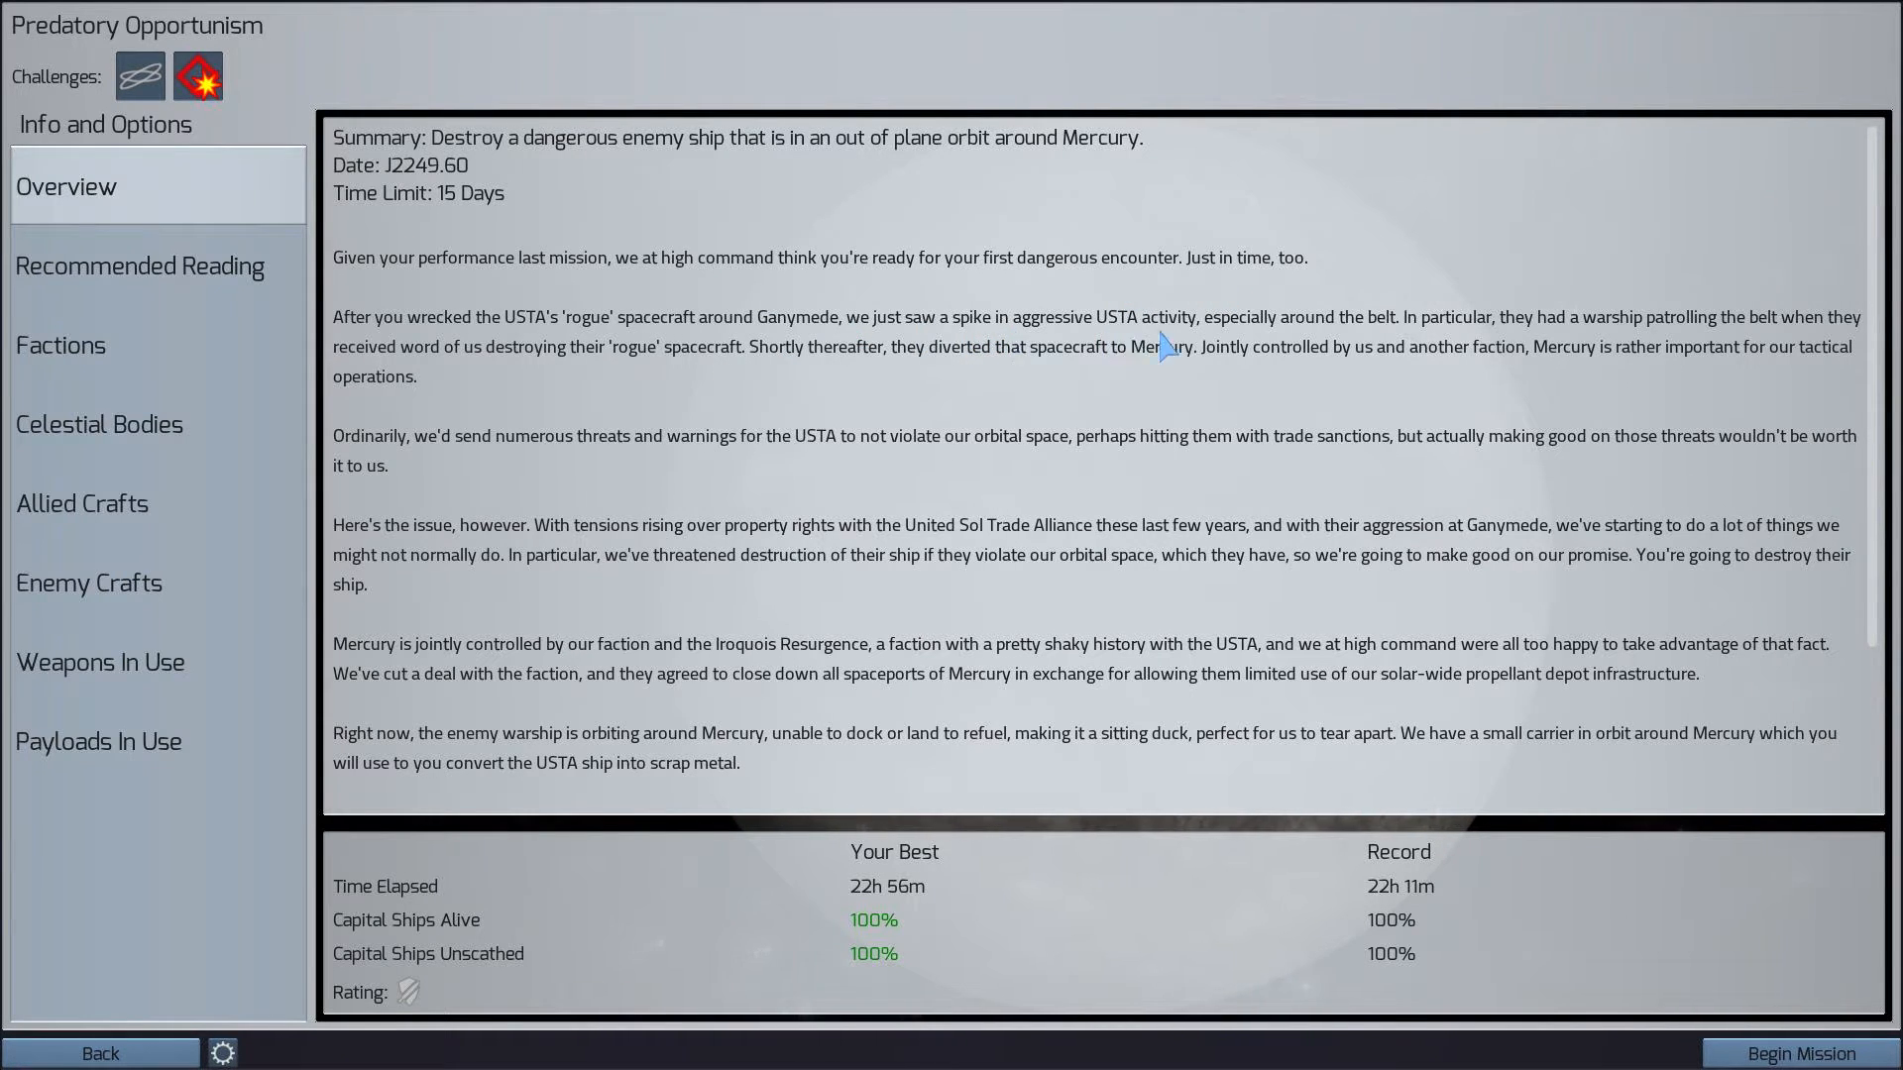
mouse_move(1539, 352)
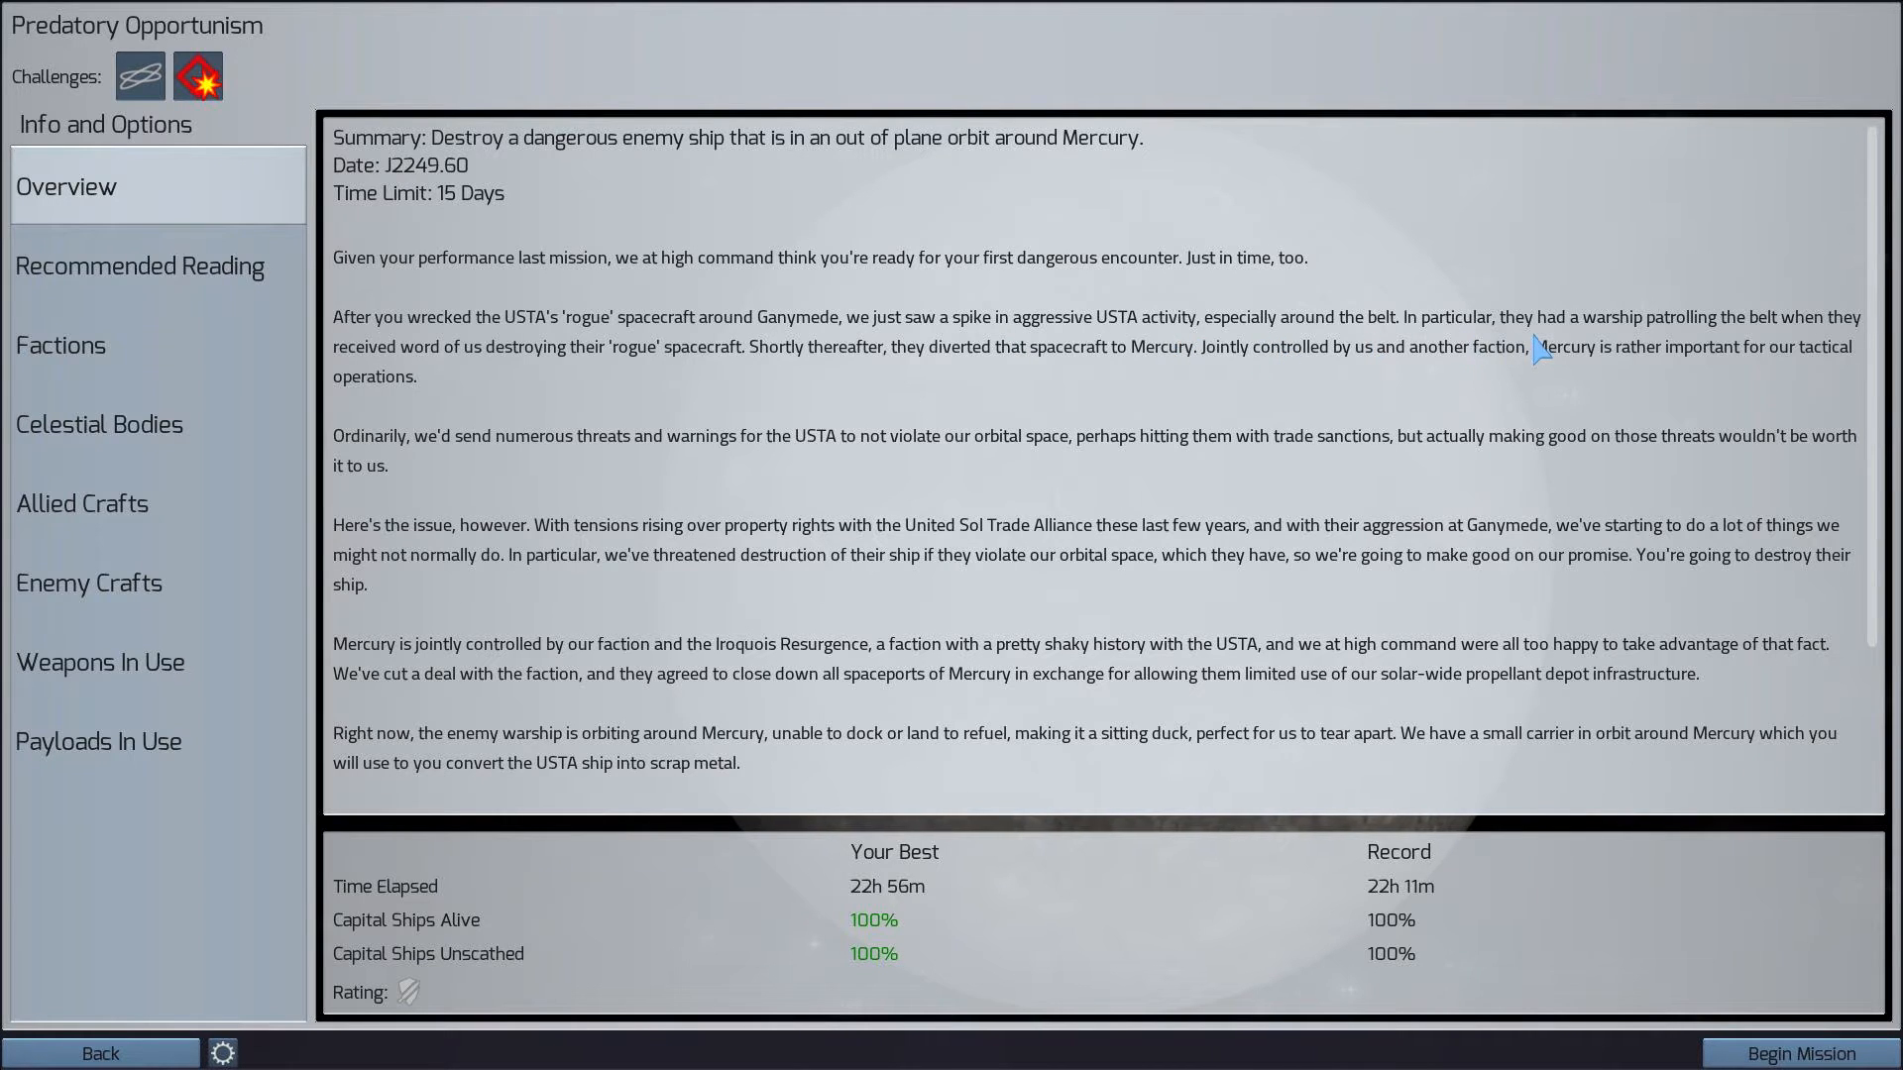
mouse_move(810, 342)
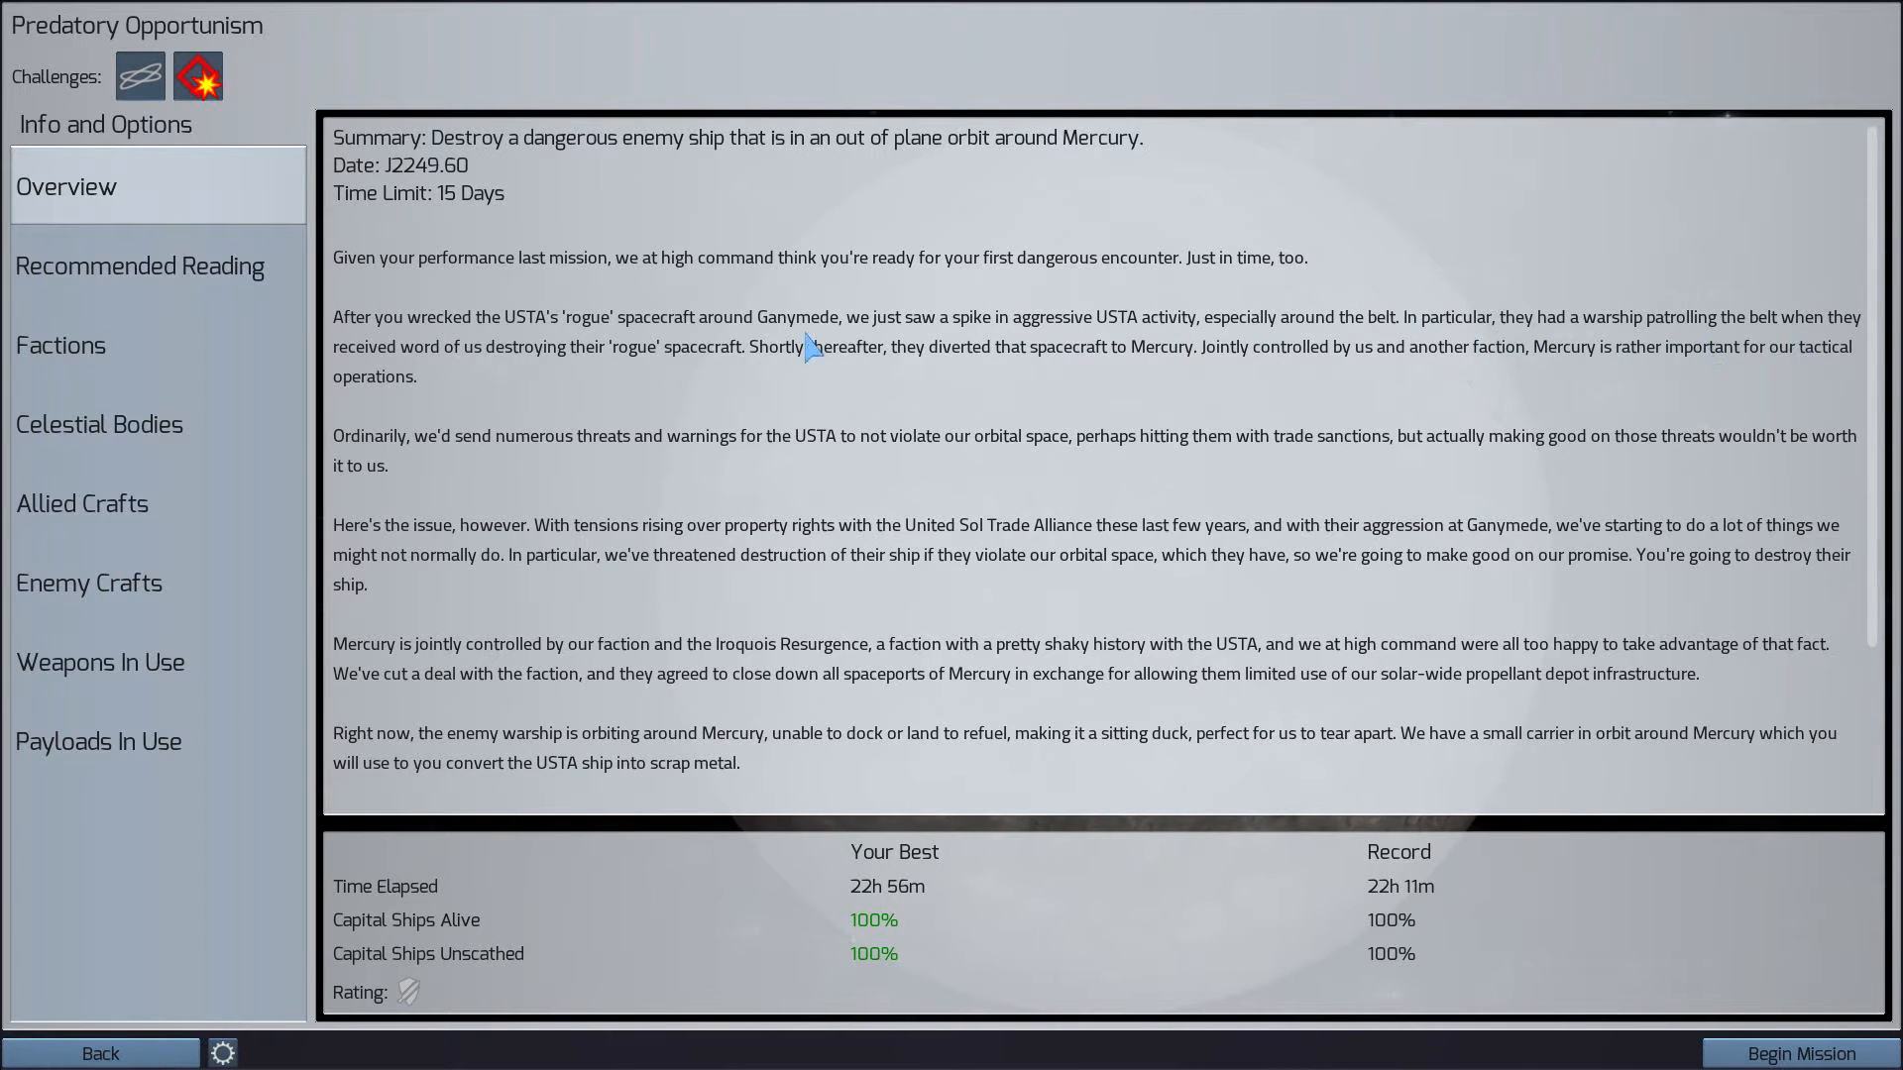
mouse_move(661, 382)
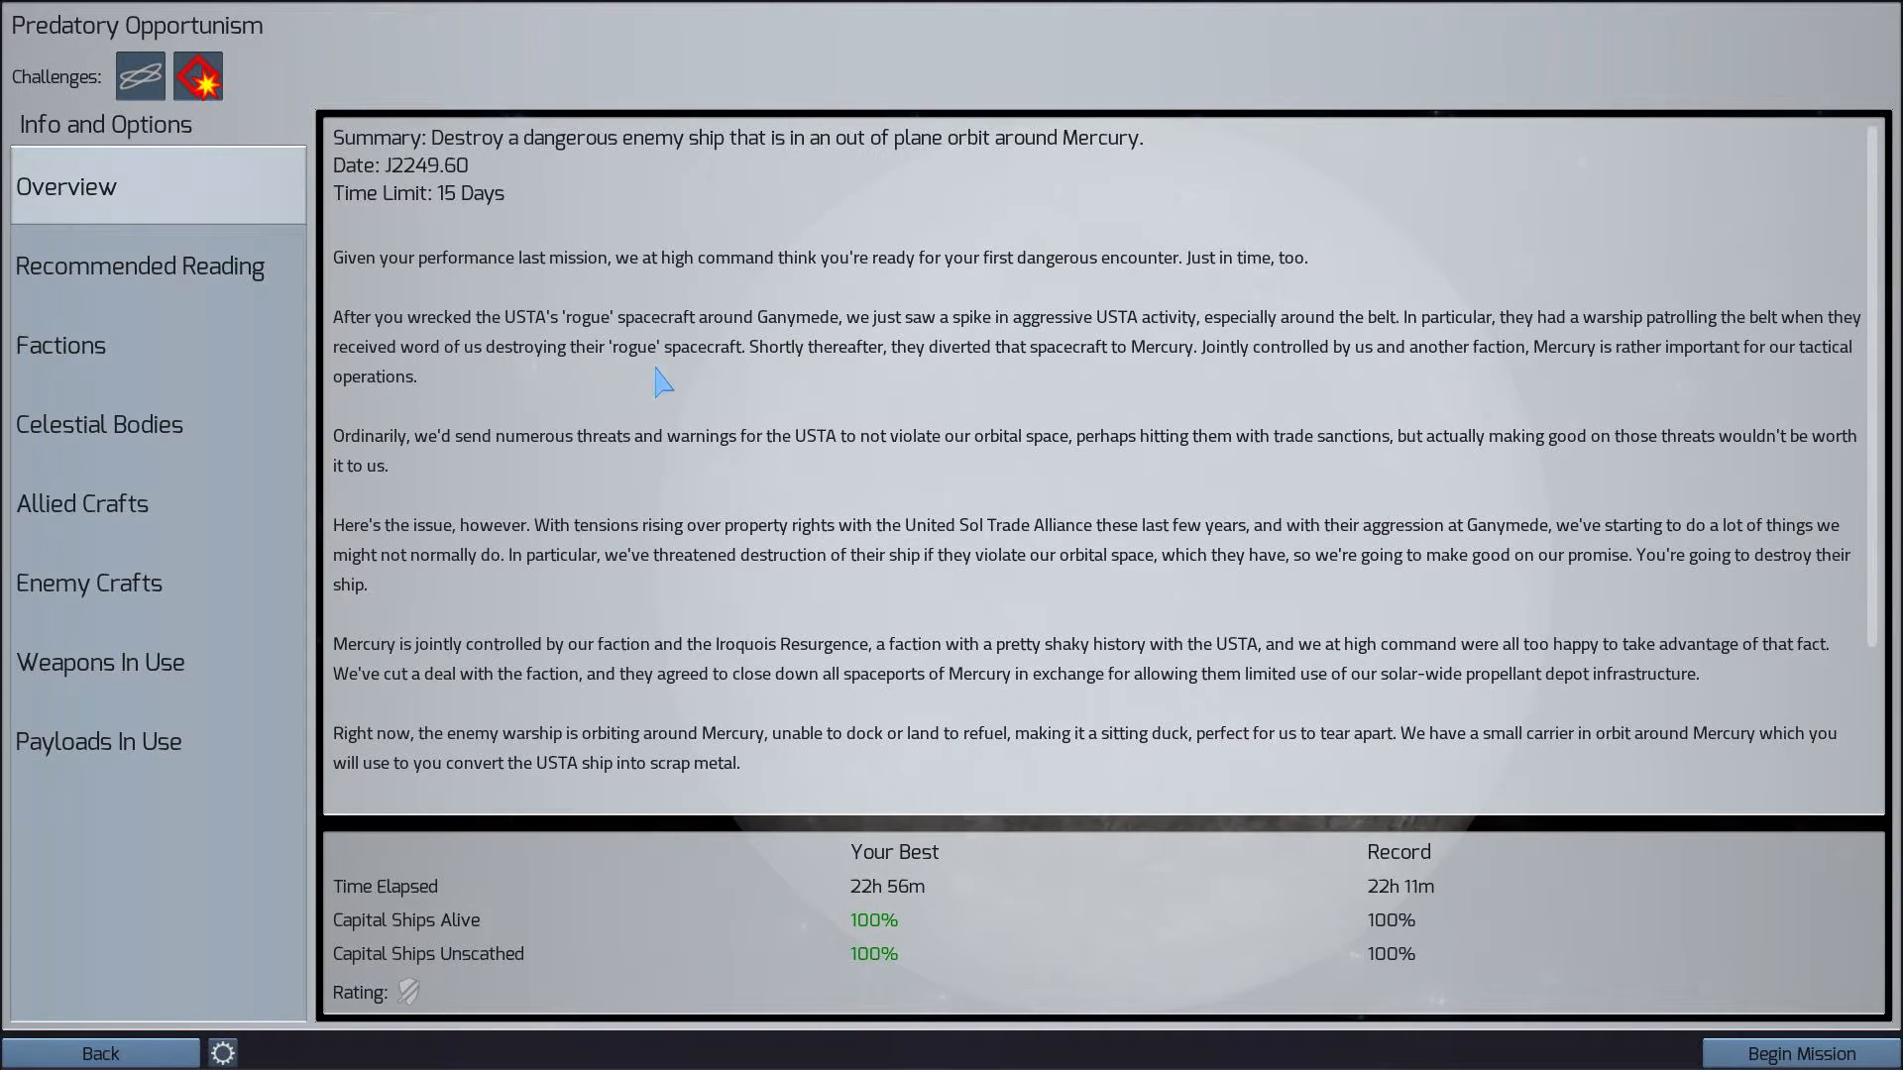
mouse_move(764, 393)
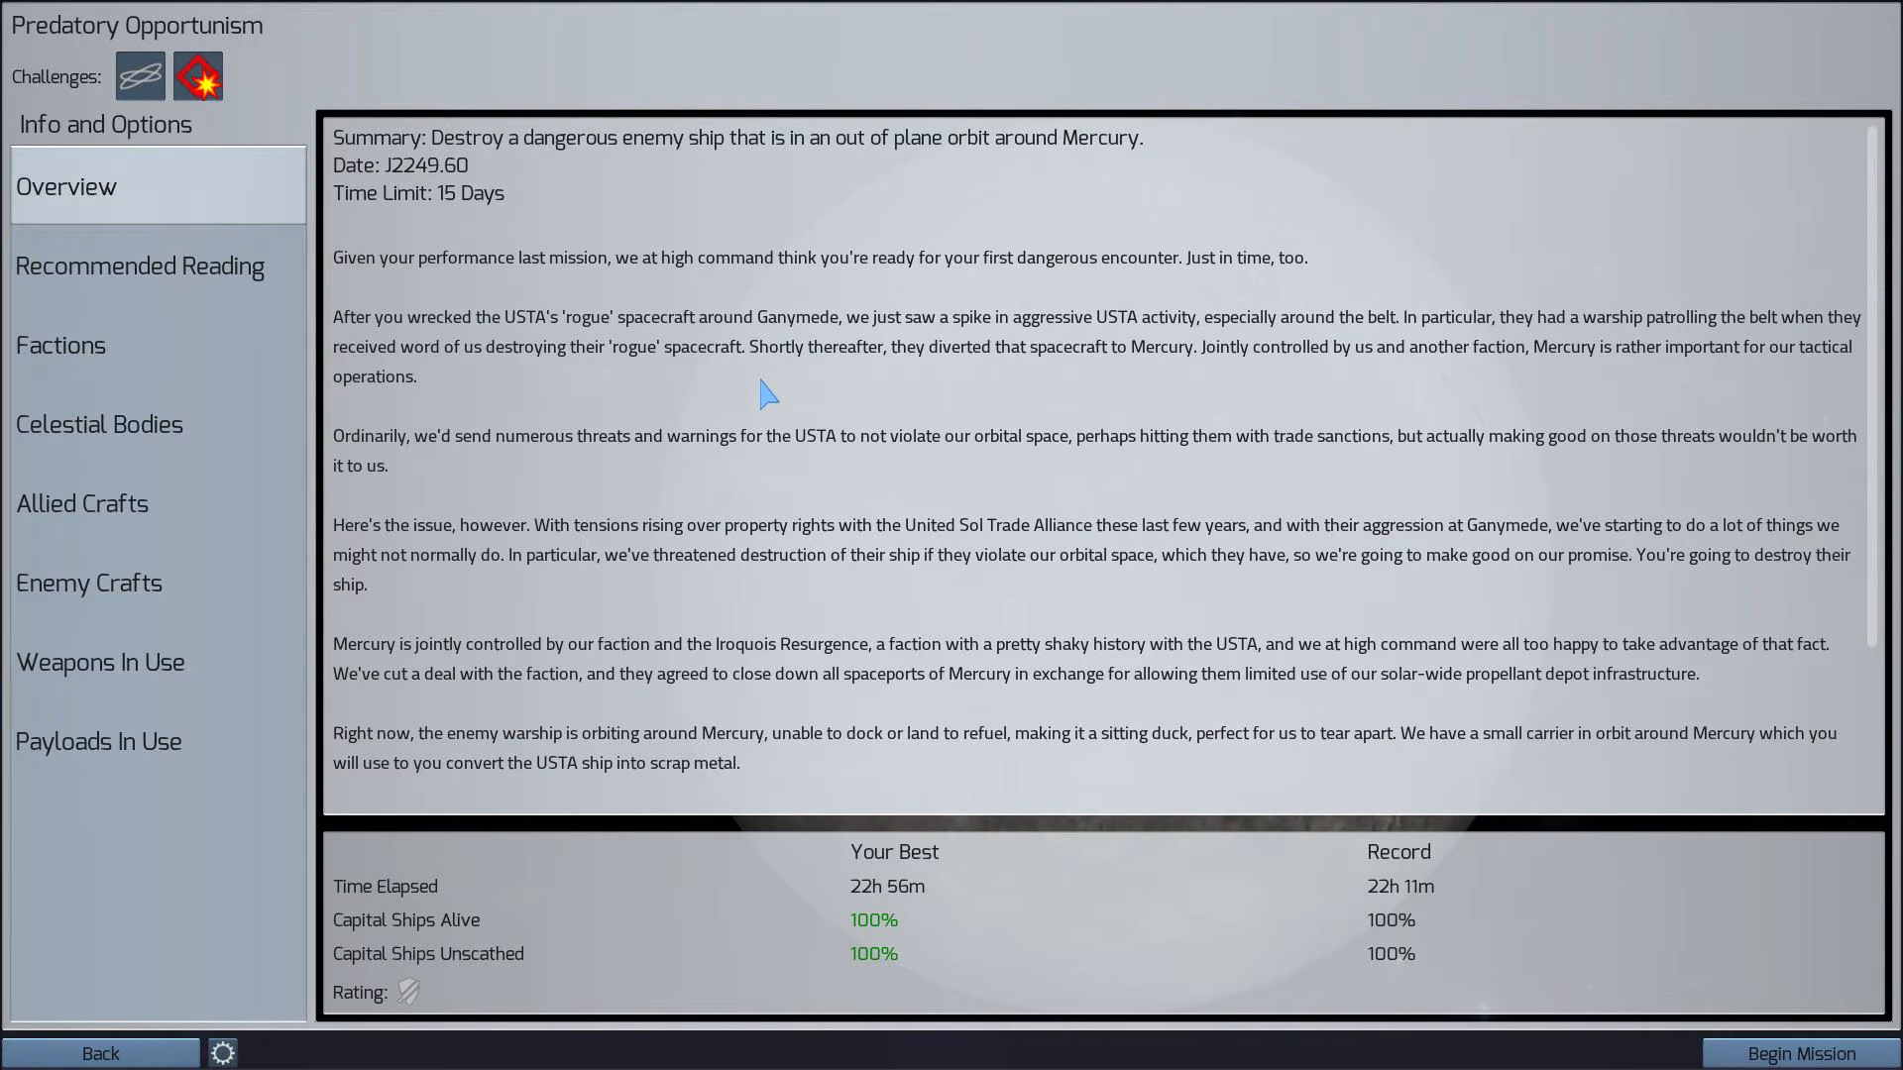
mouse_move(1252, 388)
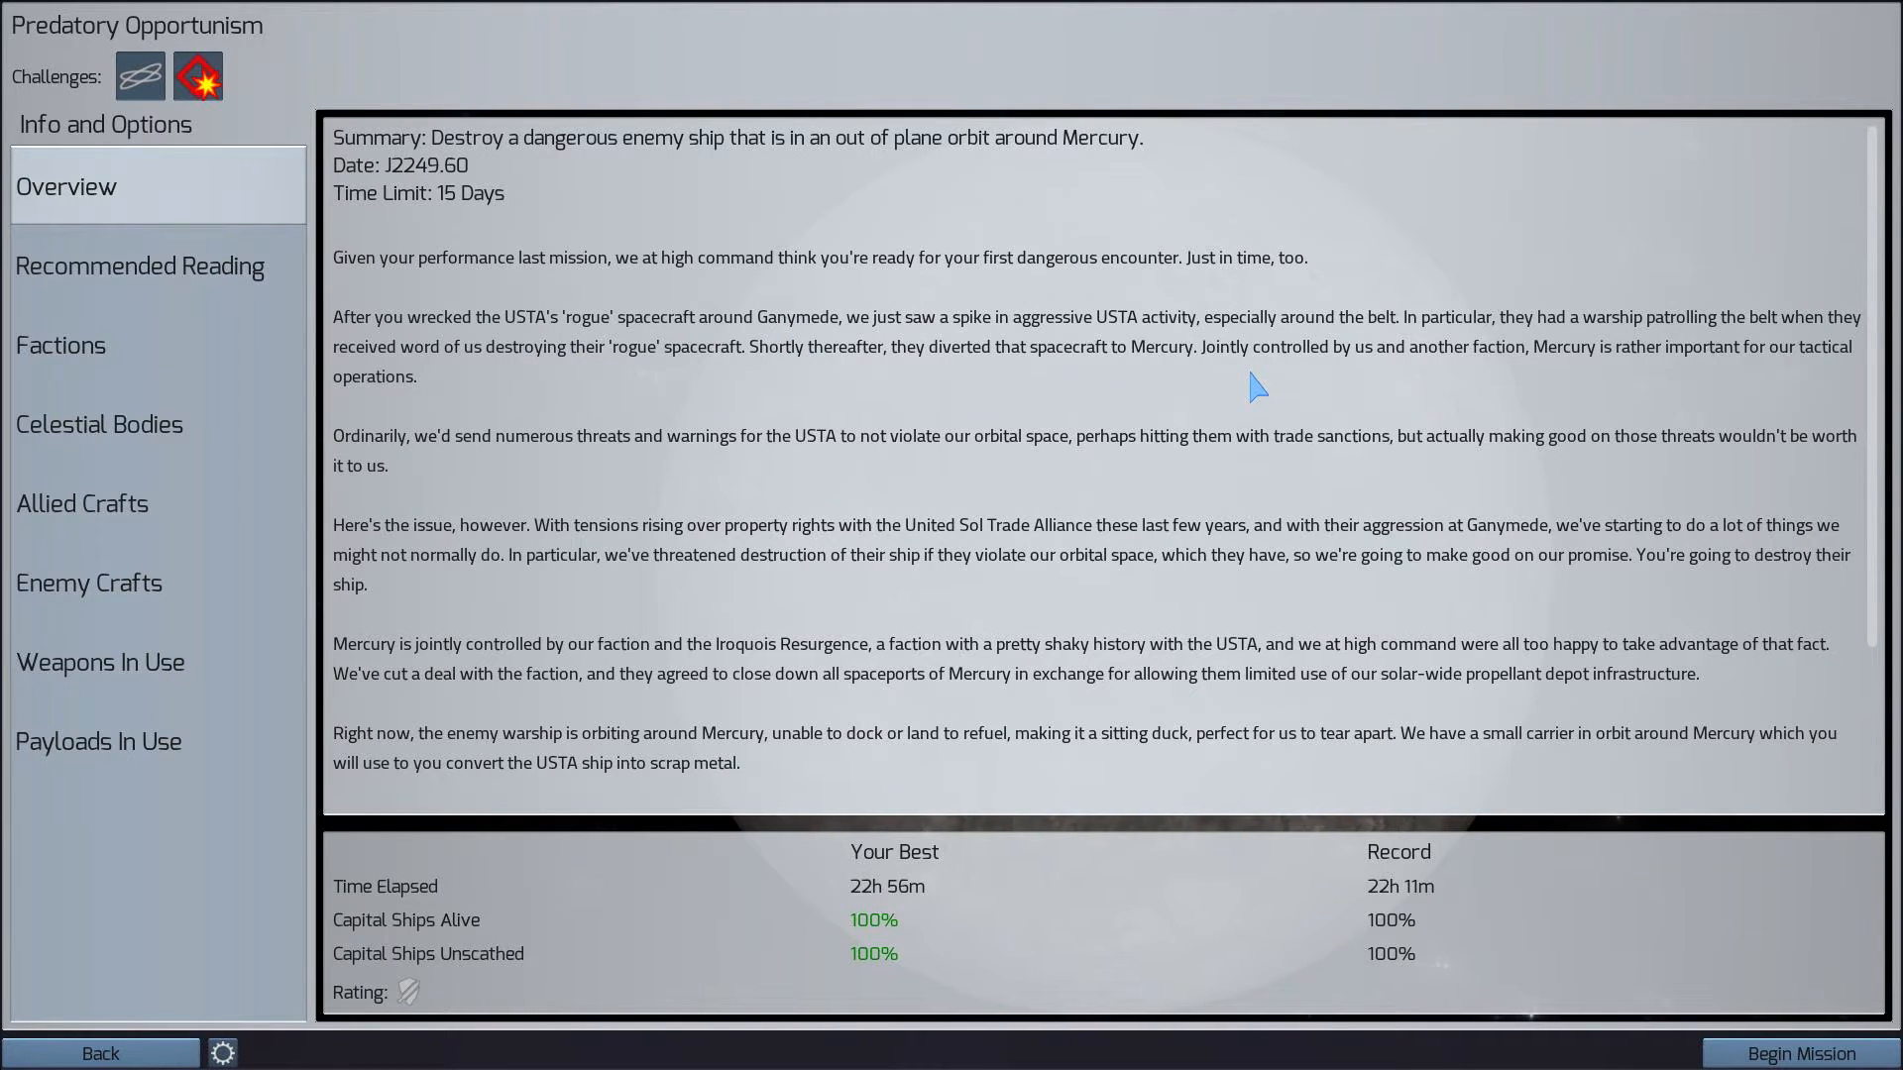
mouse_move(1302, 393)
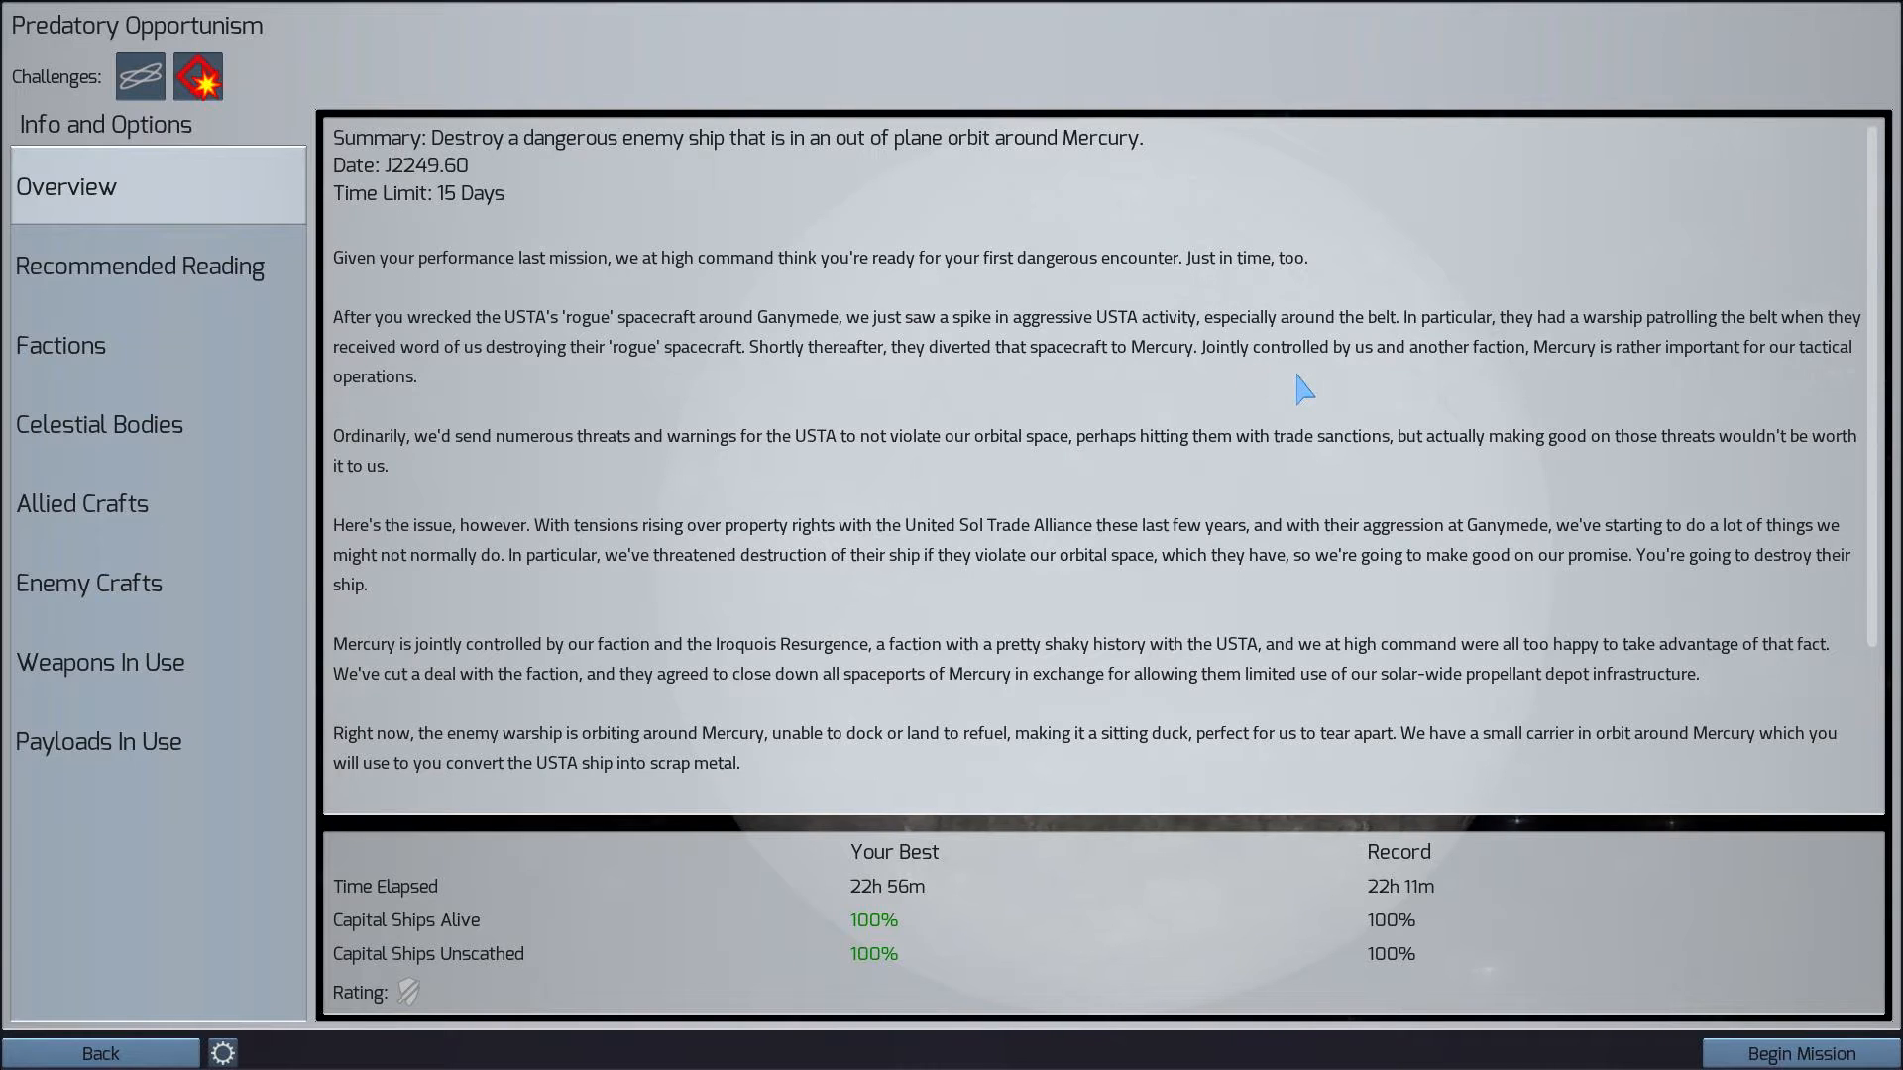
mouse_move(1702, 387)
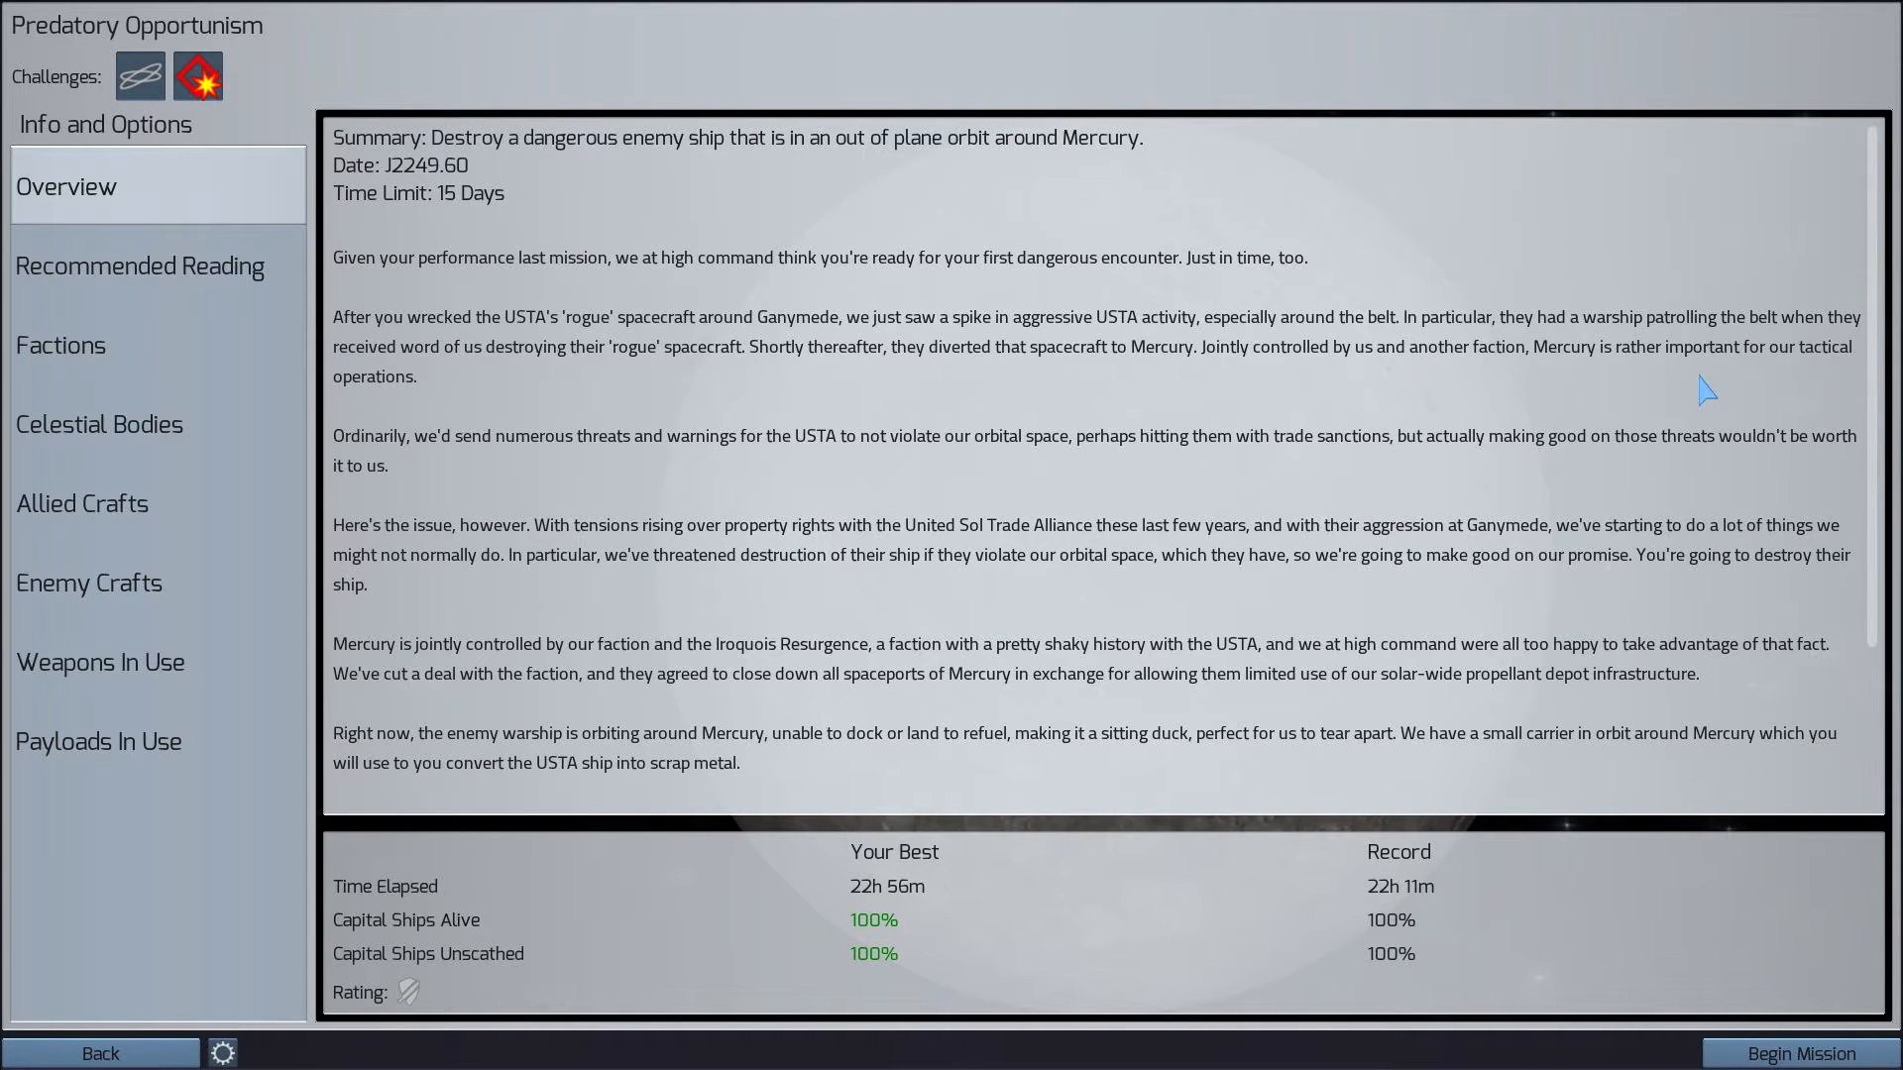
mouse_move(423, 364)
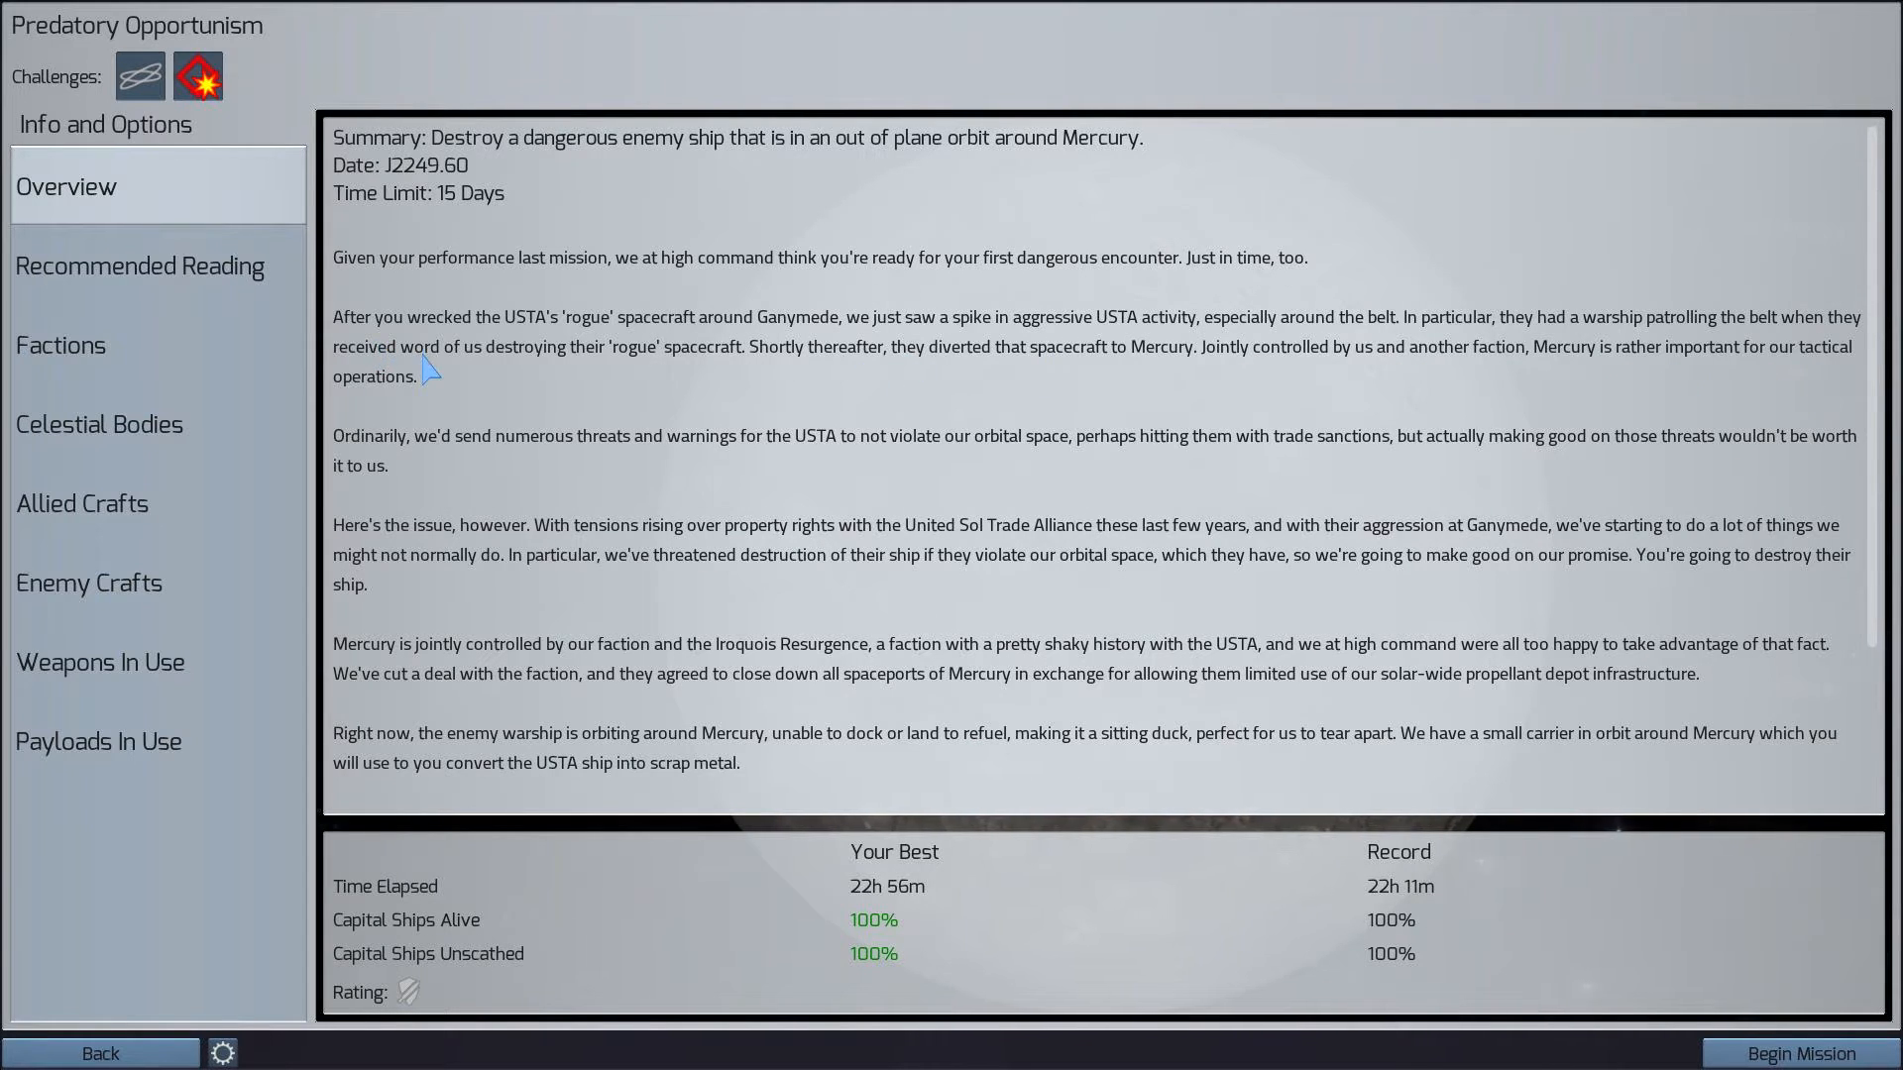
mouse_move(856, 413)
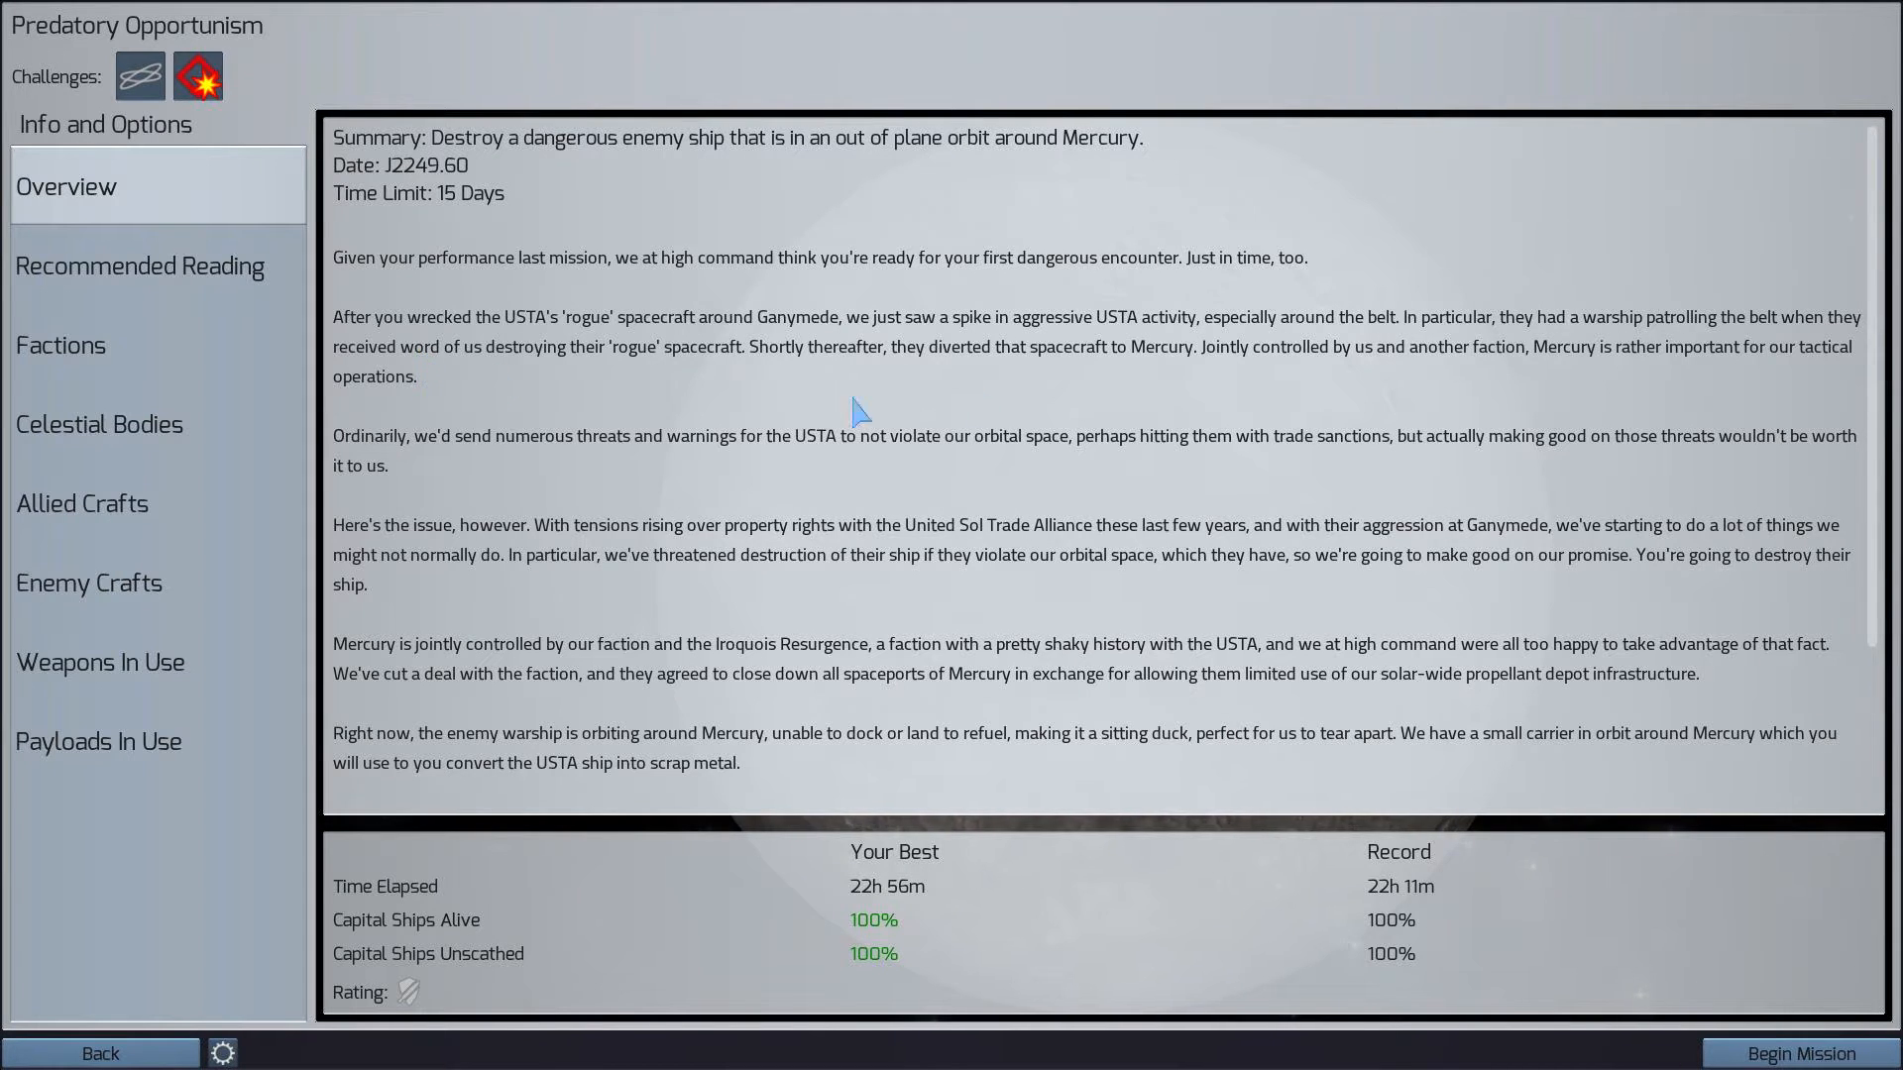
mouse_move(466, 666)
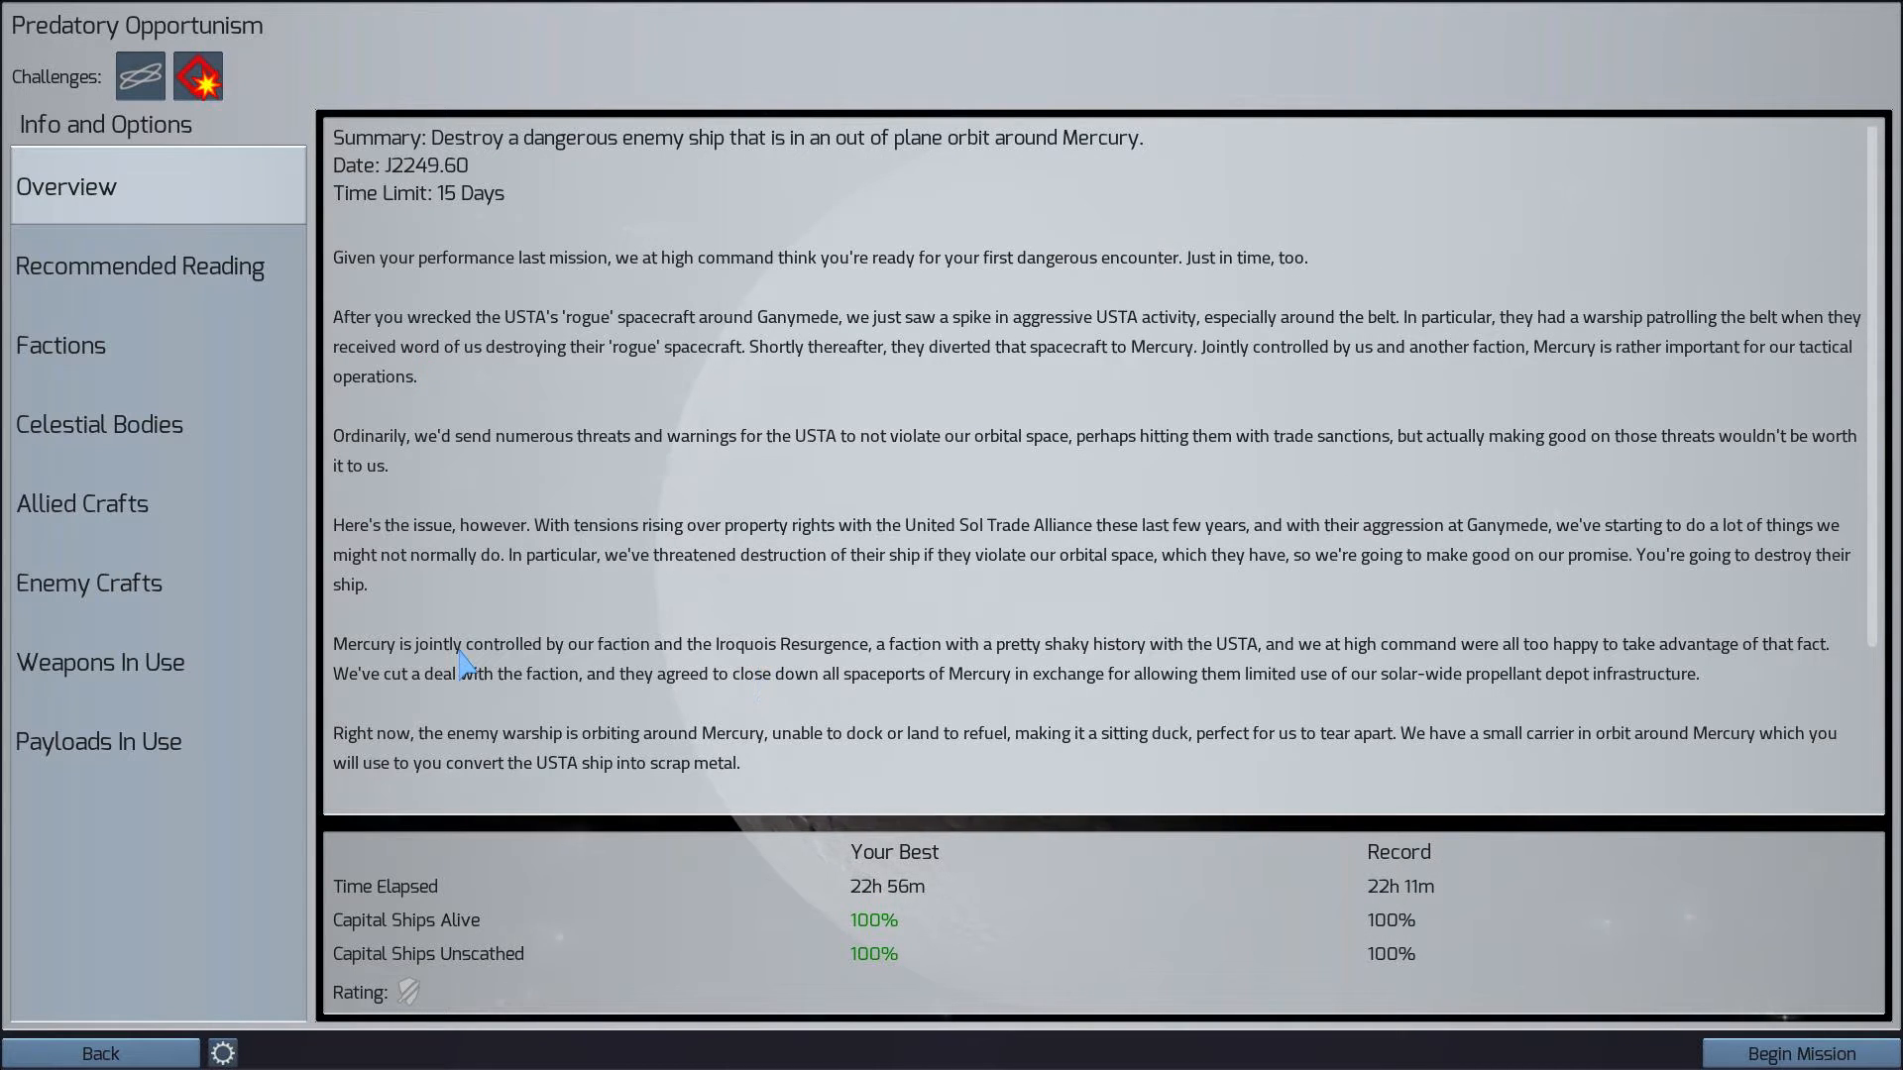
mouse_move(822, 676)
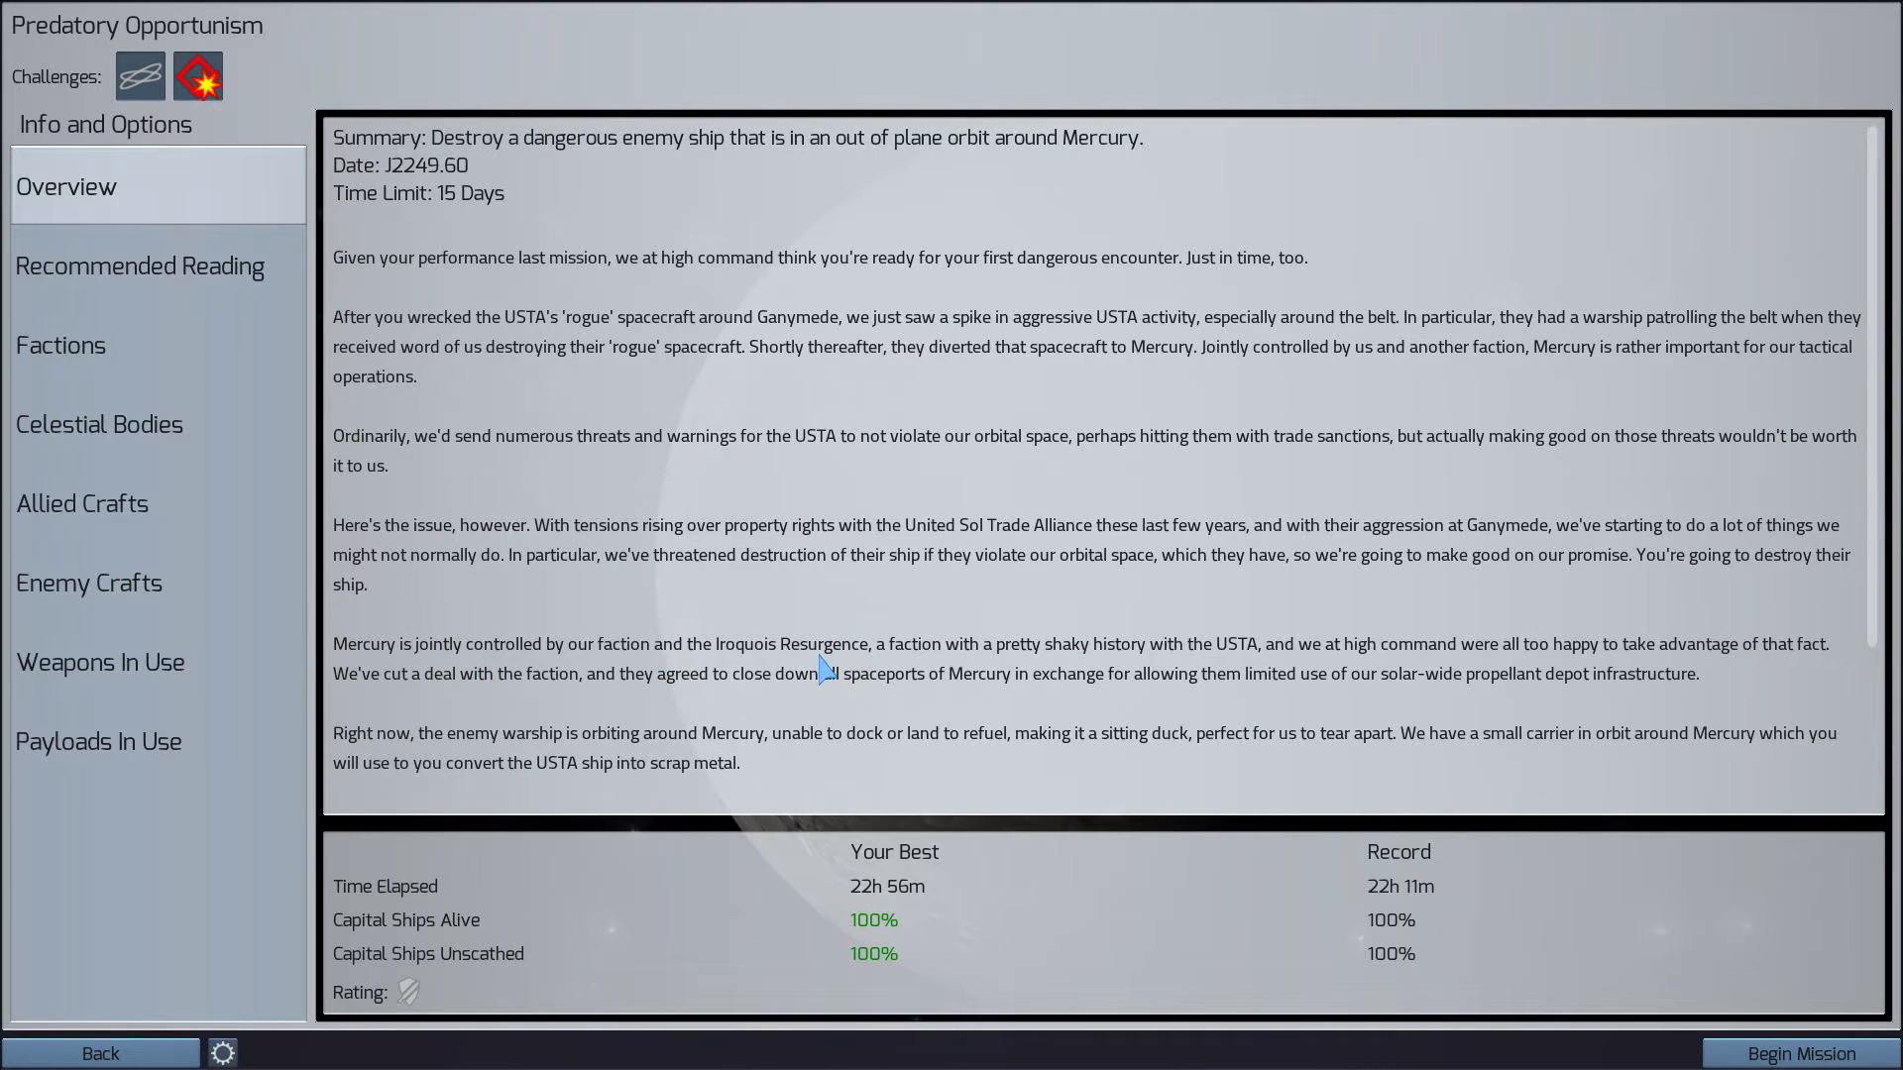
mouse_move(1320, 651)
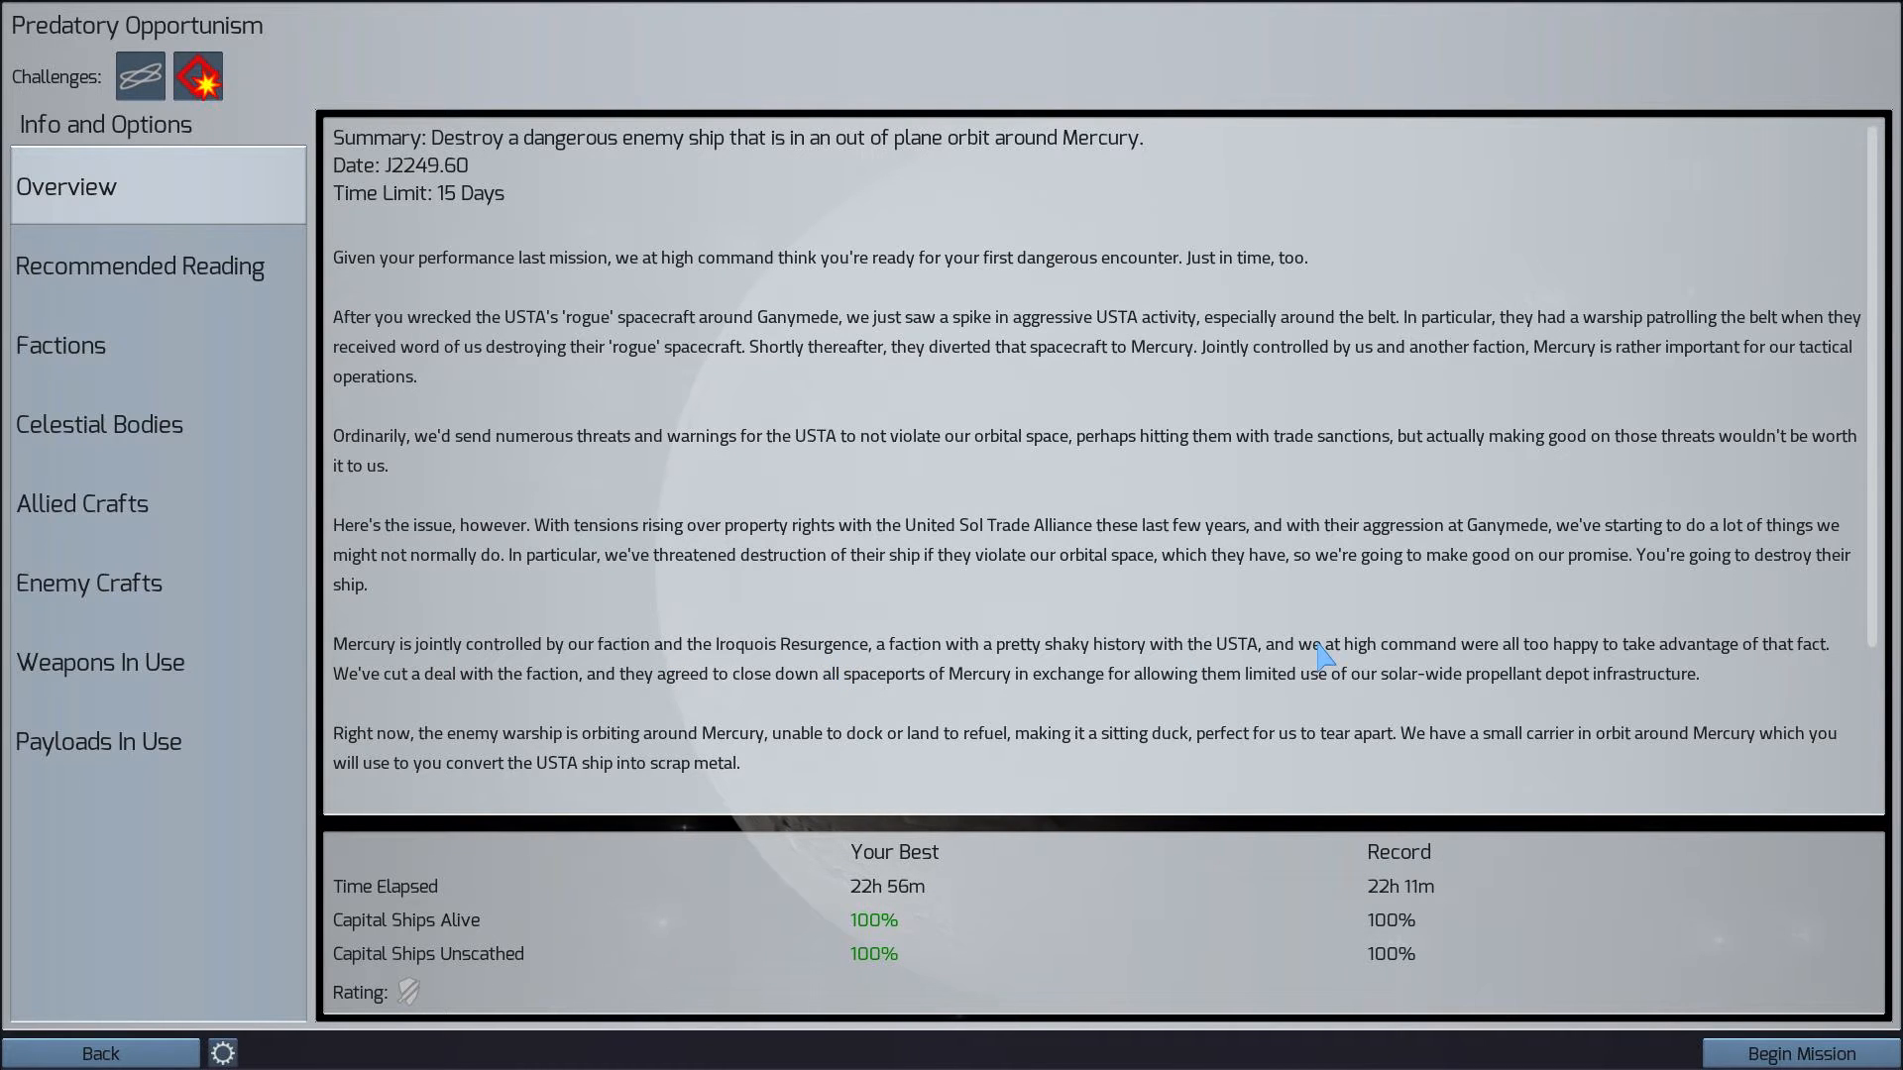
mouse_move(1148, 703)
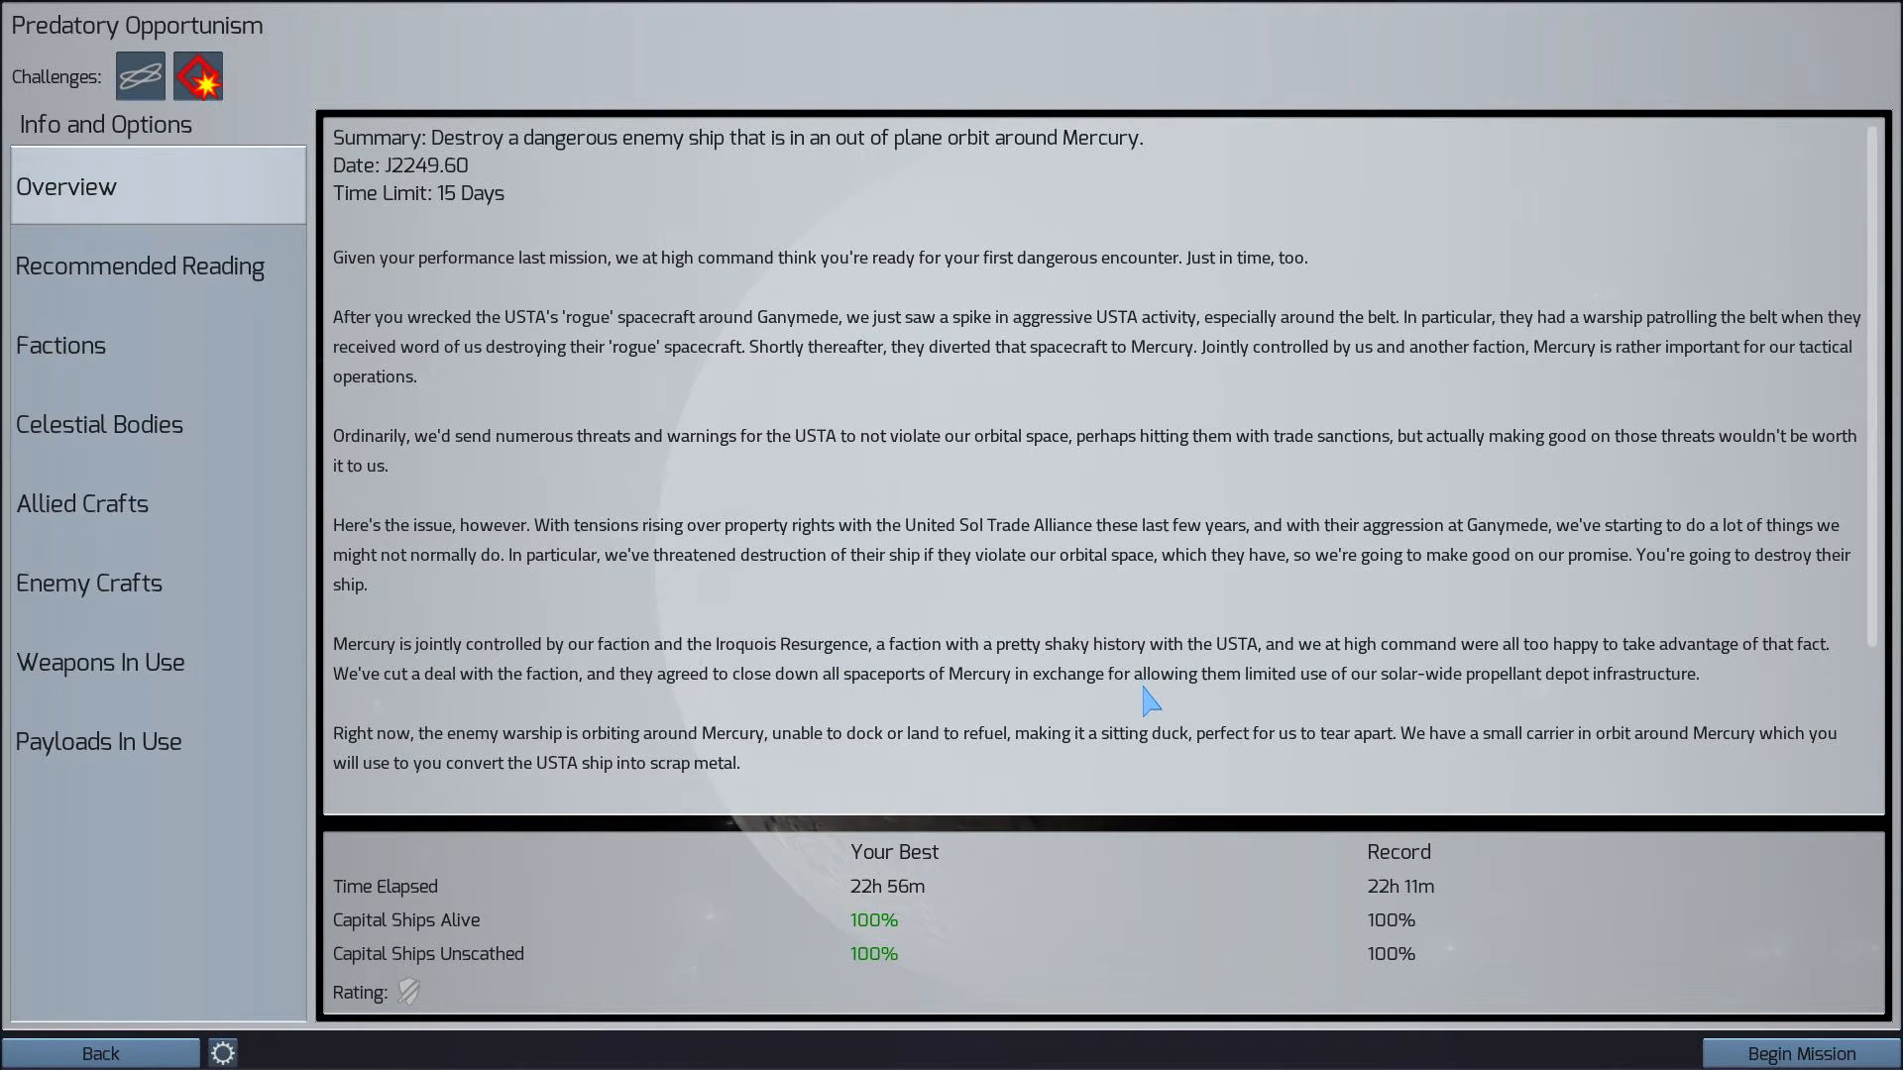
mouse_move(980, 734)
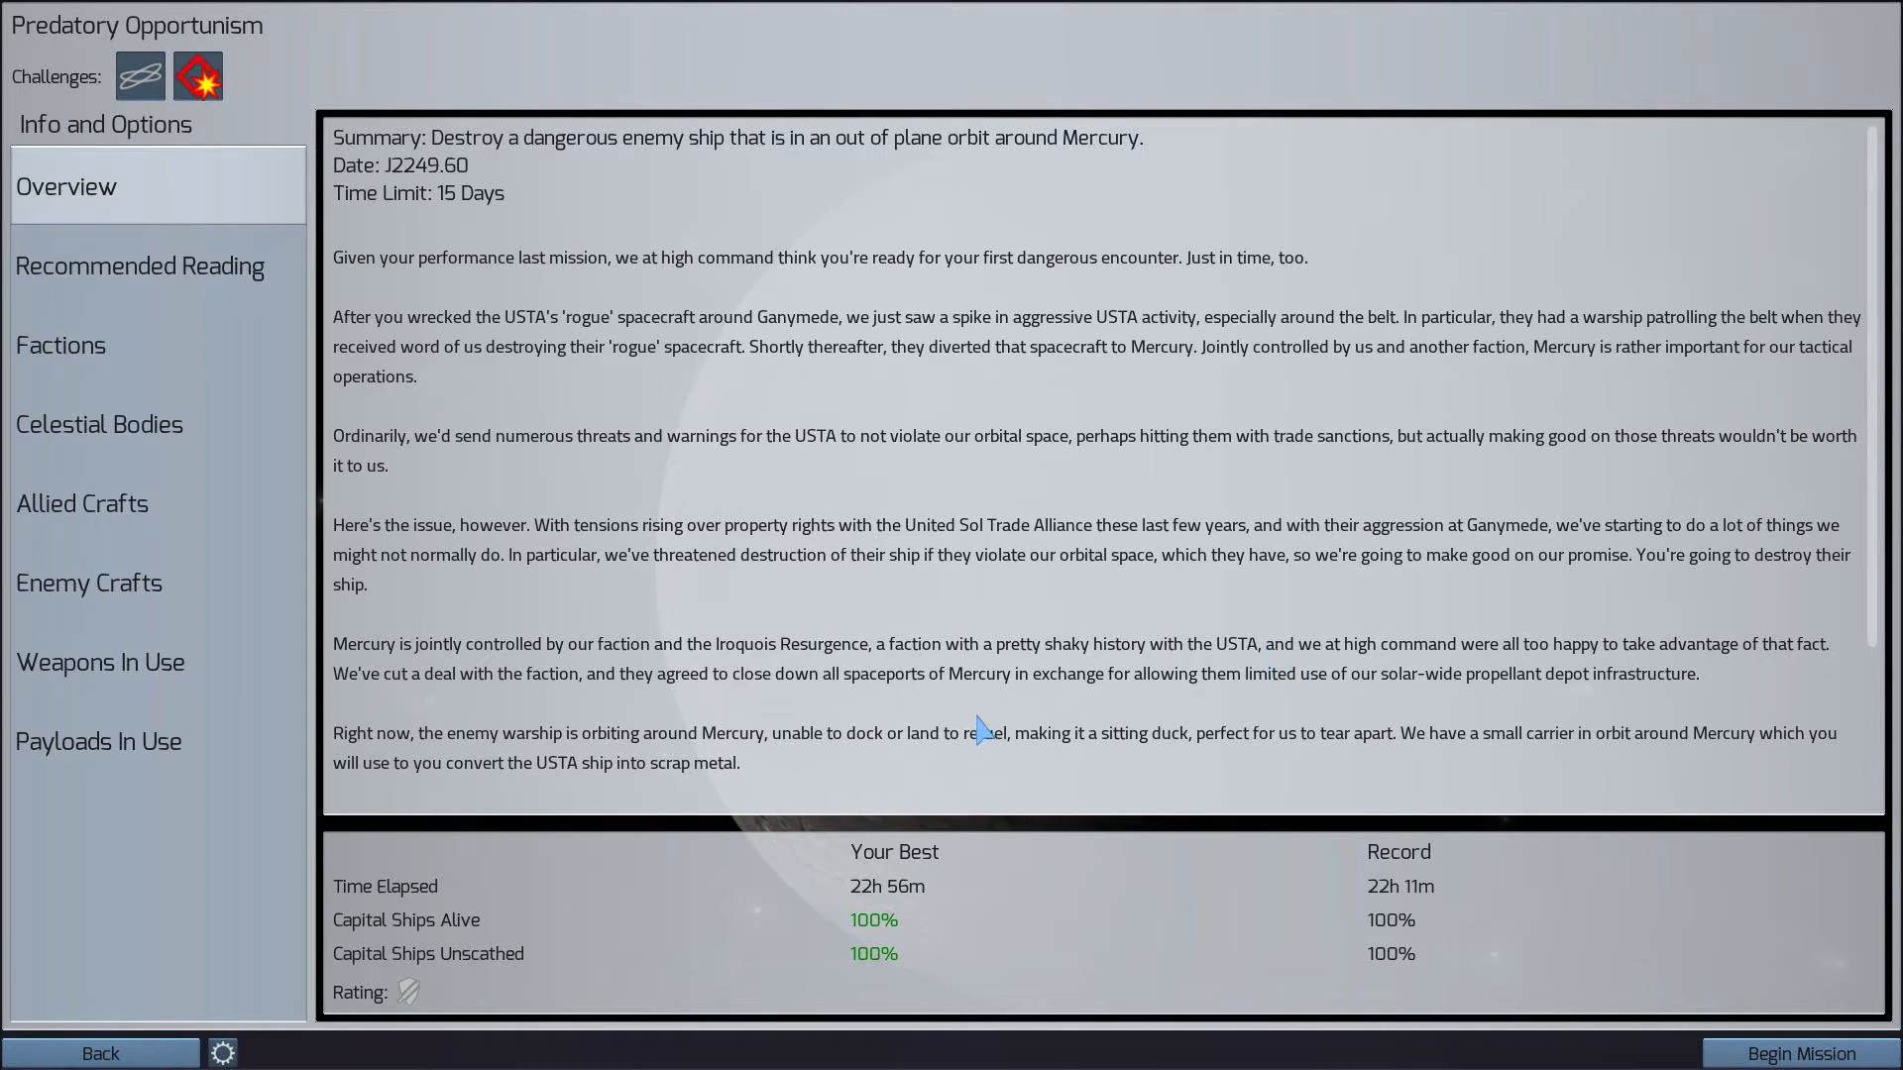
mouse_move(922, 779)
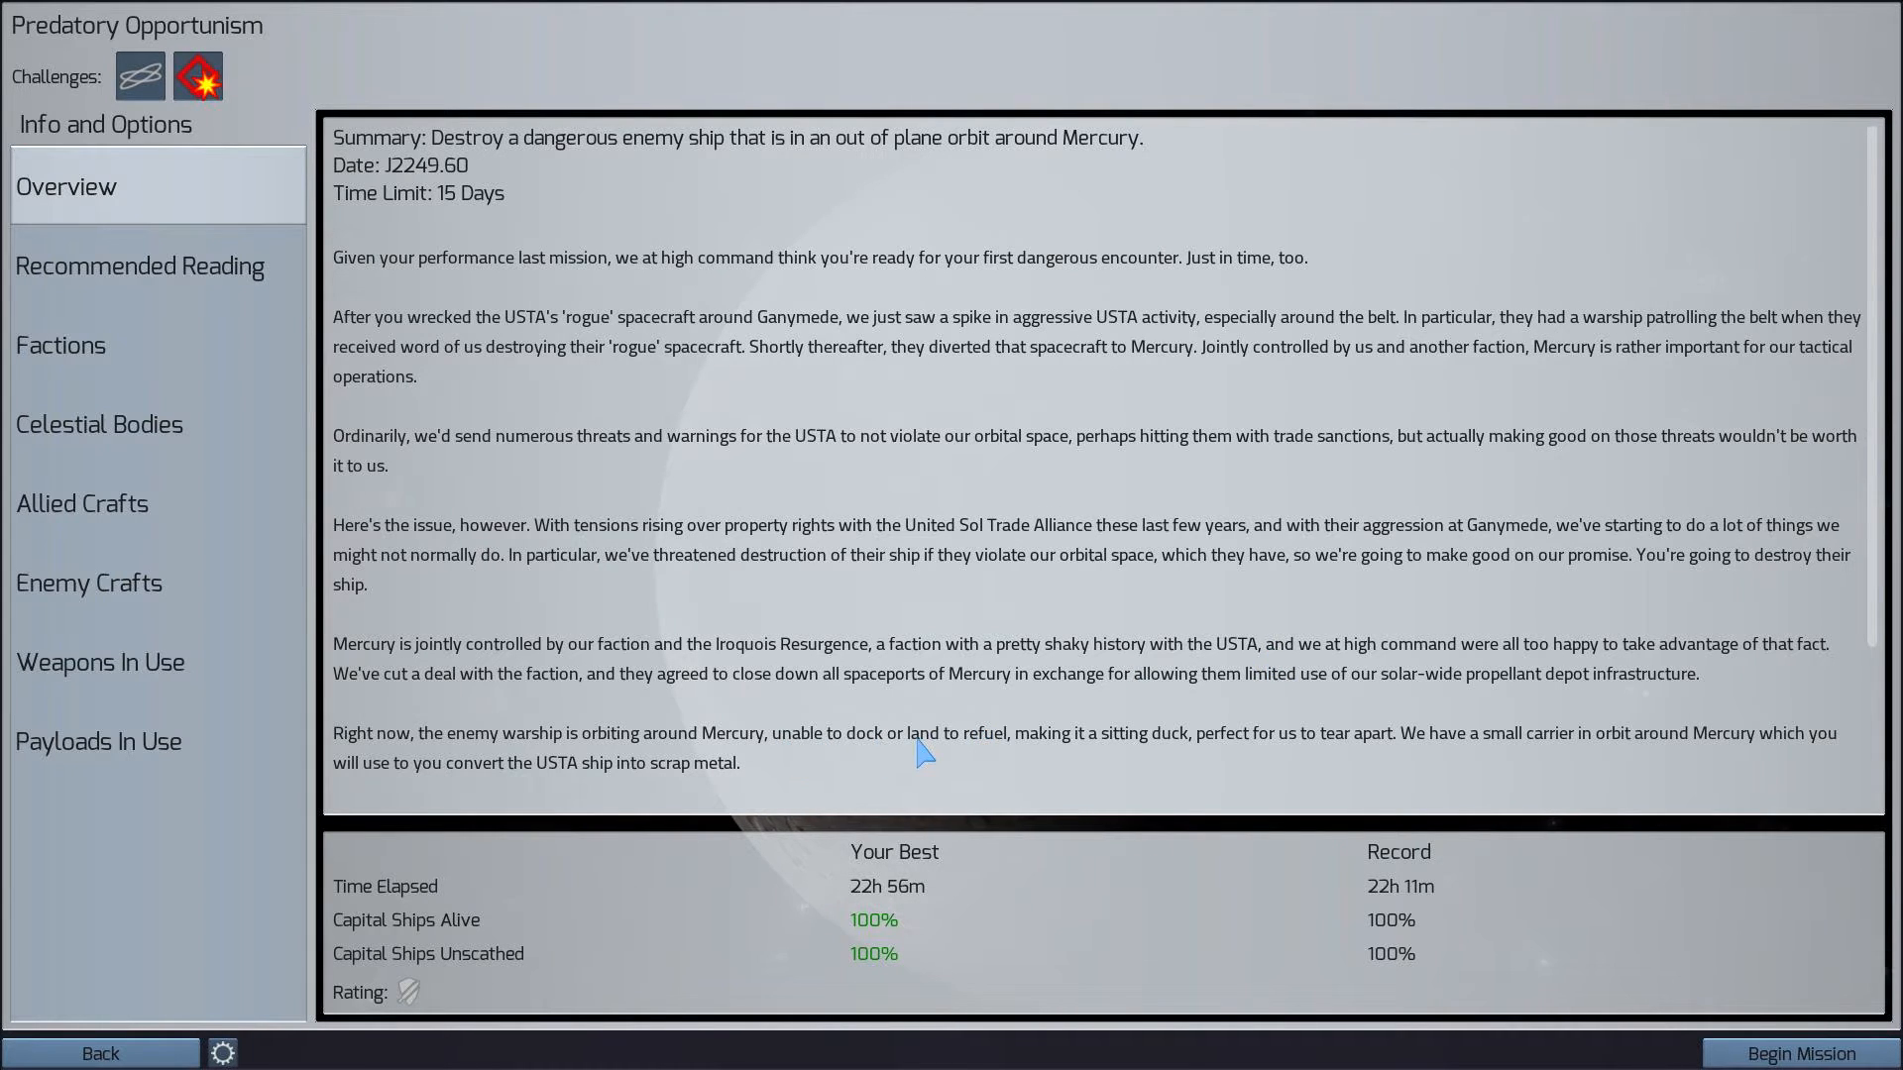
mouse_move(510, 650)
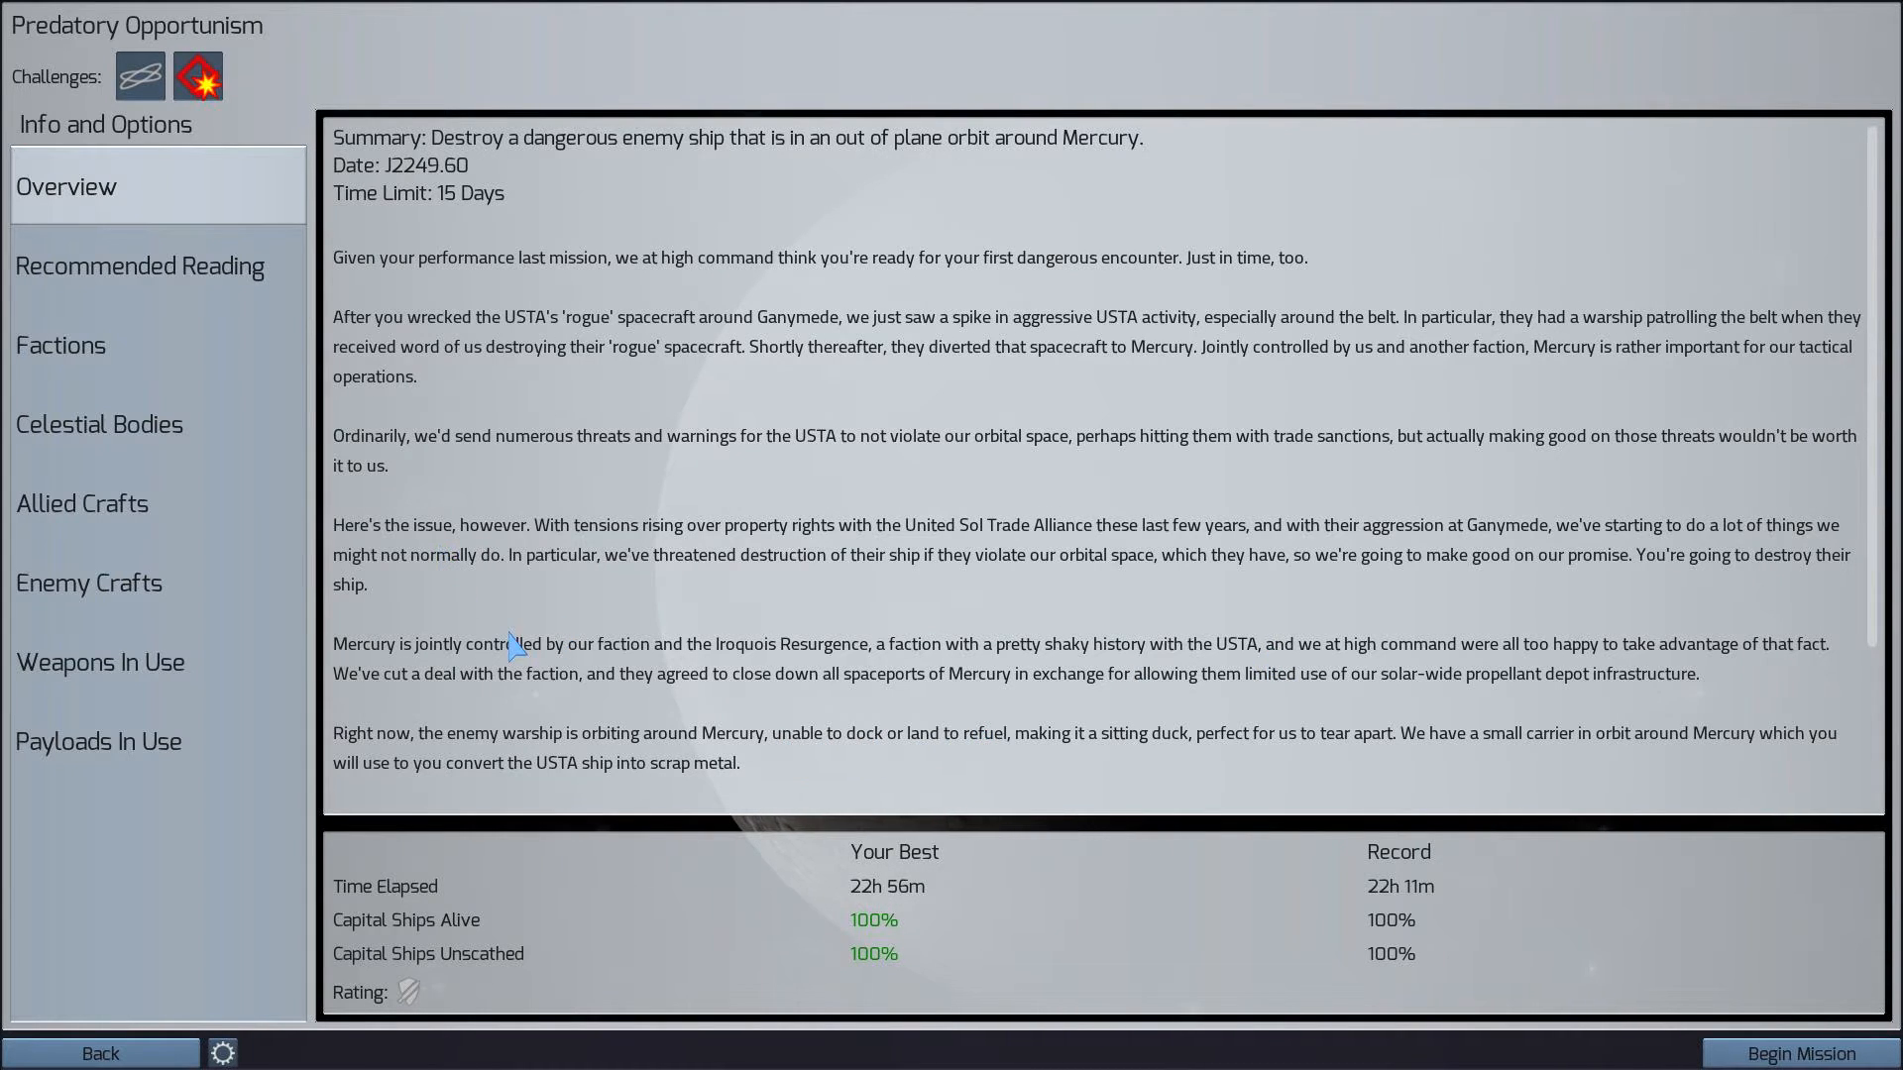
Show Predatory Opportunism's Recommended Reading articles after reading the Overview briefing
click(140, 265)
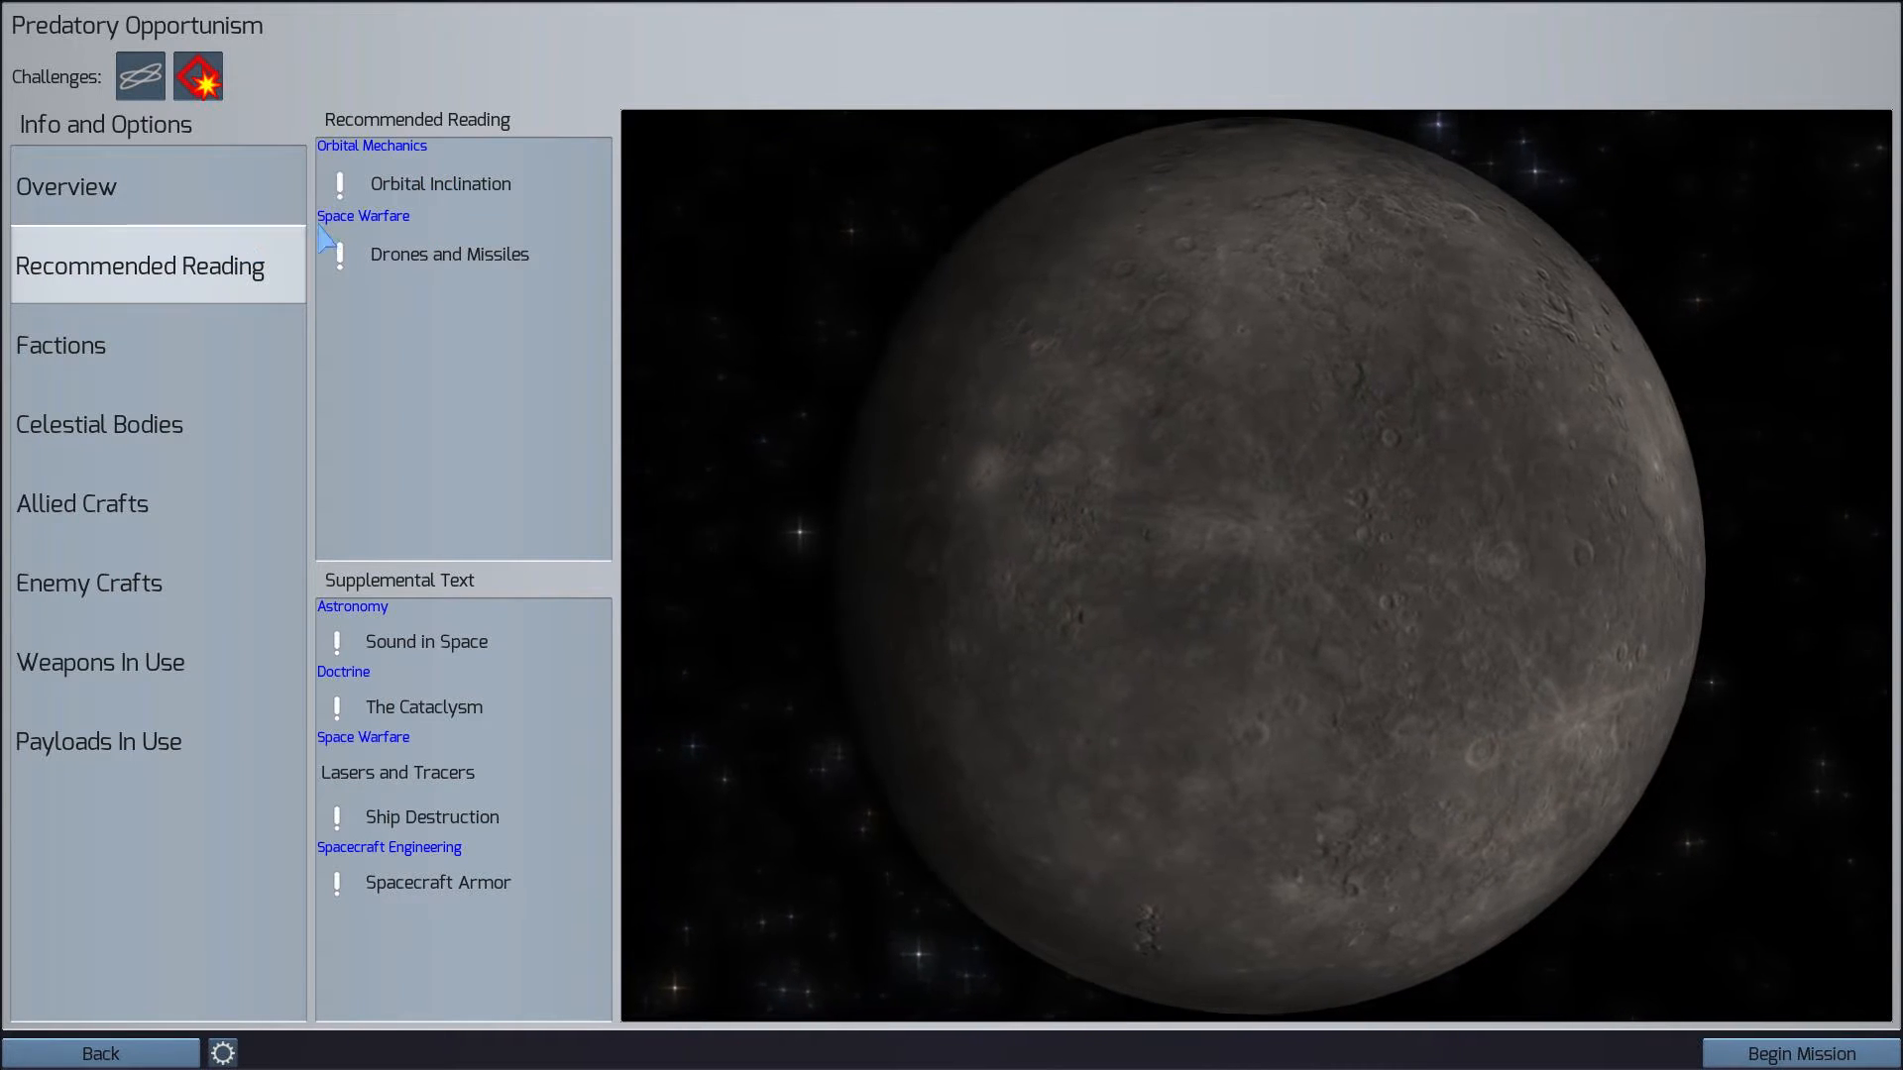
Read the Orbital Inclination article on plane-change burns
click(440, 183)
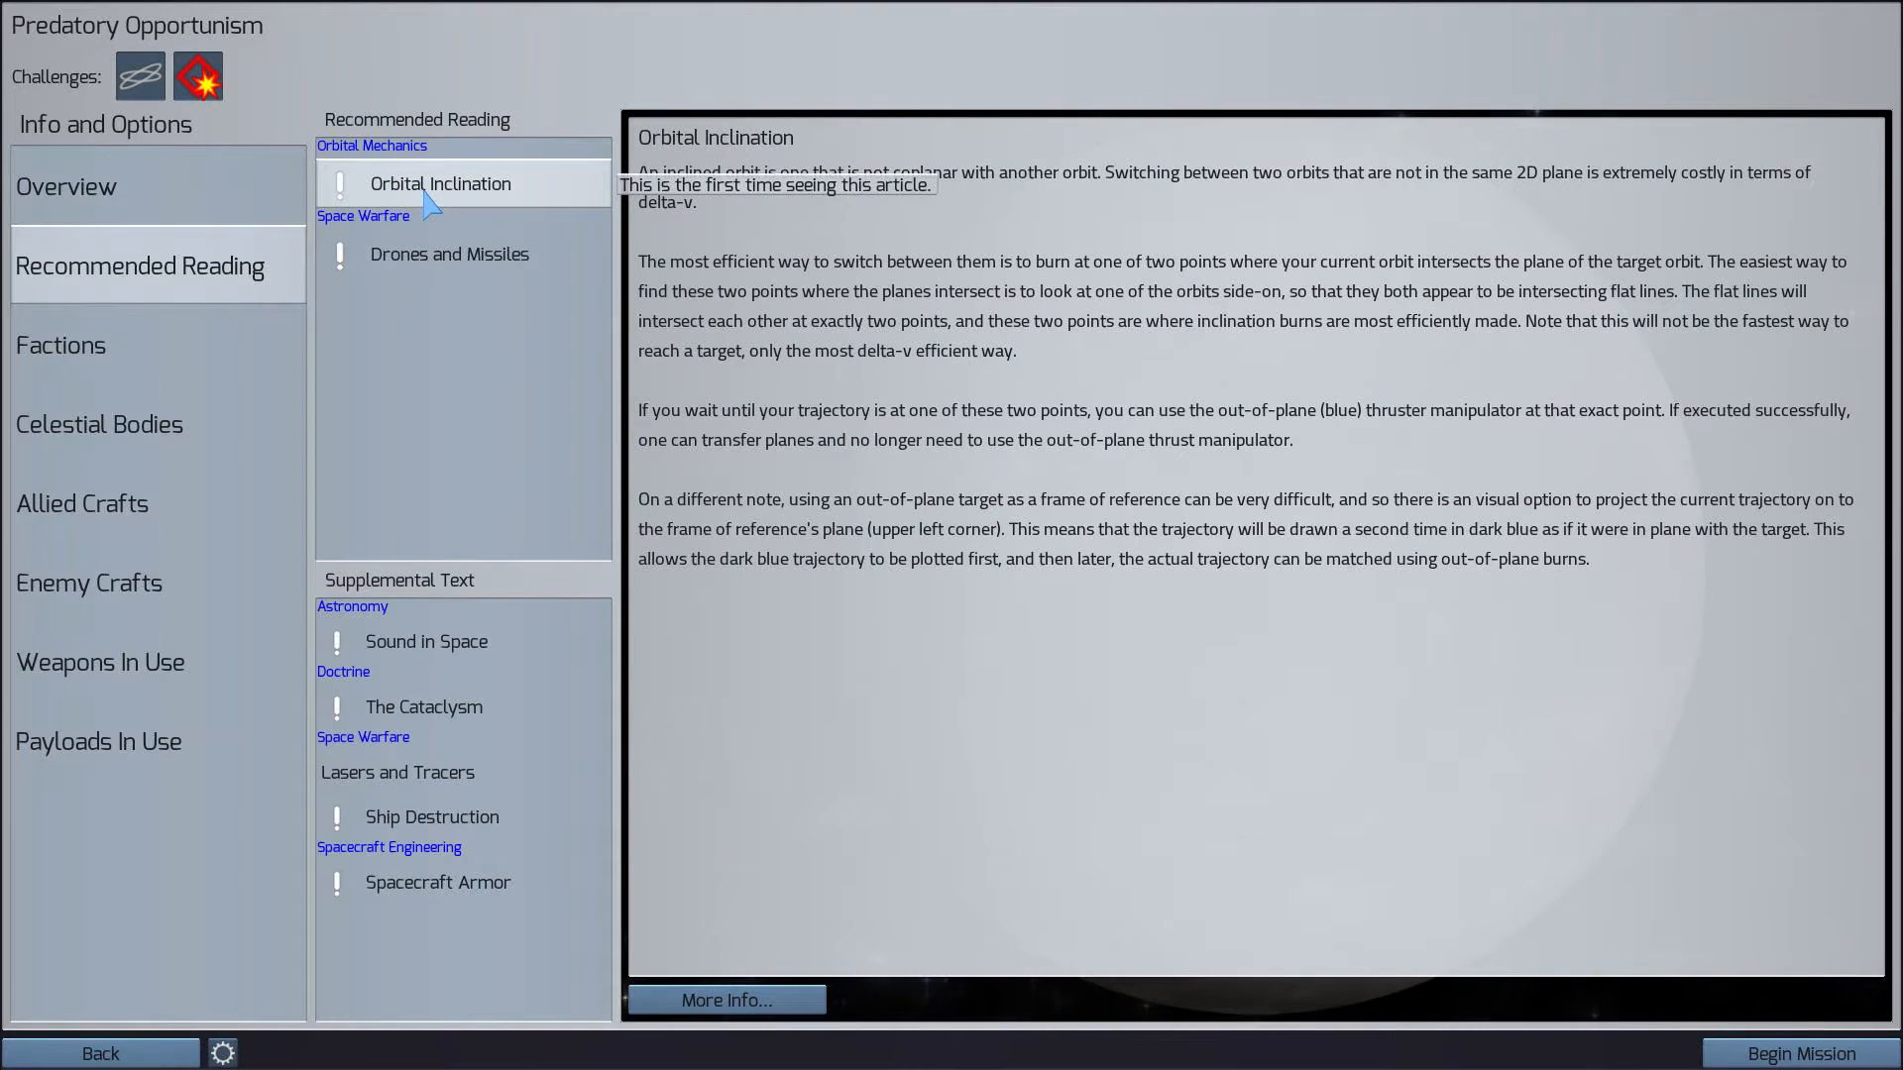
mouse_move(765, 292)
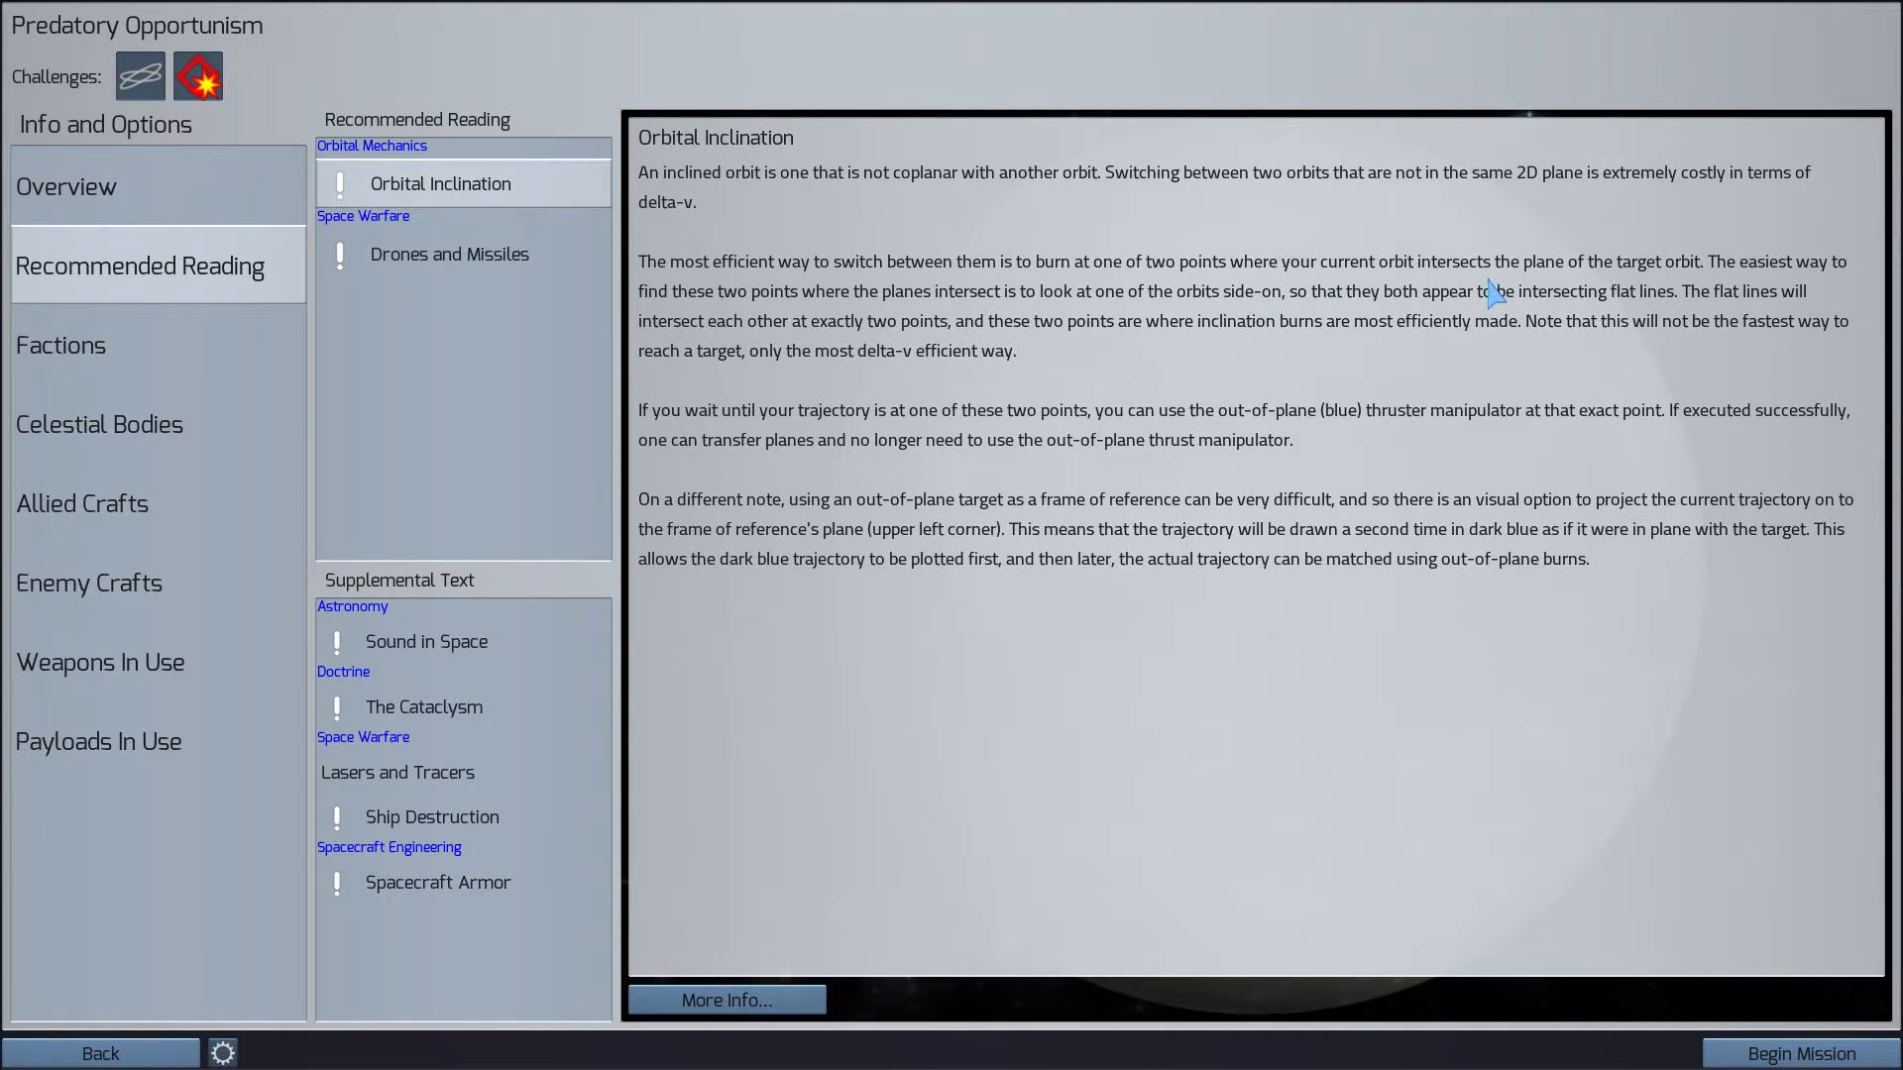
mouse_move(1716, 286)
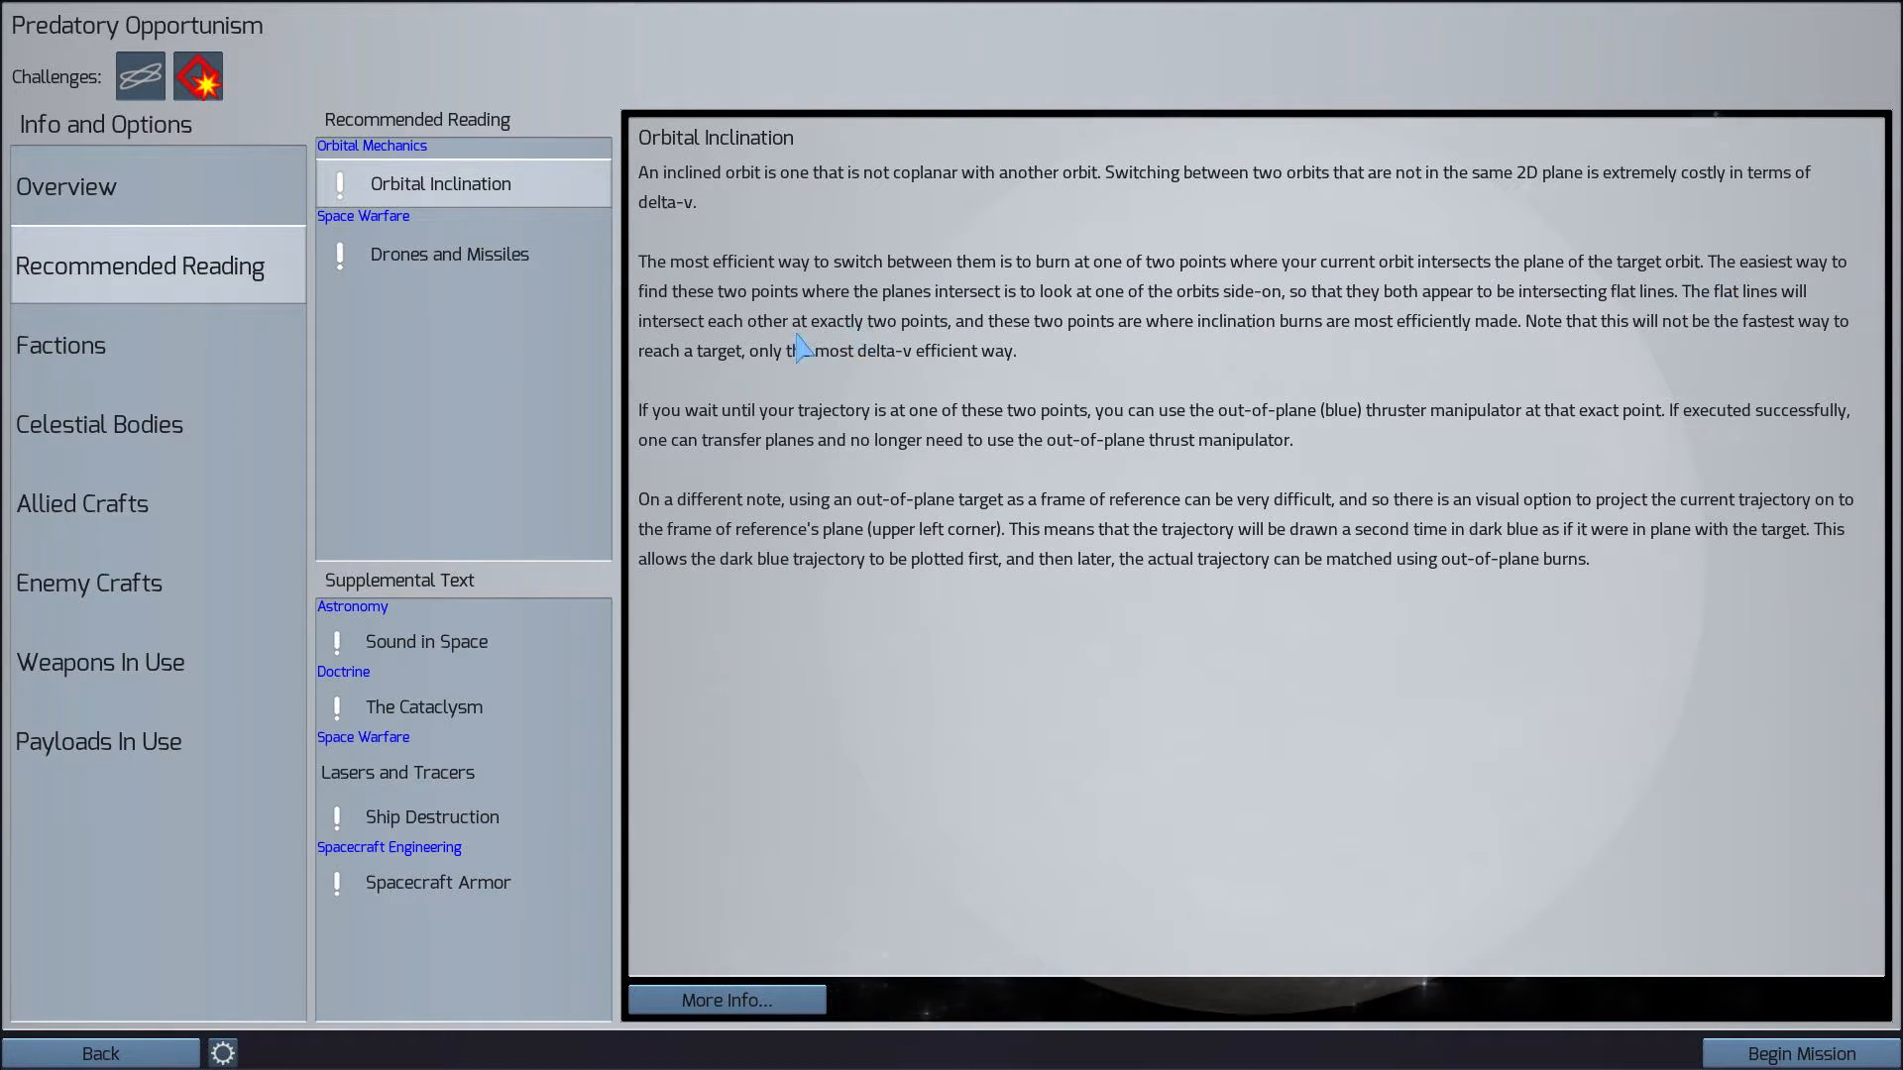
mouse_move(1159, 321)
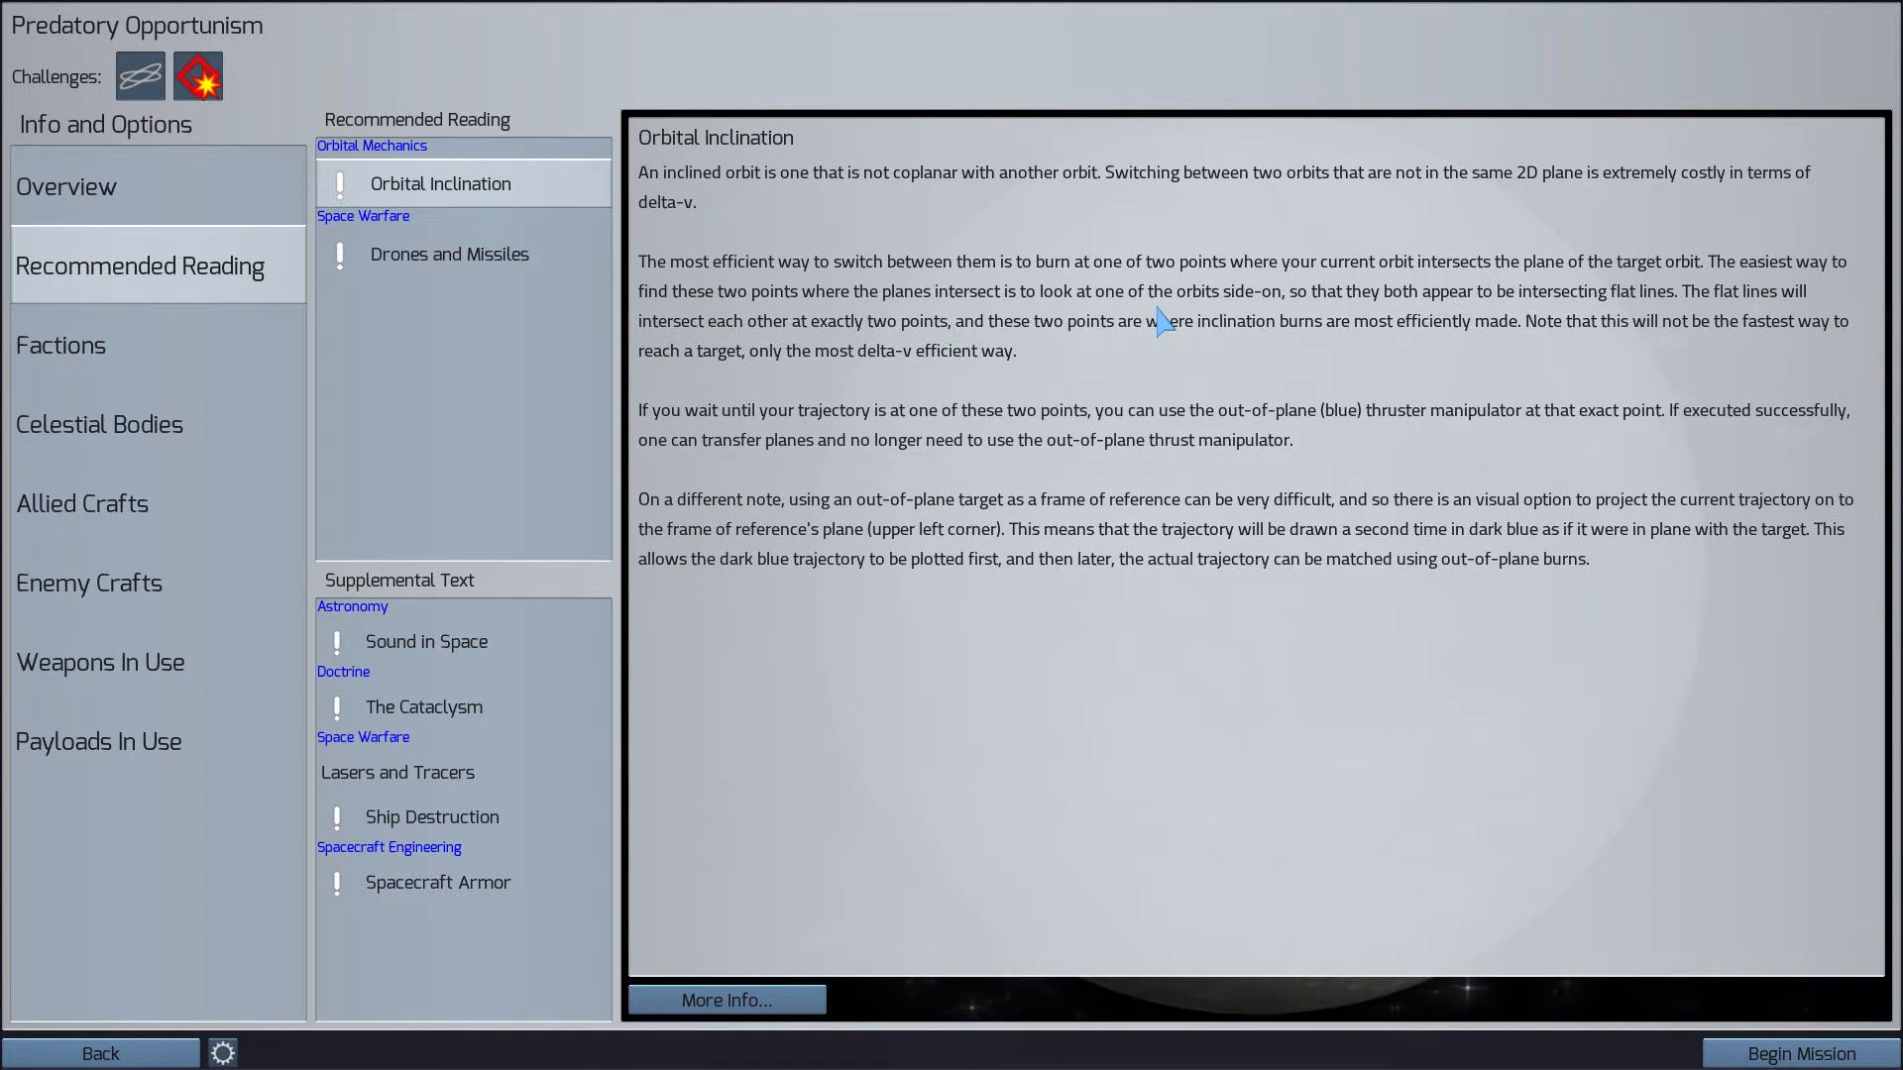
mouse_move(1205, 325)
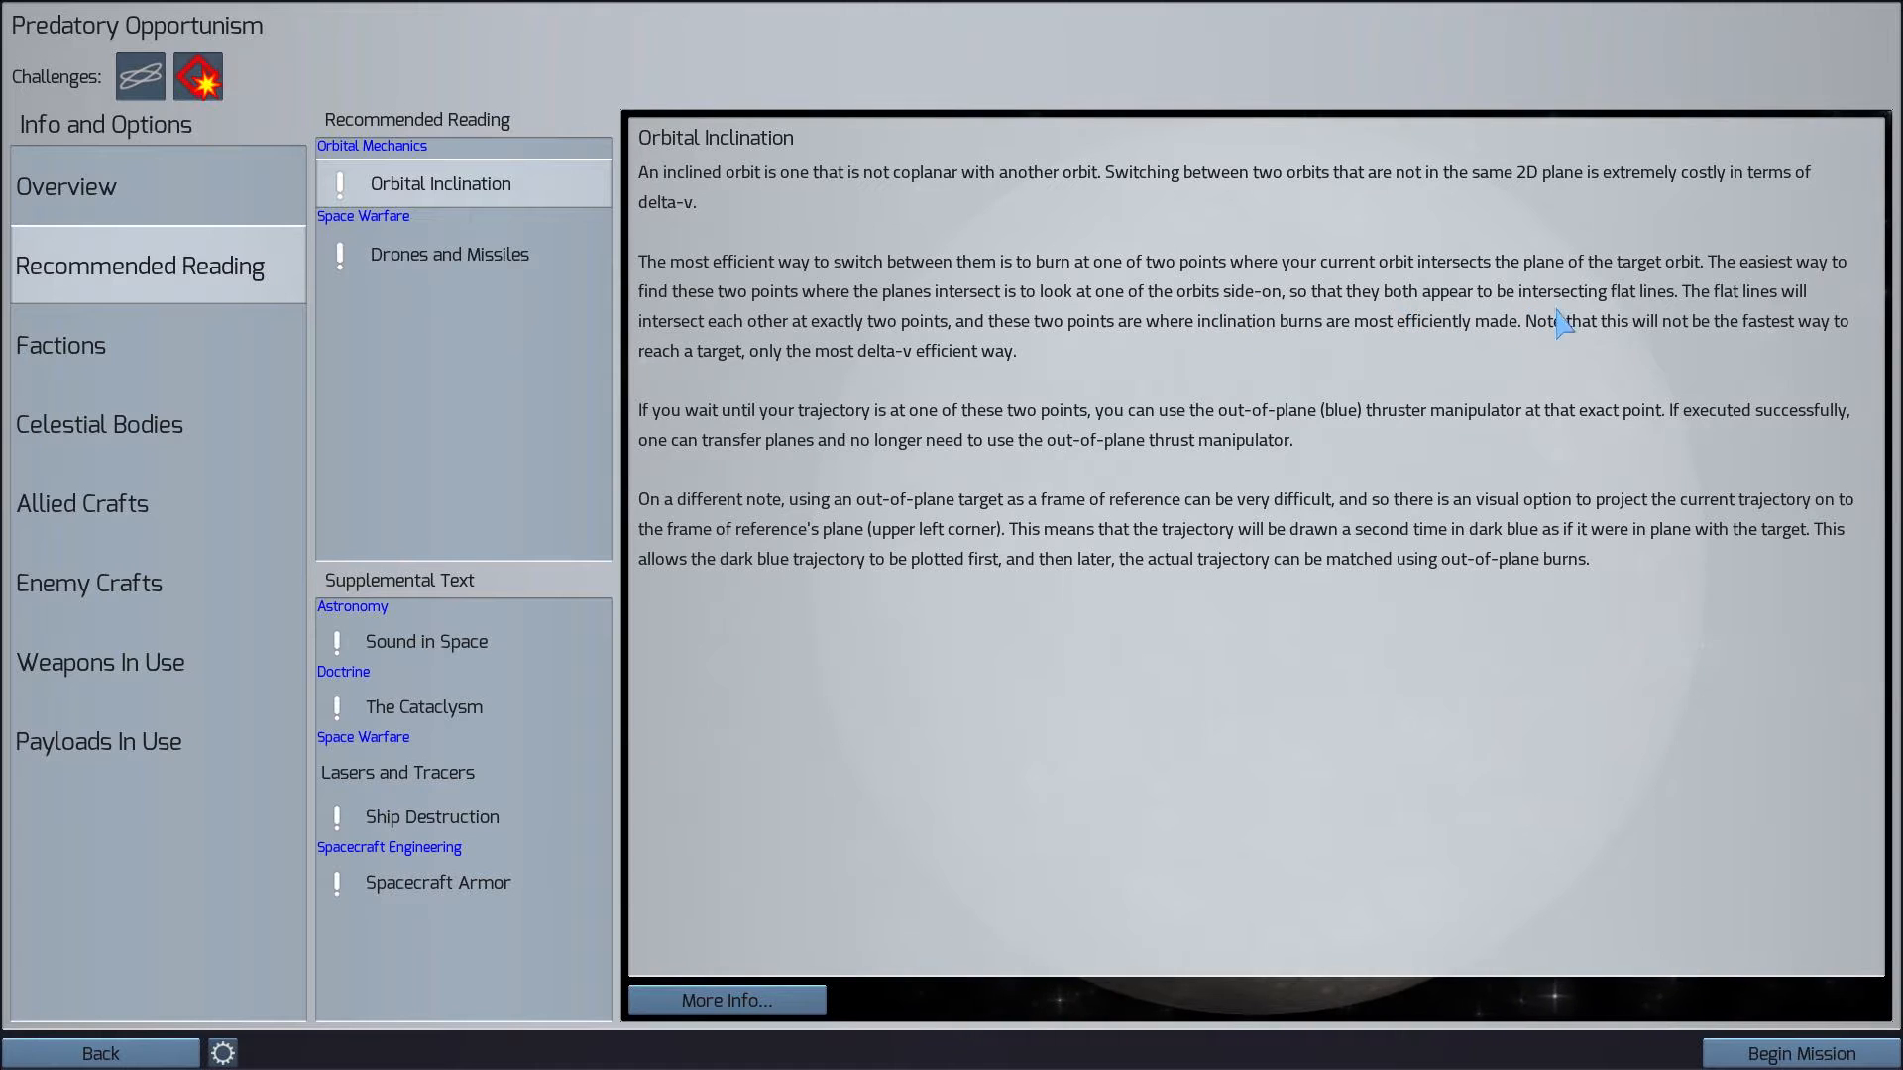
mouse_move(919, 369)
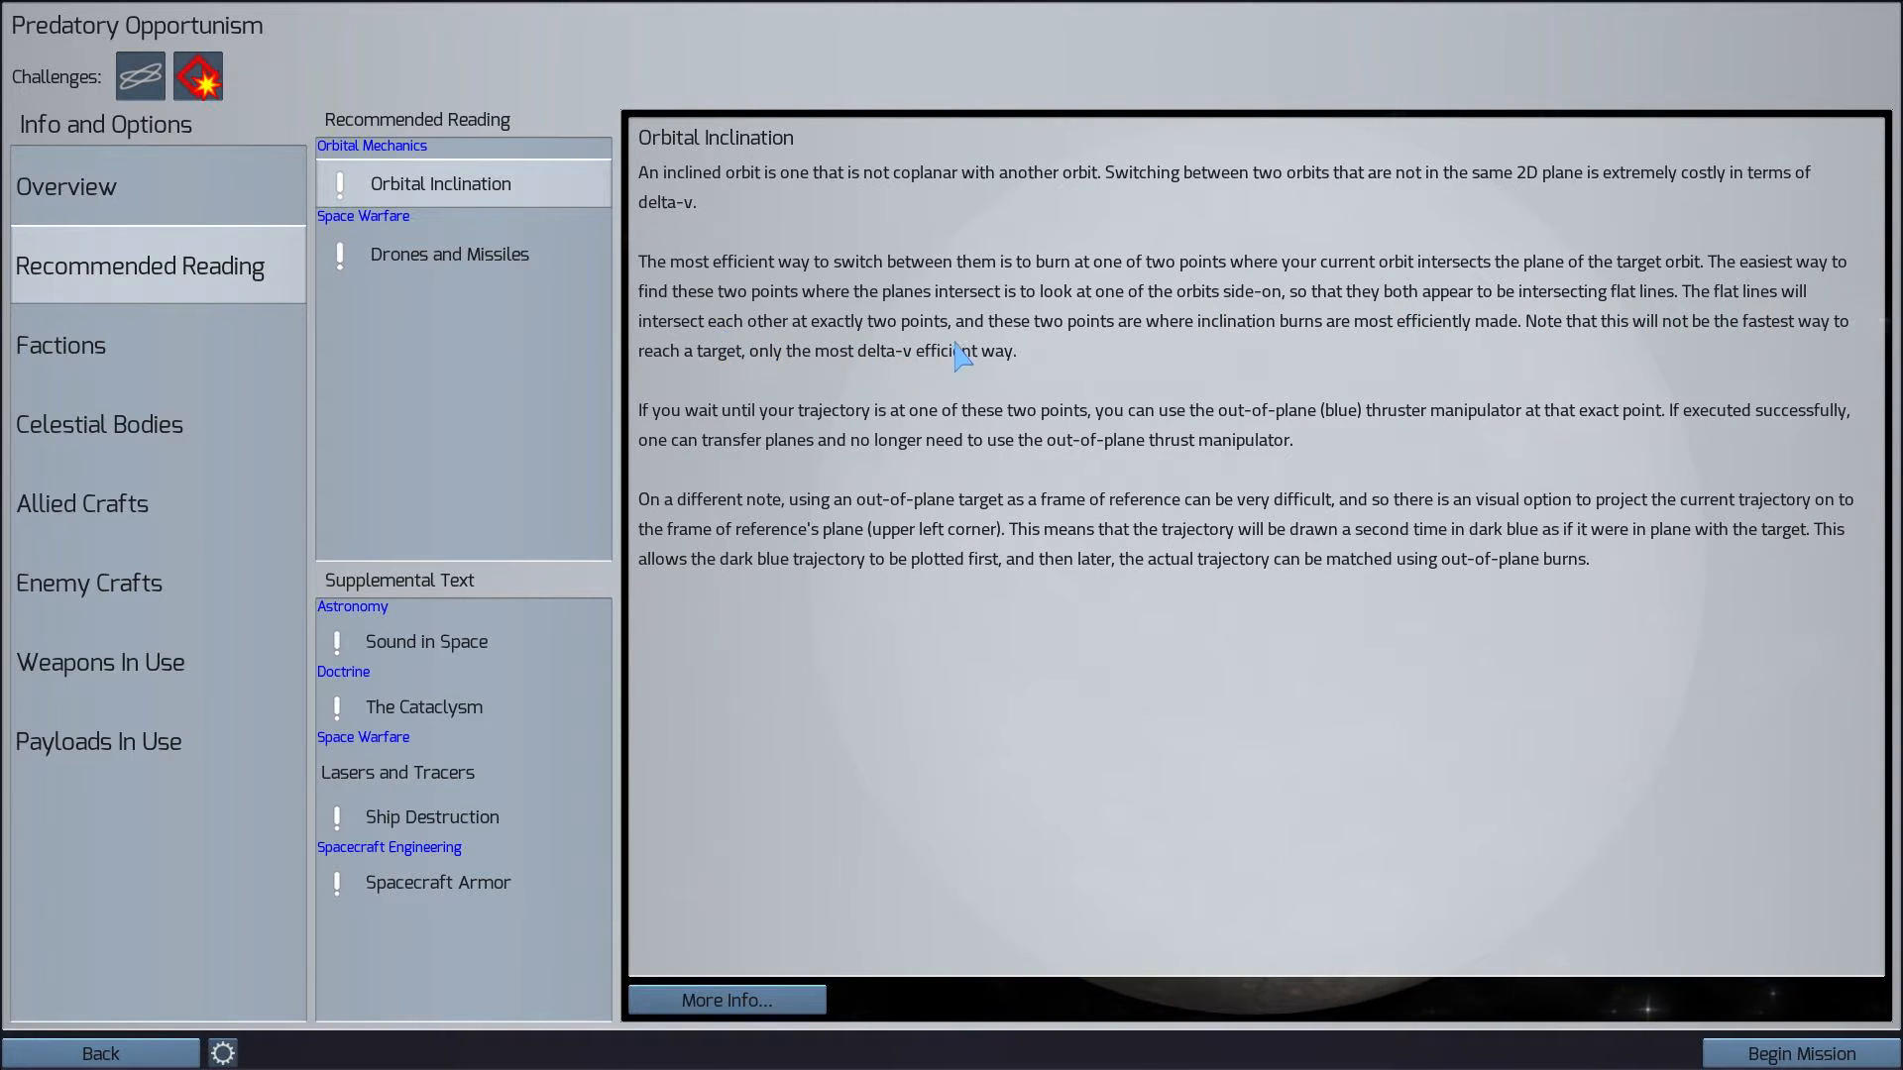
mouse_move(1120, 352)
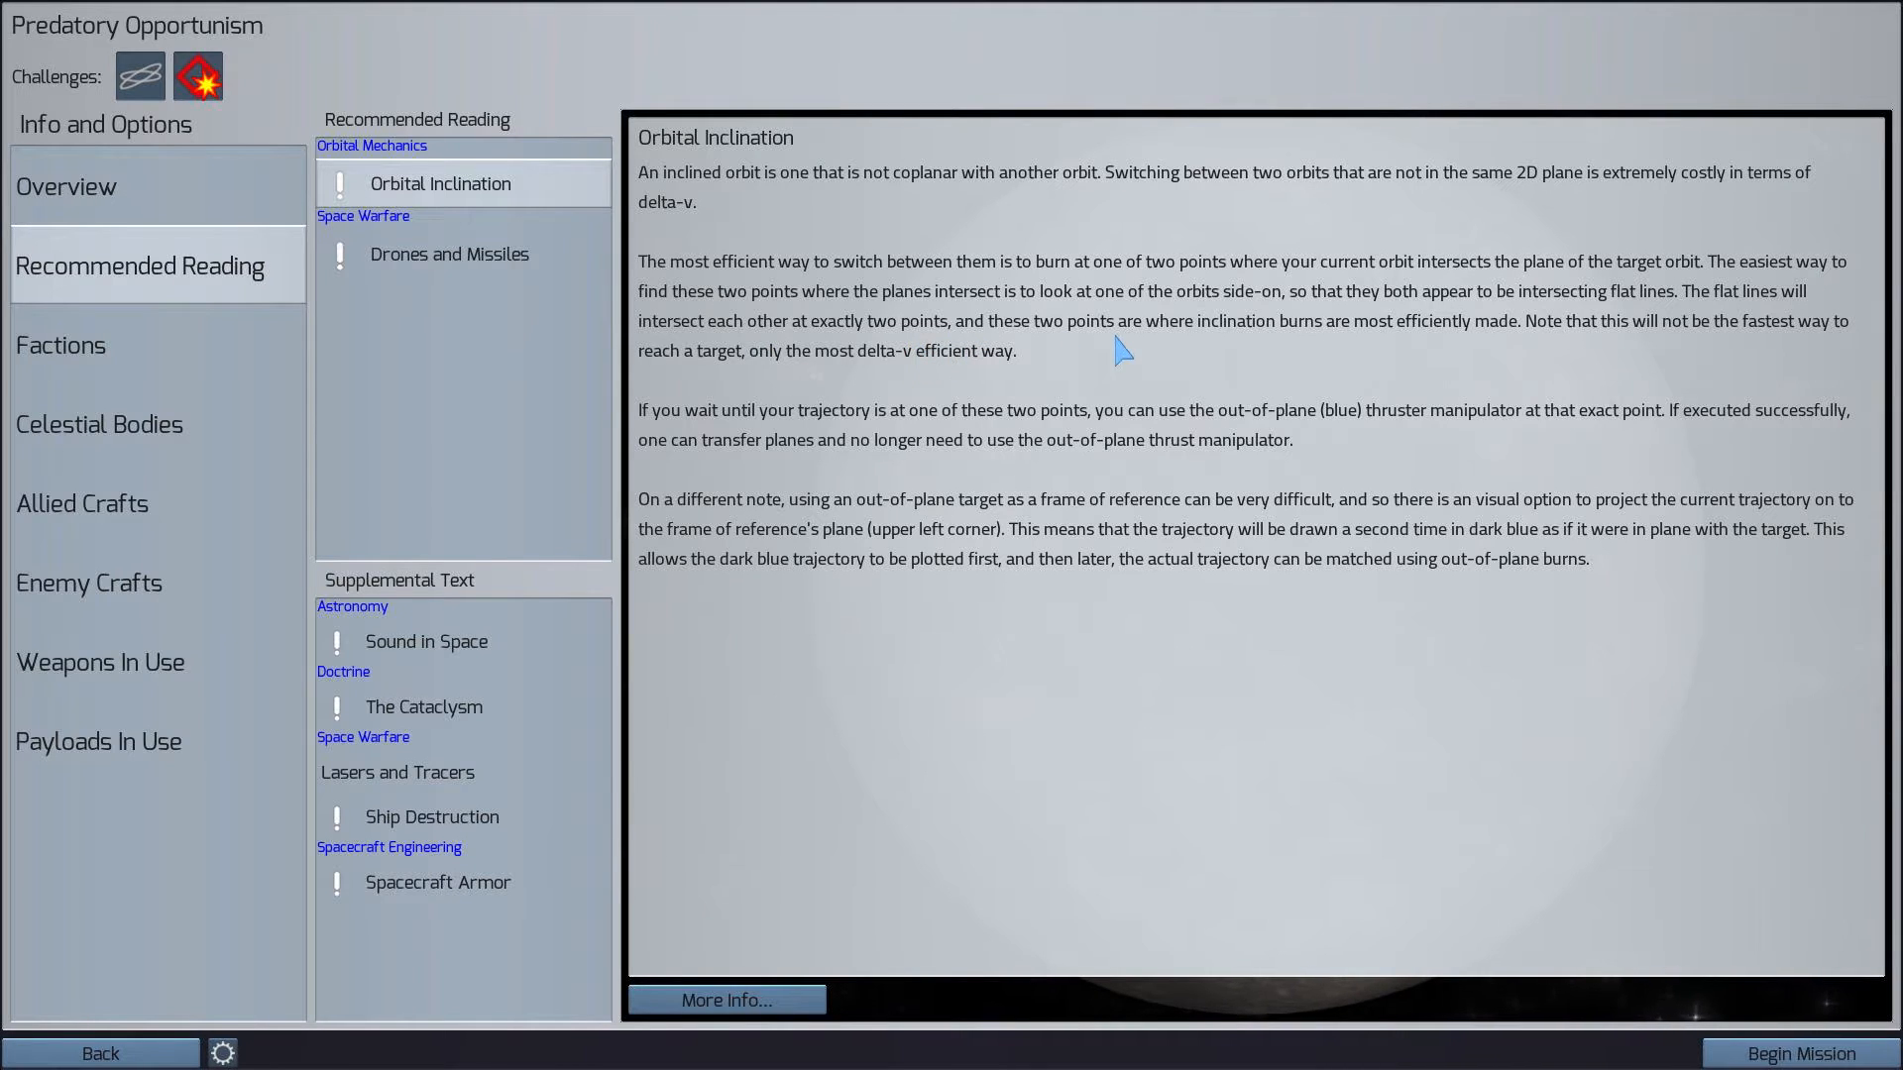
mouse_move(959, 424)
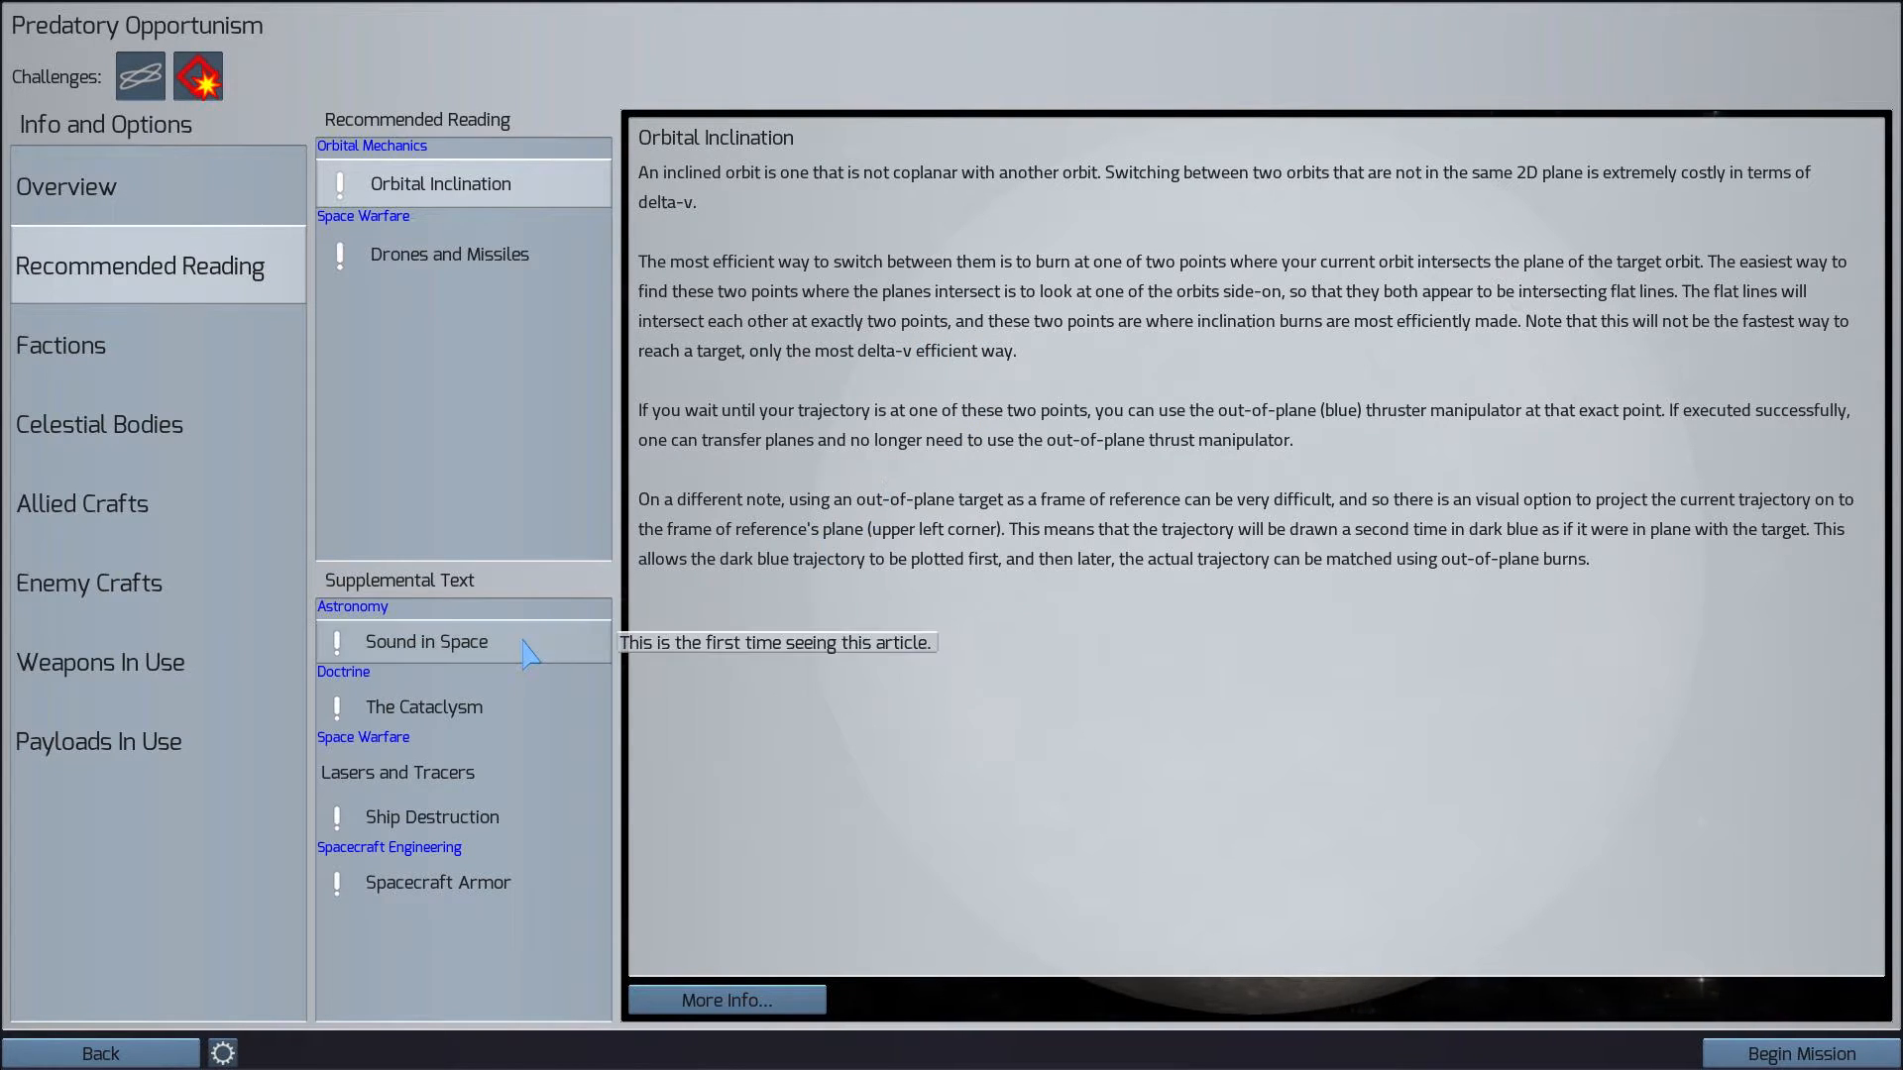
Open The Cataclysm supplemental article and scroll through the Earth war history
click(423, 707)
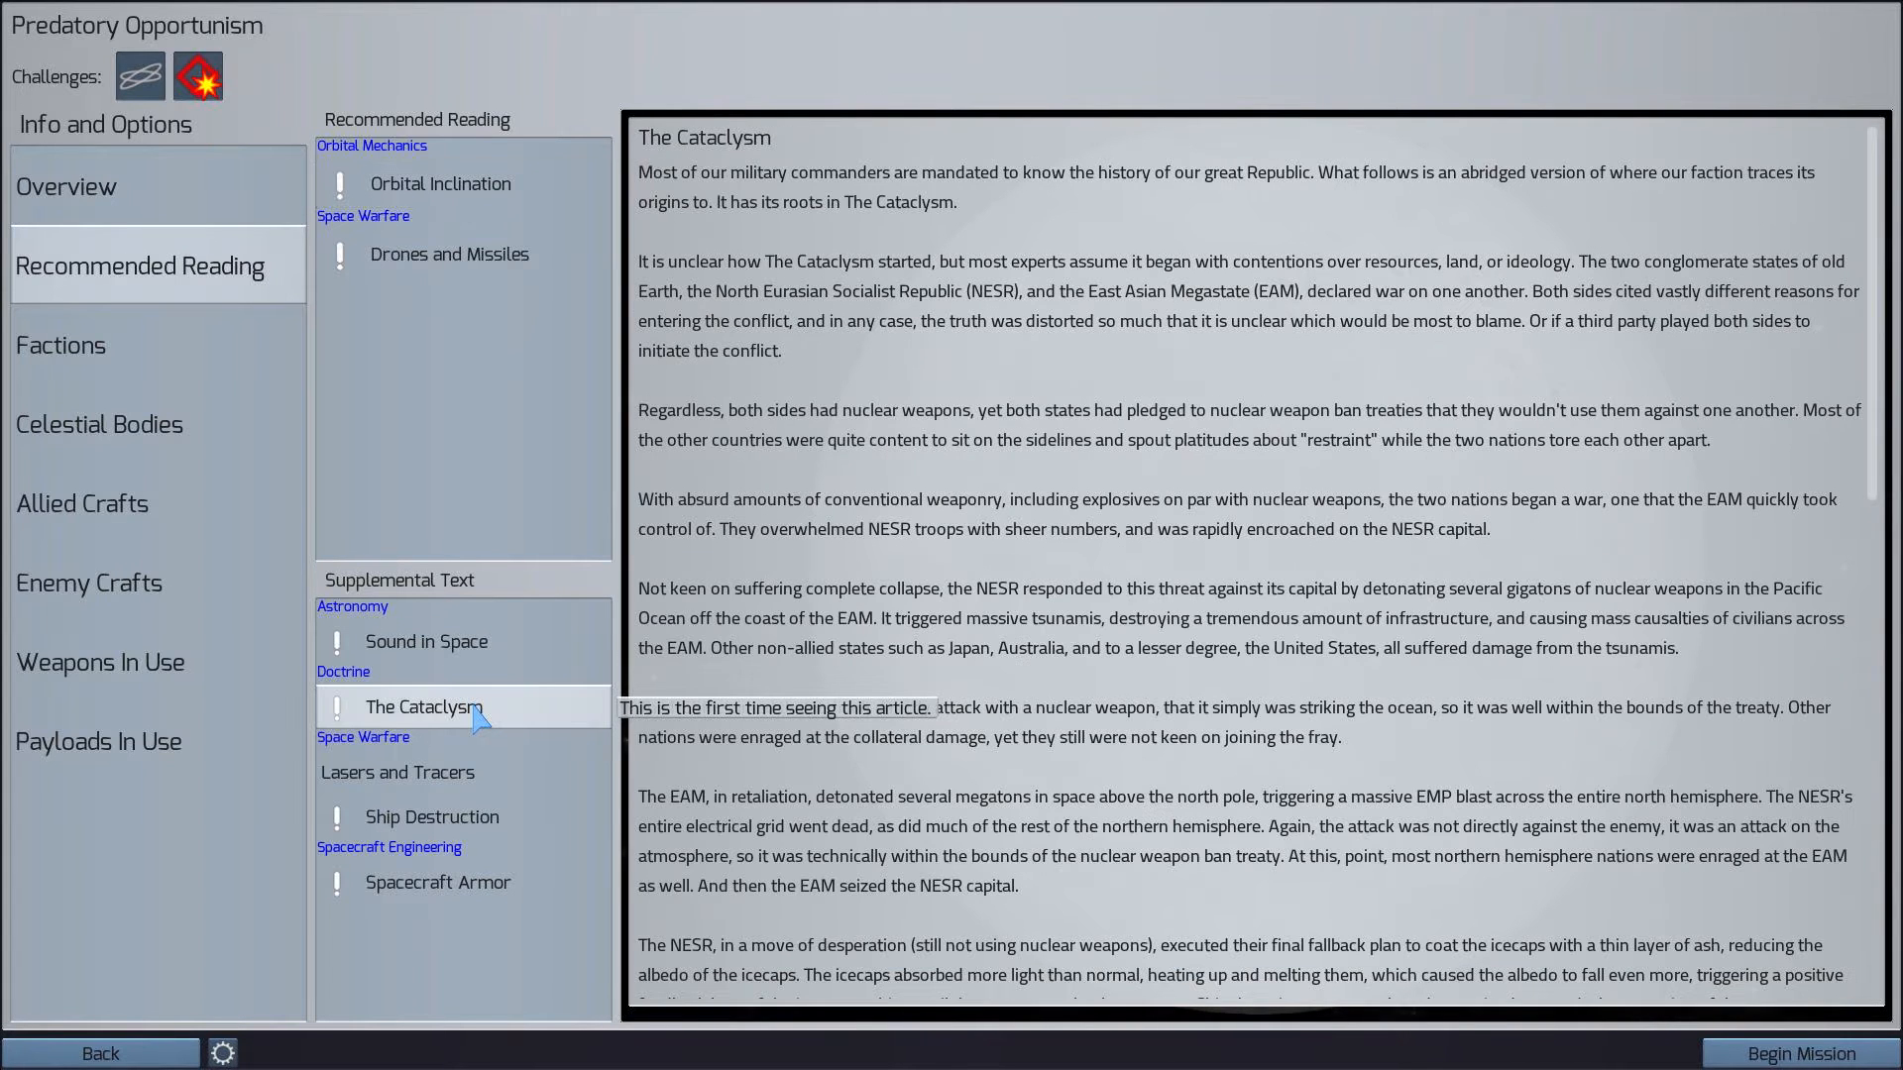
mouse_move(803, 347)
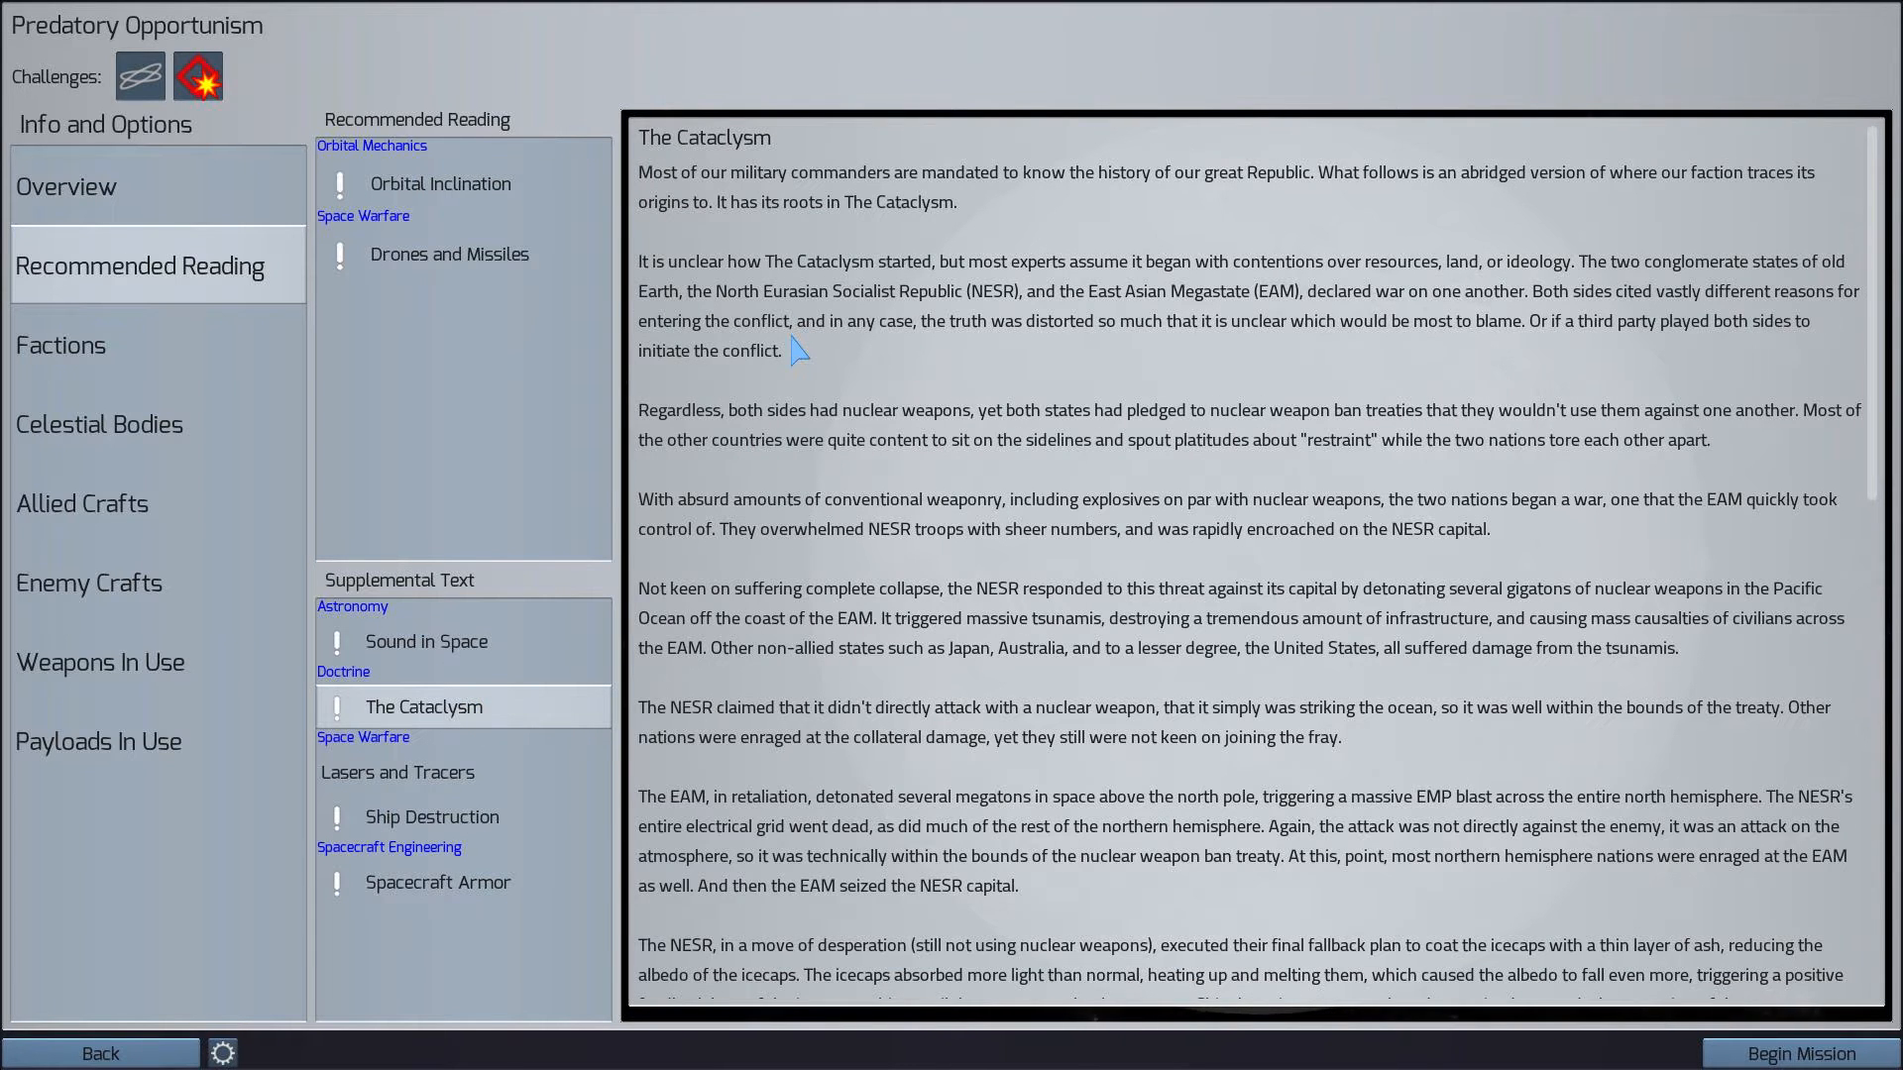
scroll(down, 3)
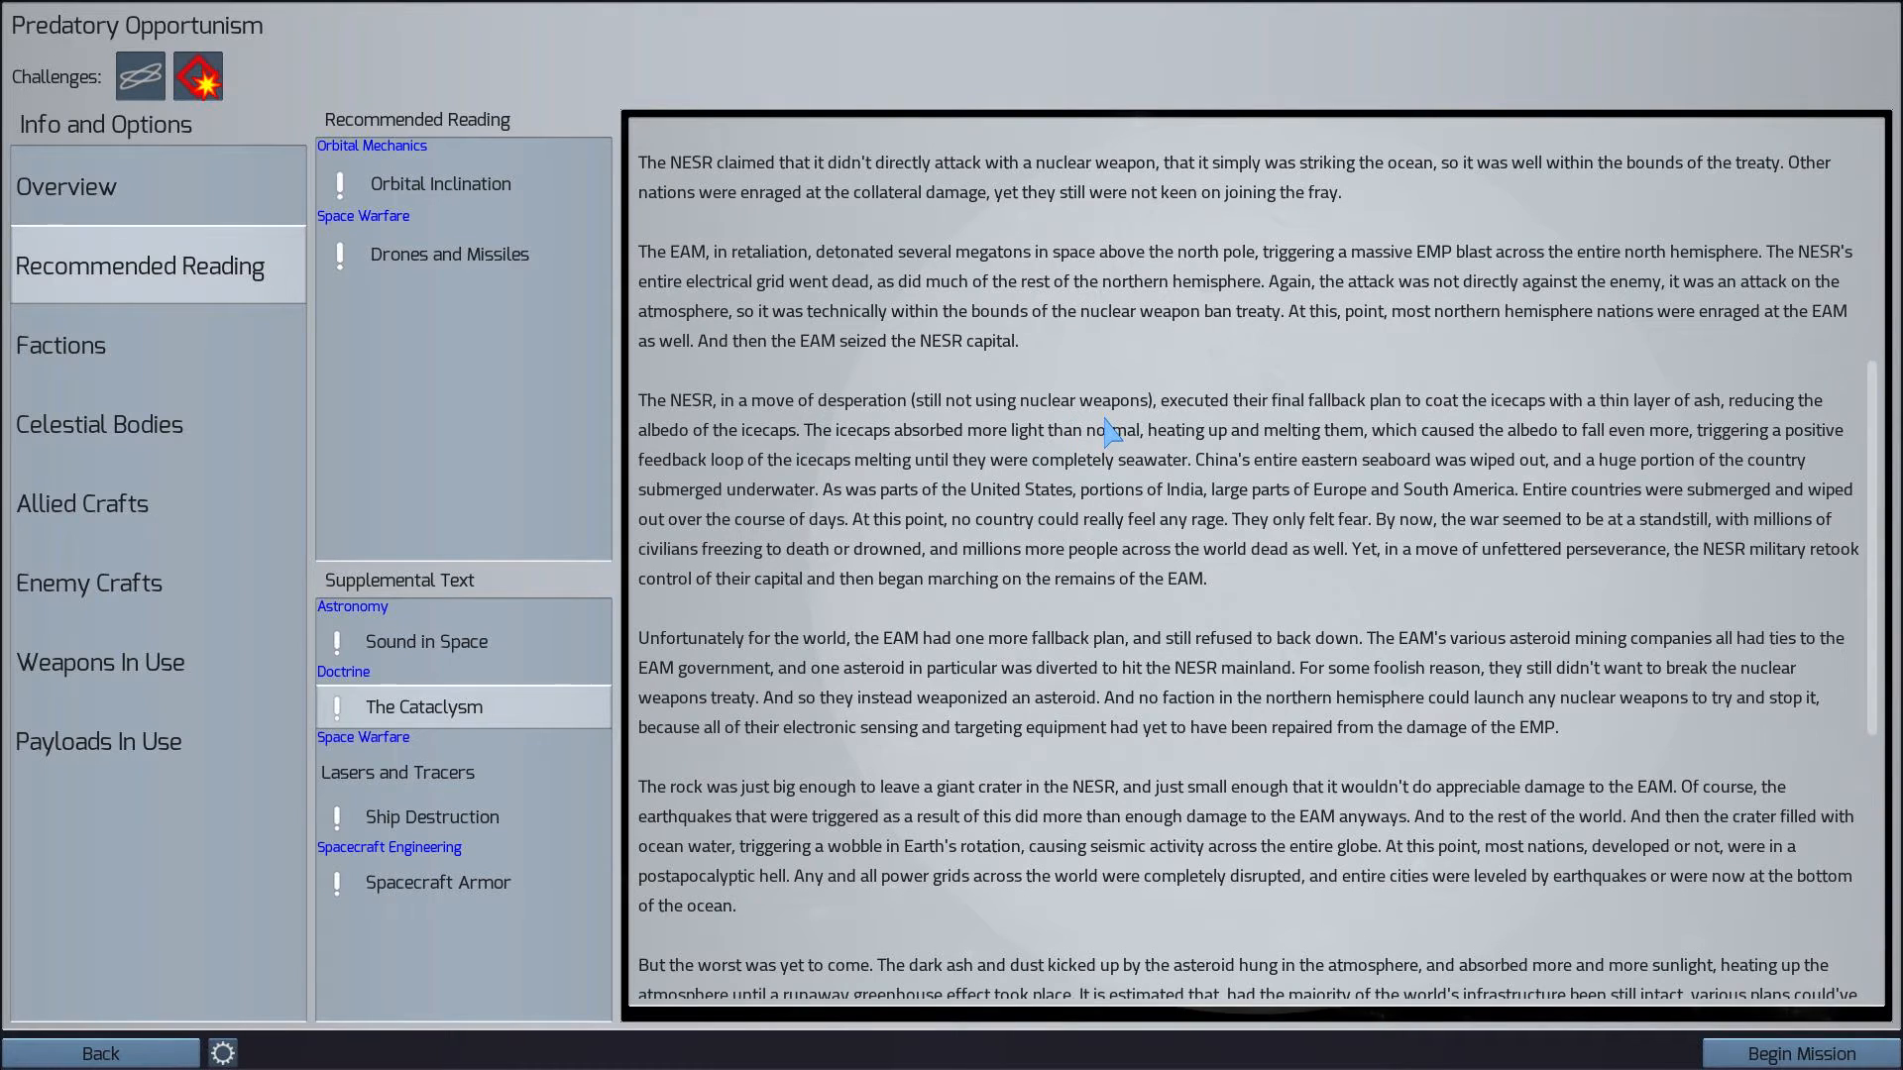
mouse_move(1536, 432)
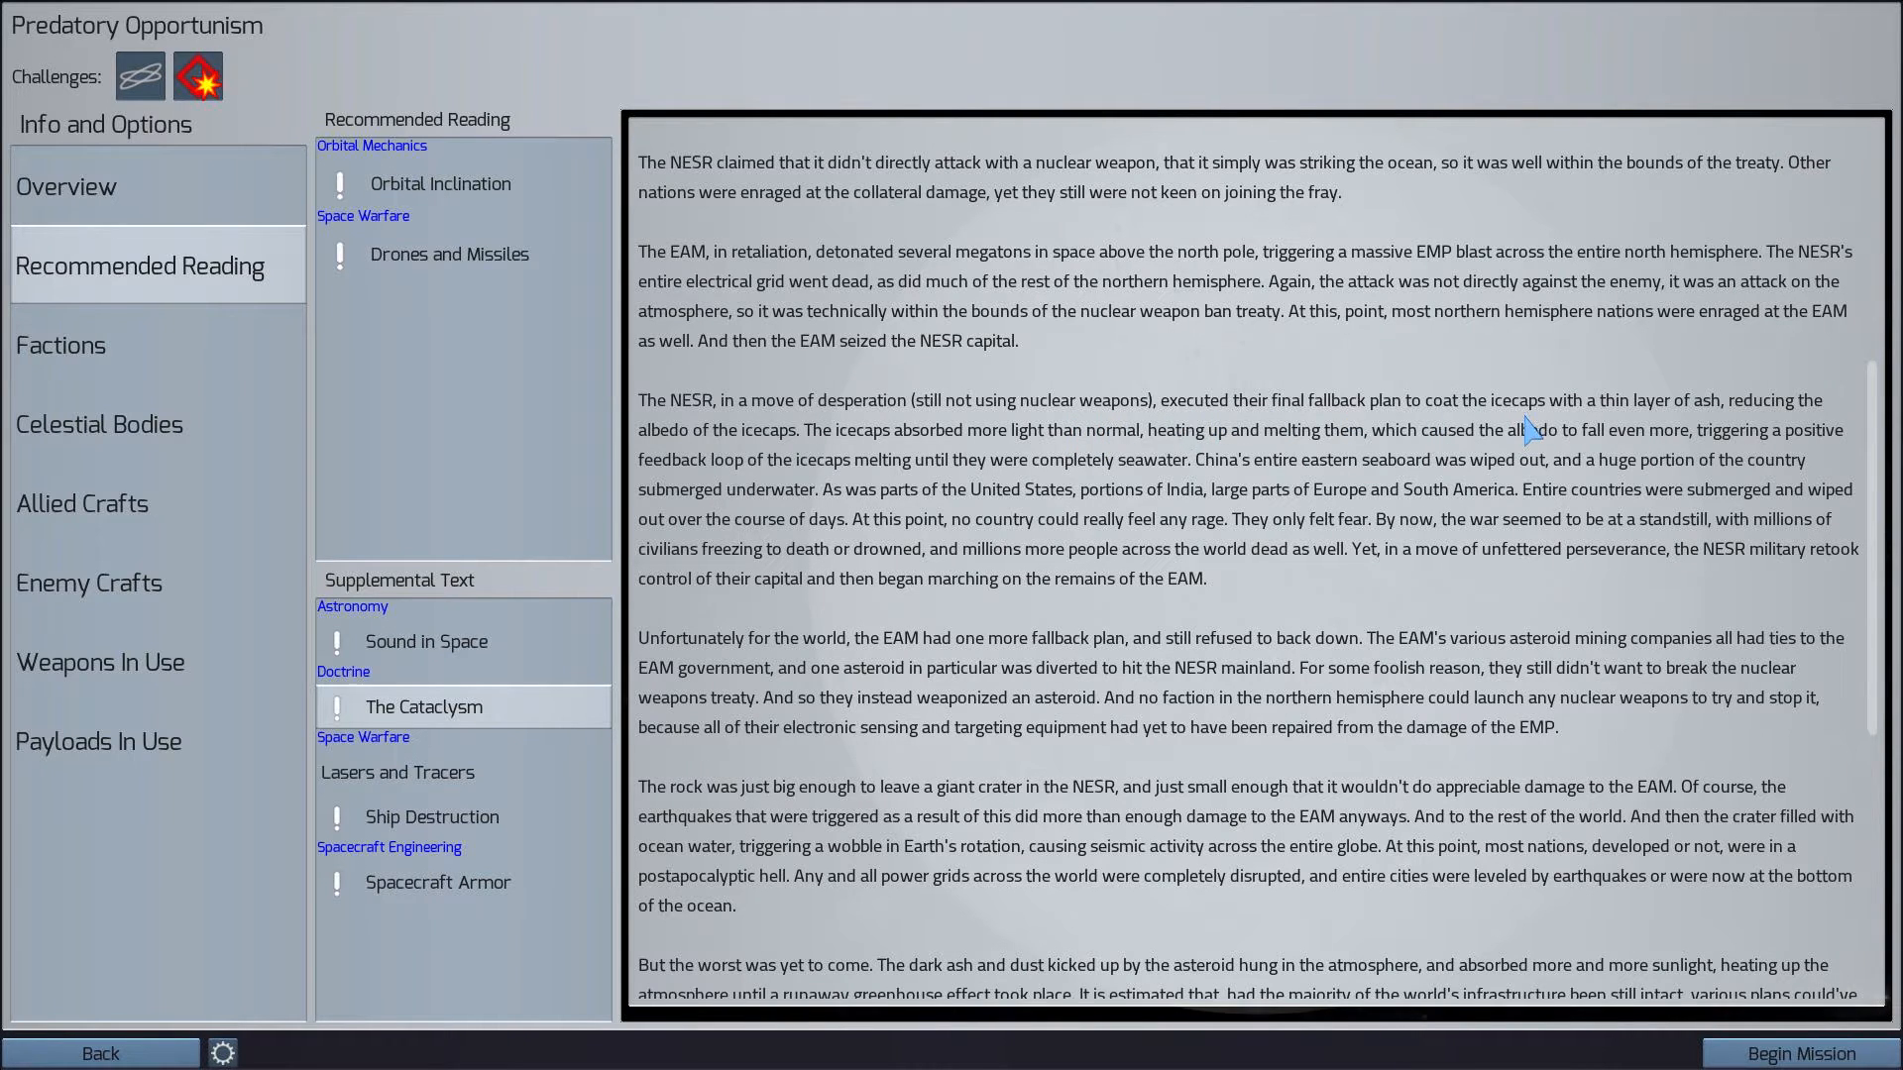
mouse_move(1825, 430)
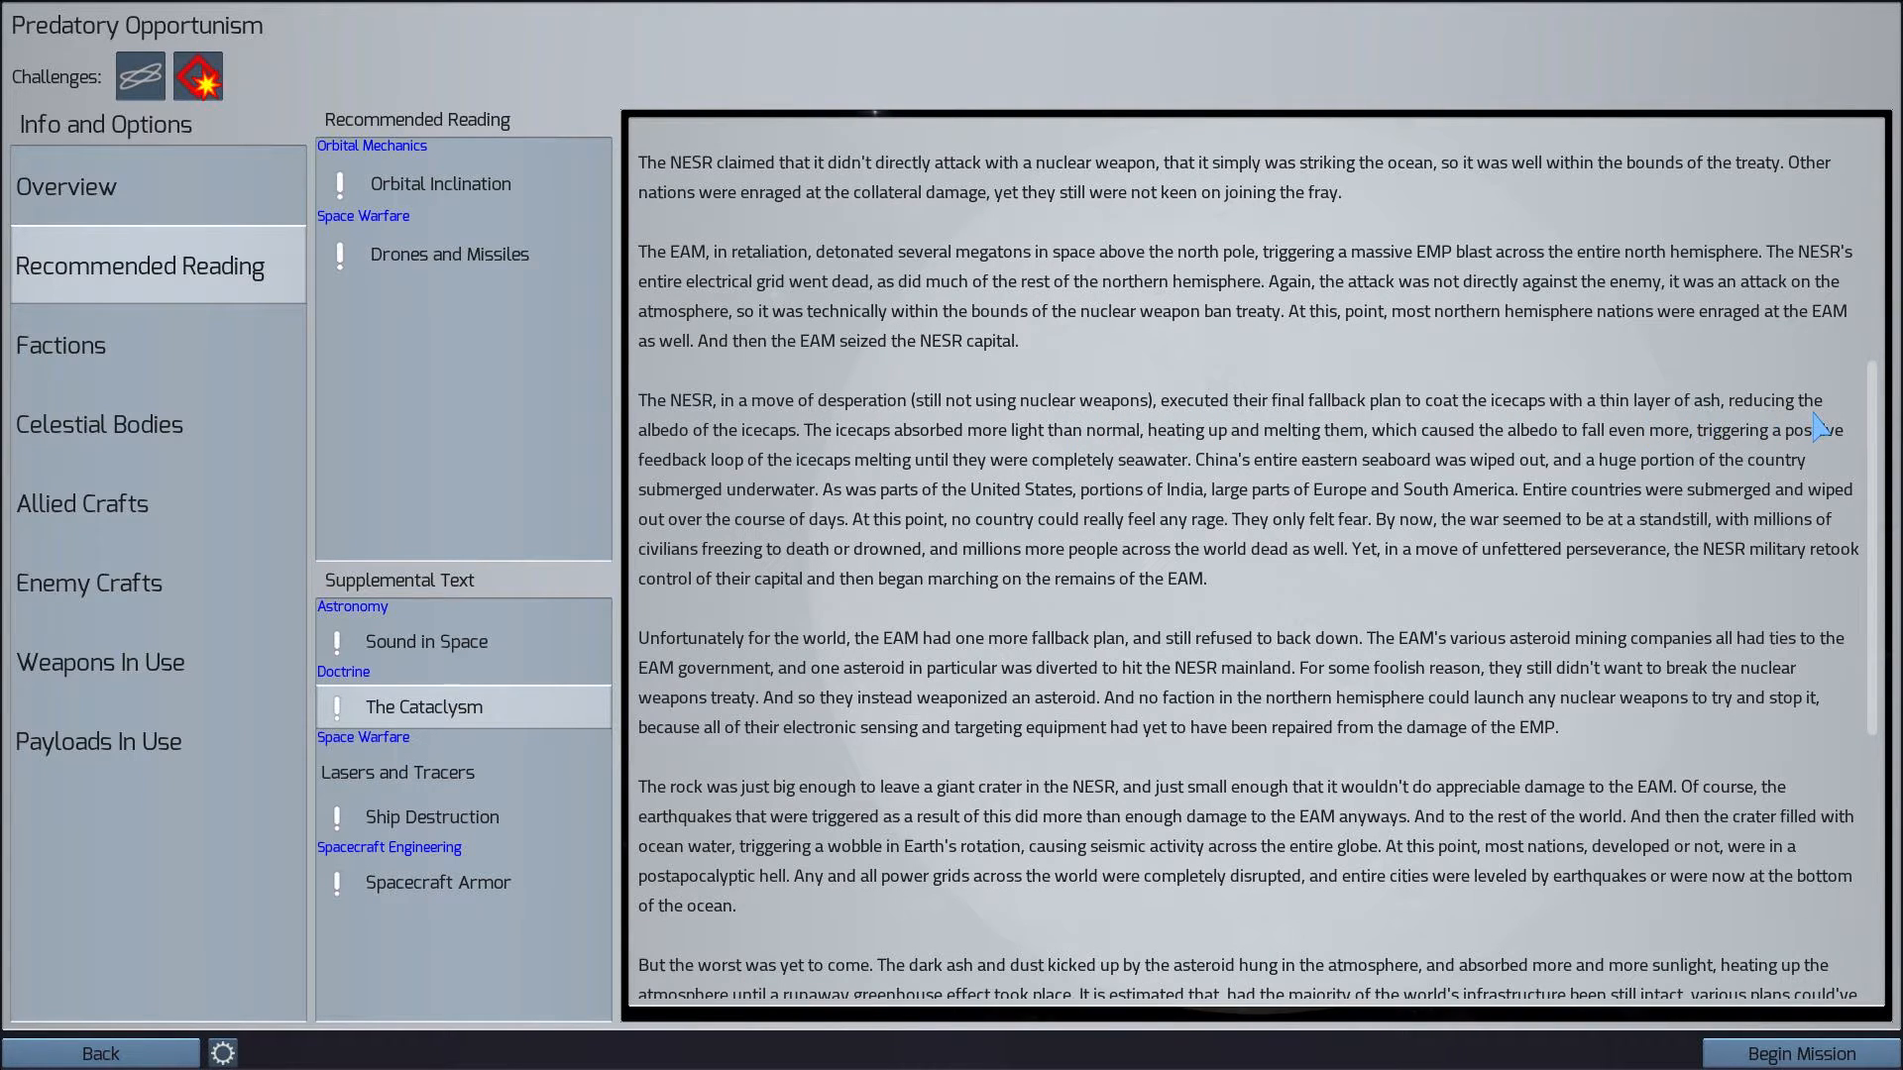
mouse_move(922, 465)
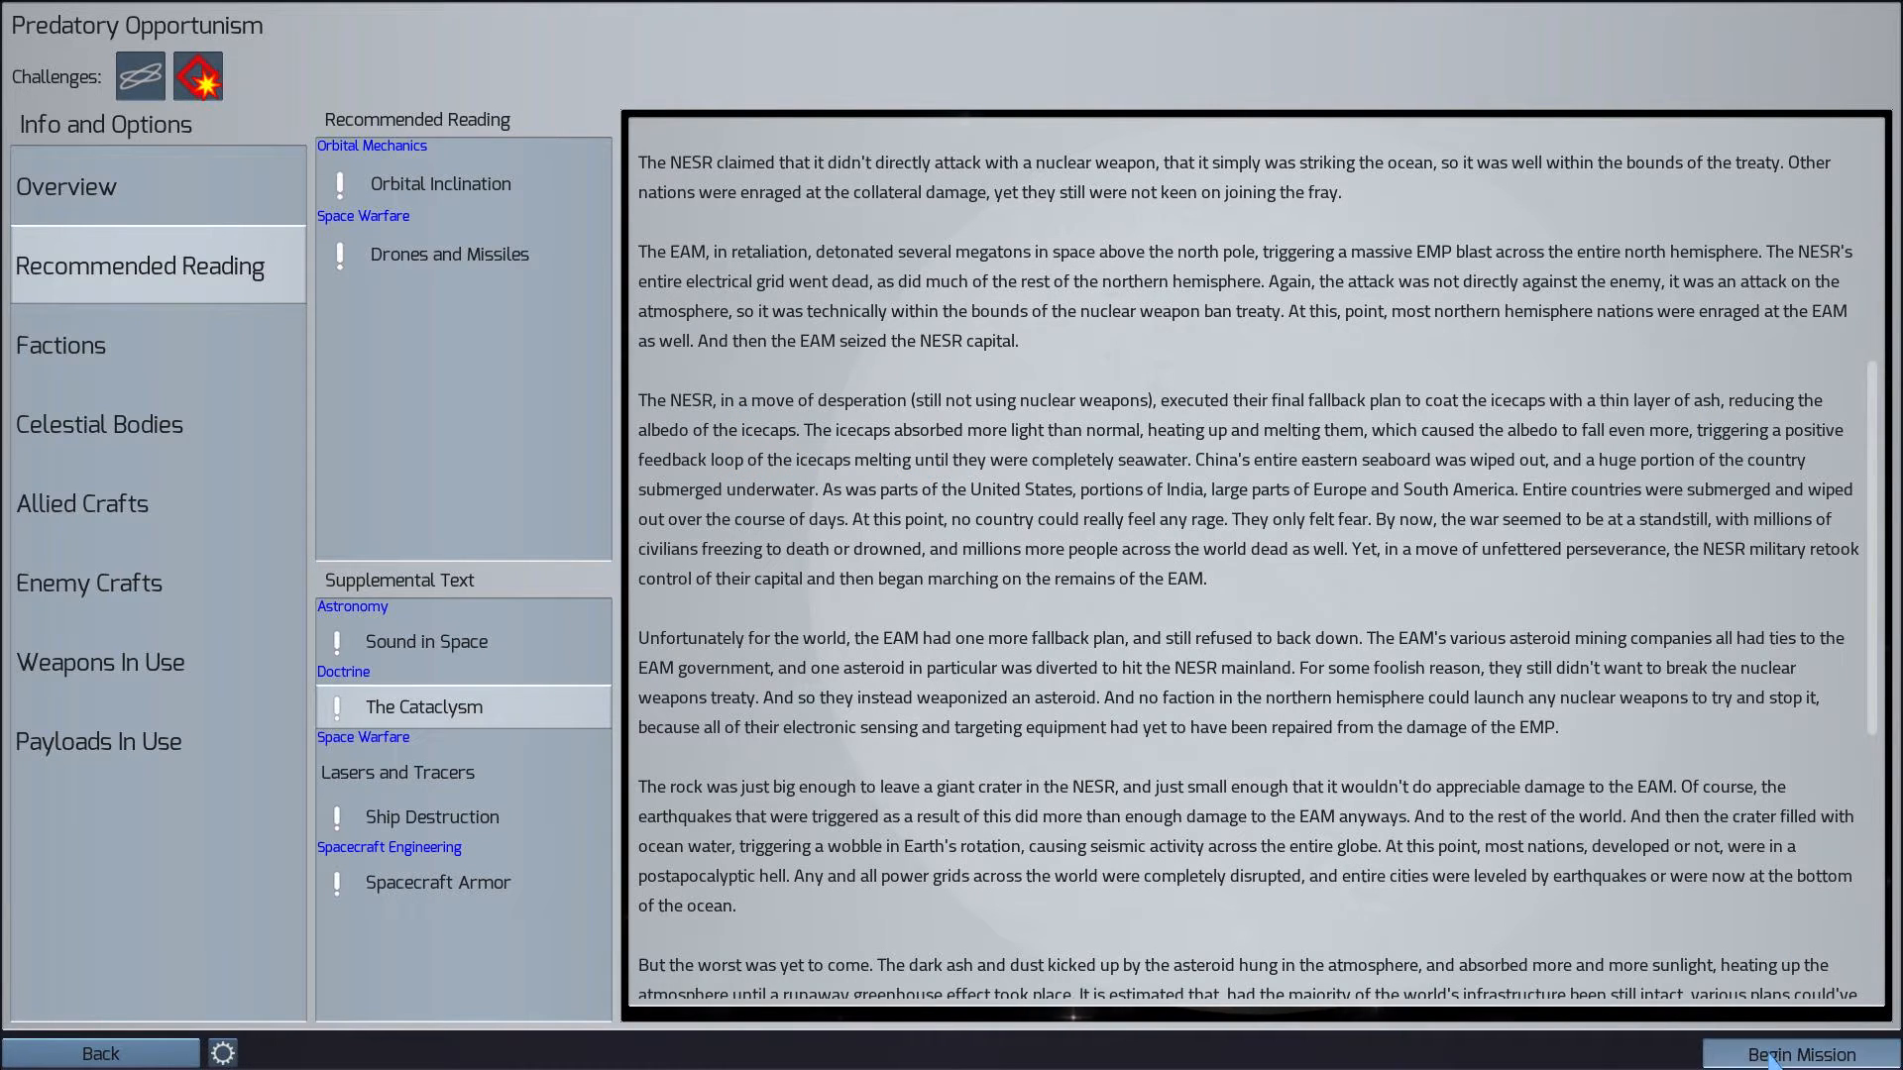
Begin Predatory Opportunism and dismiss the Tactical Officer's drone-launch advice
click(1802, 1055)
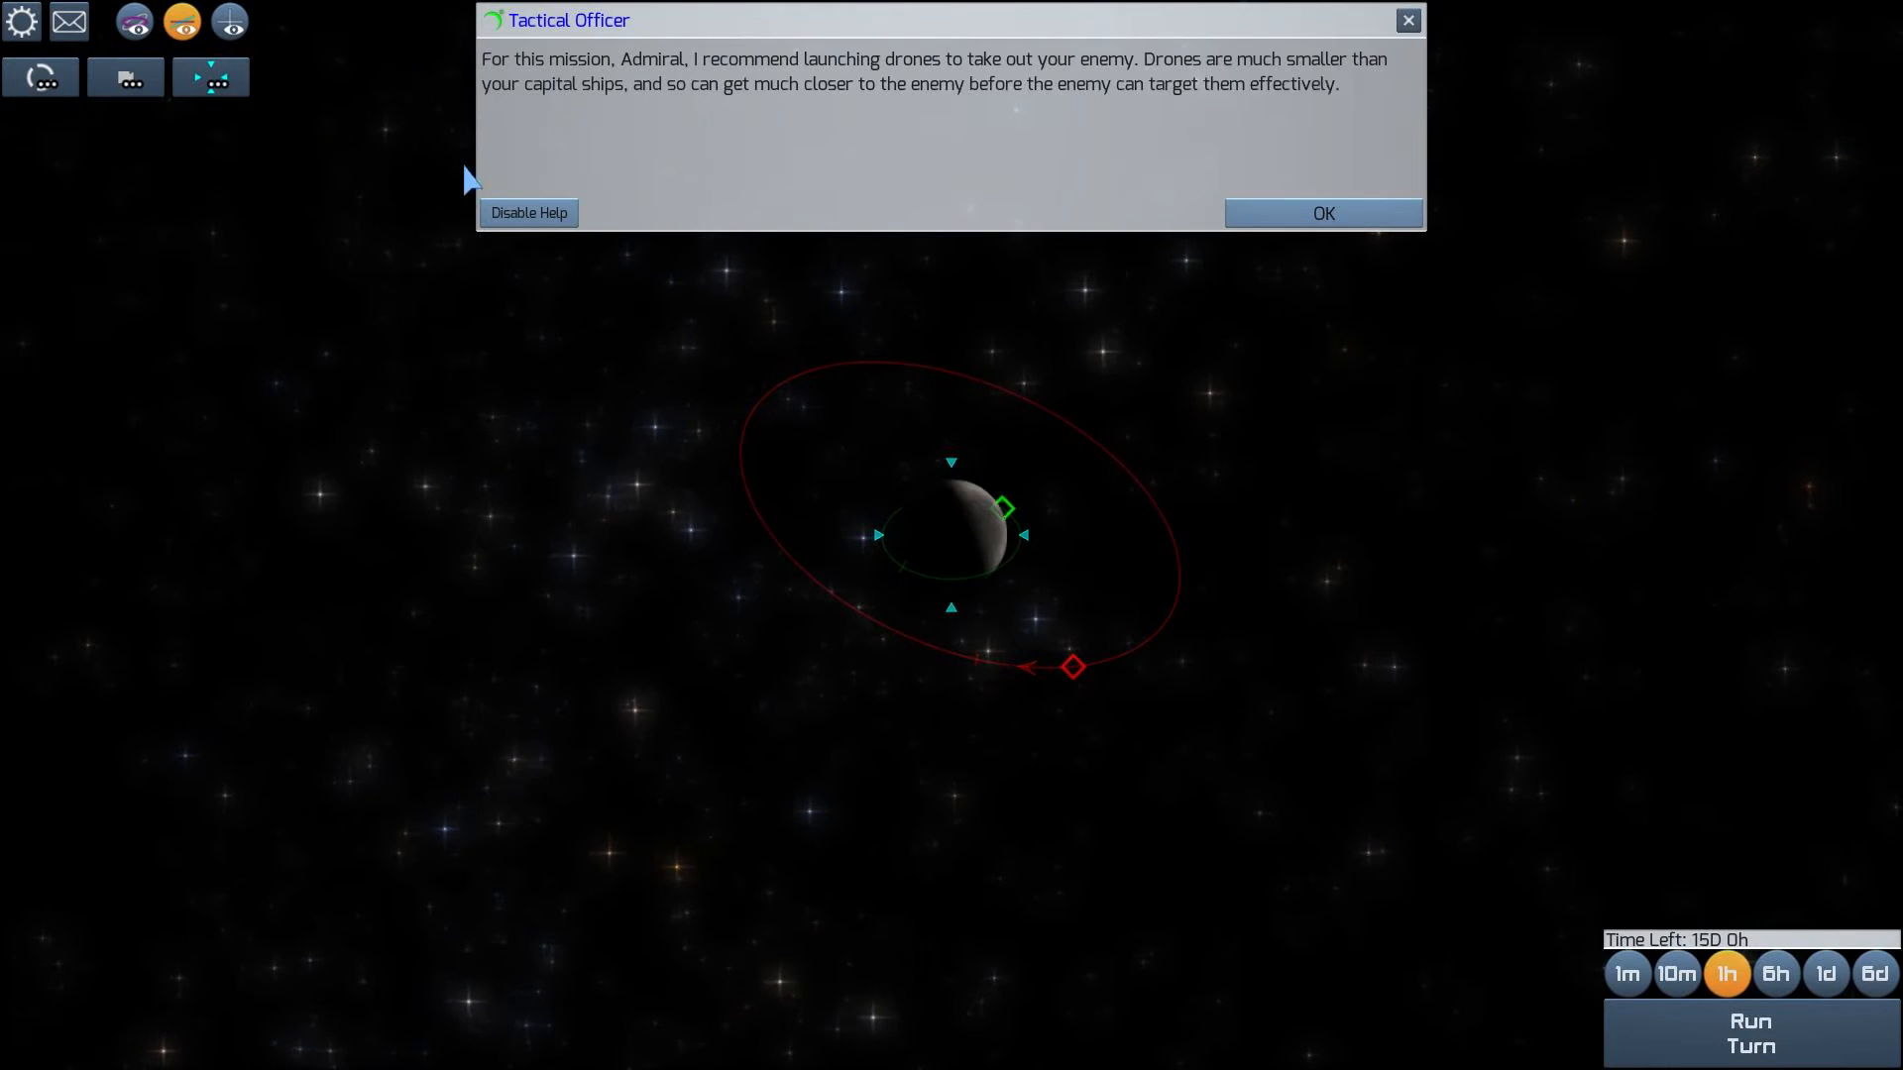
click(1323, 213)
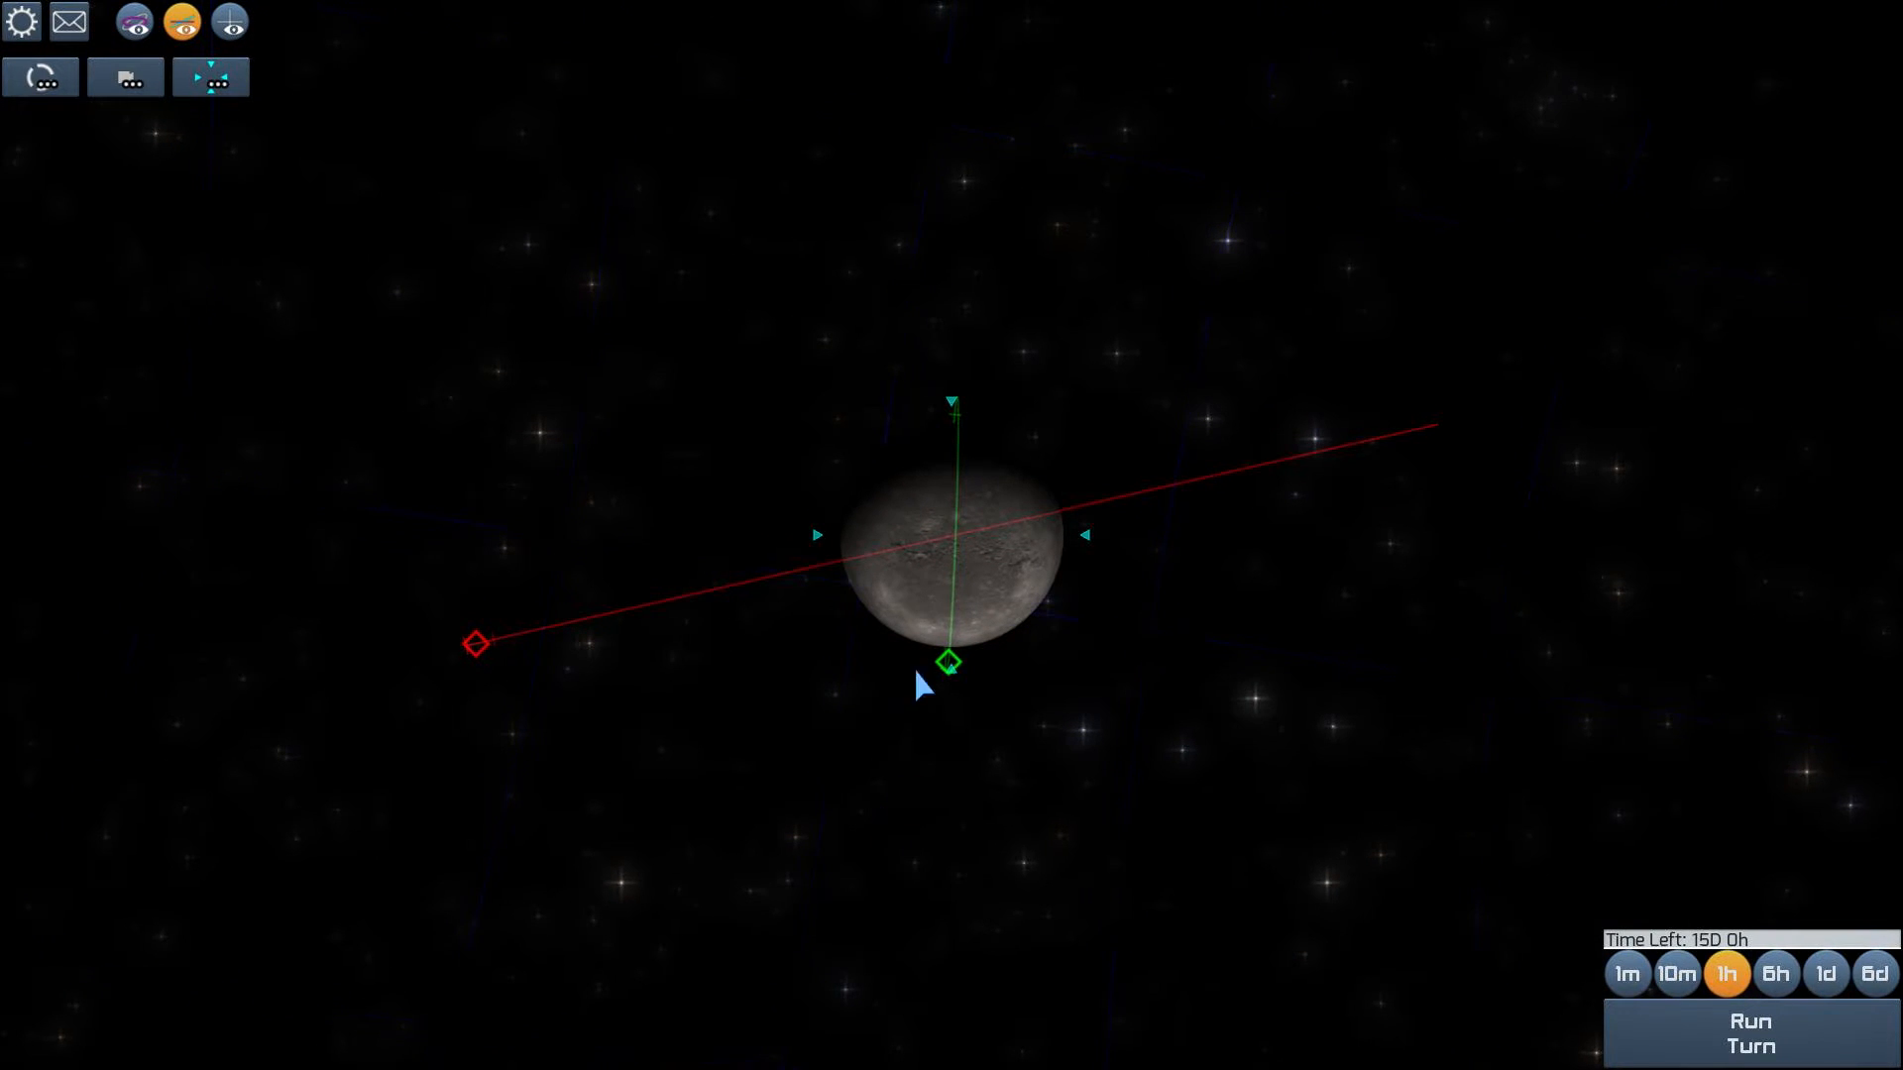
mouse_move(961, 576)
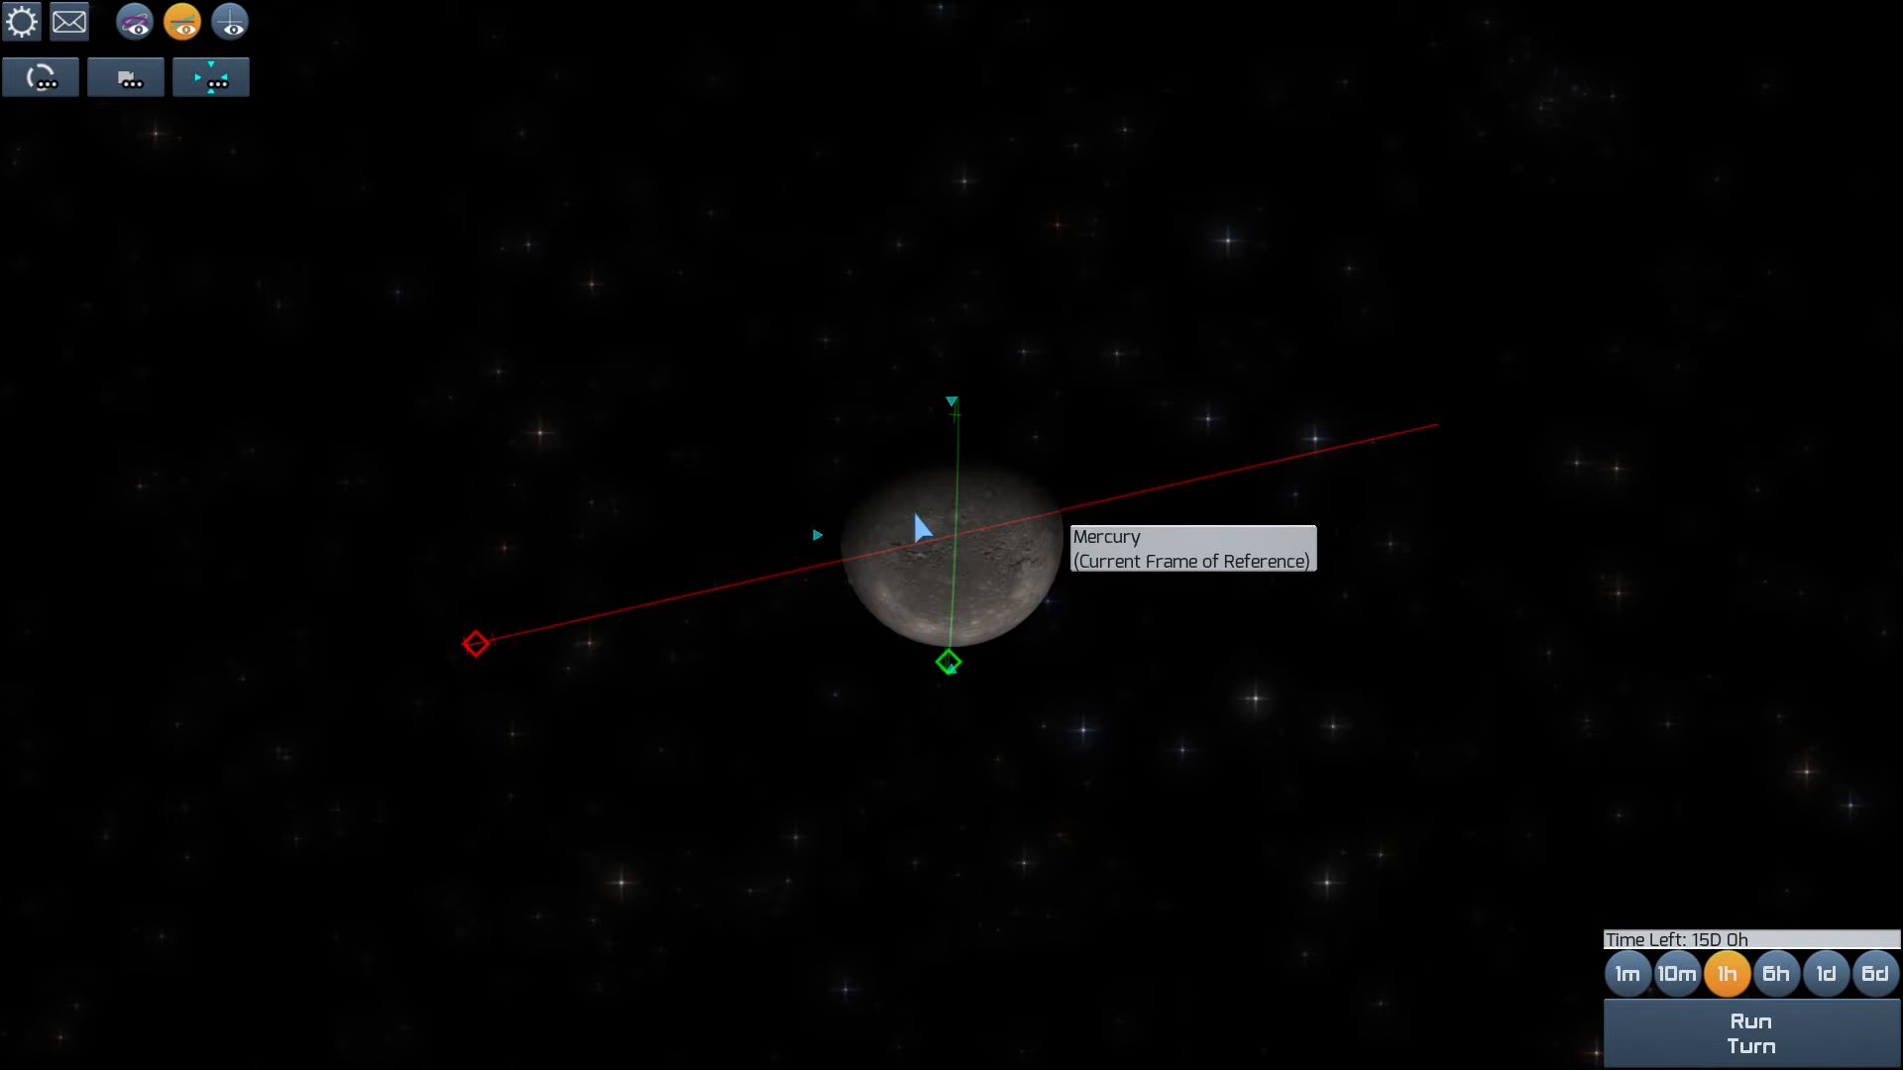
mouse_move(1003, 453)
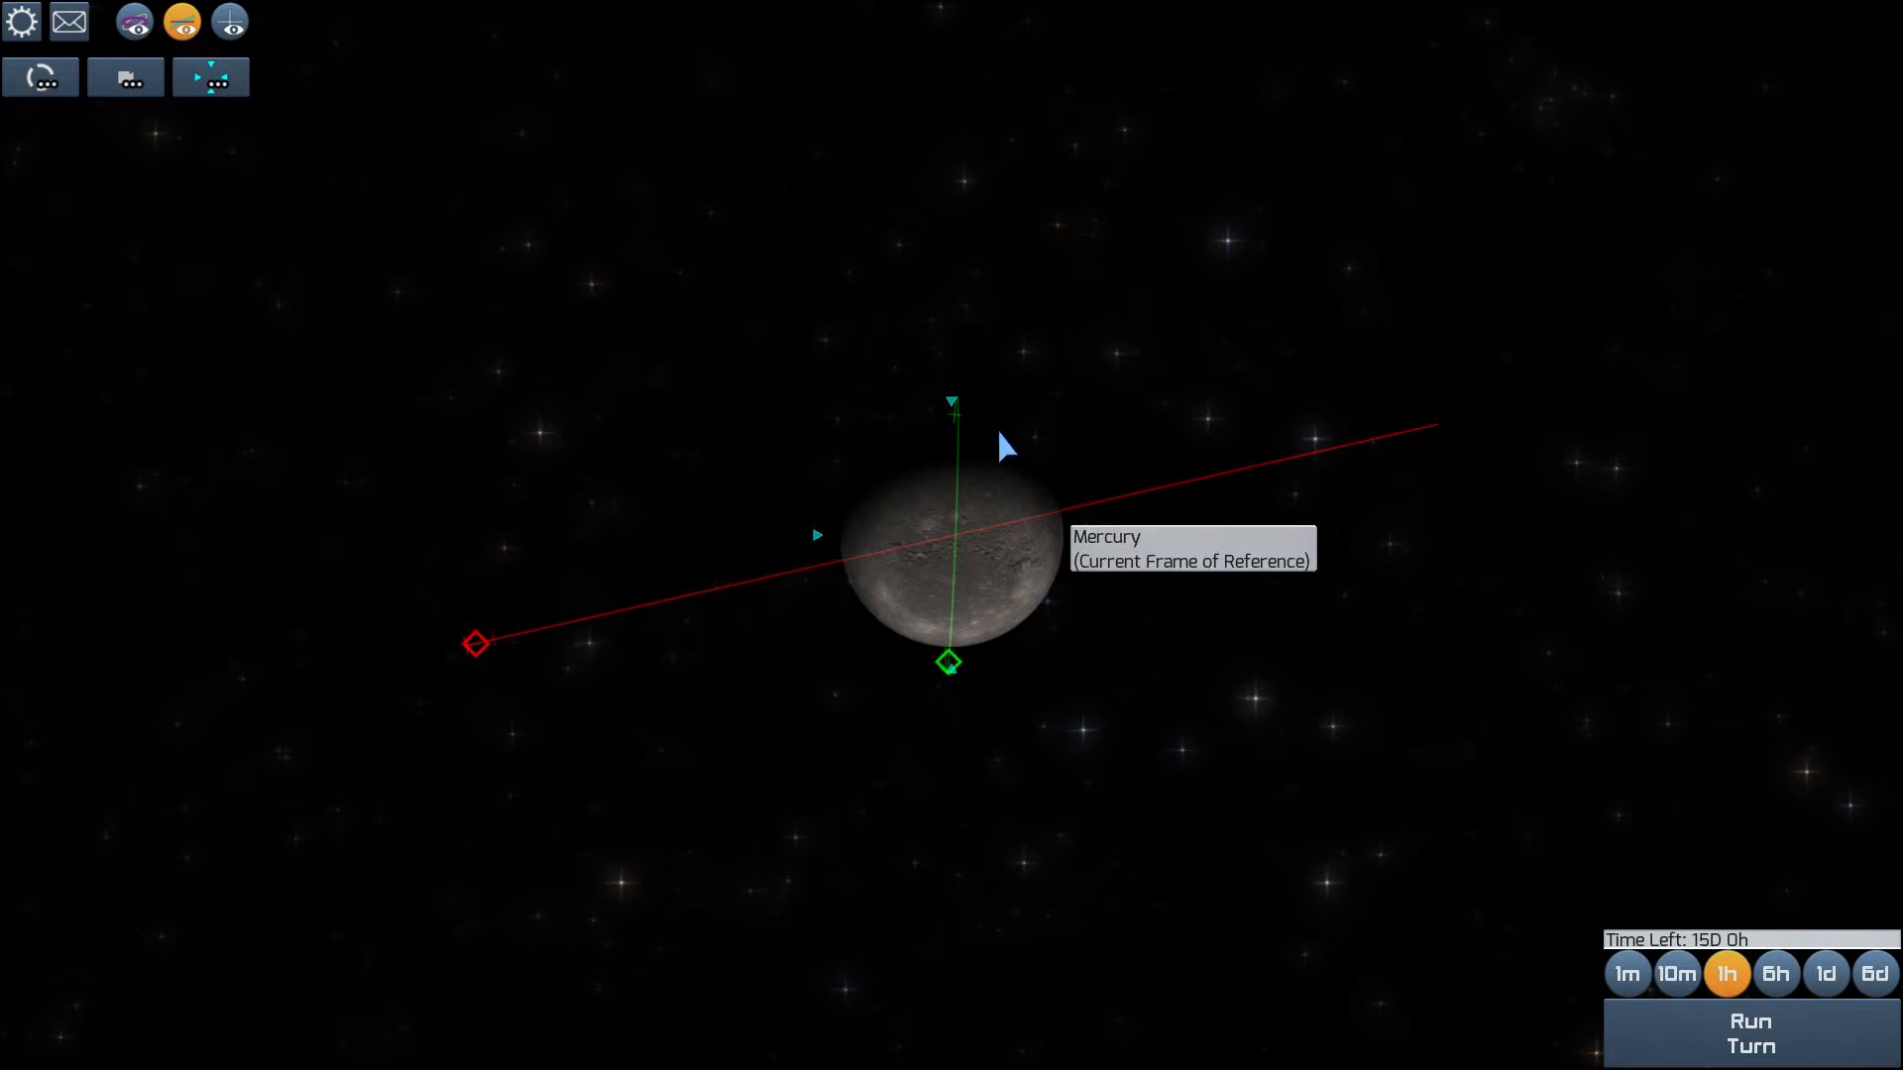
Plot a tangential burn for the escort carrier matching the USTA Corvette's orbit (~2.4 km/s)
click(948, 663)
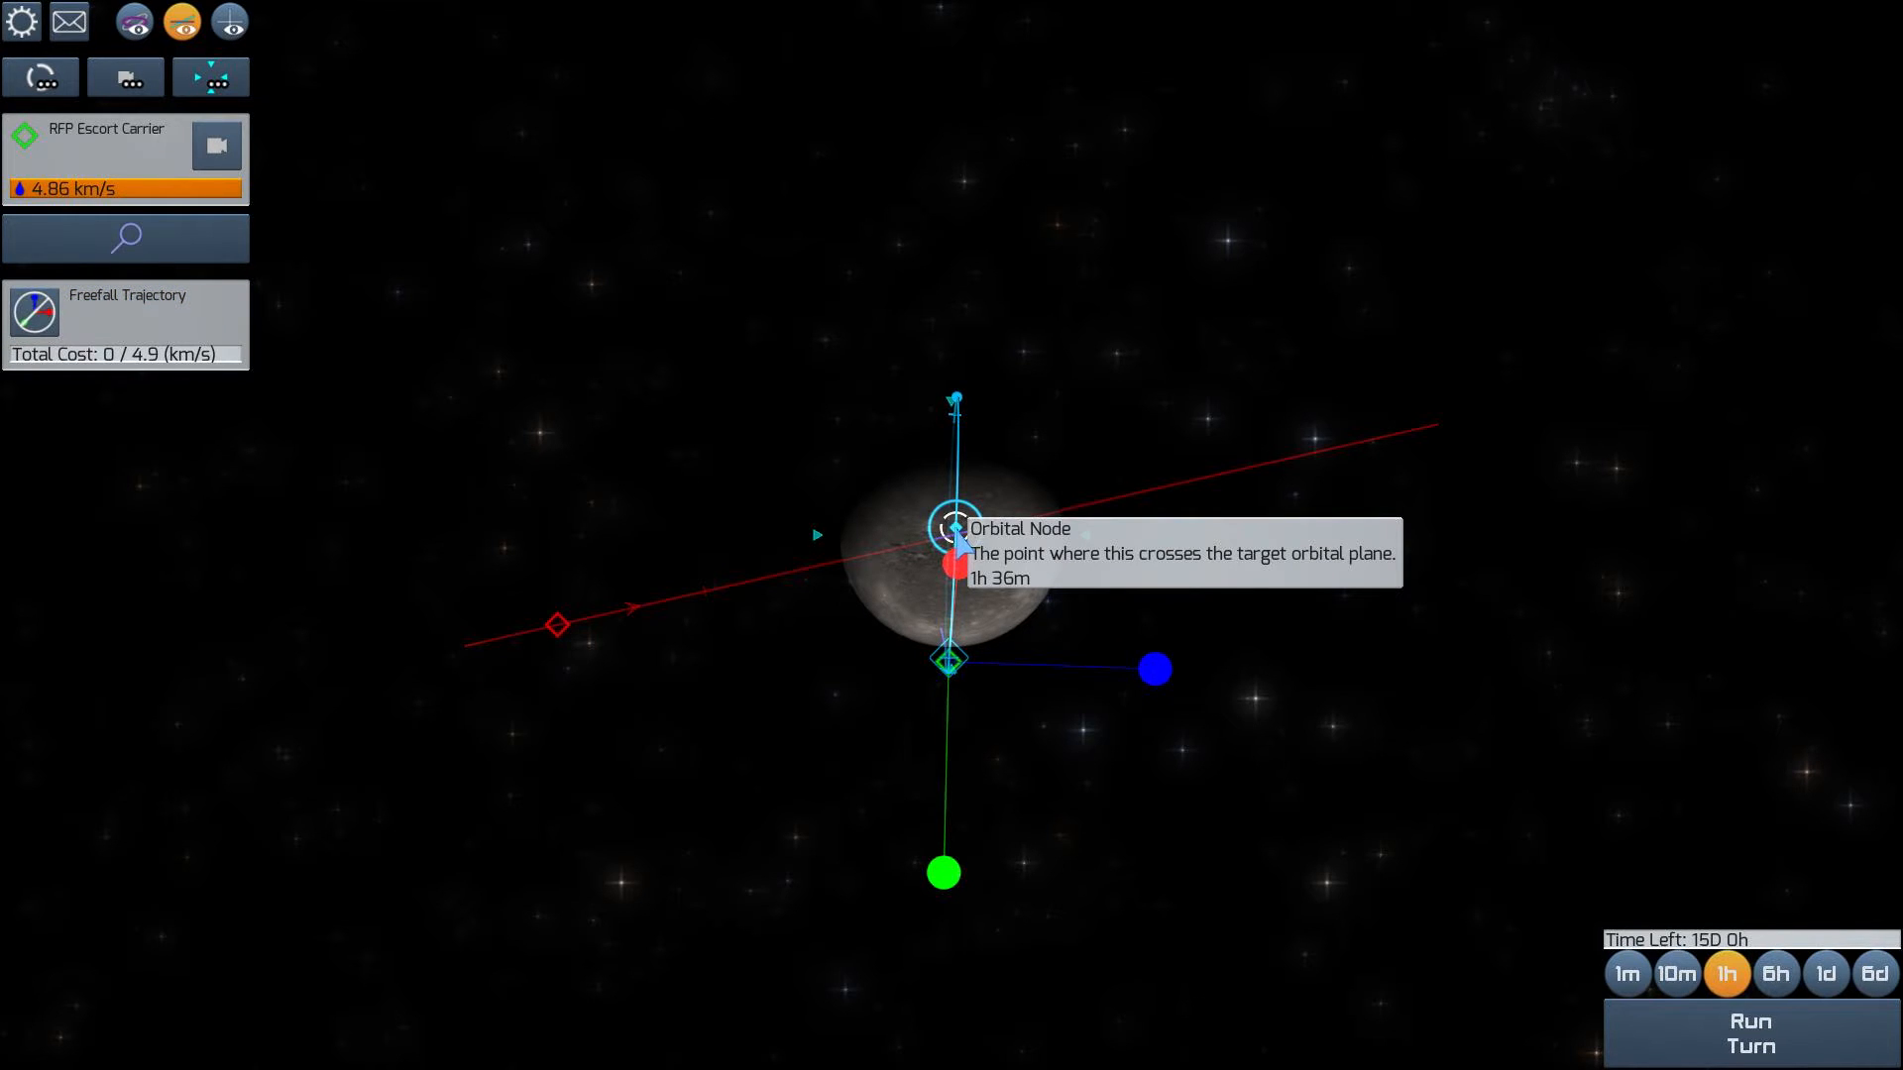
click(948, 663)
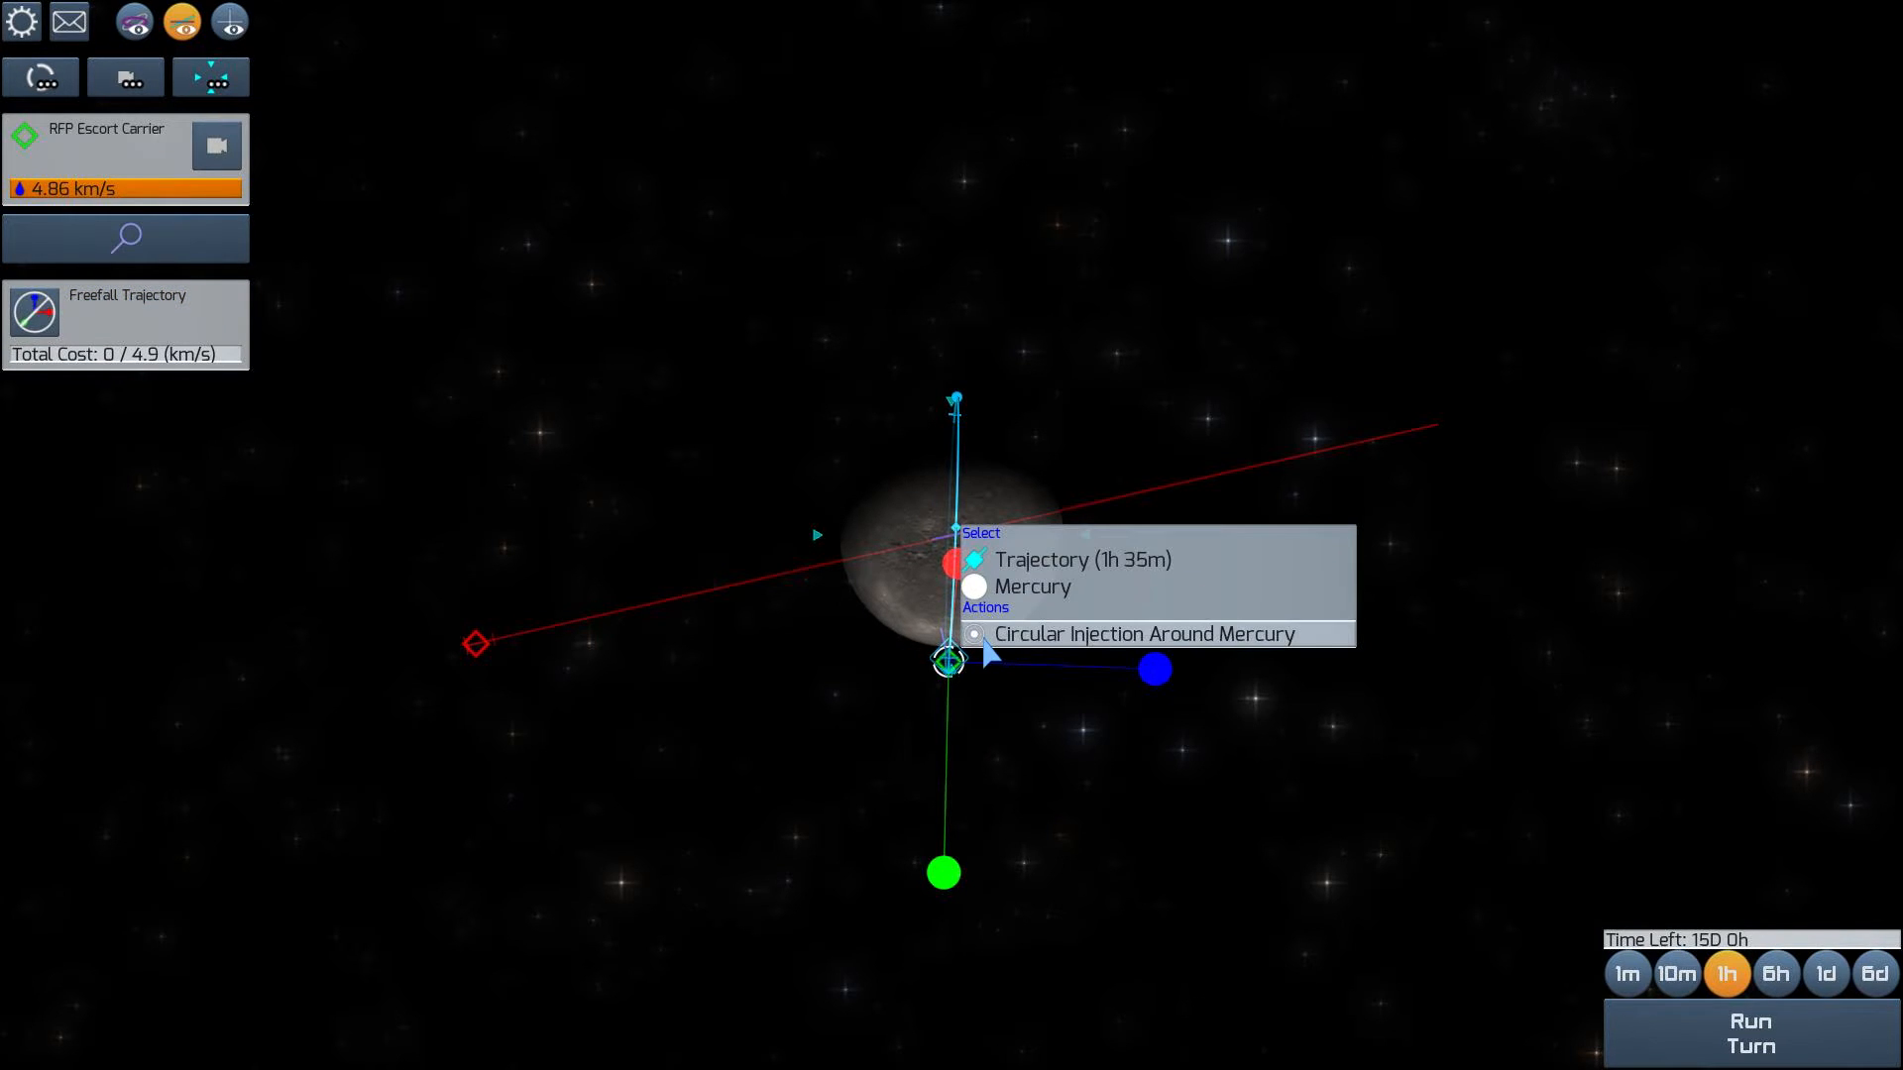
click(1143, 635)
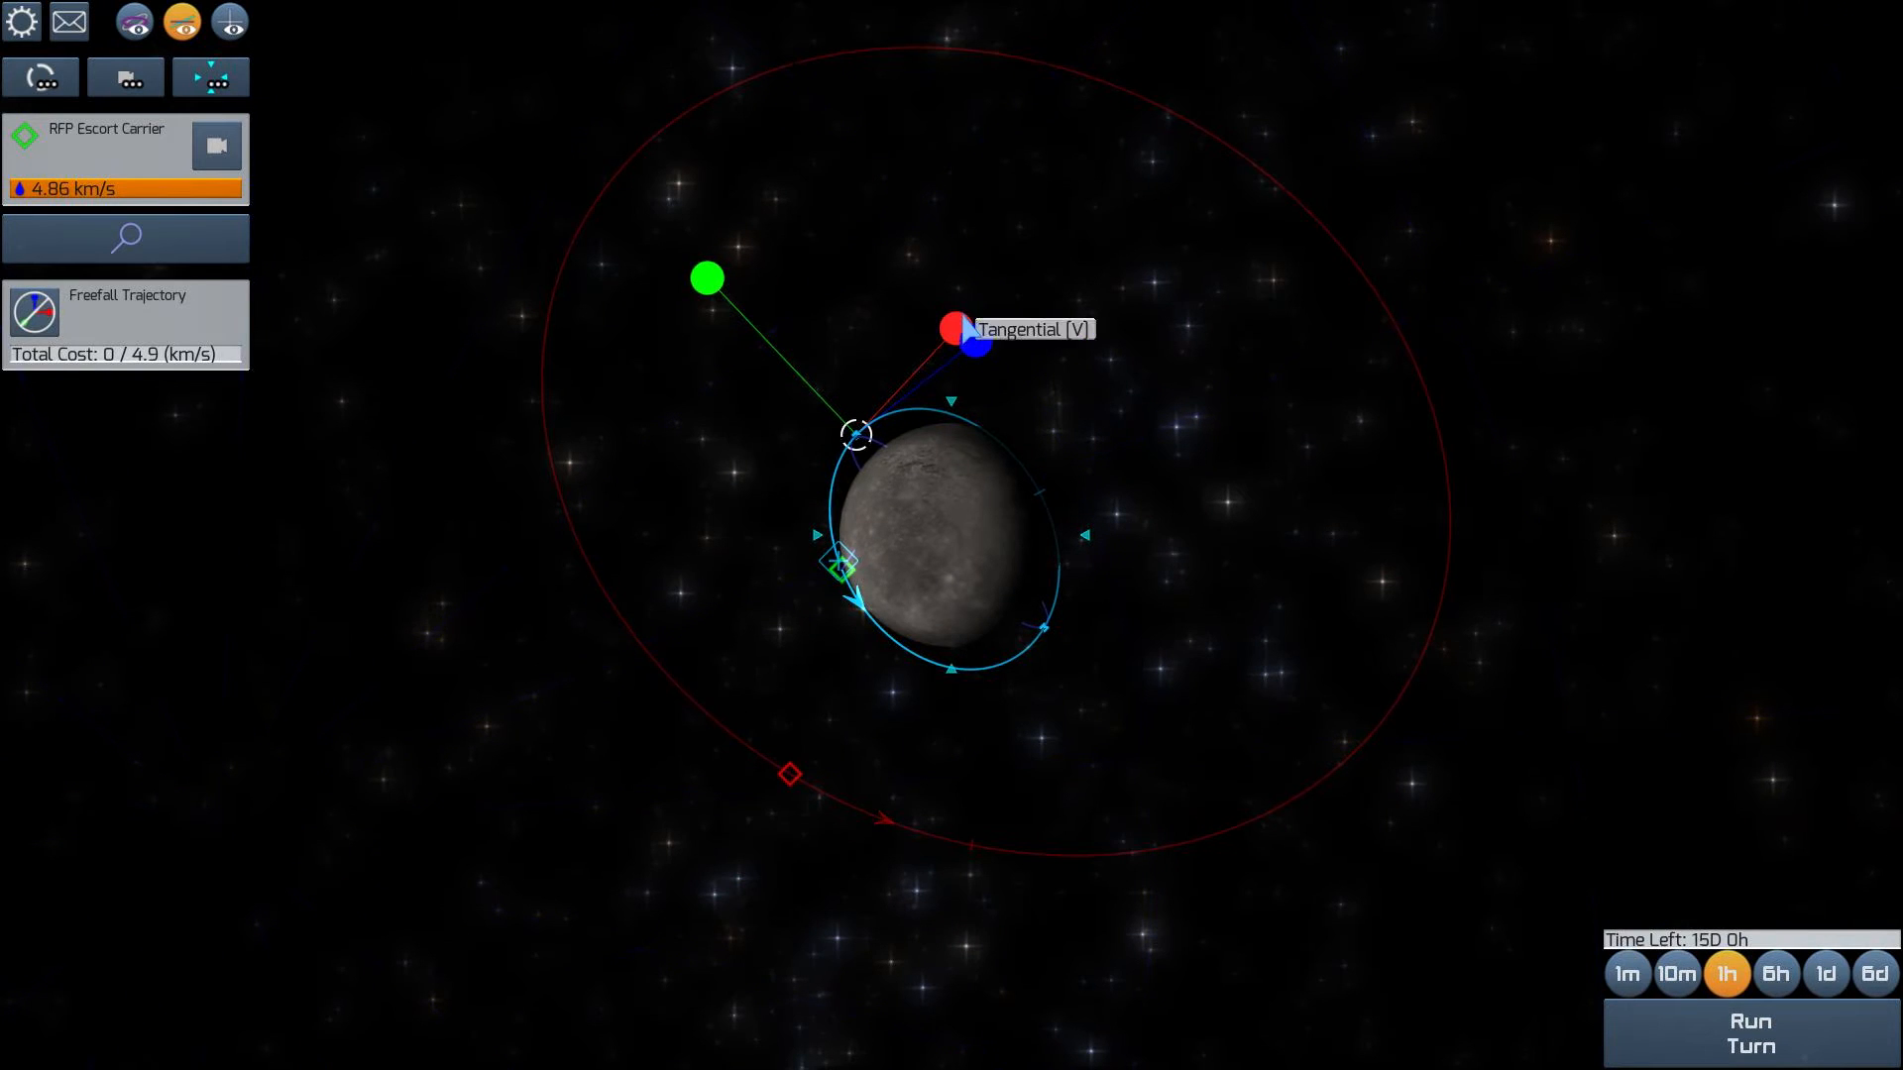
drag(951, 328, 1081, 192)
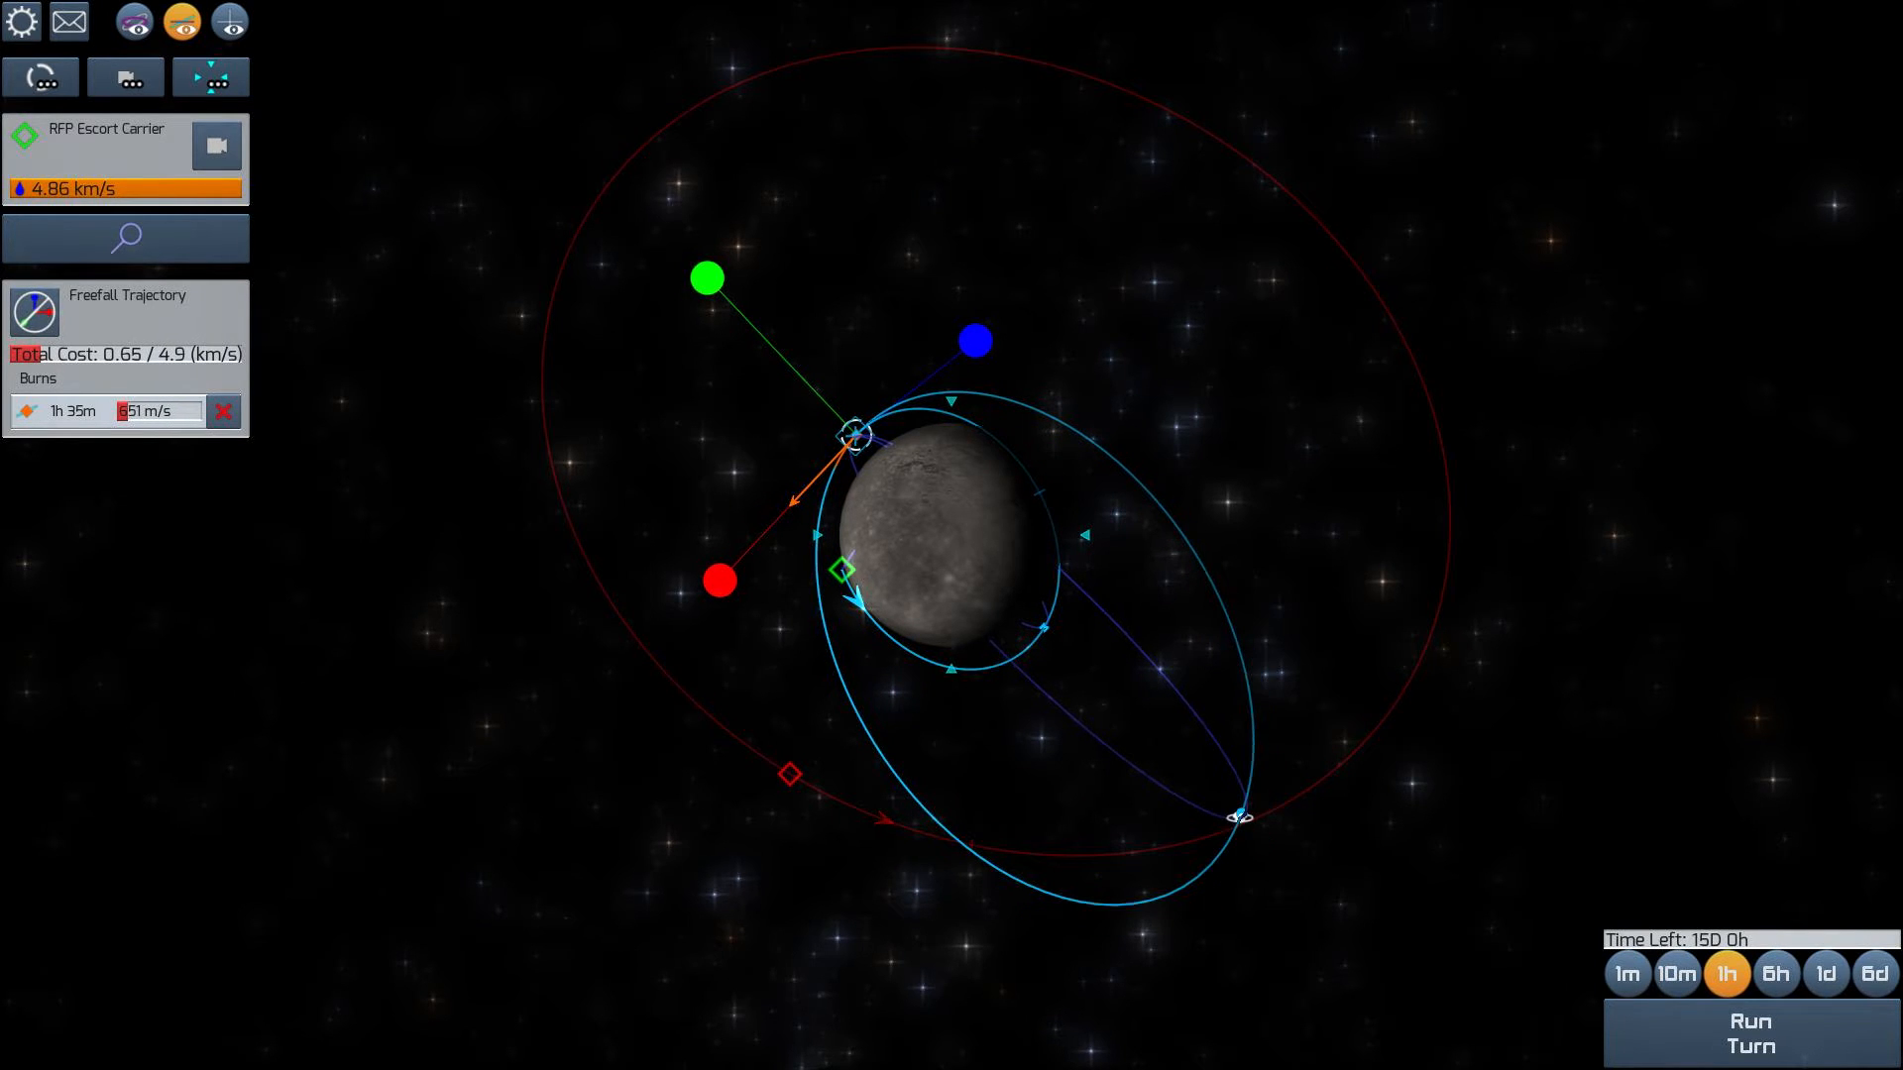
drag(716, 583, 958, 321)
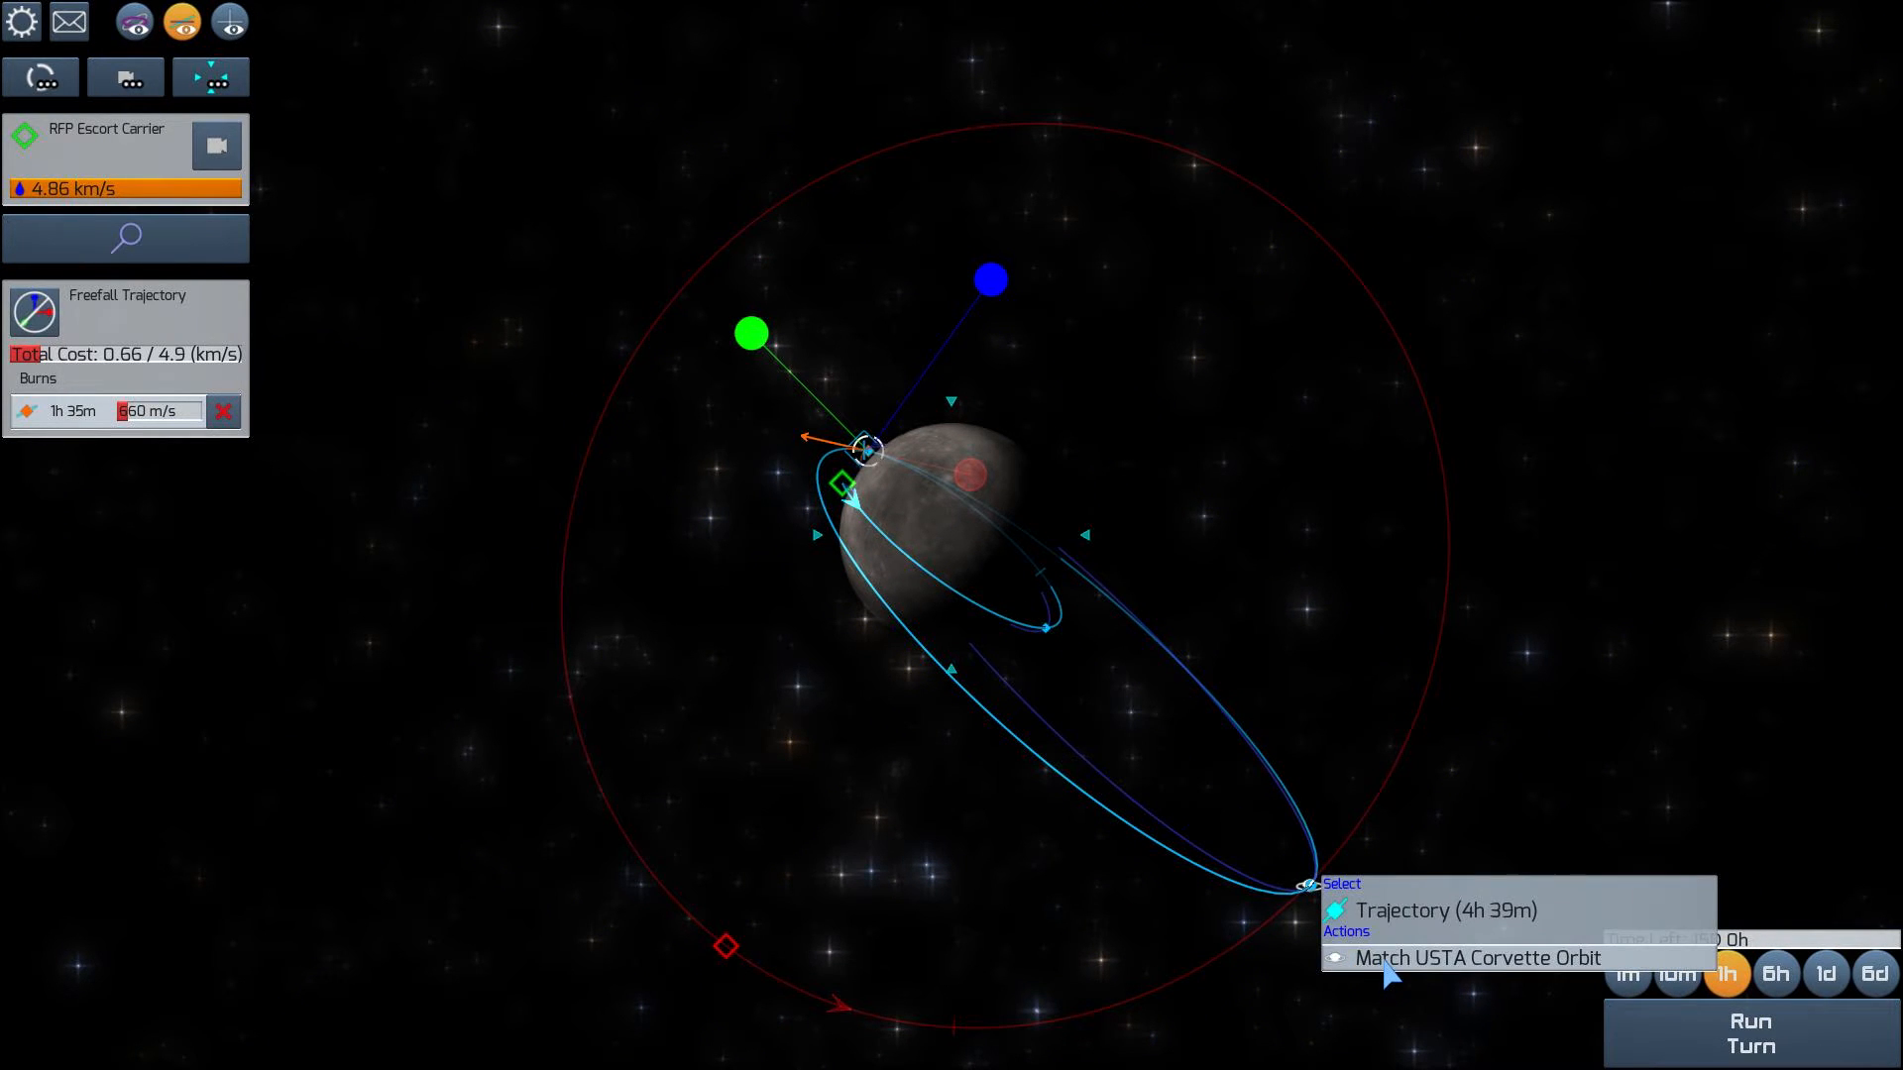
click(1476, 959)
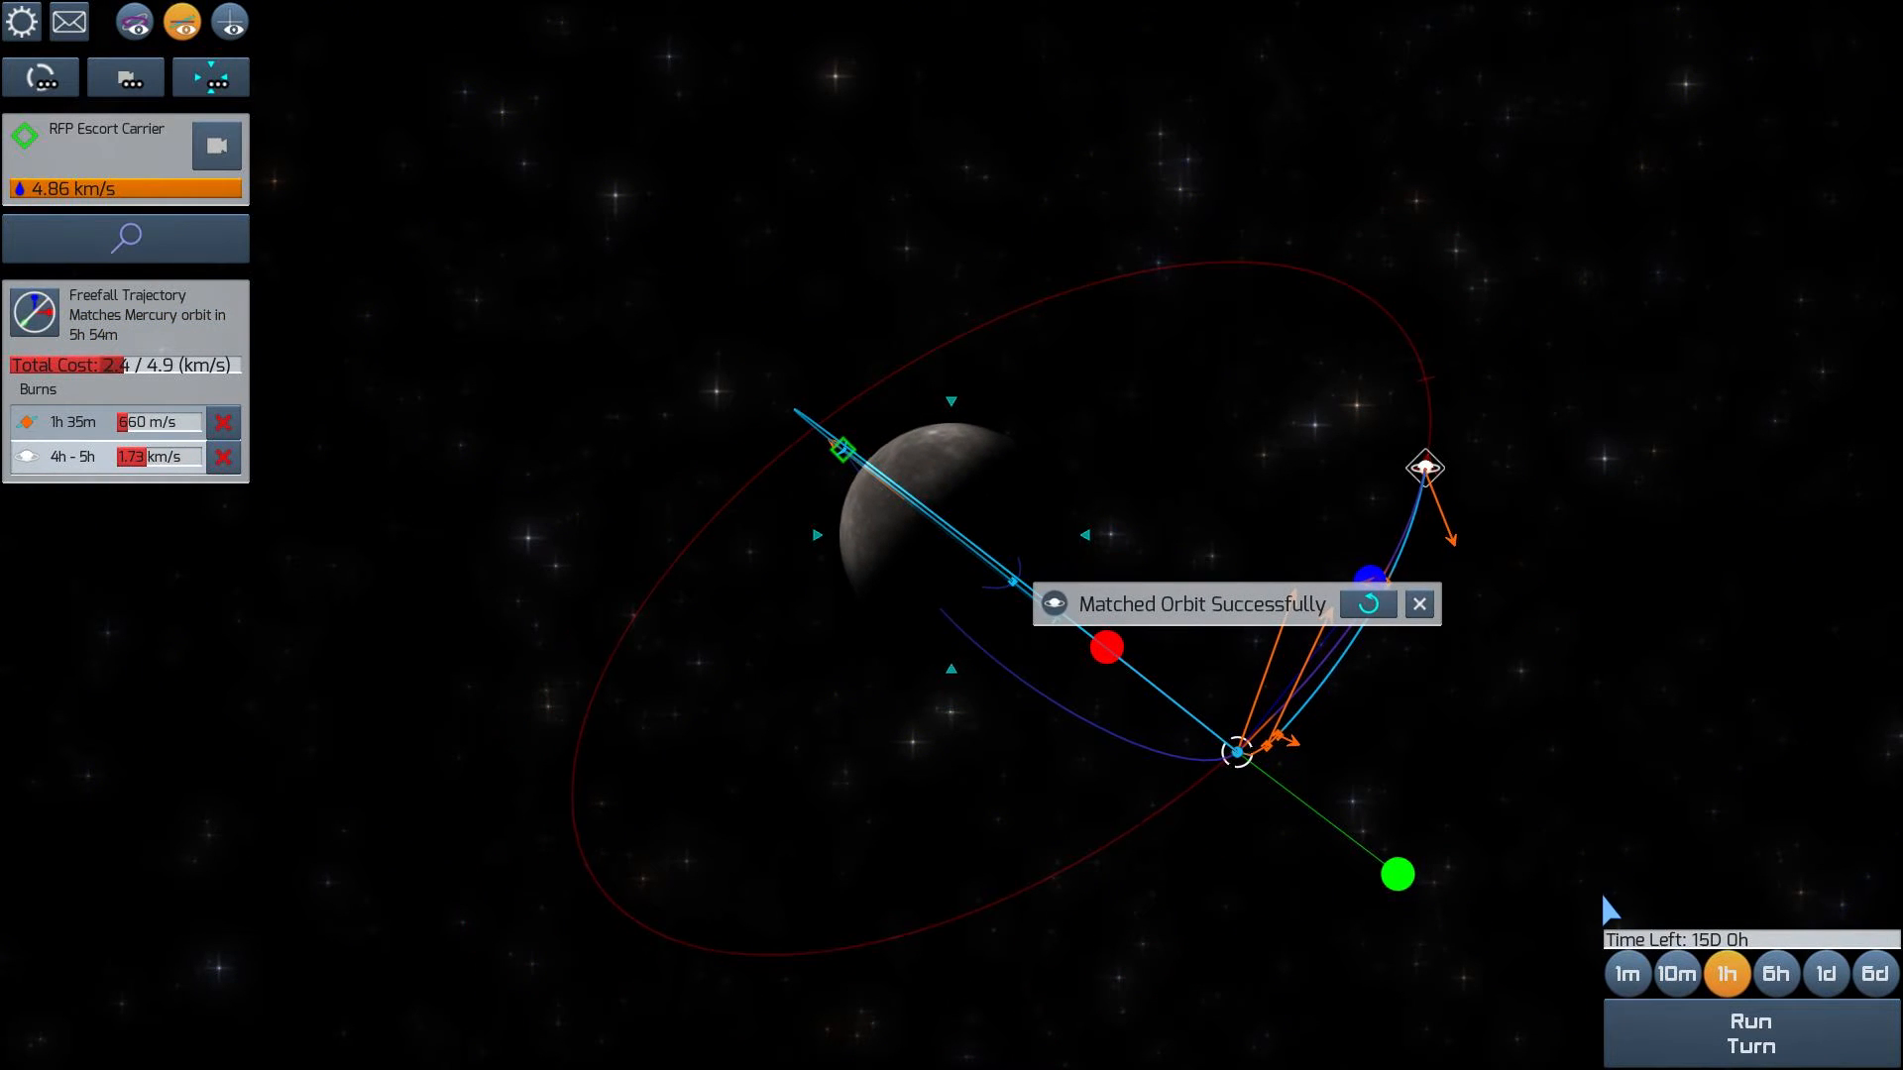
mouse_move(127, 240)
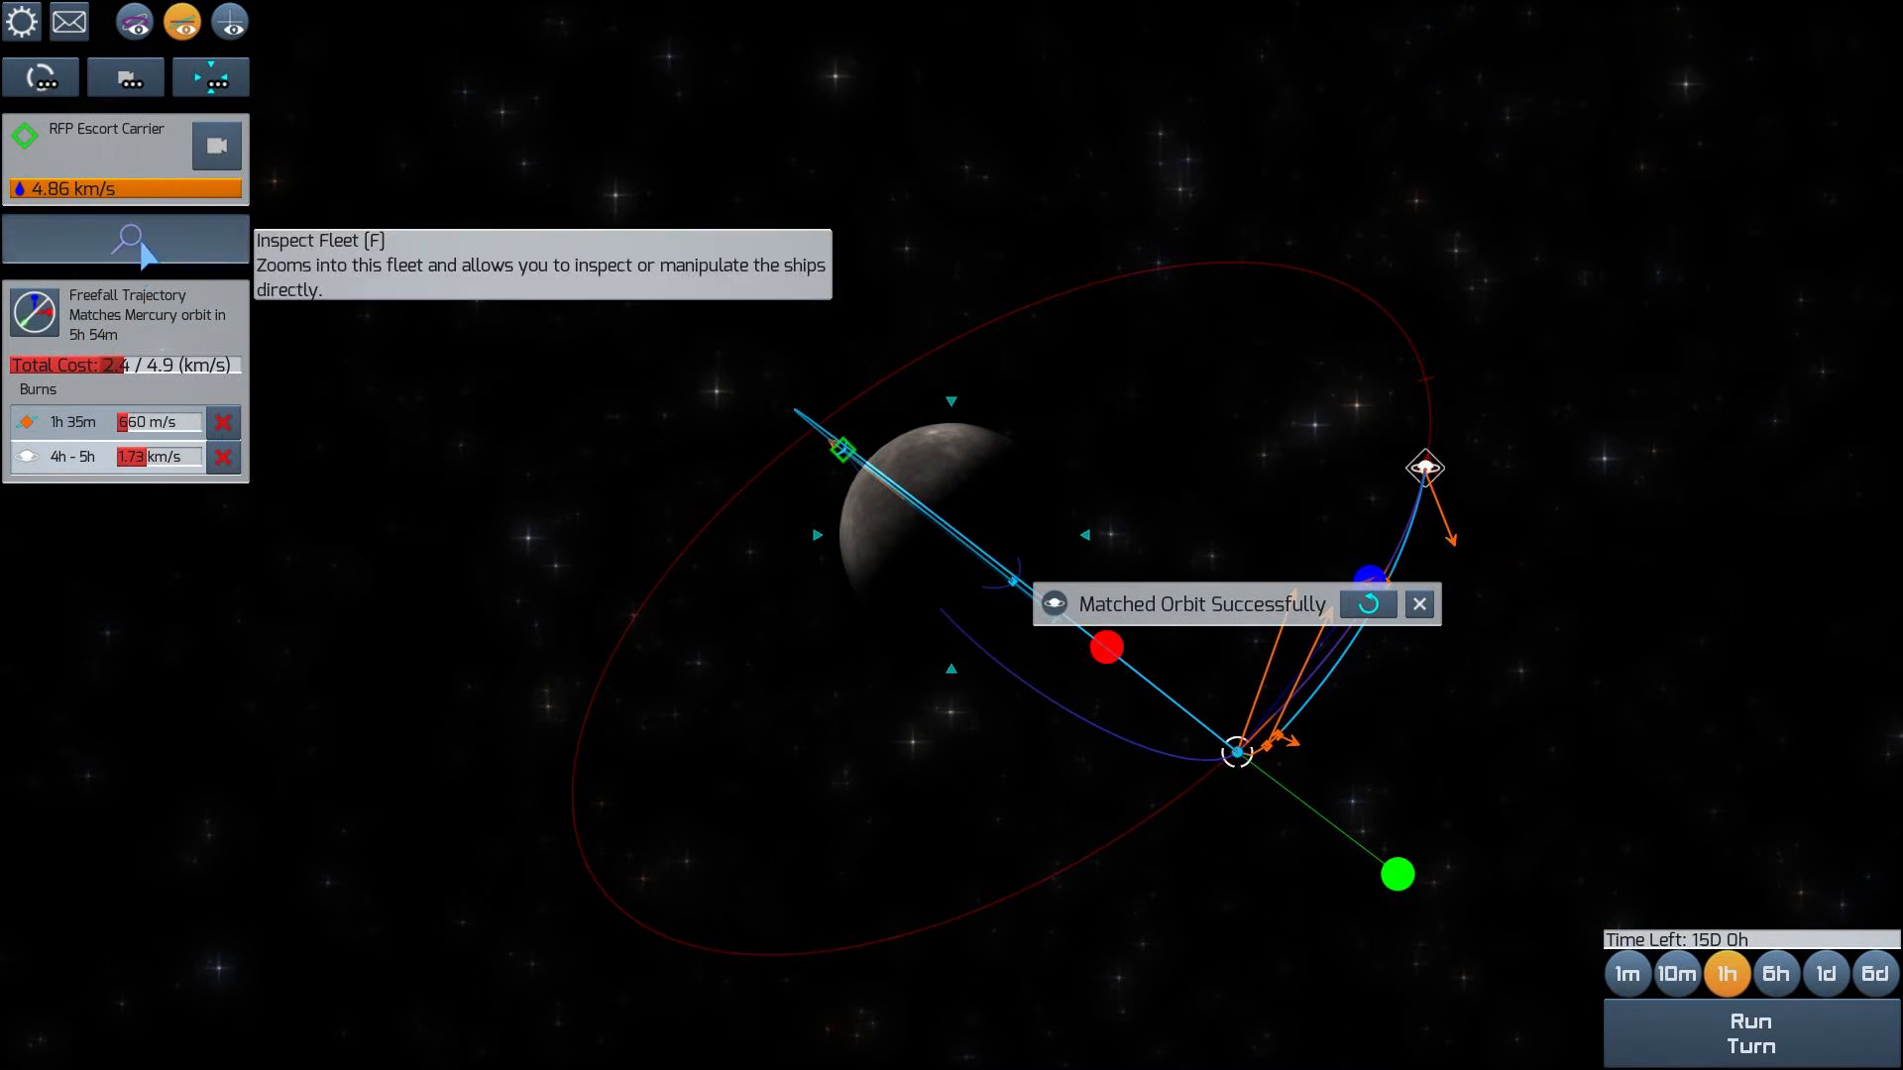
Inspect the escort carrier's decoy launchers, drone launchers, railguns and refuelers
click(125, 241)
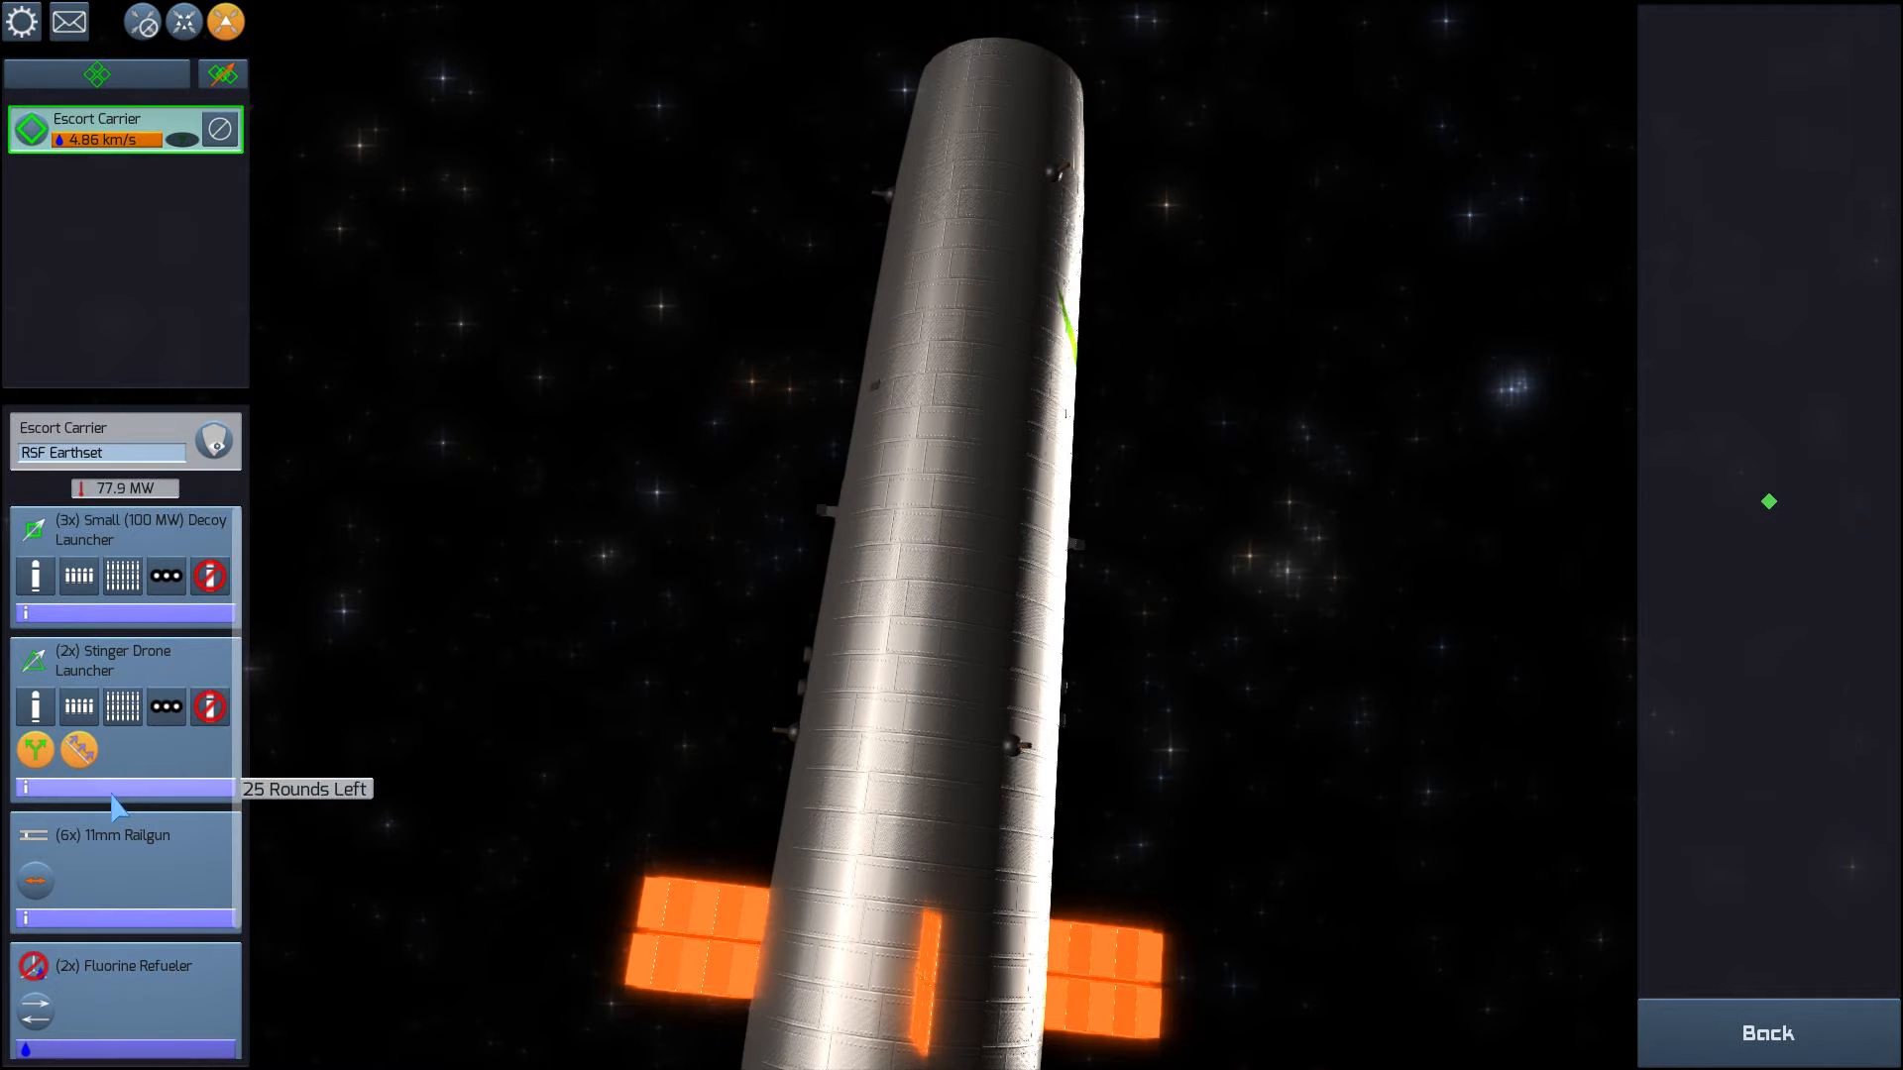
mouse_move(126, 628)
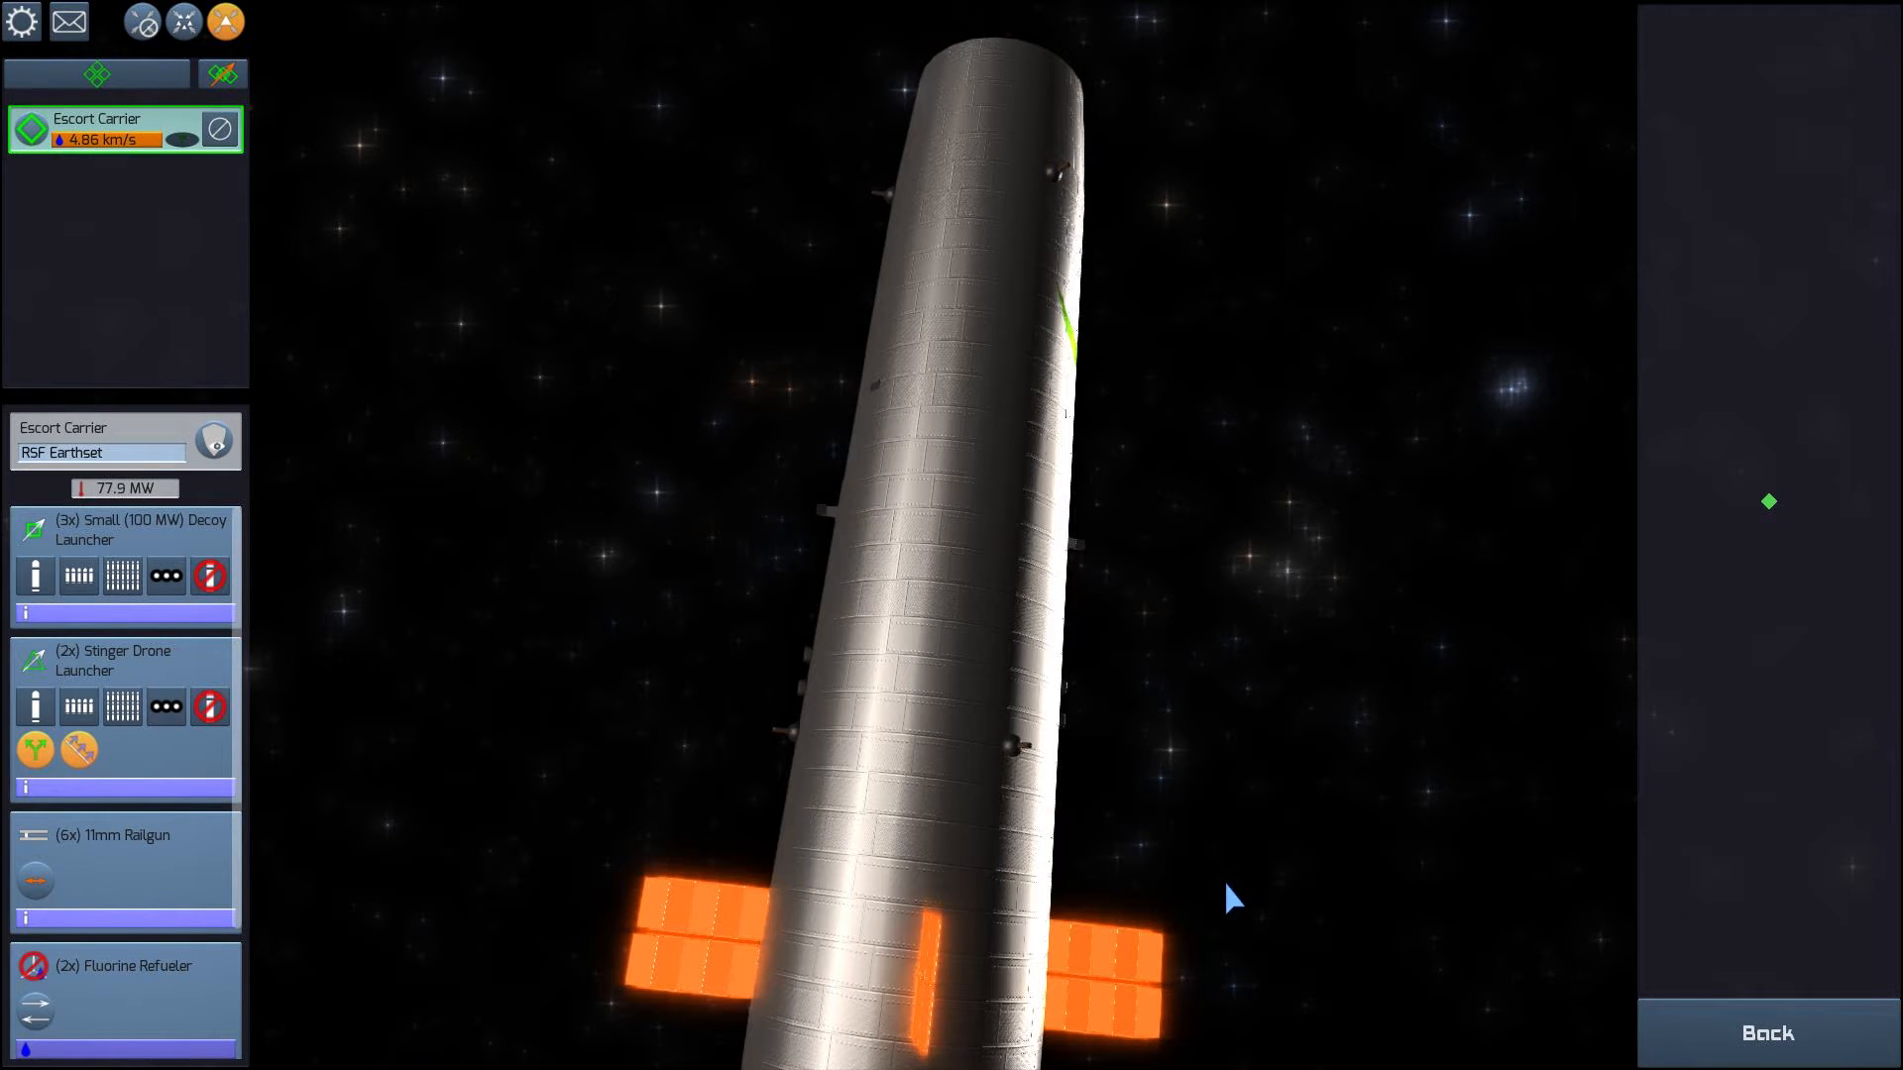
mouse_move(1745, 1028)
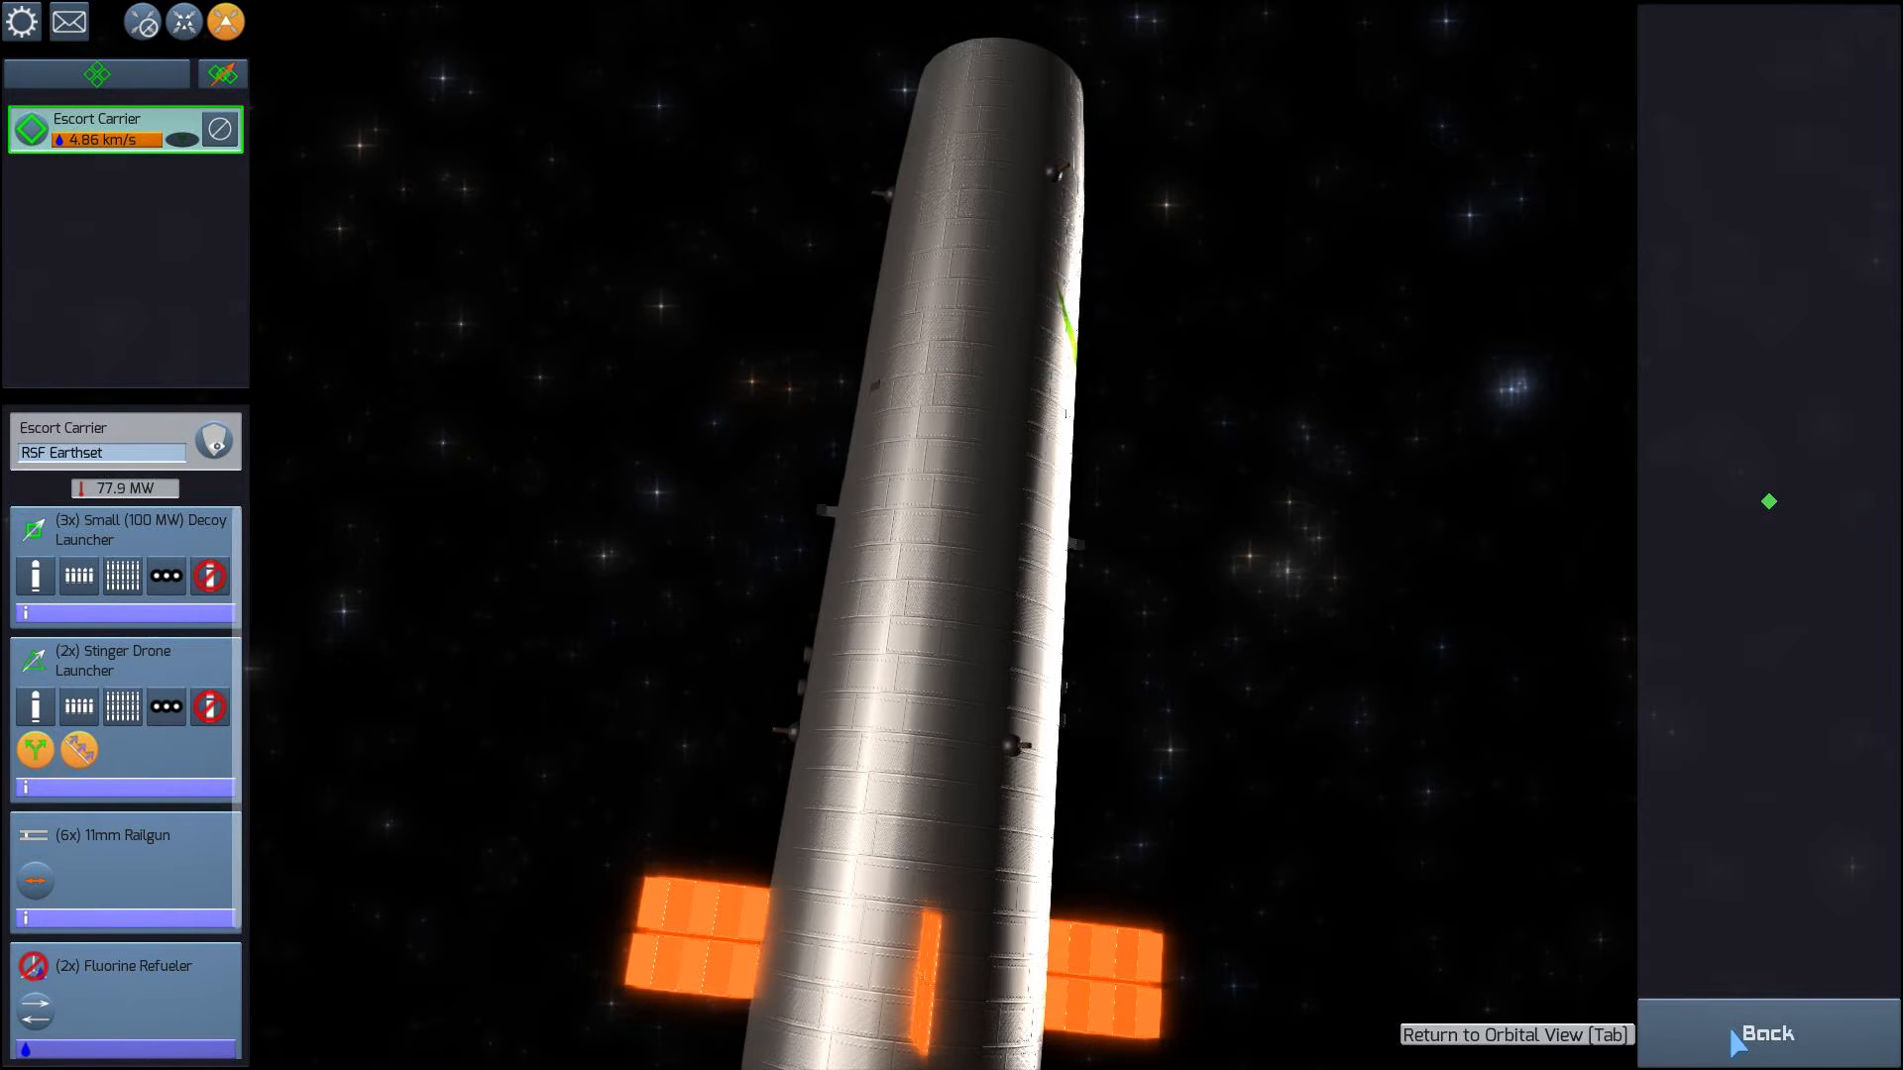
Run two turns so the escort carrier reaches its 11h 45m Mercury orbit
click(1766, 1061)
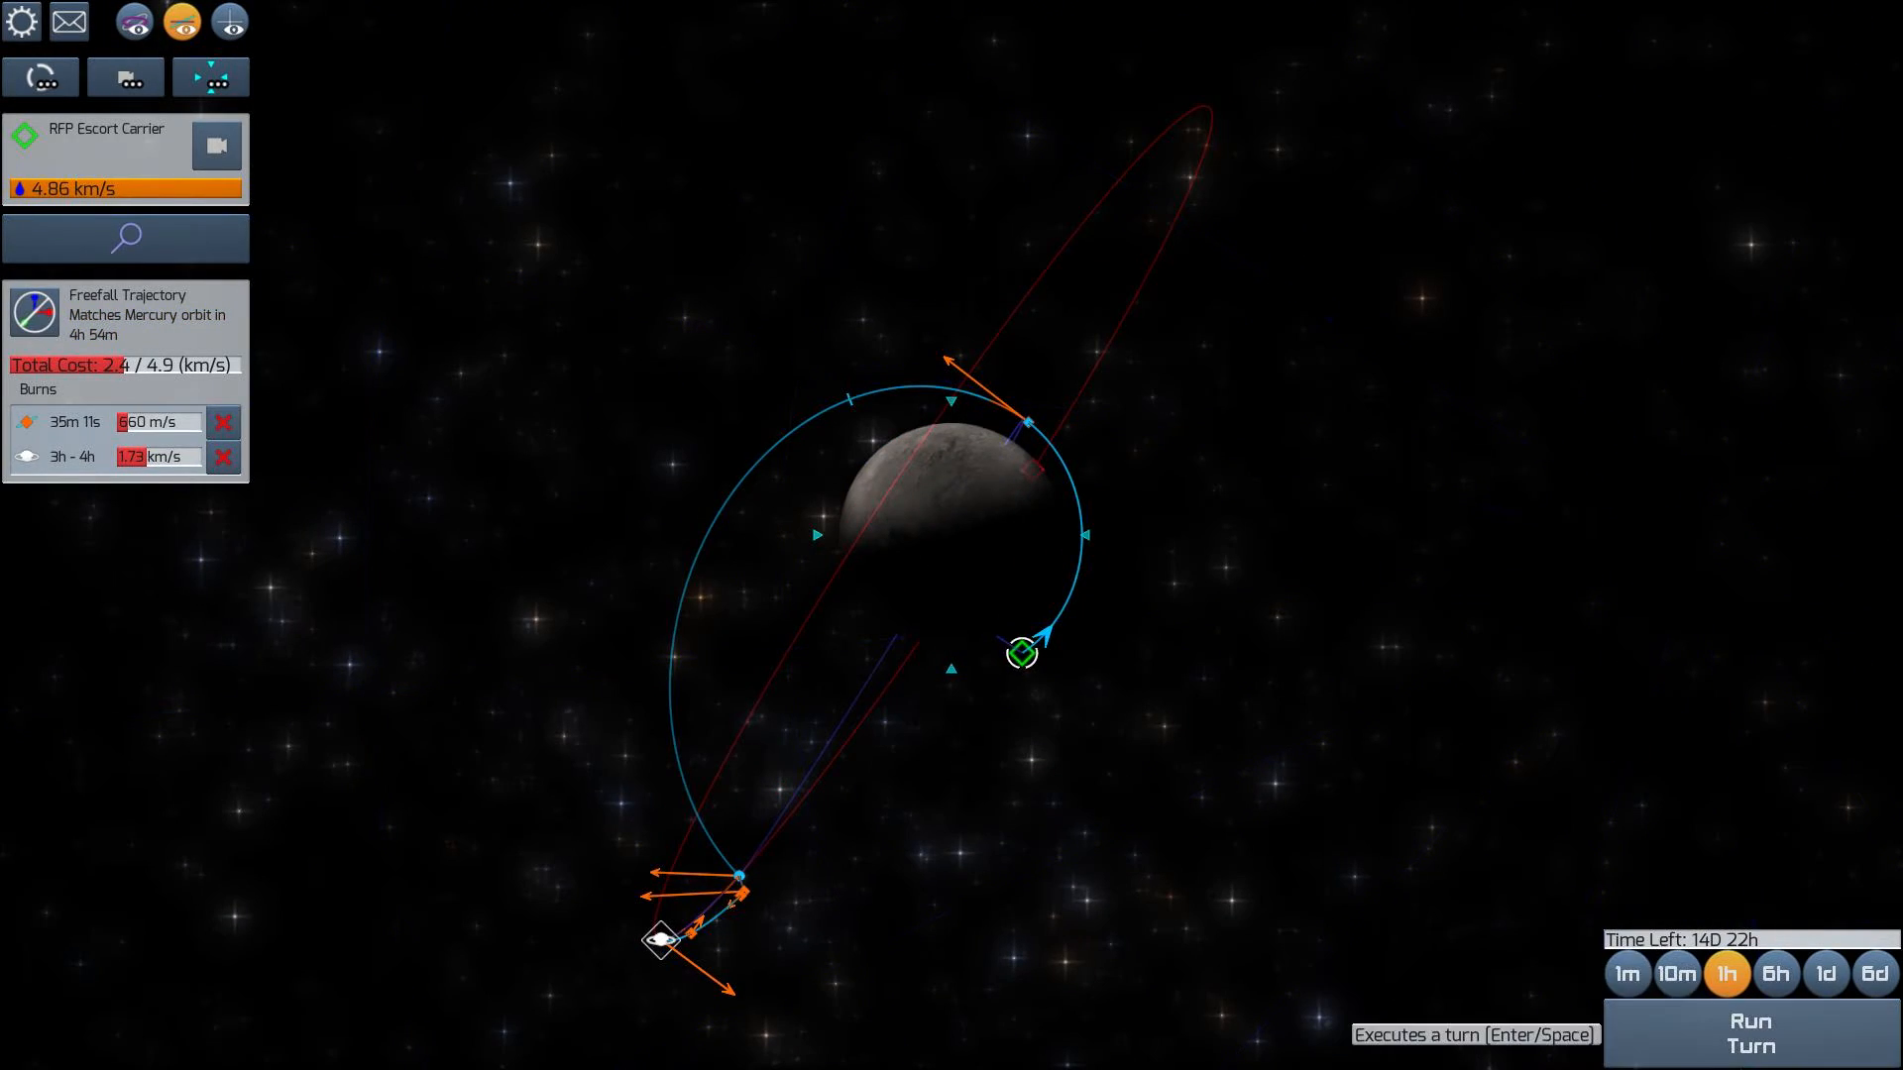
click(1751, 1034)
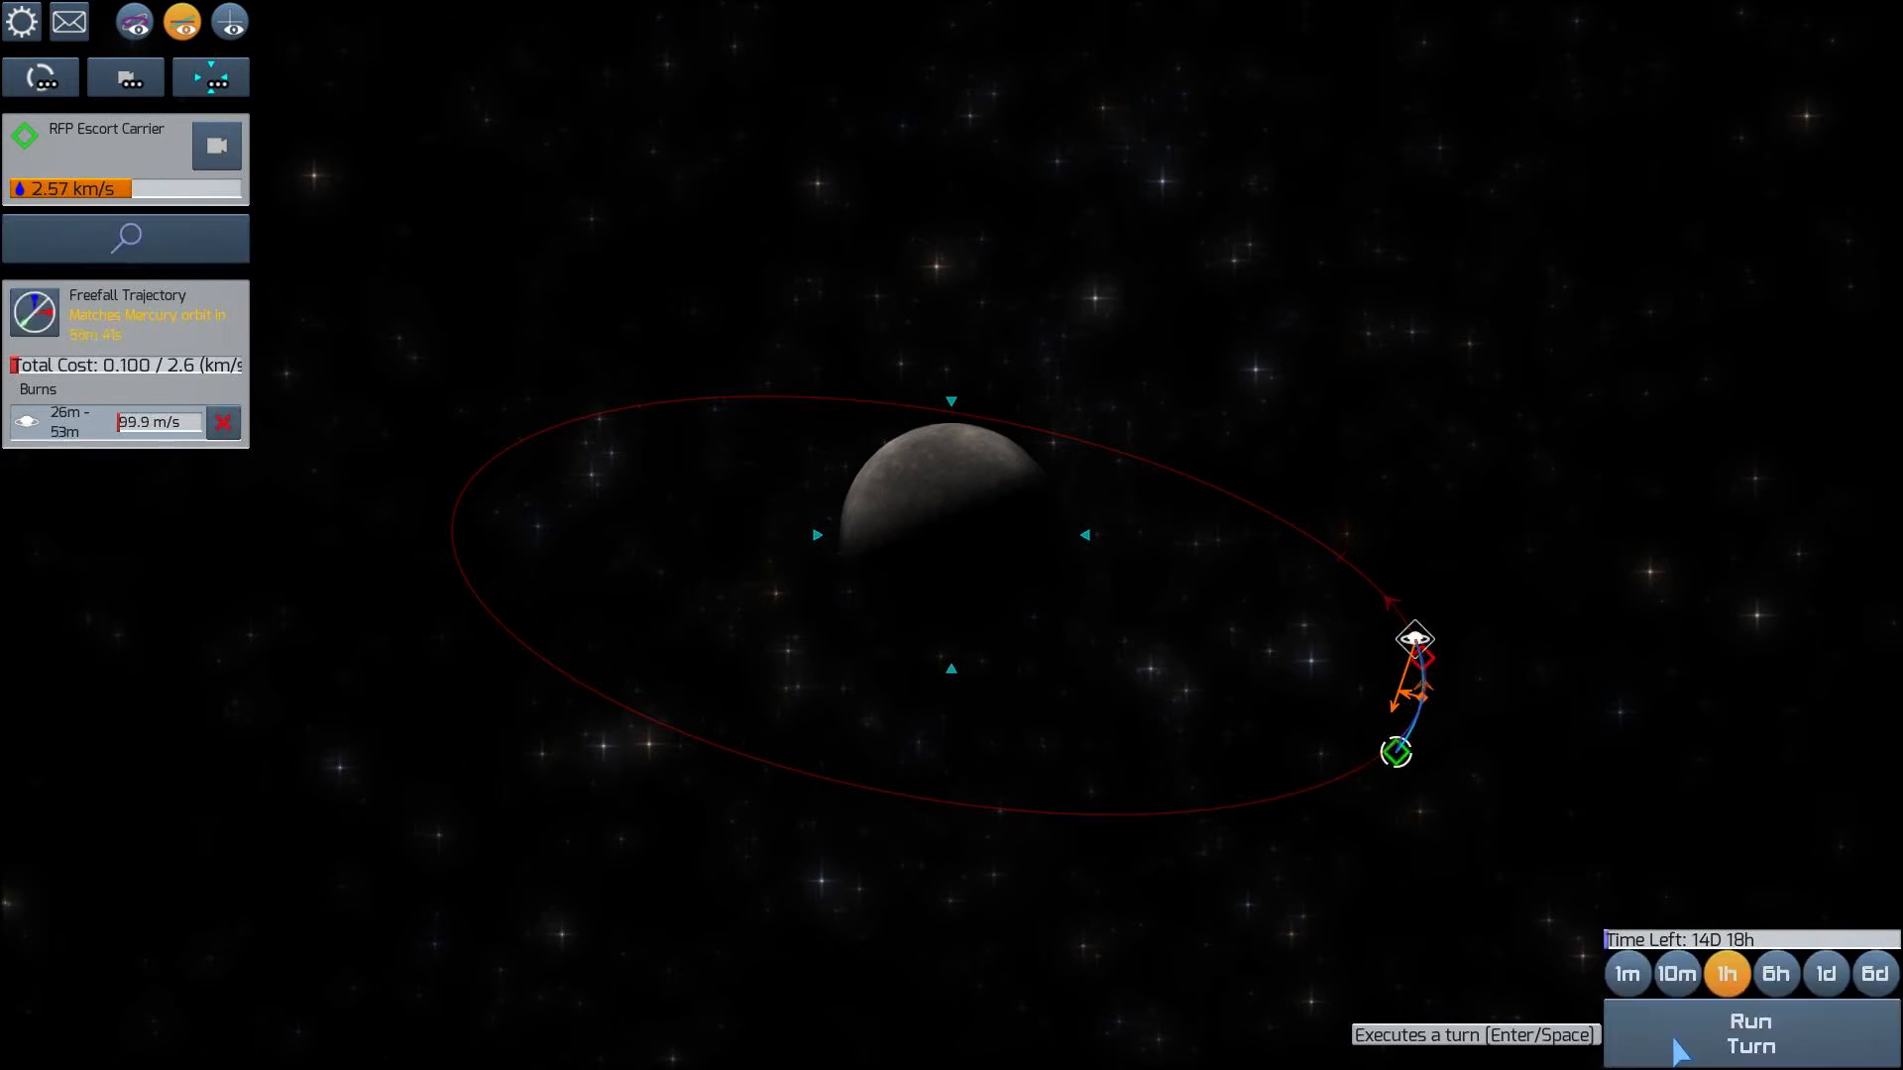
click(1749, 1044)
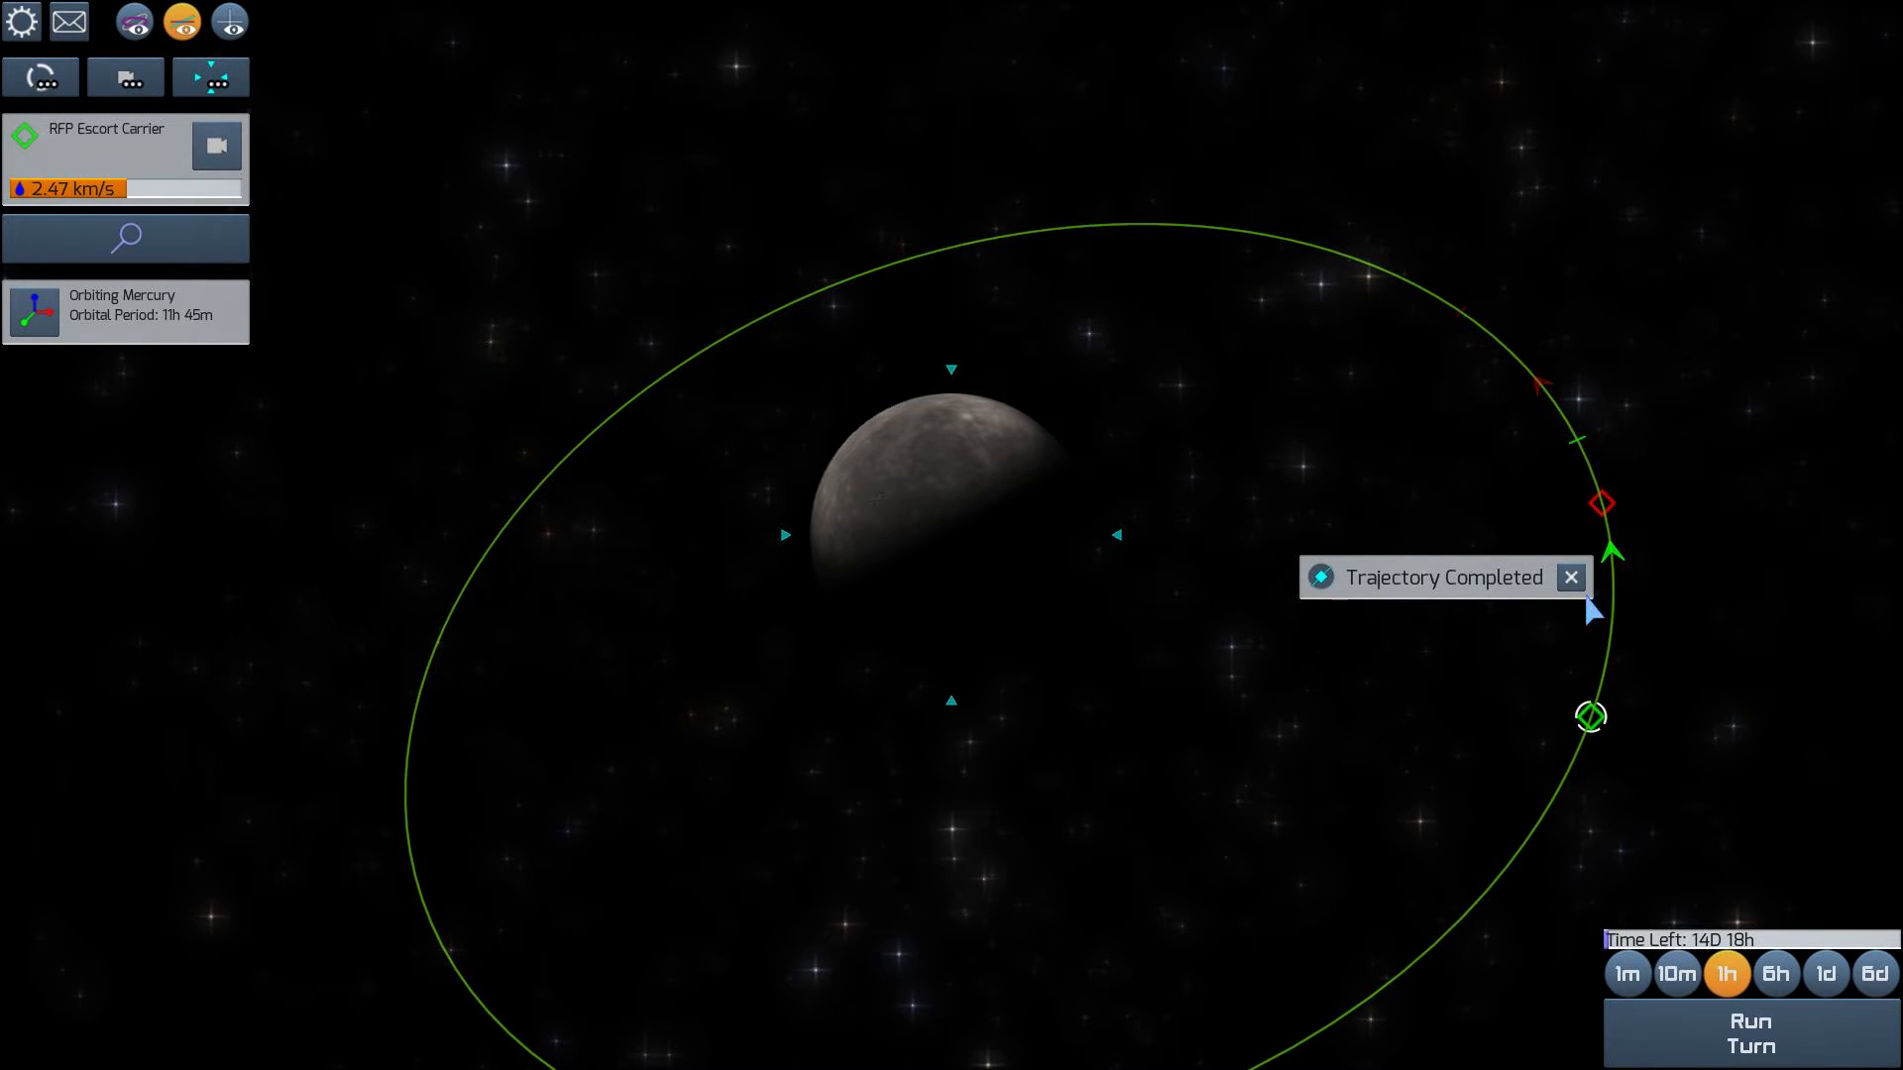
click(1571, 578)
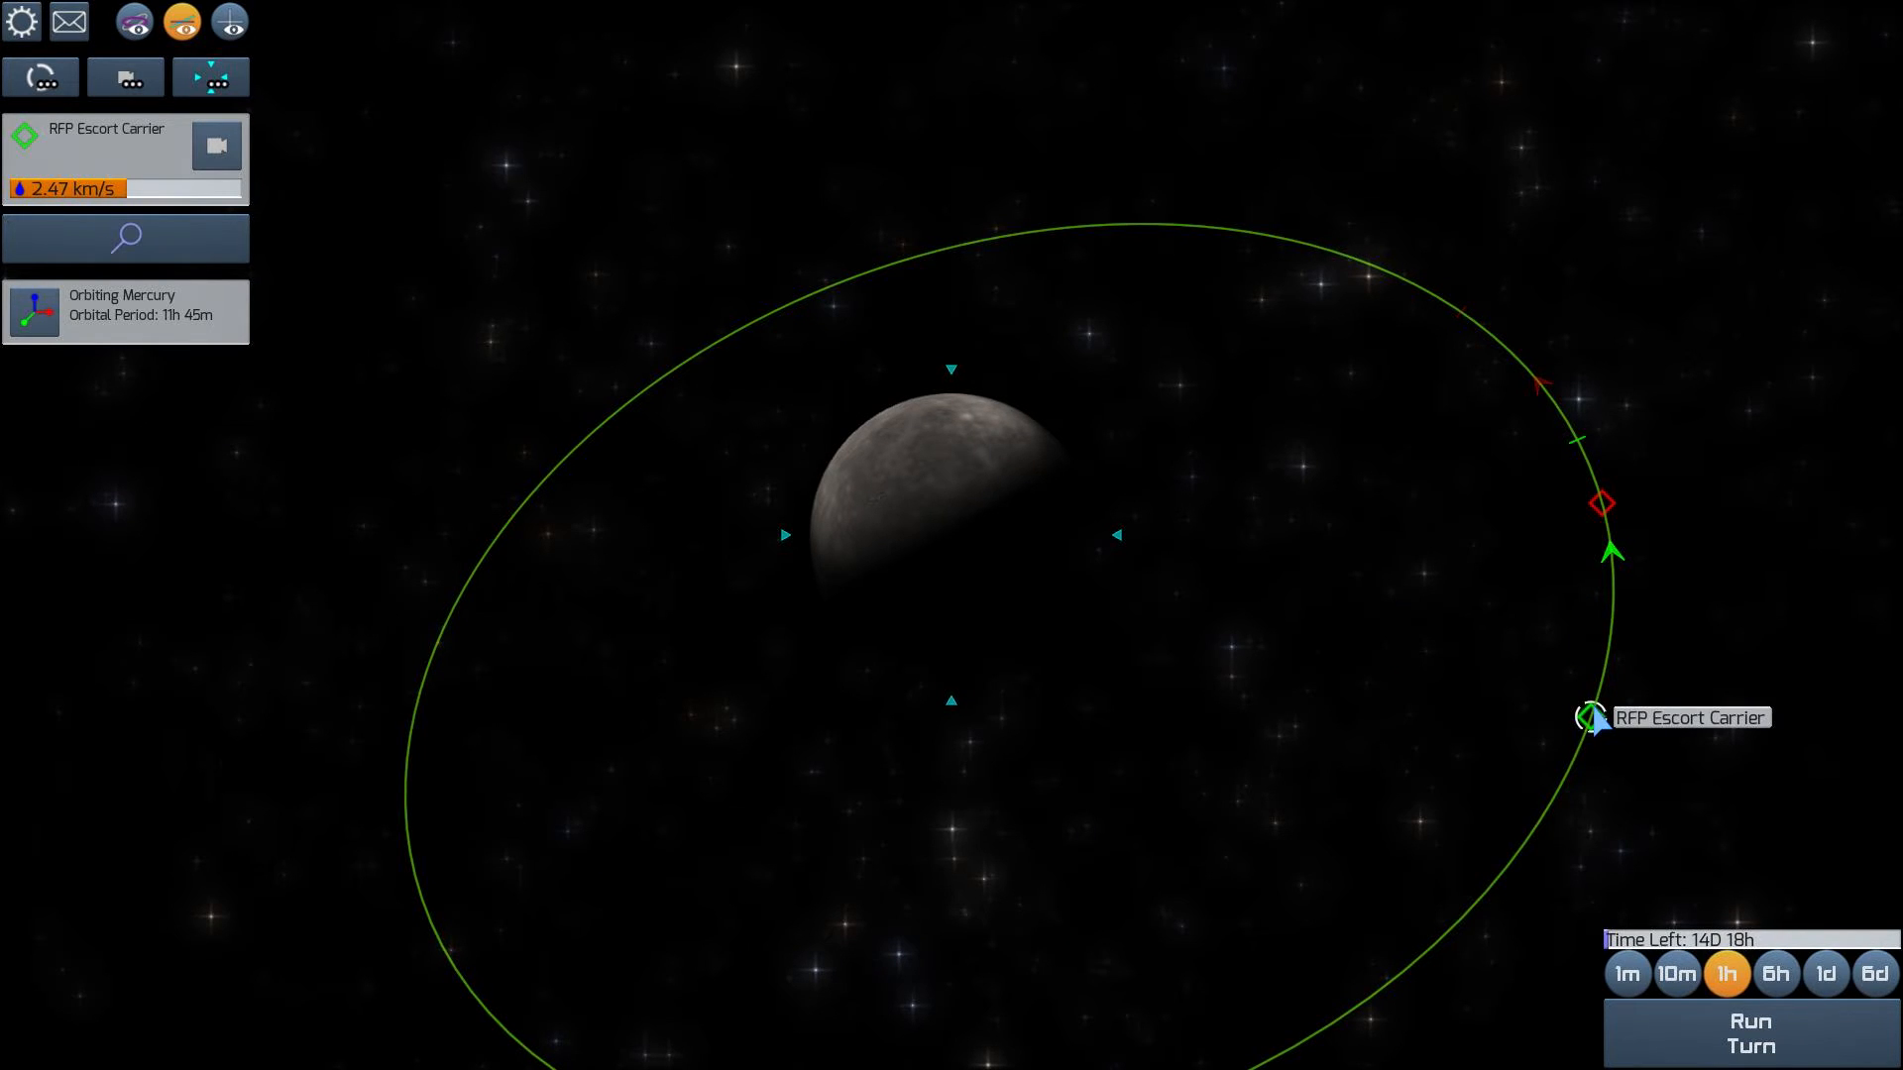
mouse_move(438, 293)
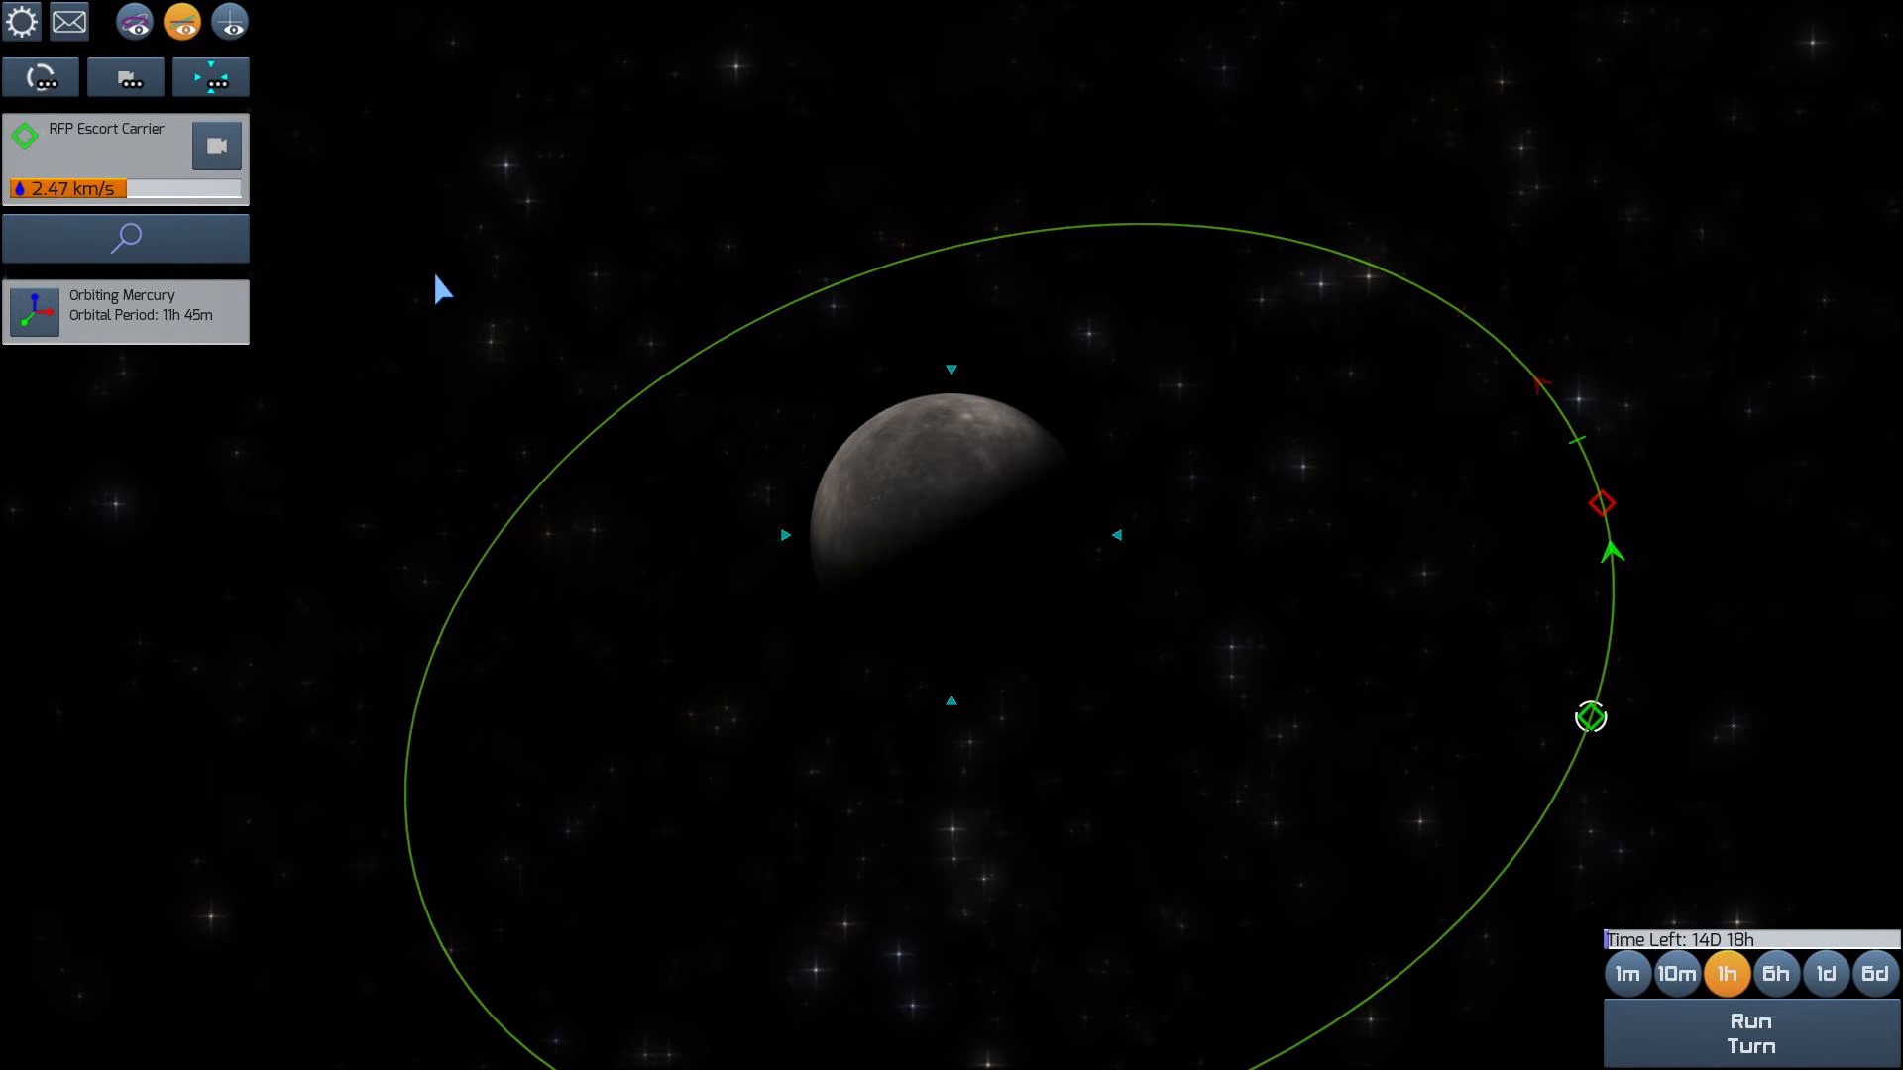
mouse_move(164, 268)
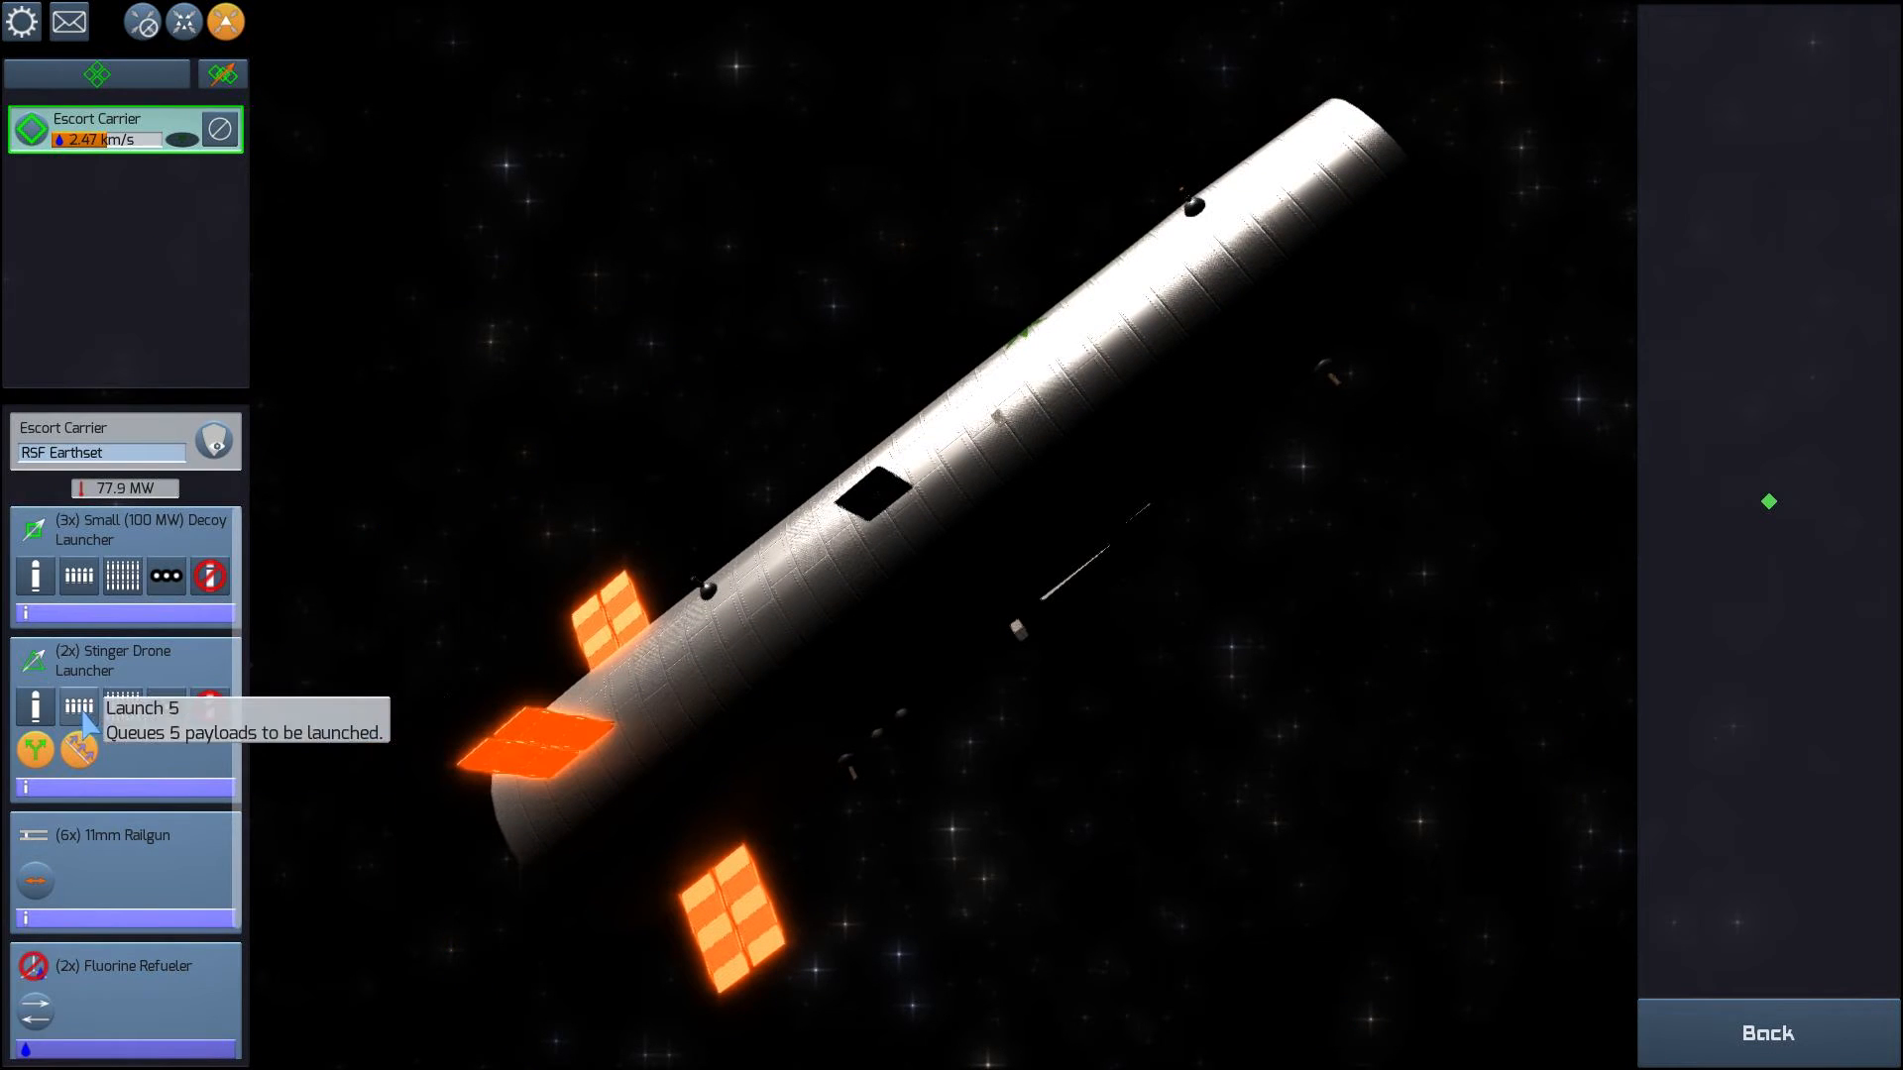
mouse_move(605, 564)
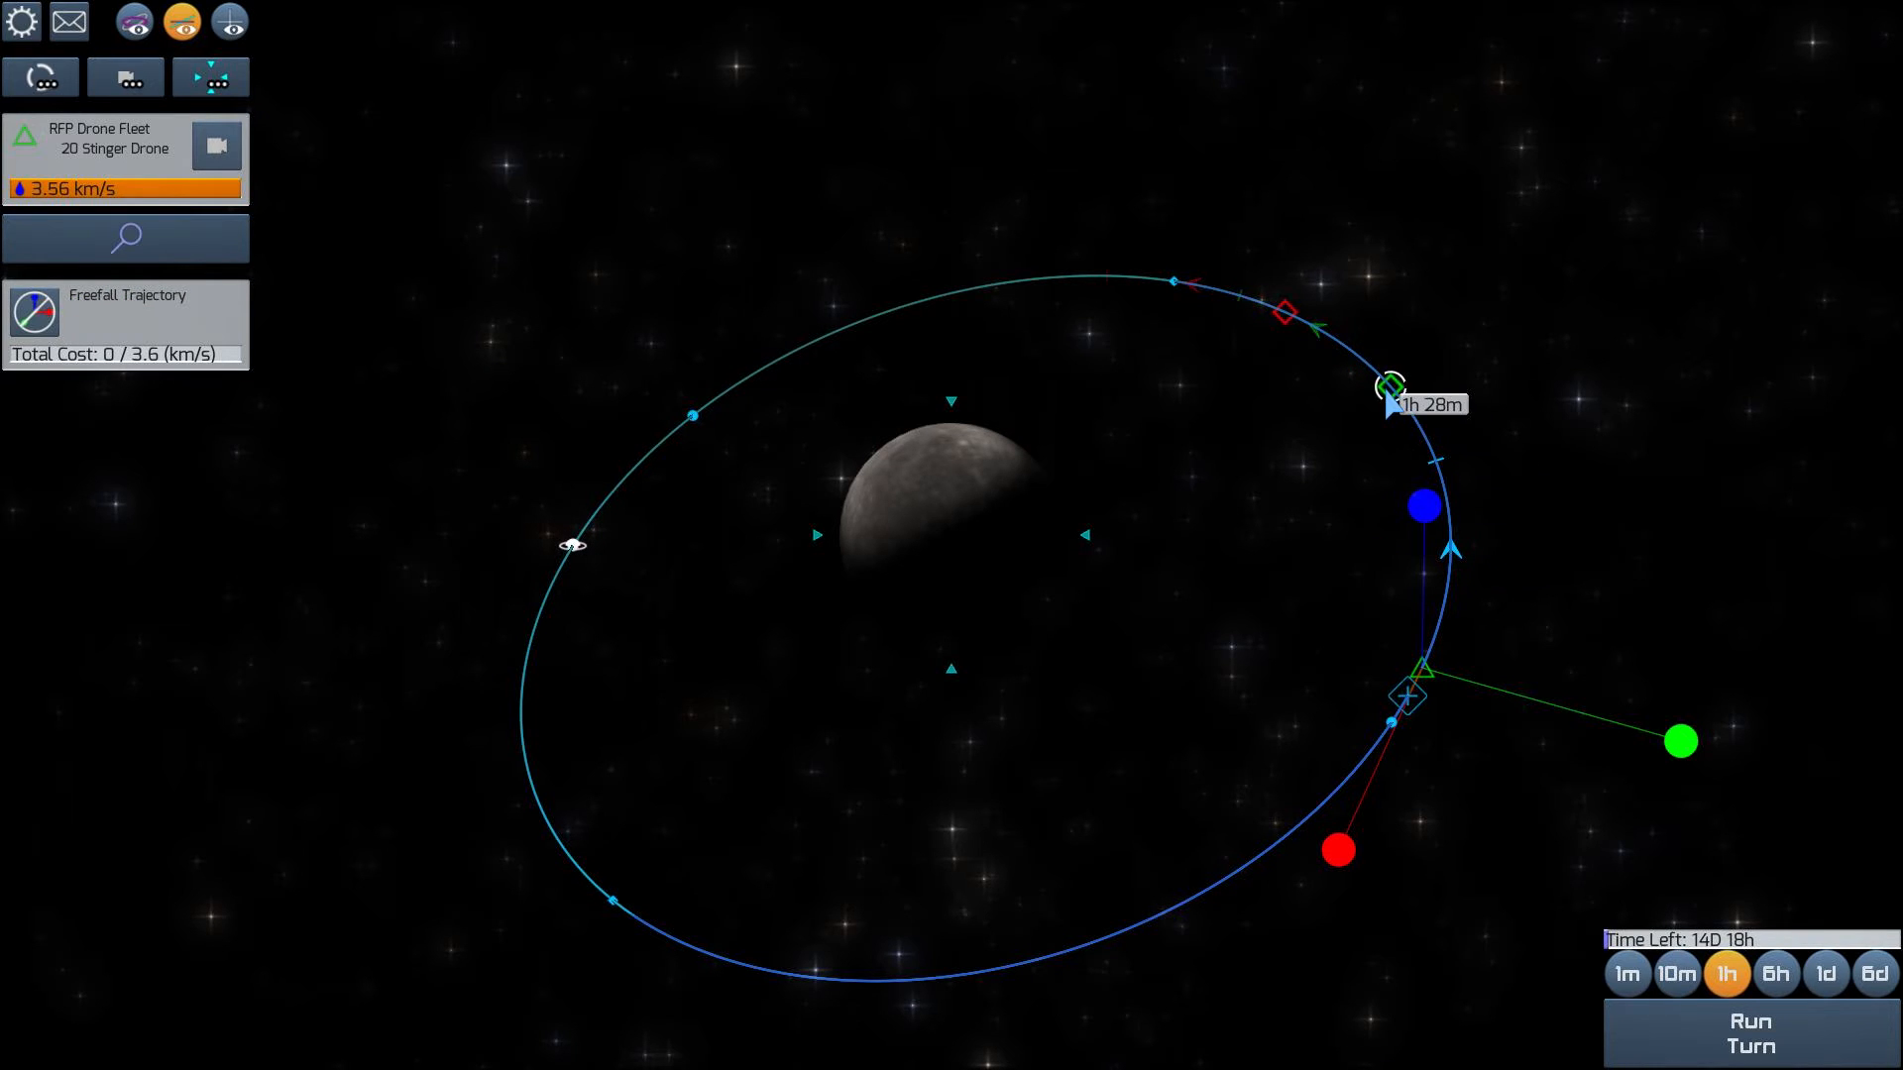
Add a burn on the Stinger drone fleet's orbit and plot its intercept of the USTA Corvette
drag(1392, 386, 1407, 696)
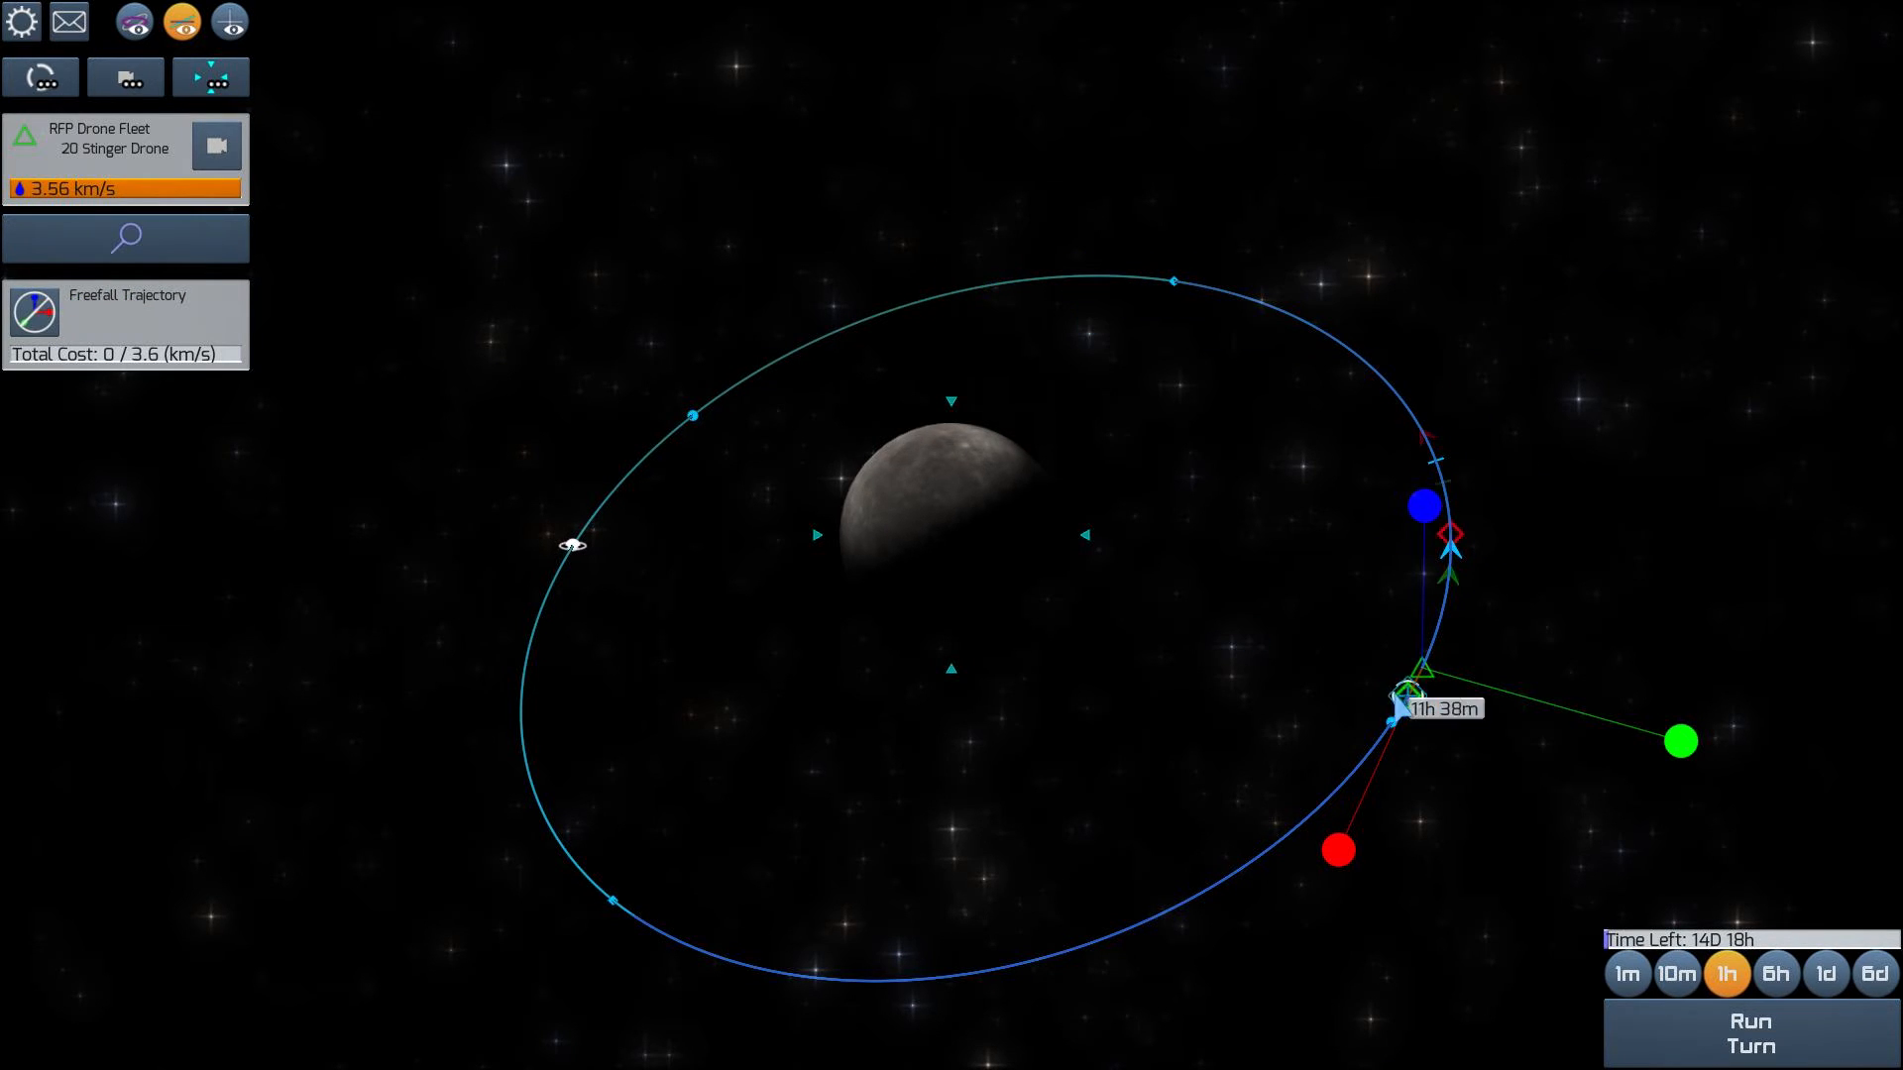
click(1418, 676)
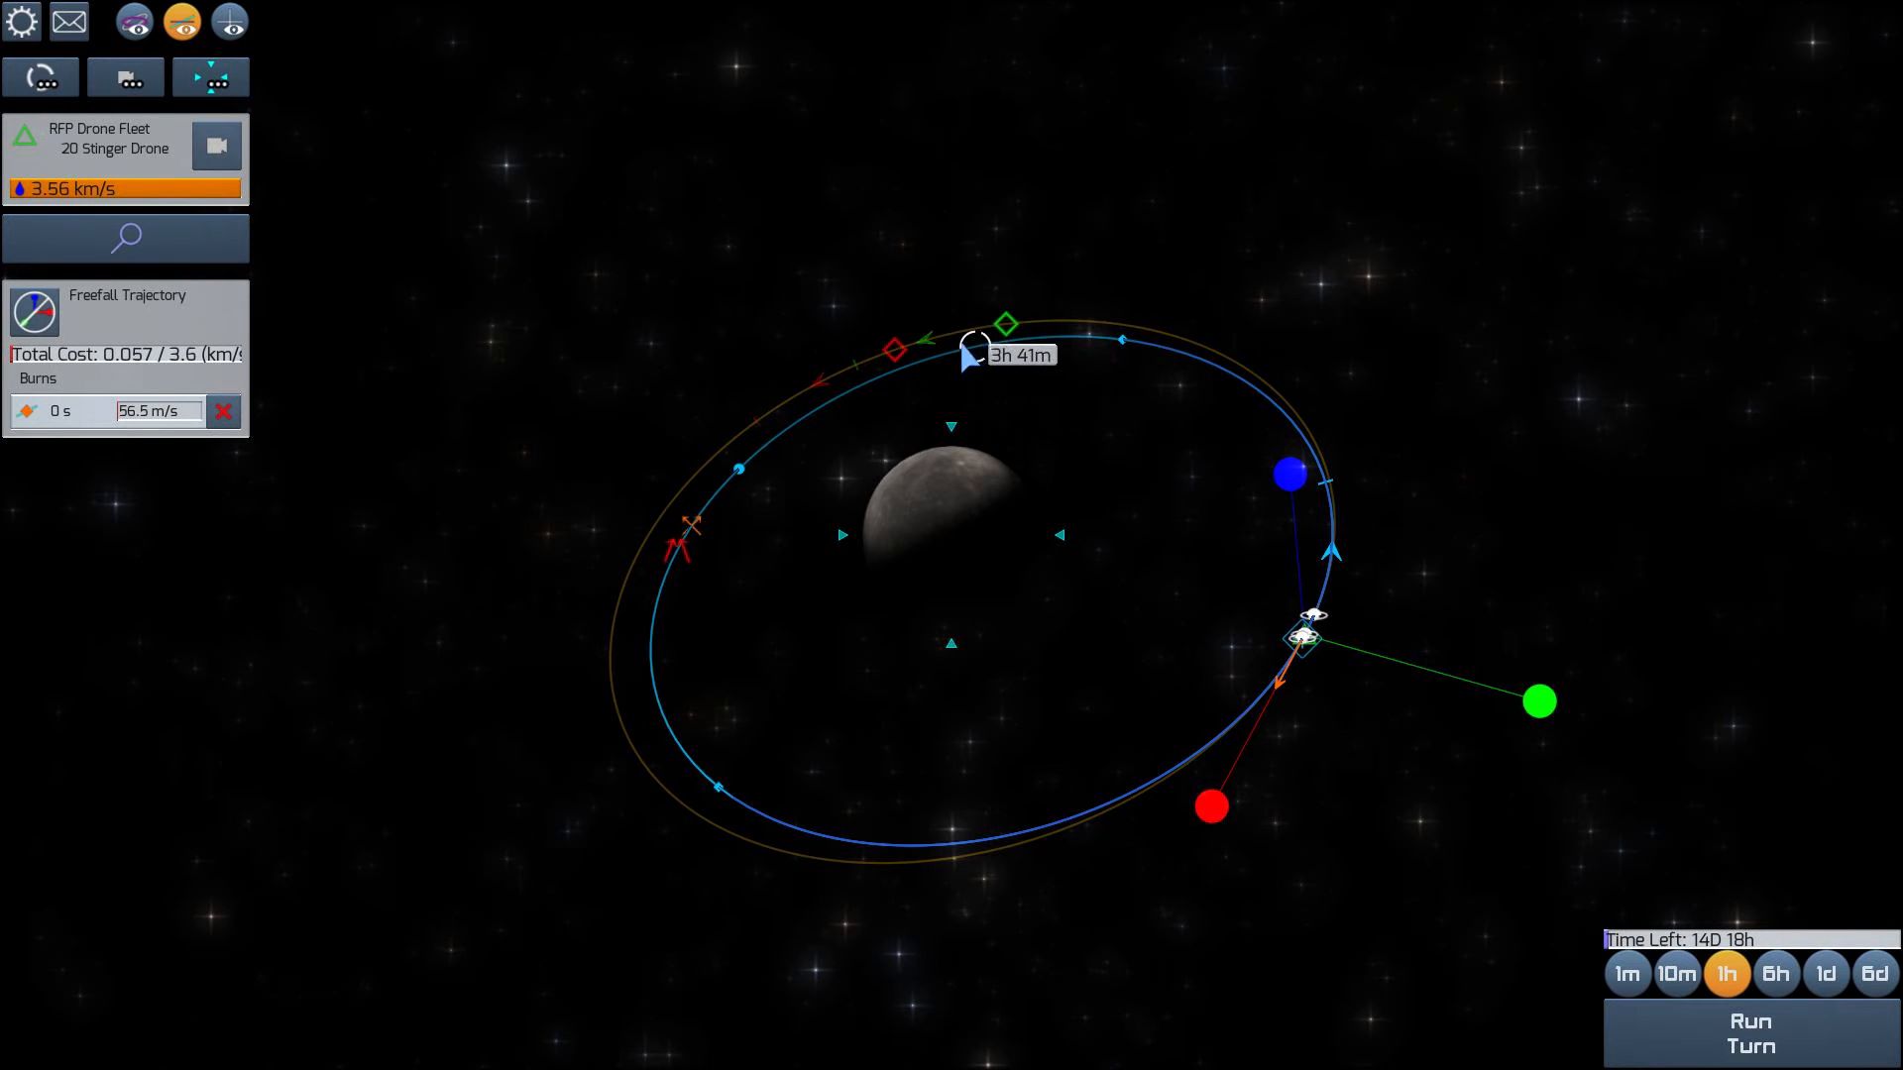
drag(971, 352, 838, 394)
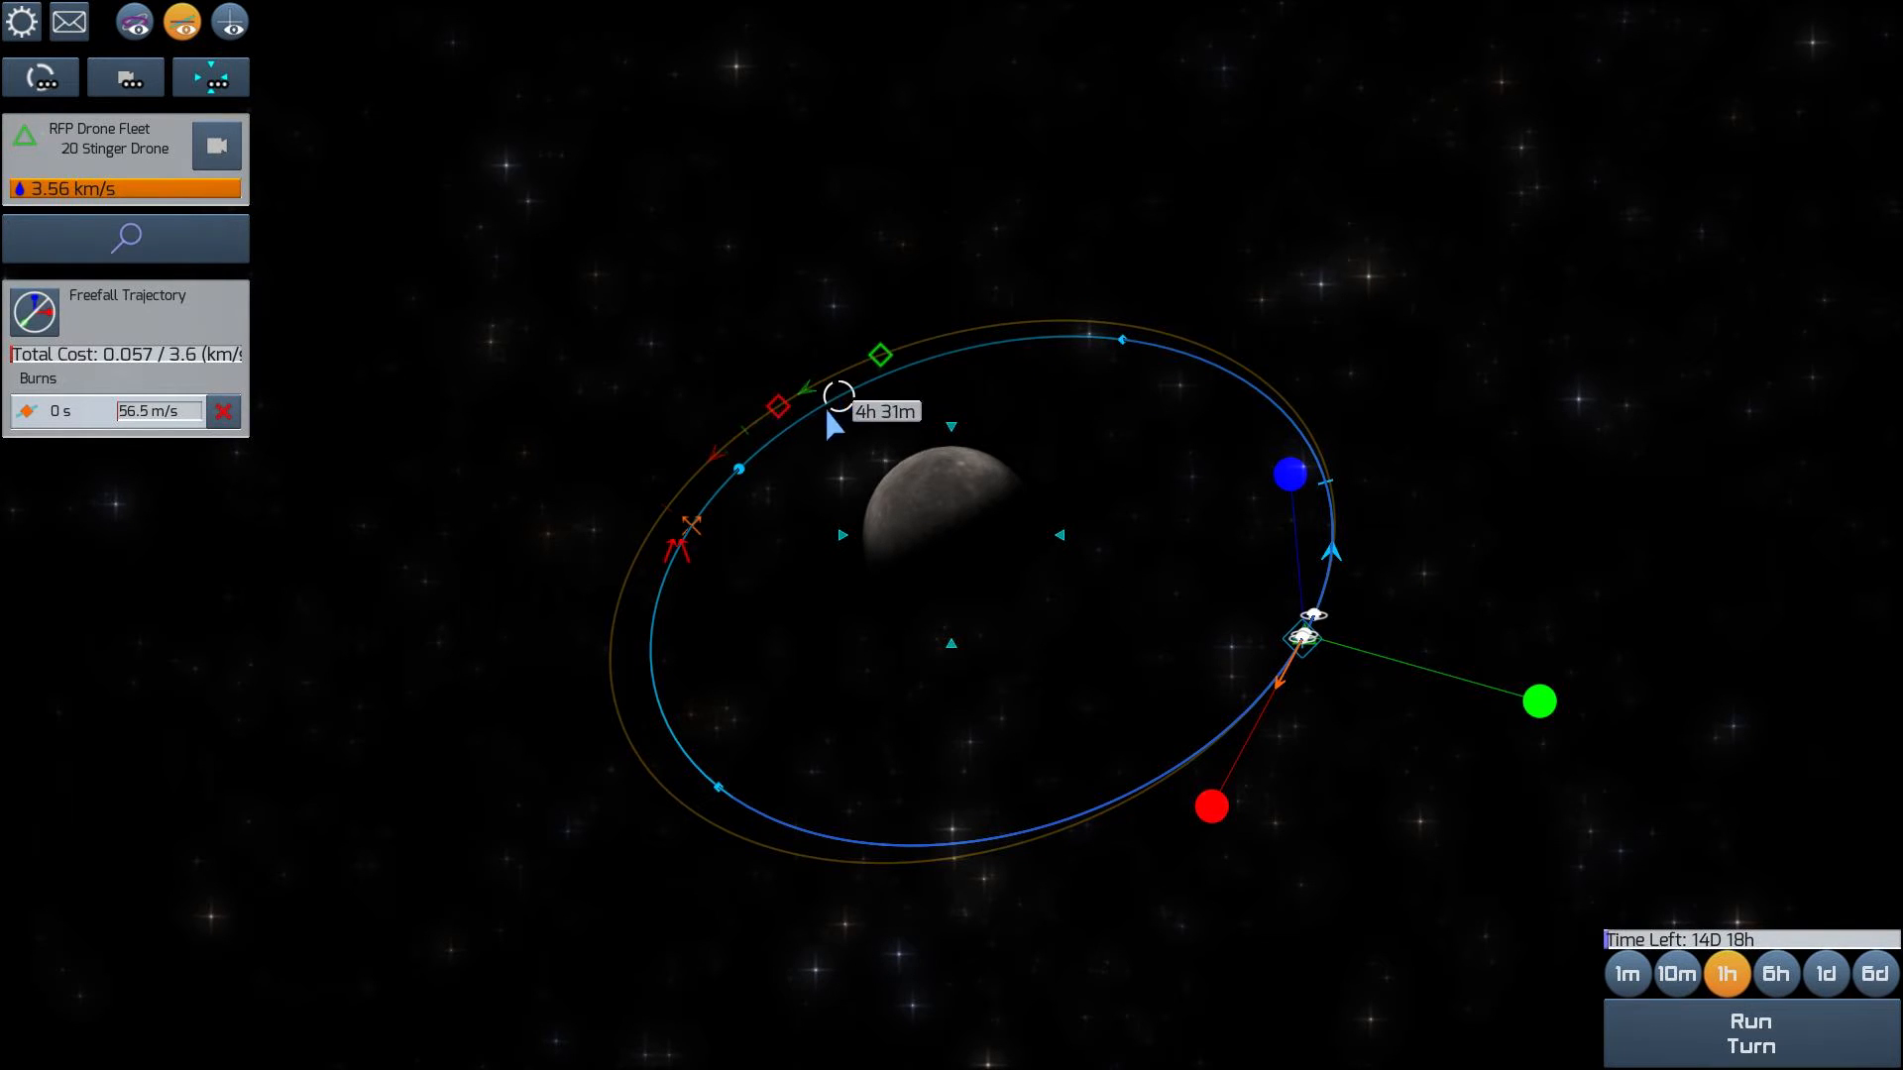
mouse_move(686, 536)
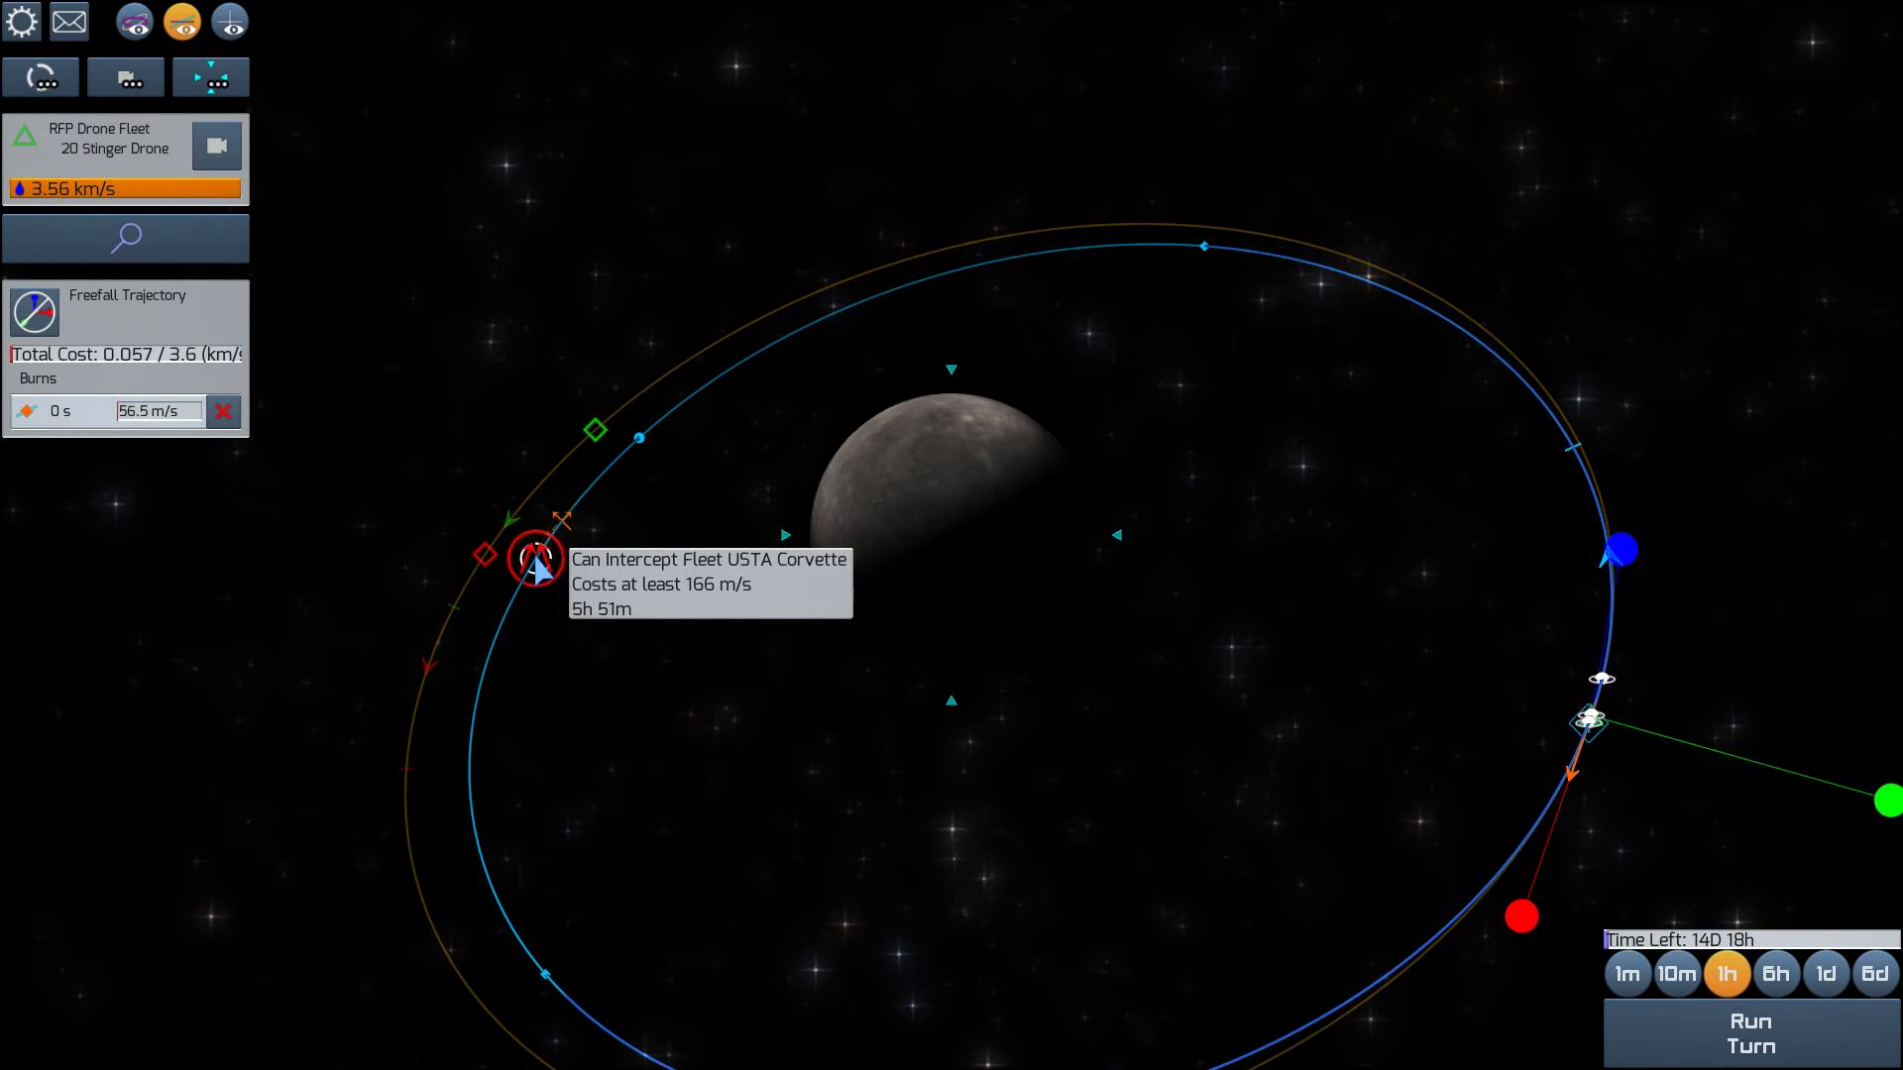
click(534, 560)
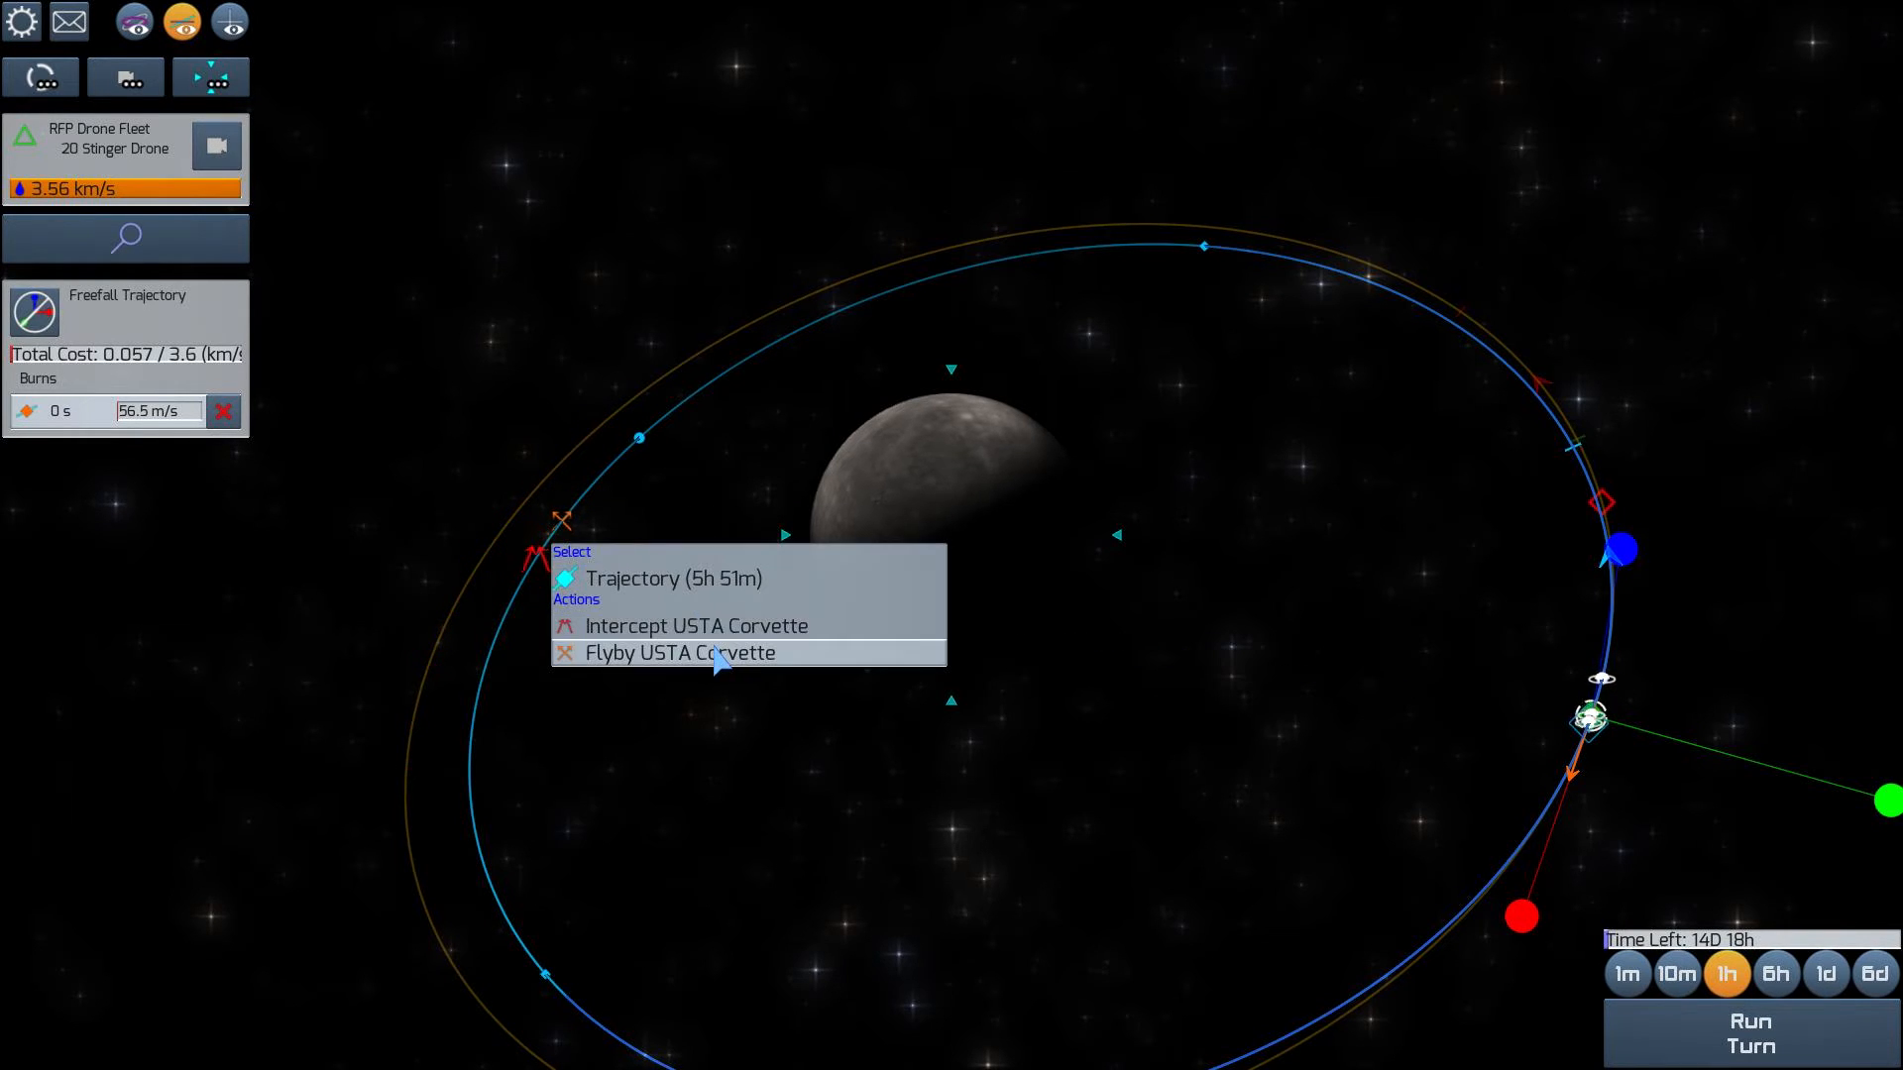
click(697, 626)
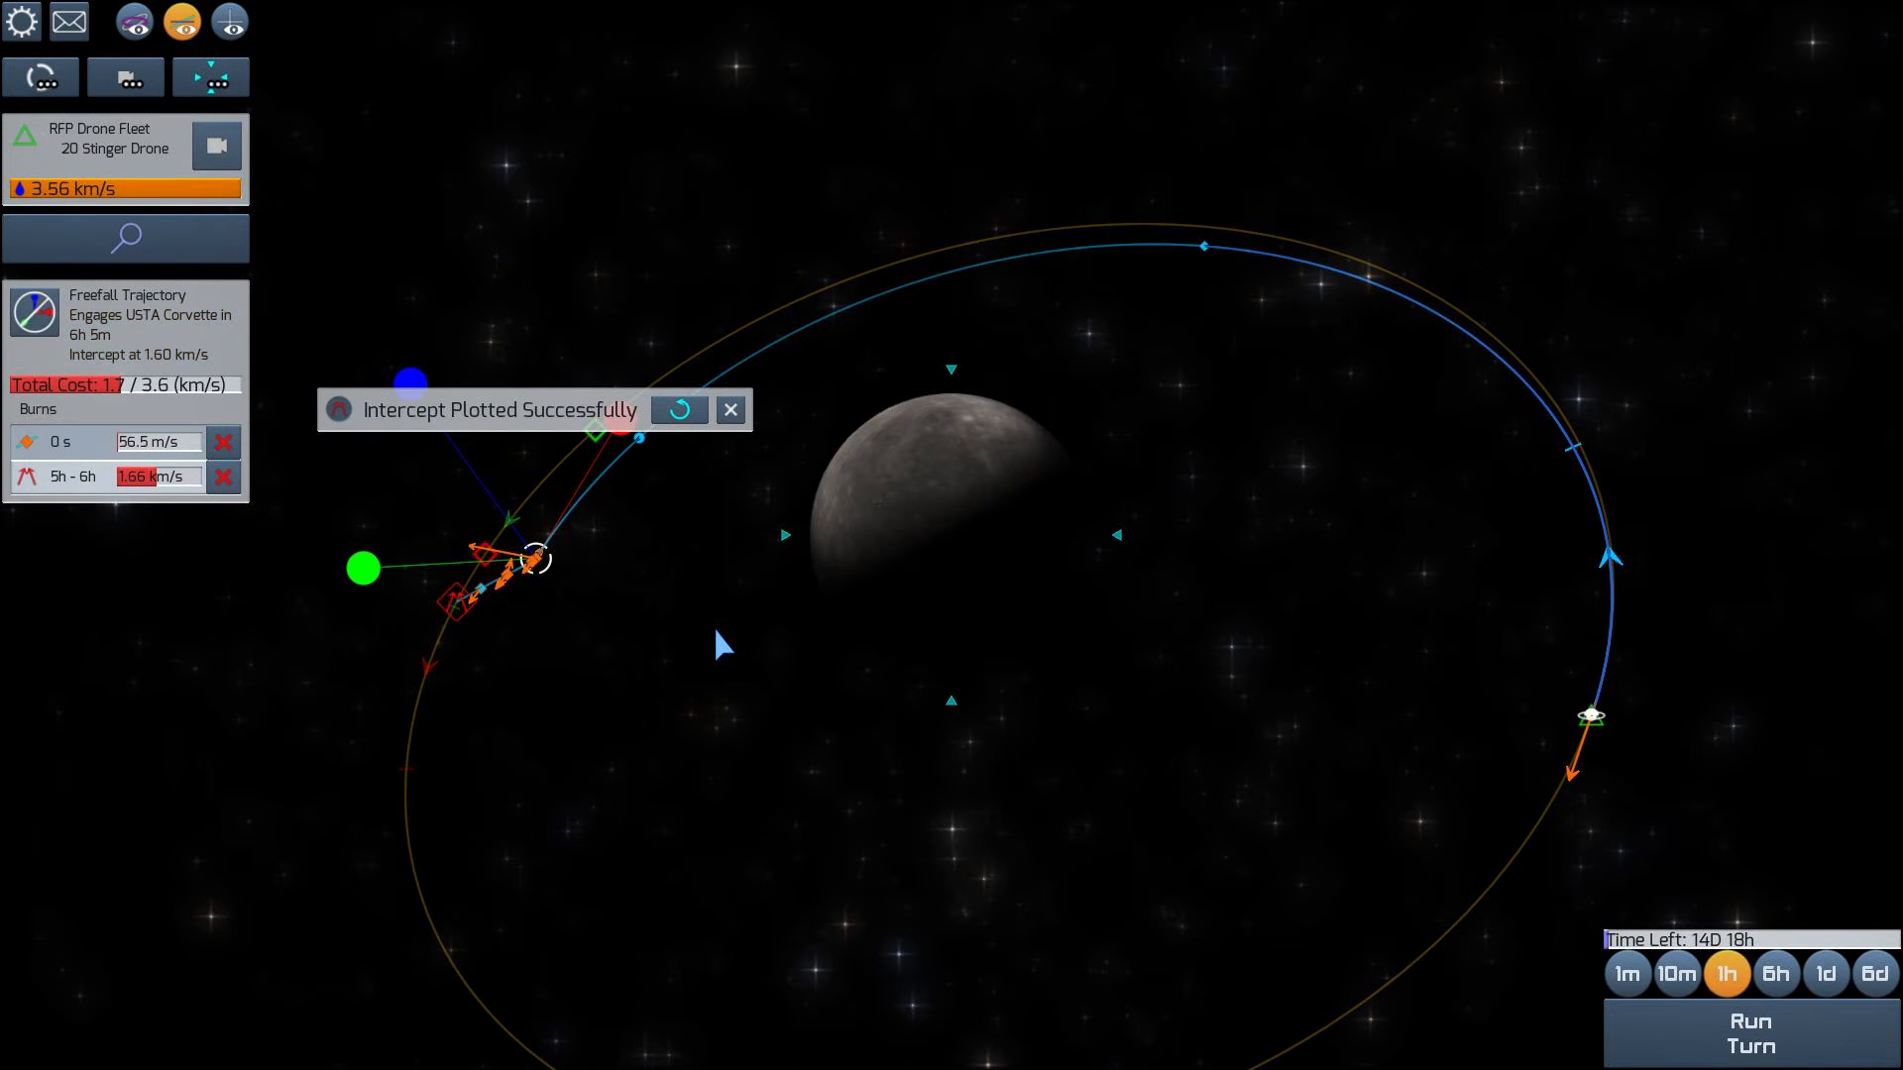
mouse_move(149, 478)
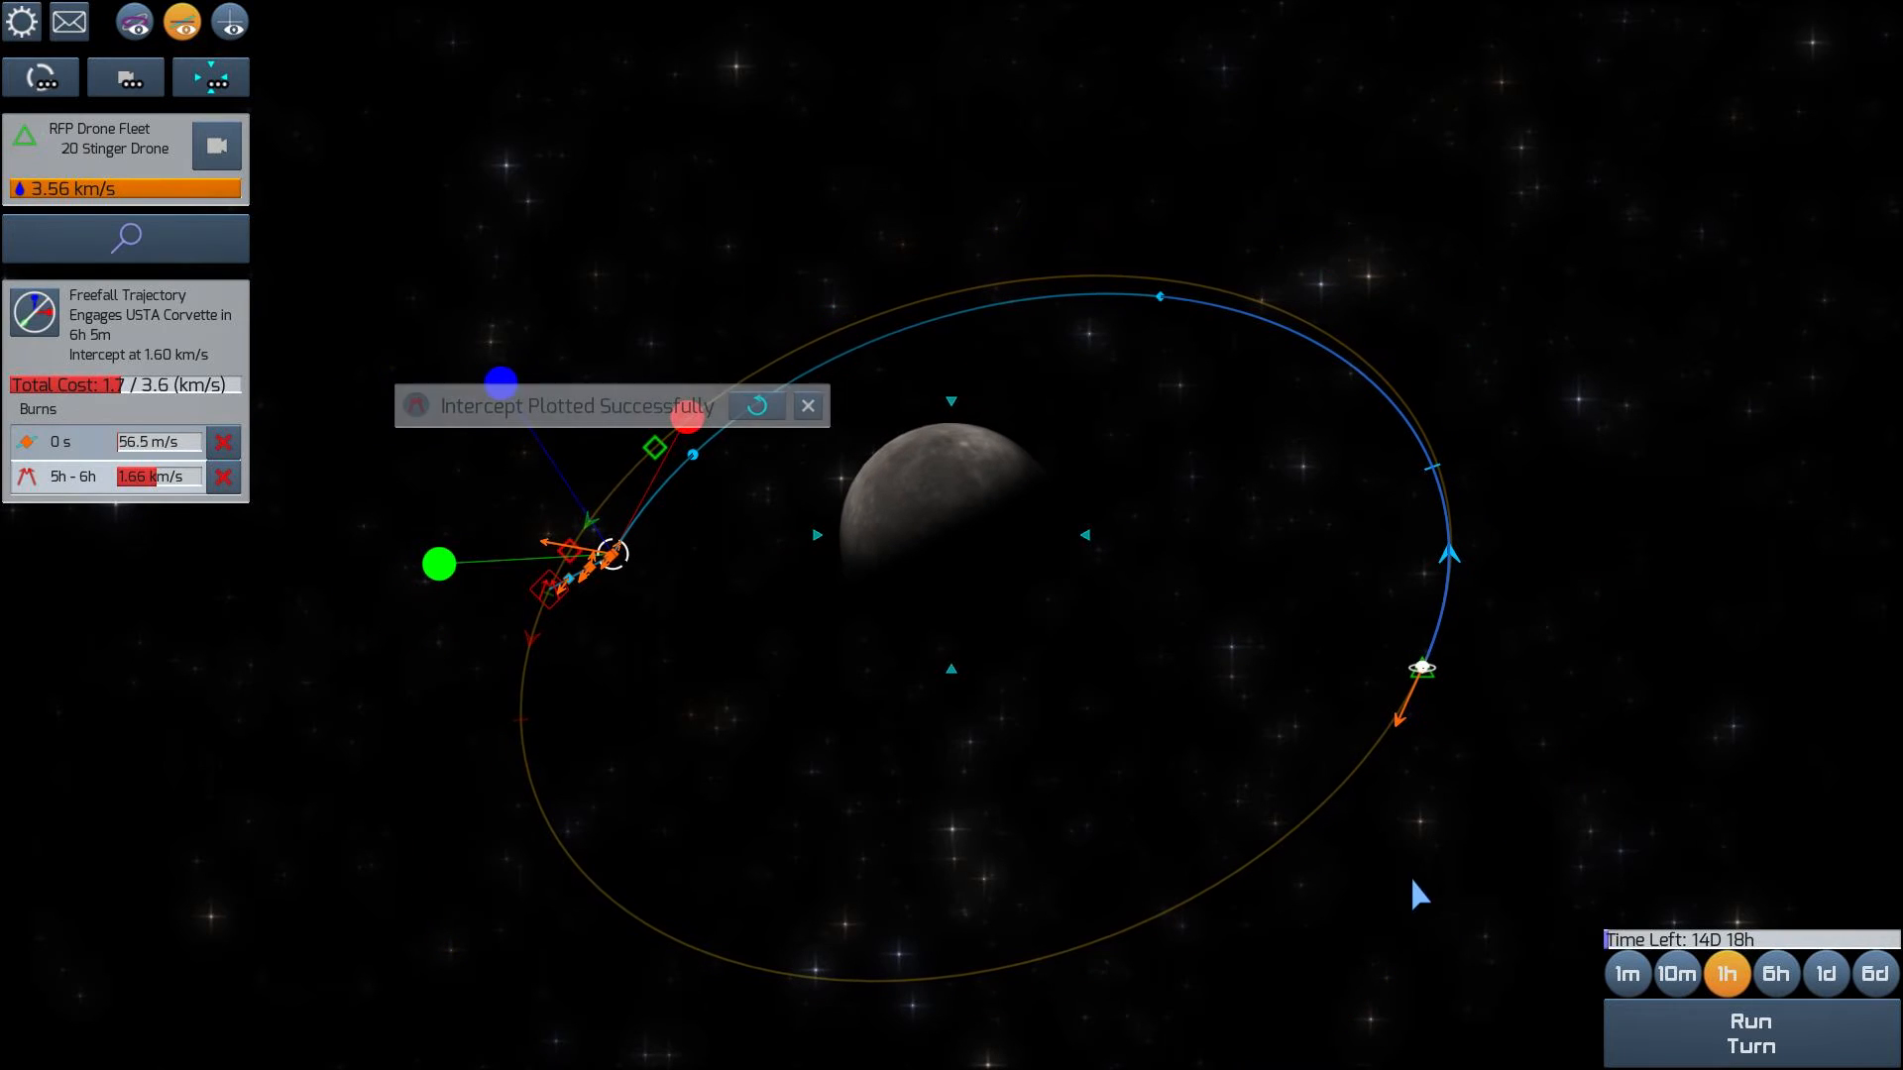
Run turns until the 20 Stinger drones engage the corvette about 24 km away
click(1751, 1031)
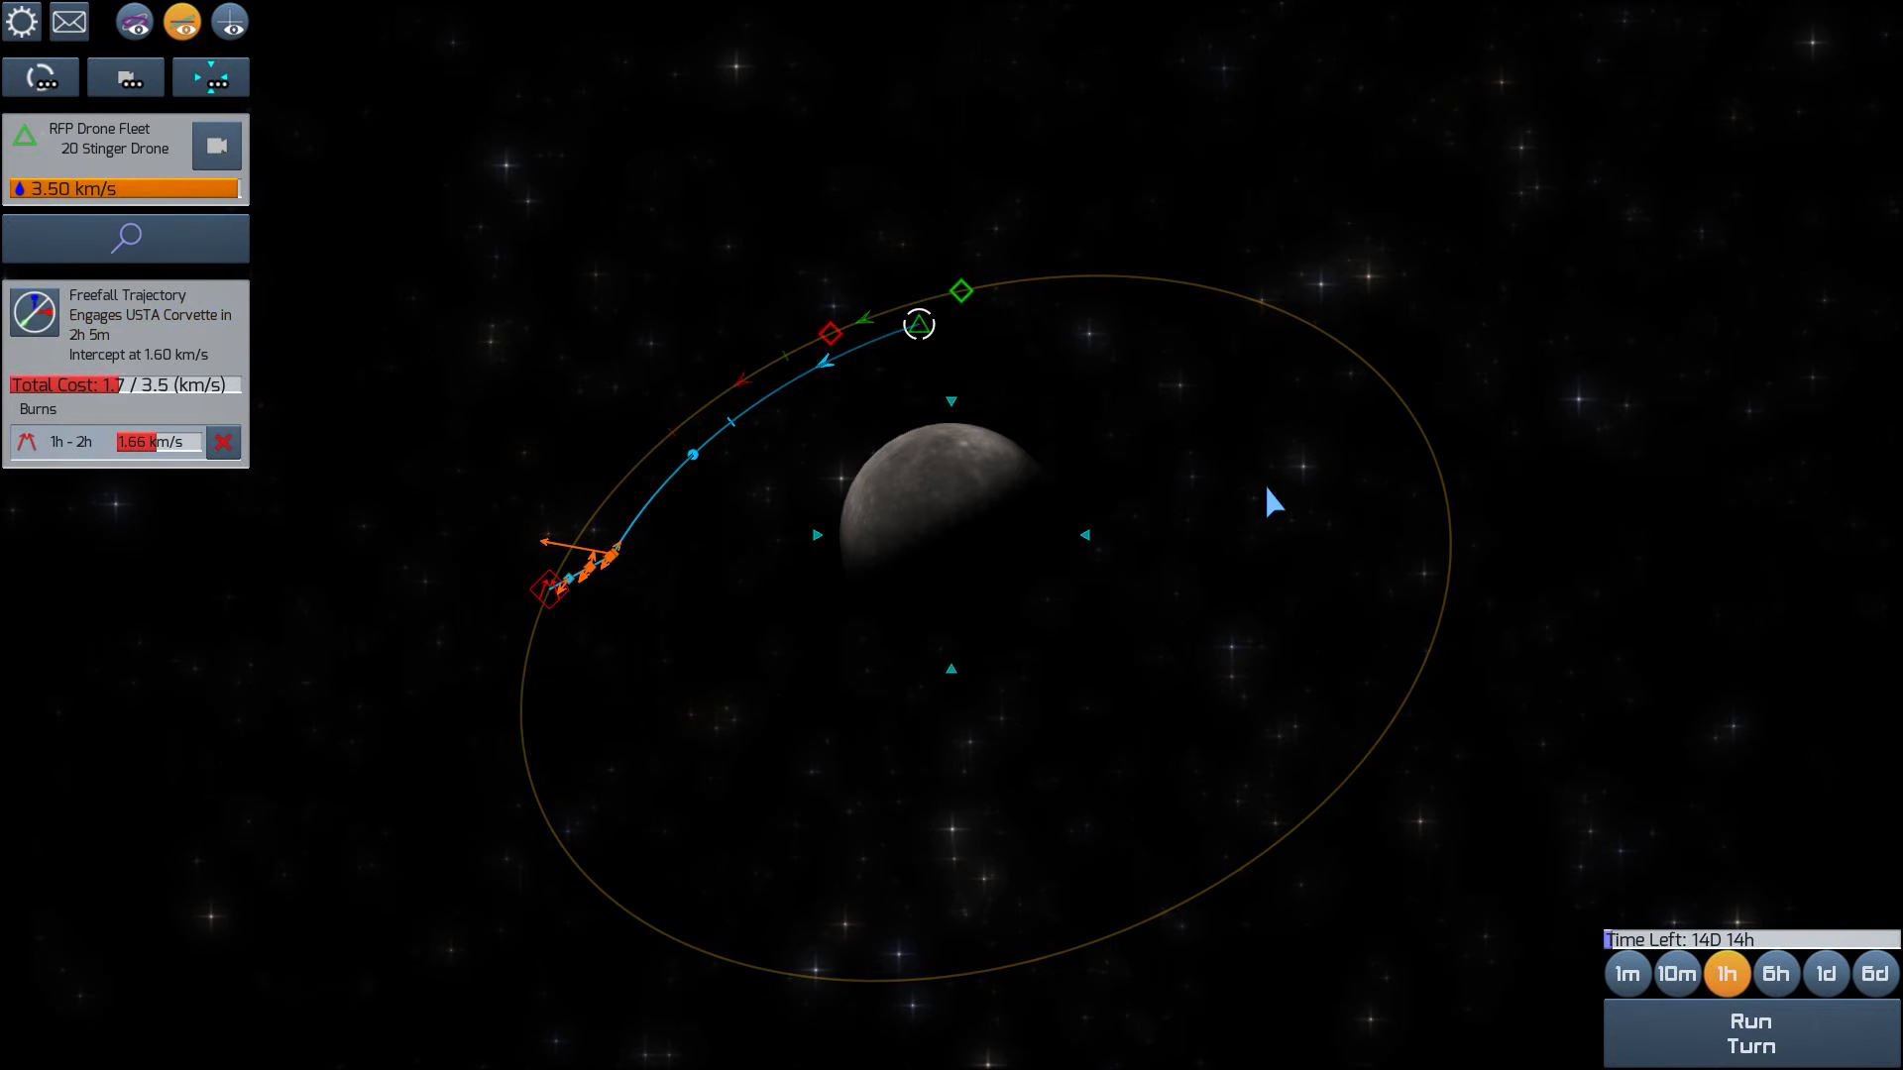
click(1751, 1048)
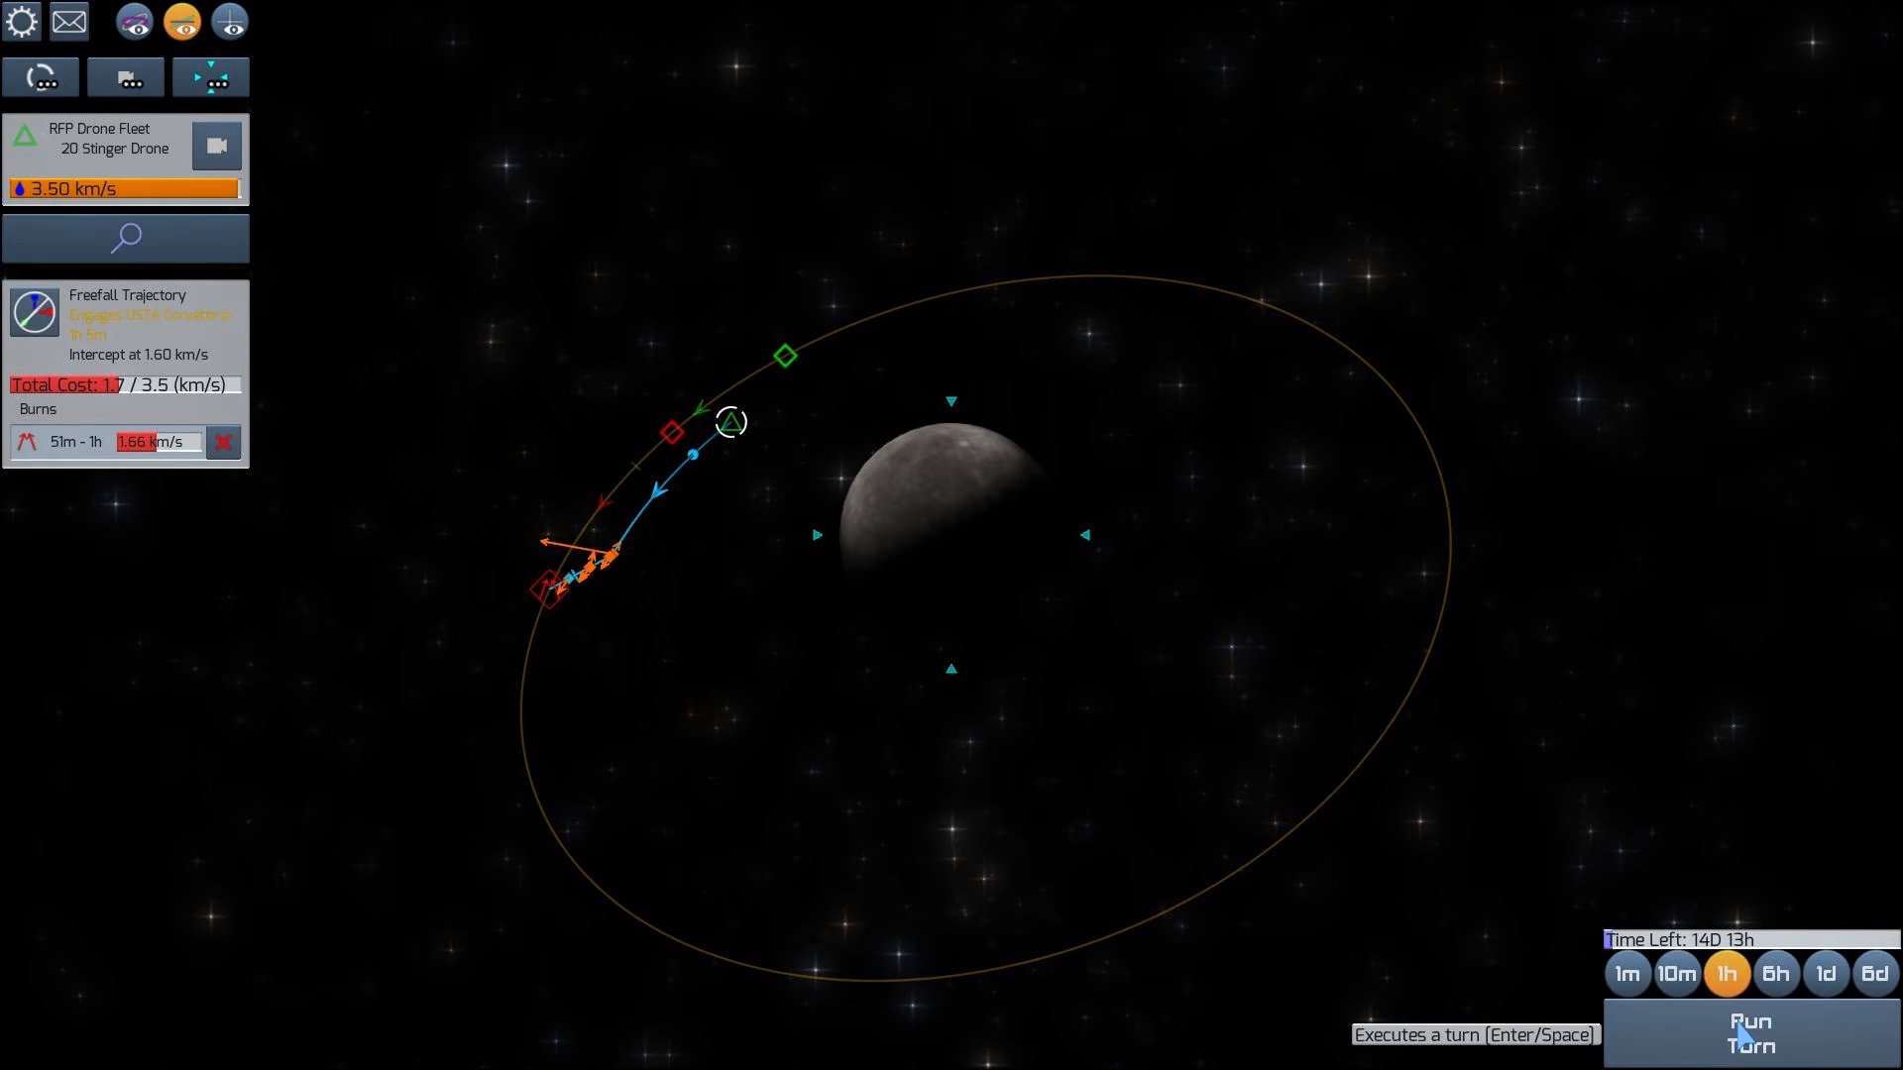
click(1750, 1035)
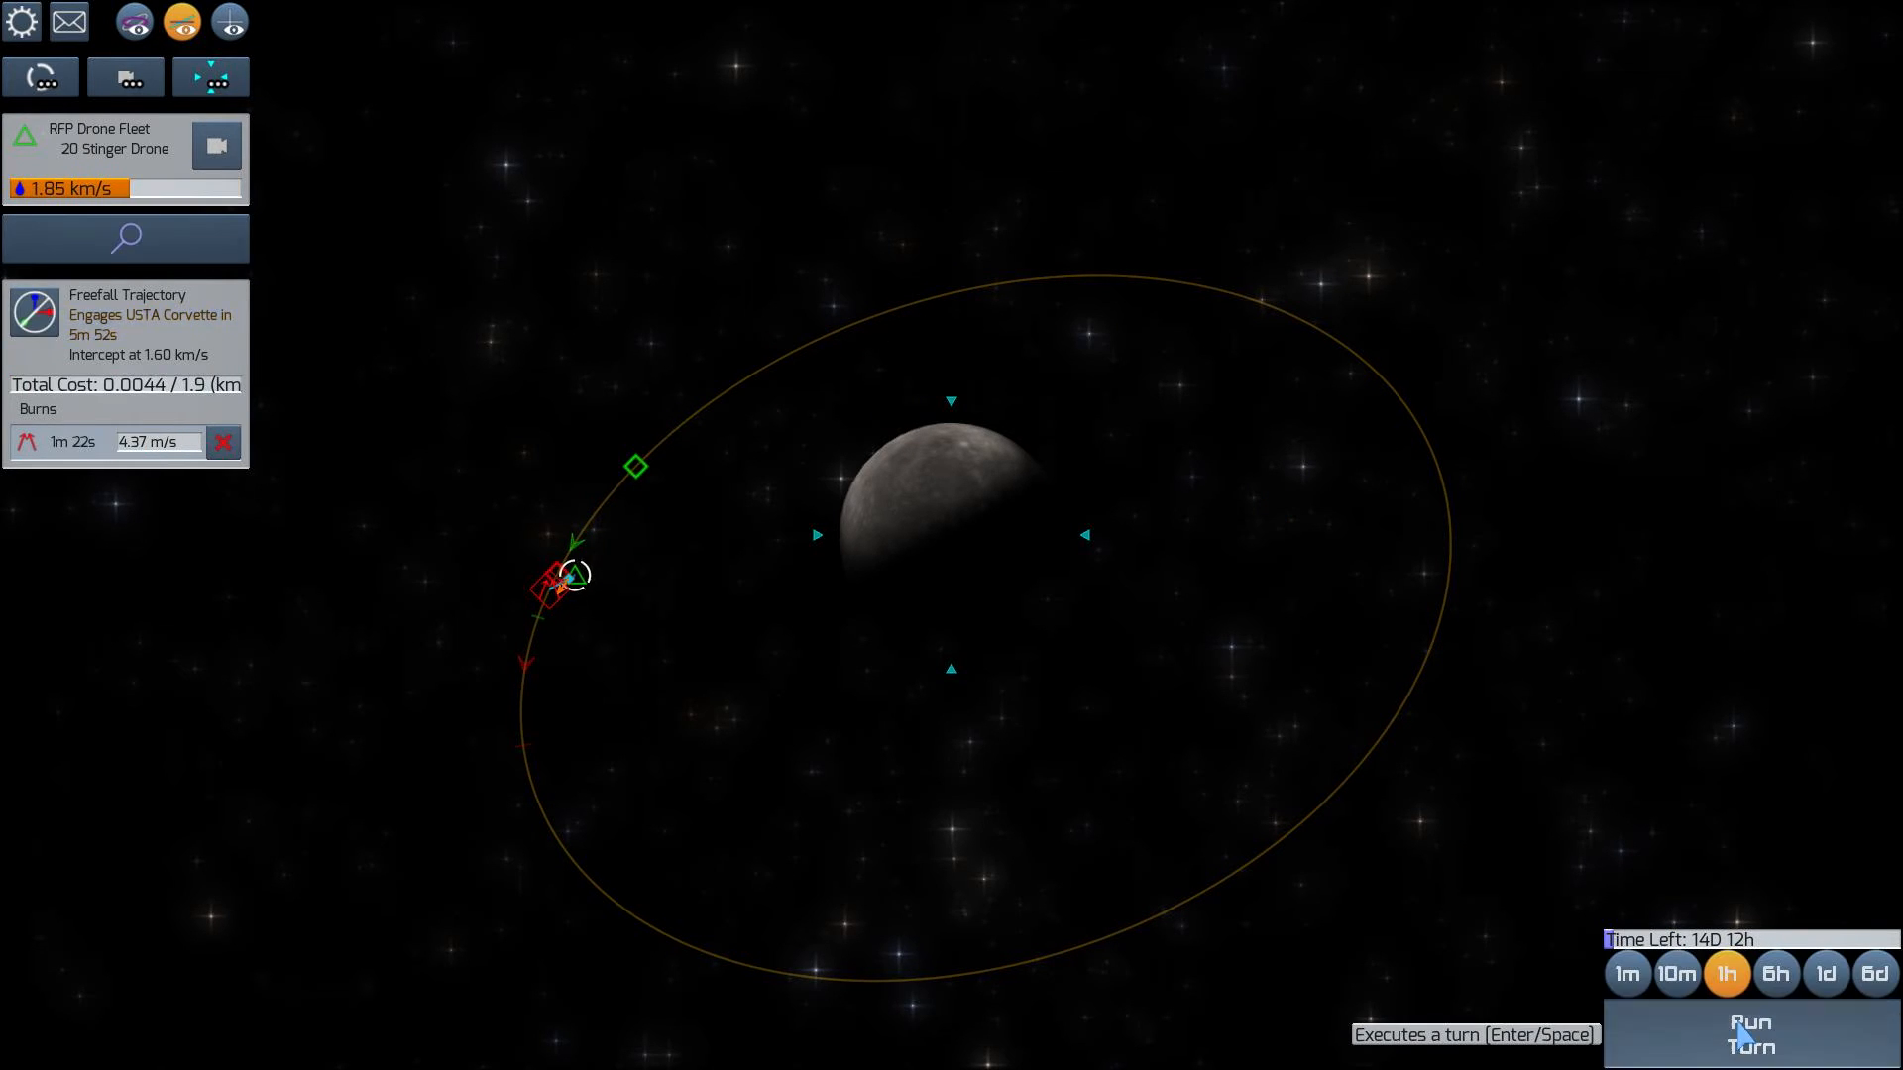
click(1750, 1035)
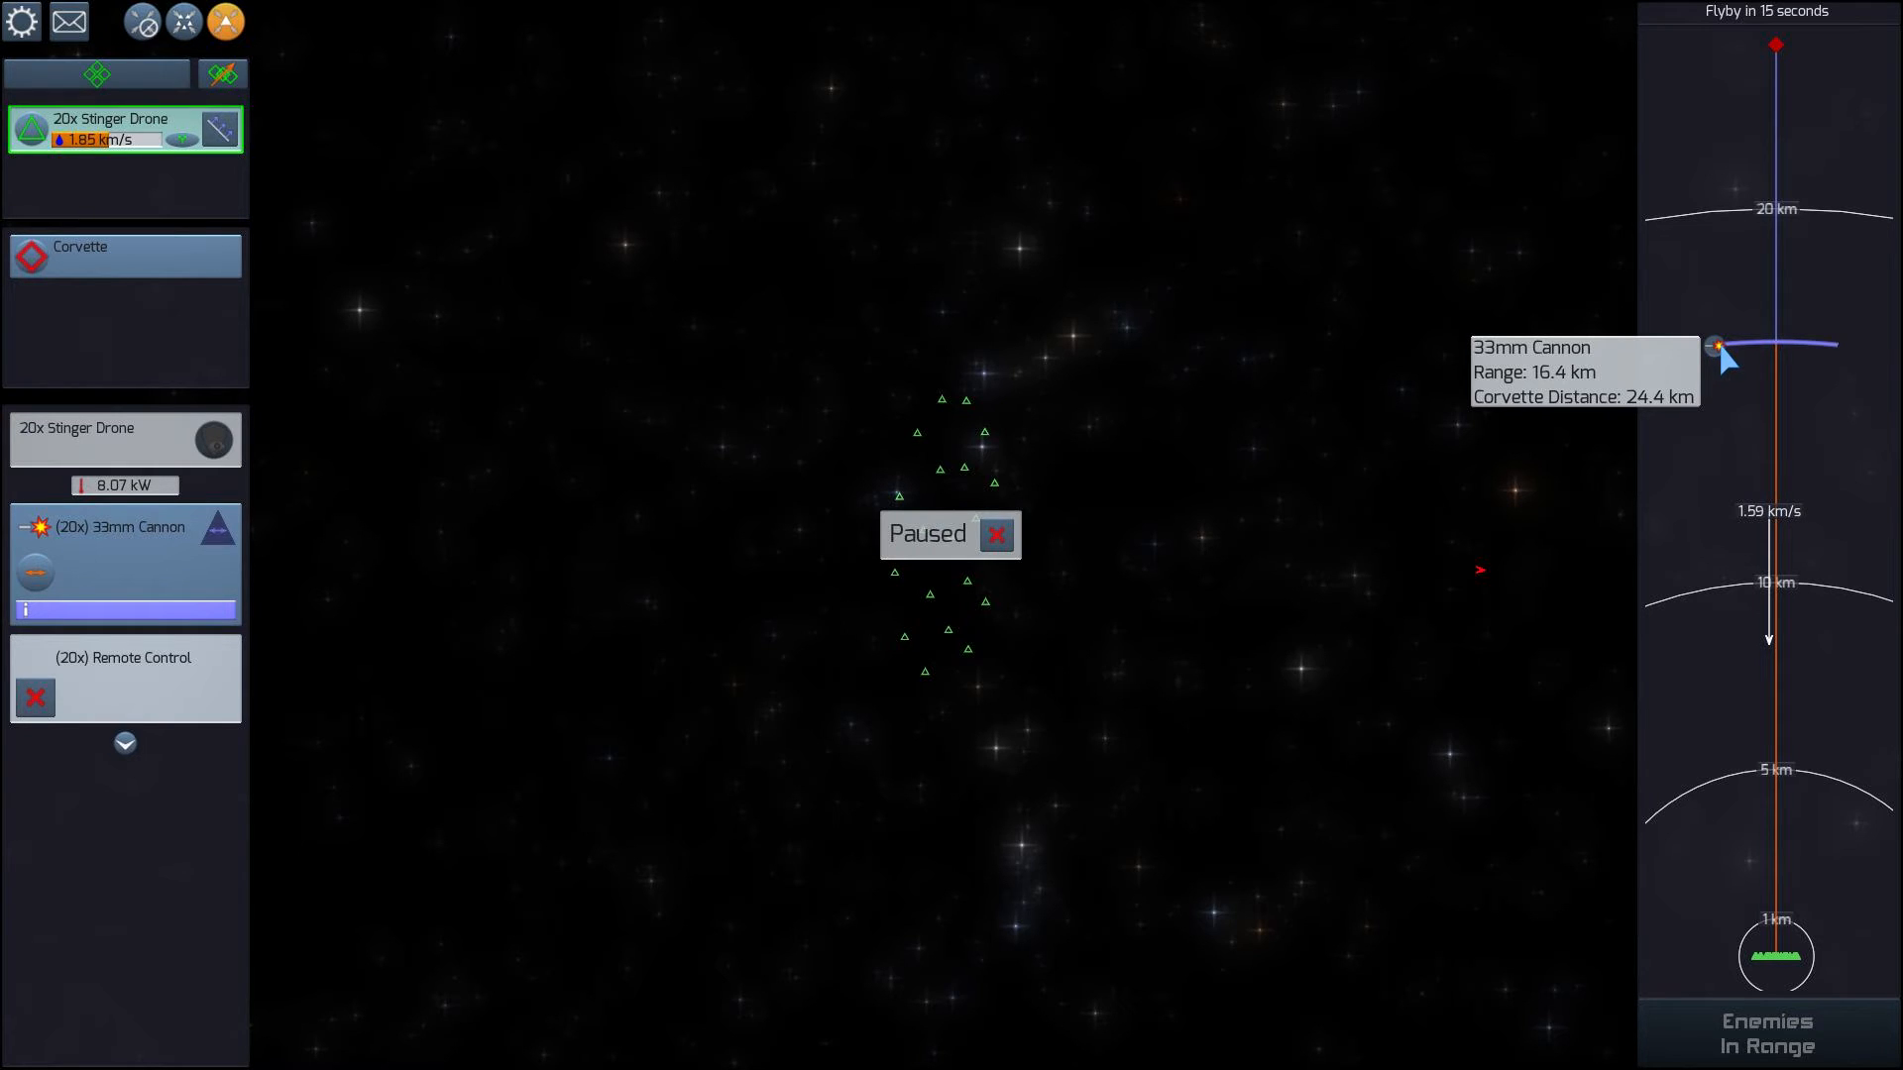
mouse_move(1756, 540)
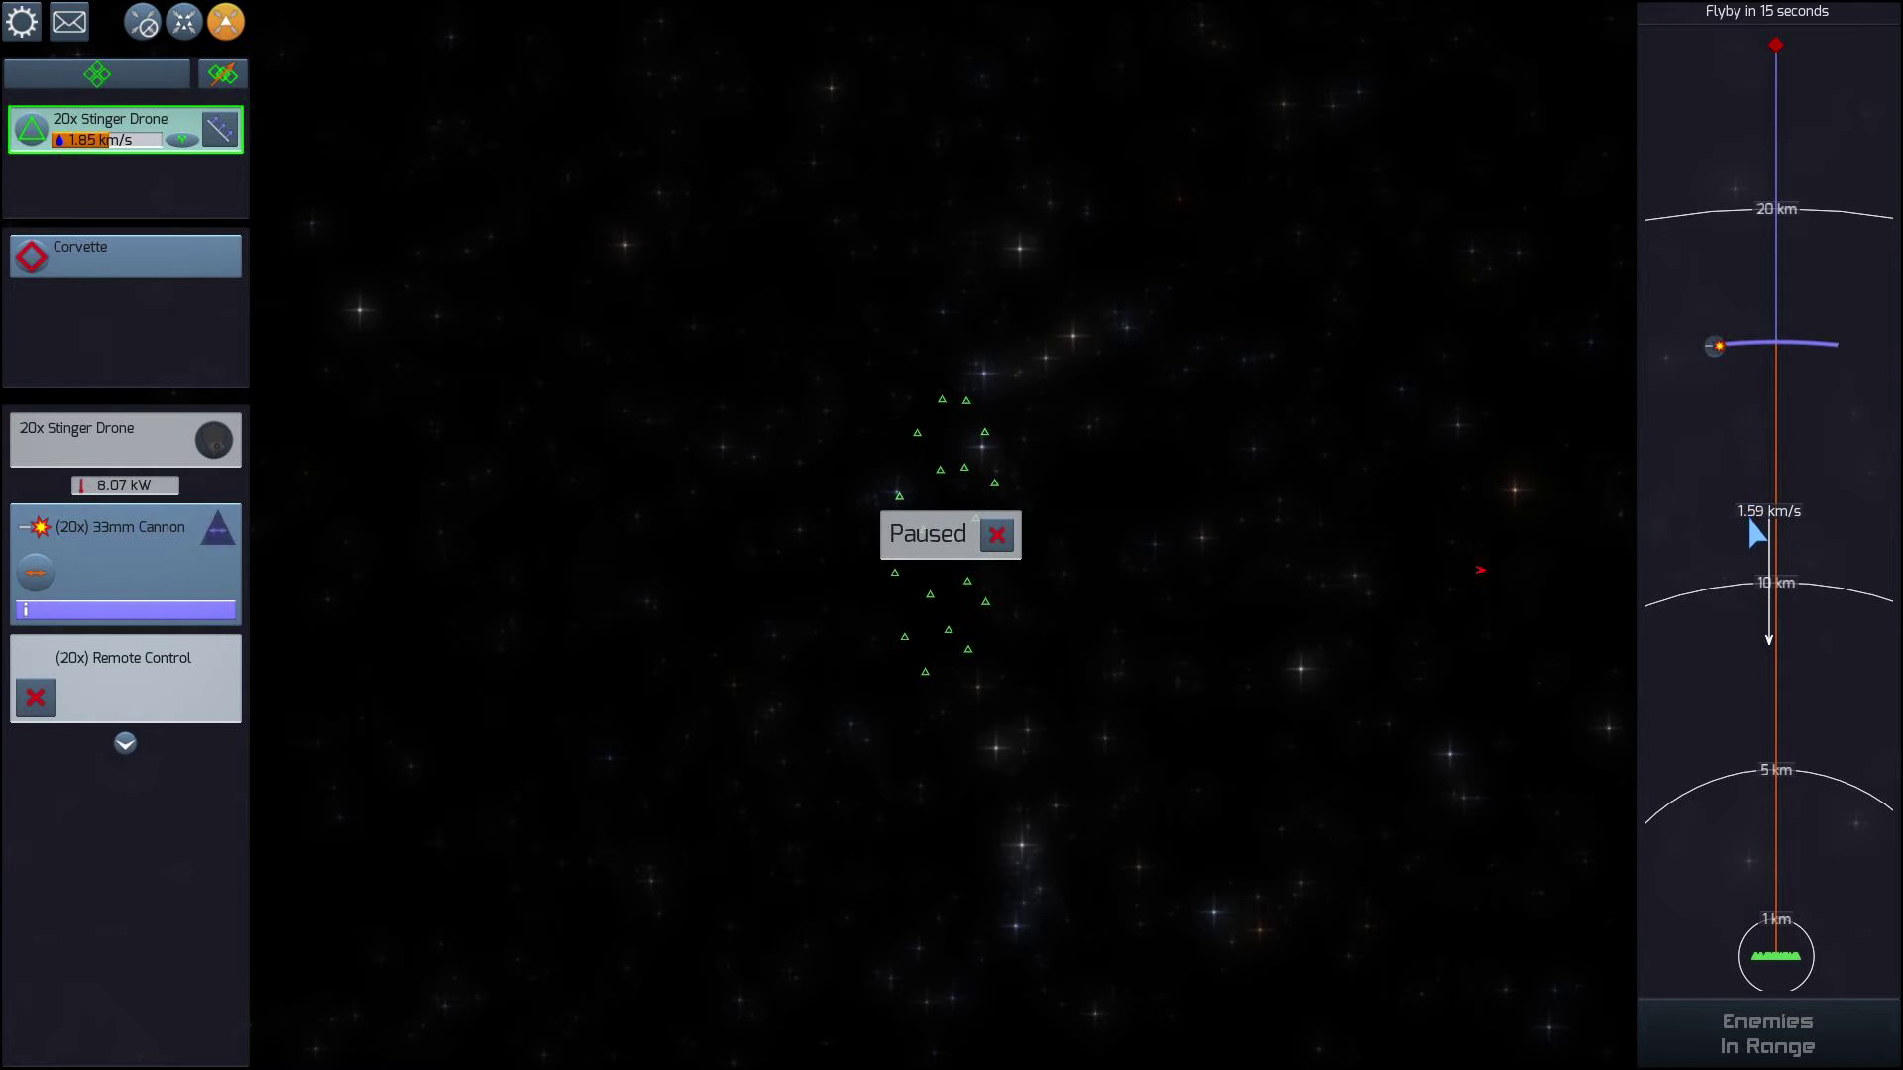
mouse_move(1638, 561)
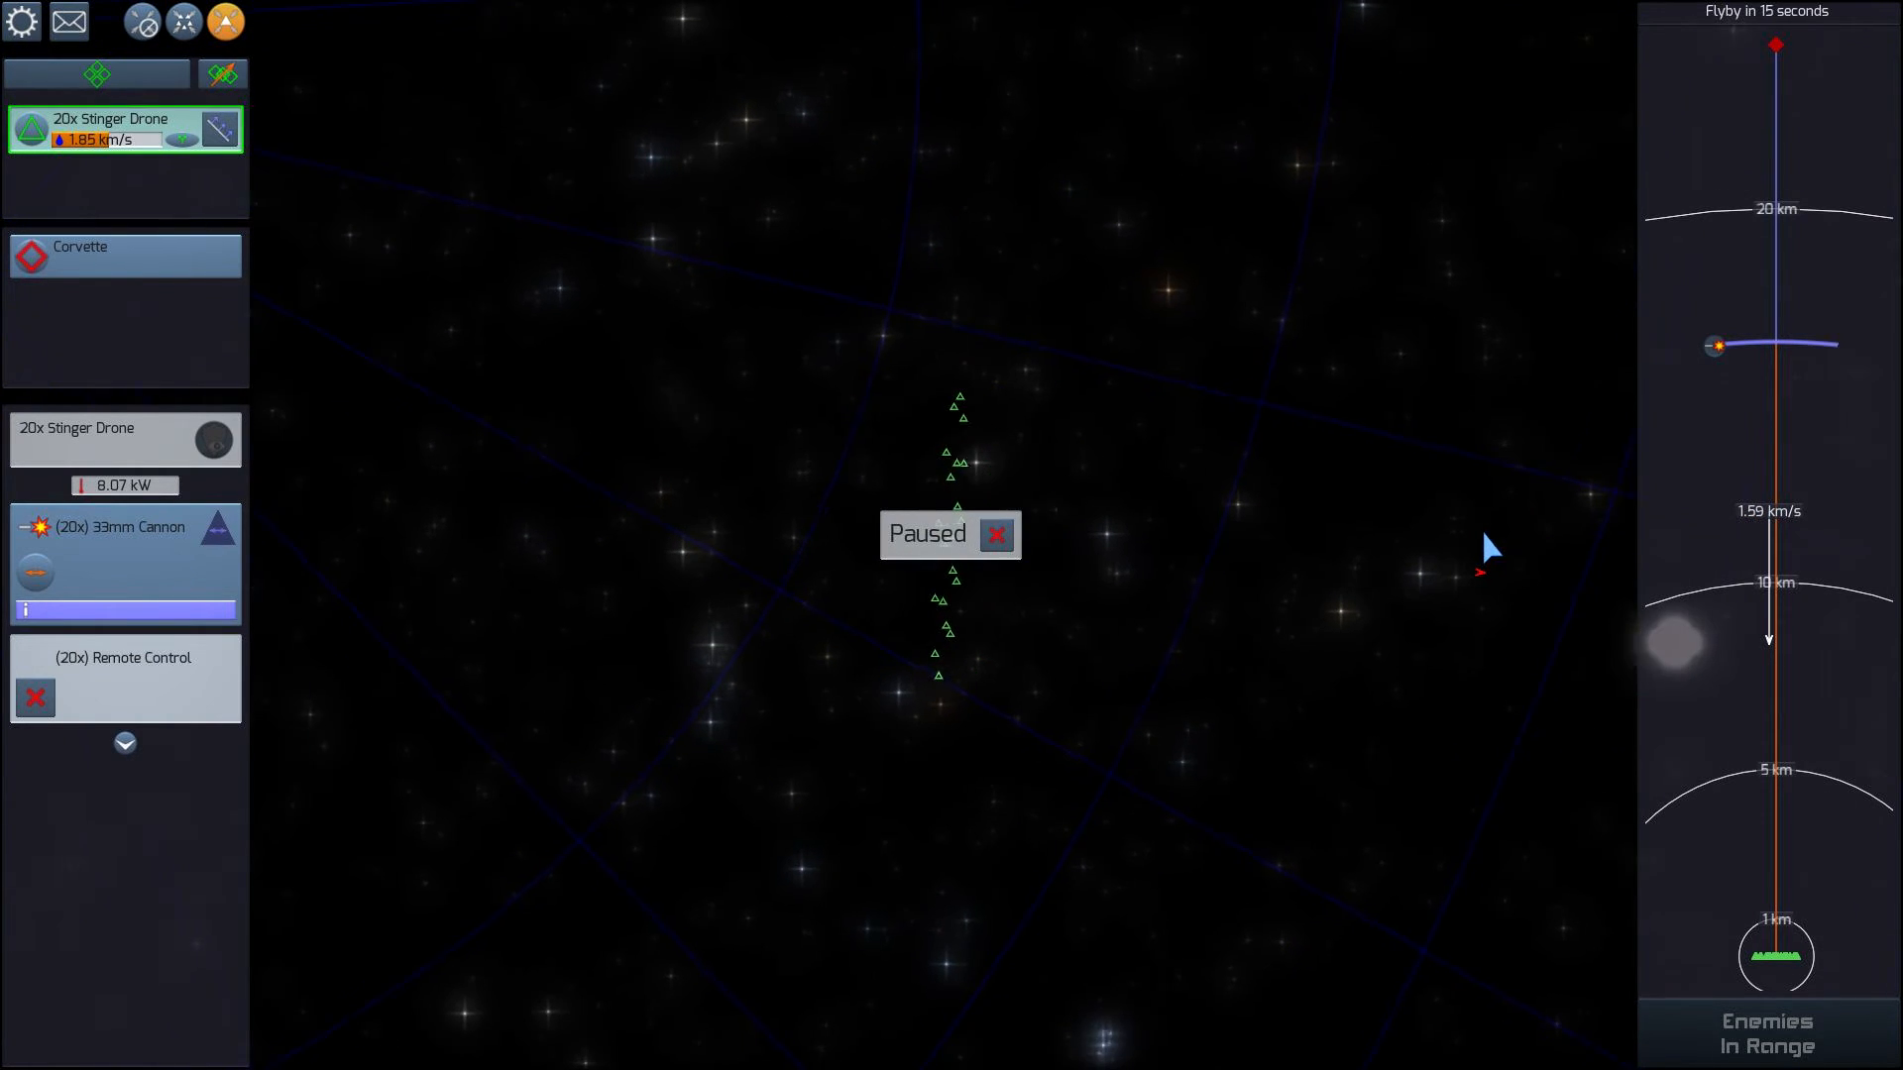
mouse_move(1717, 344)
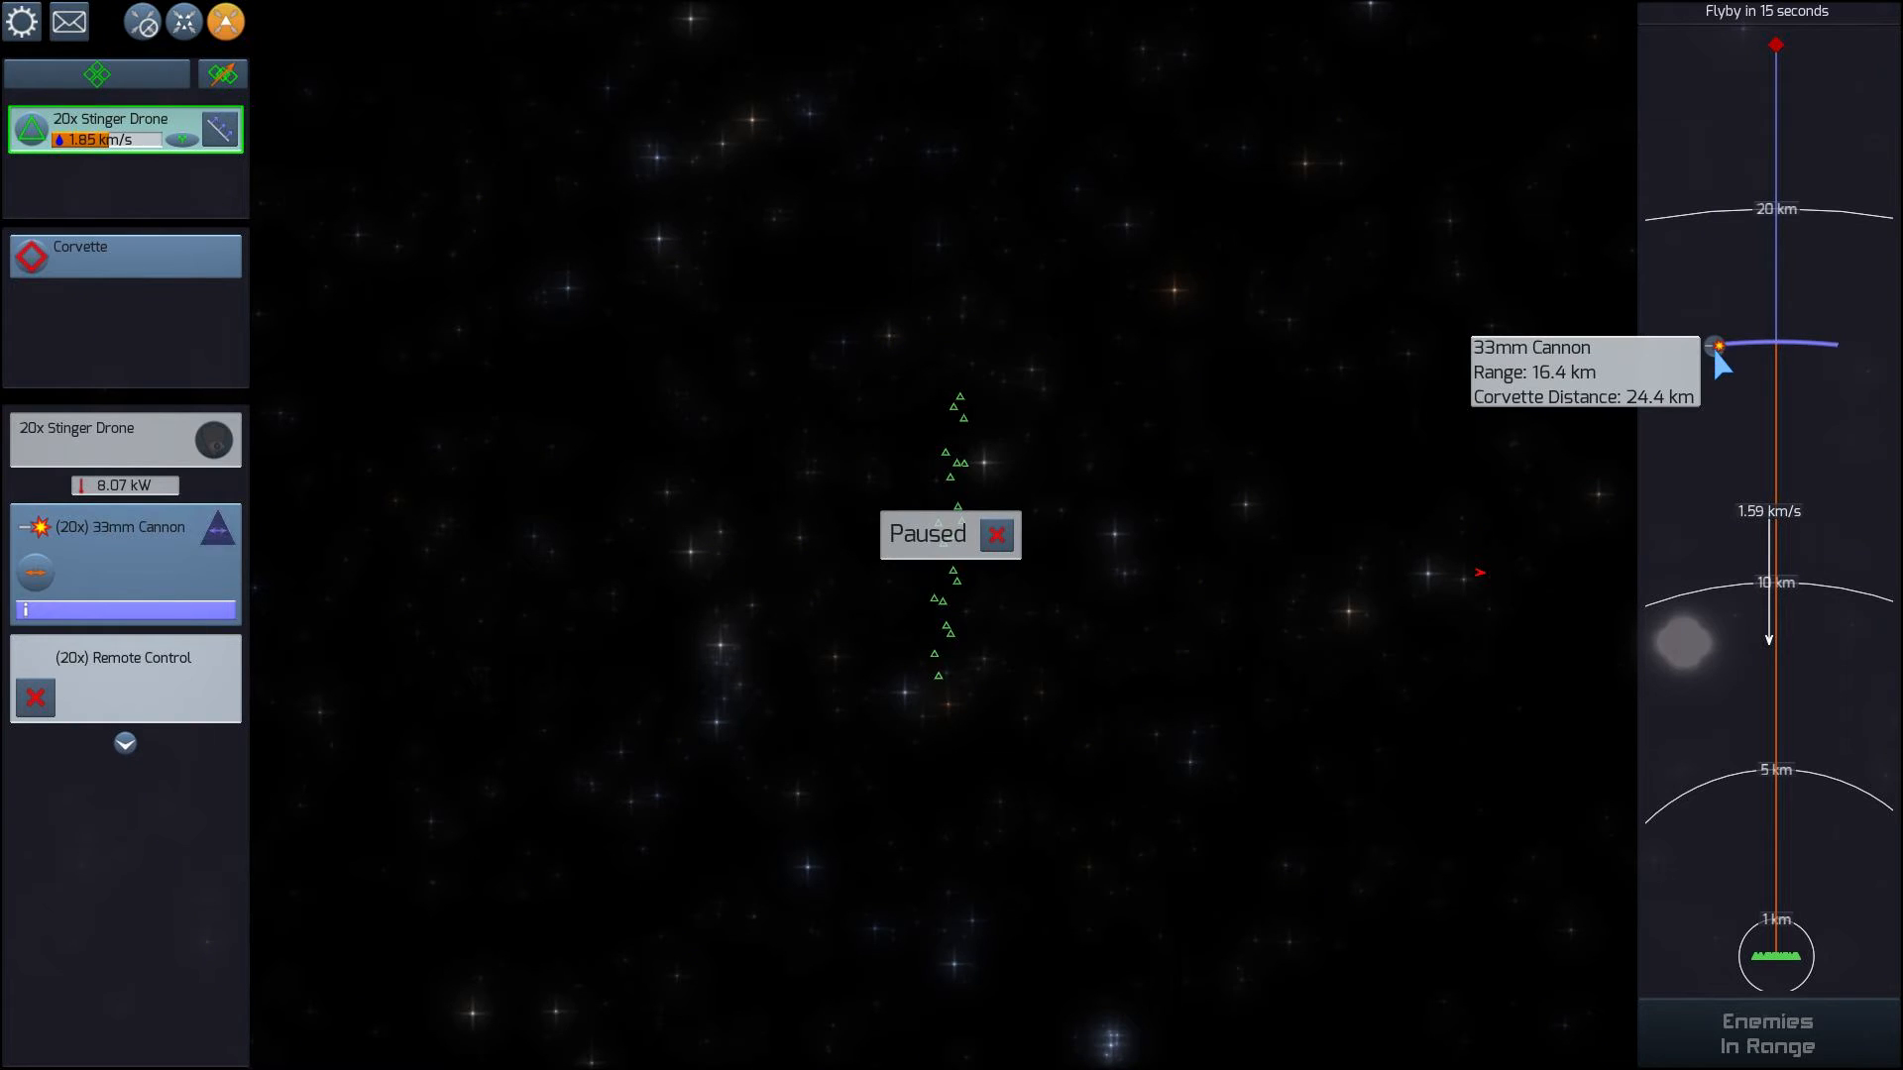
mouse_move(1474, 587)
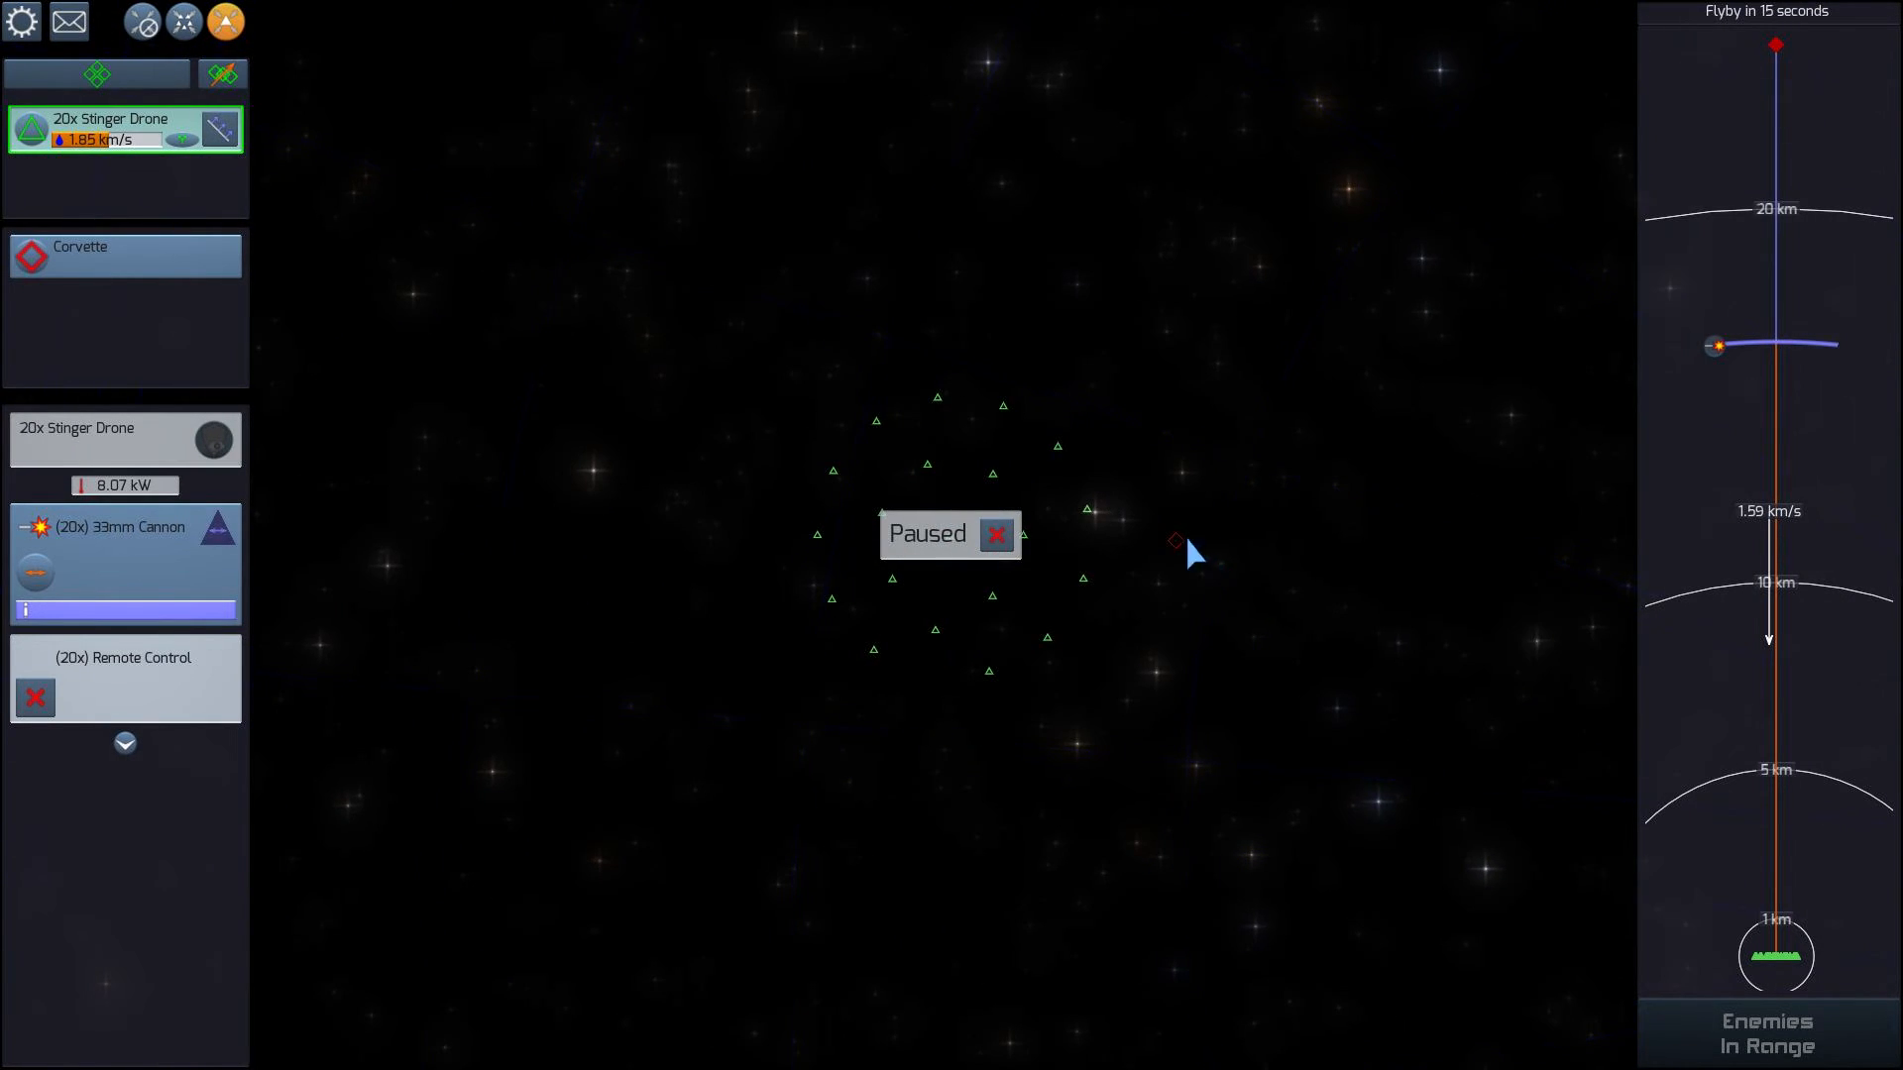
mouse_move(1177, 541)
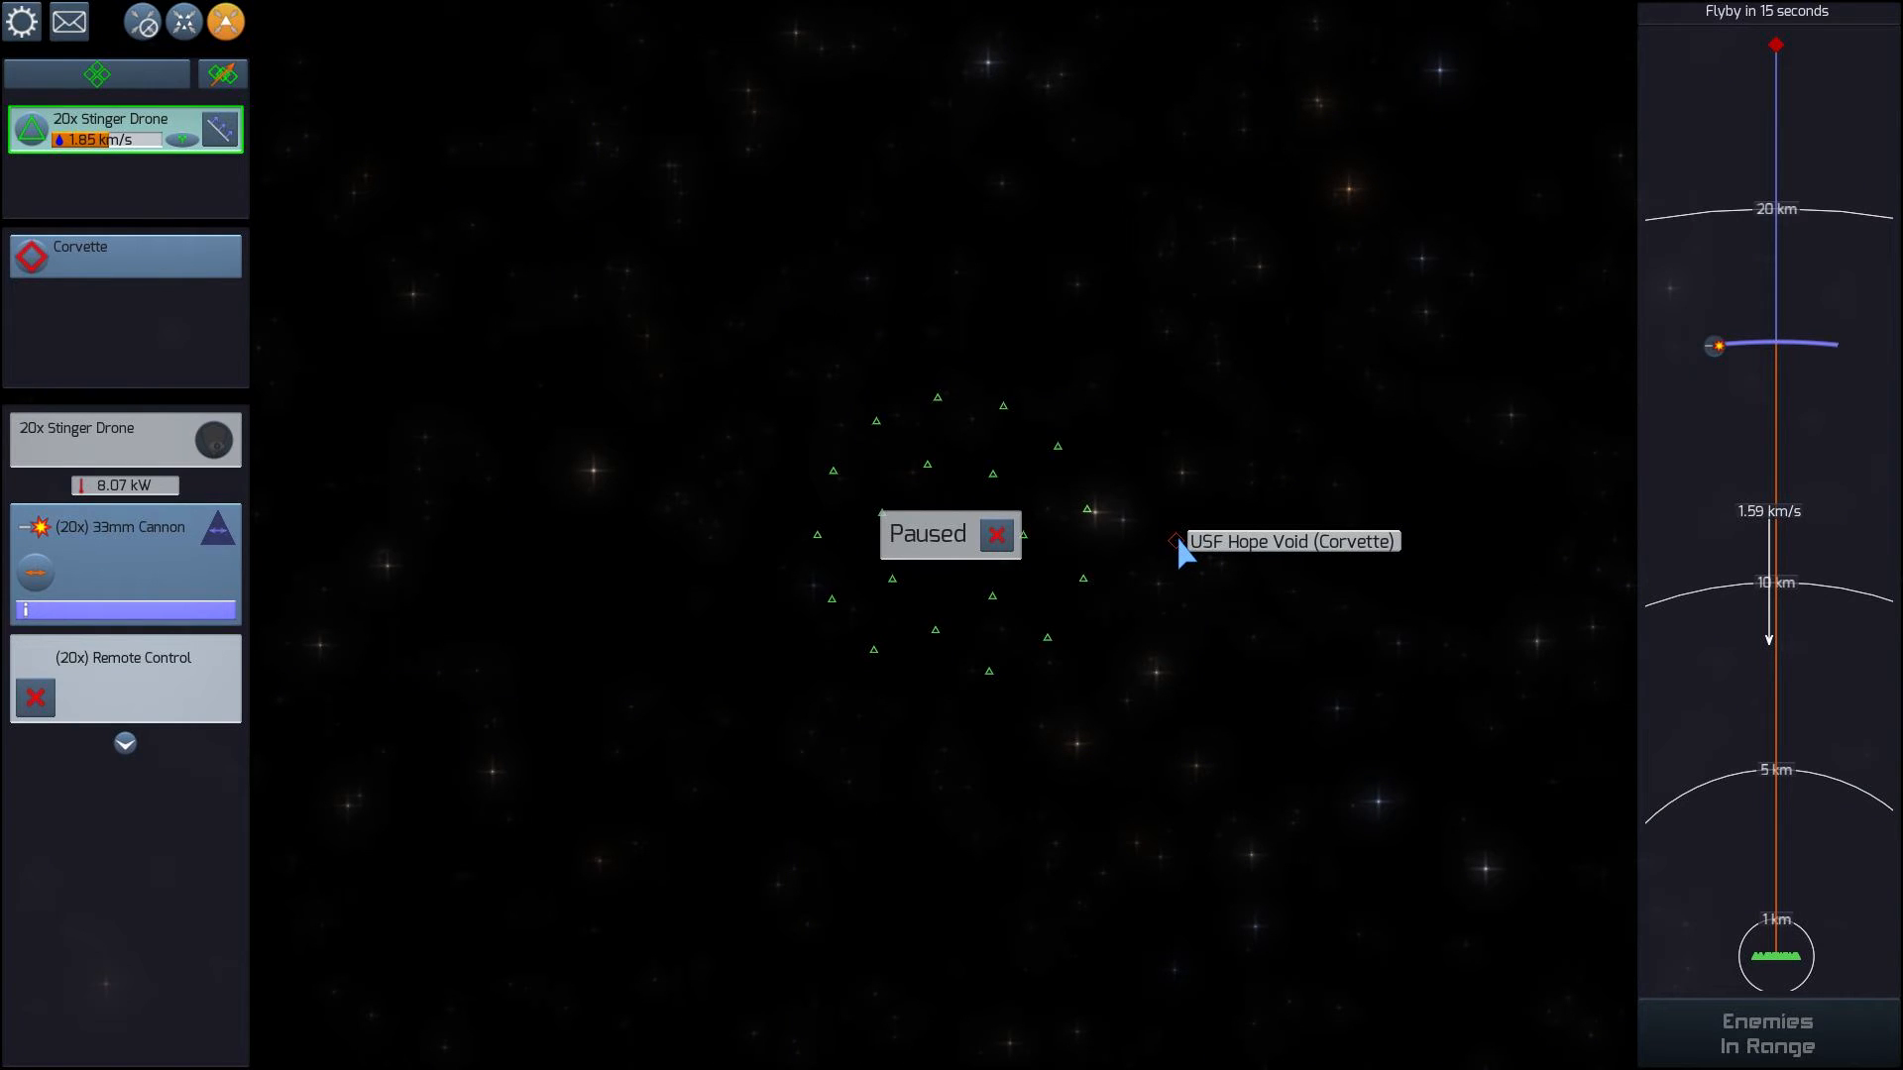
mouse_move(1121, 568)
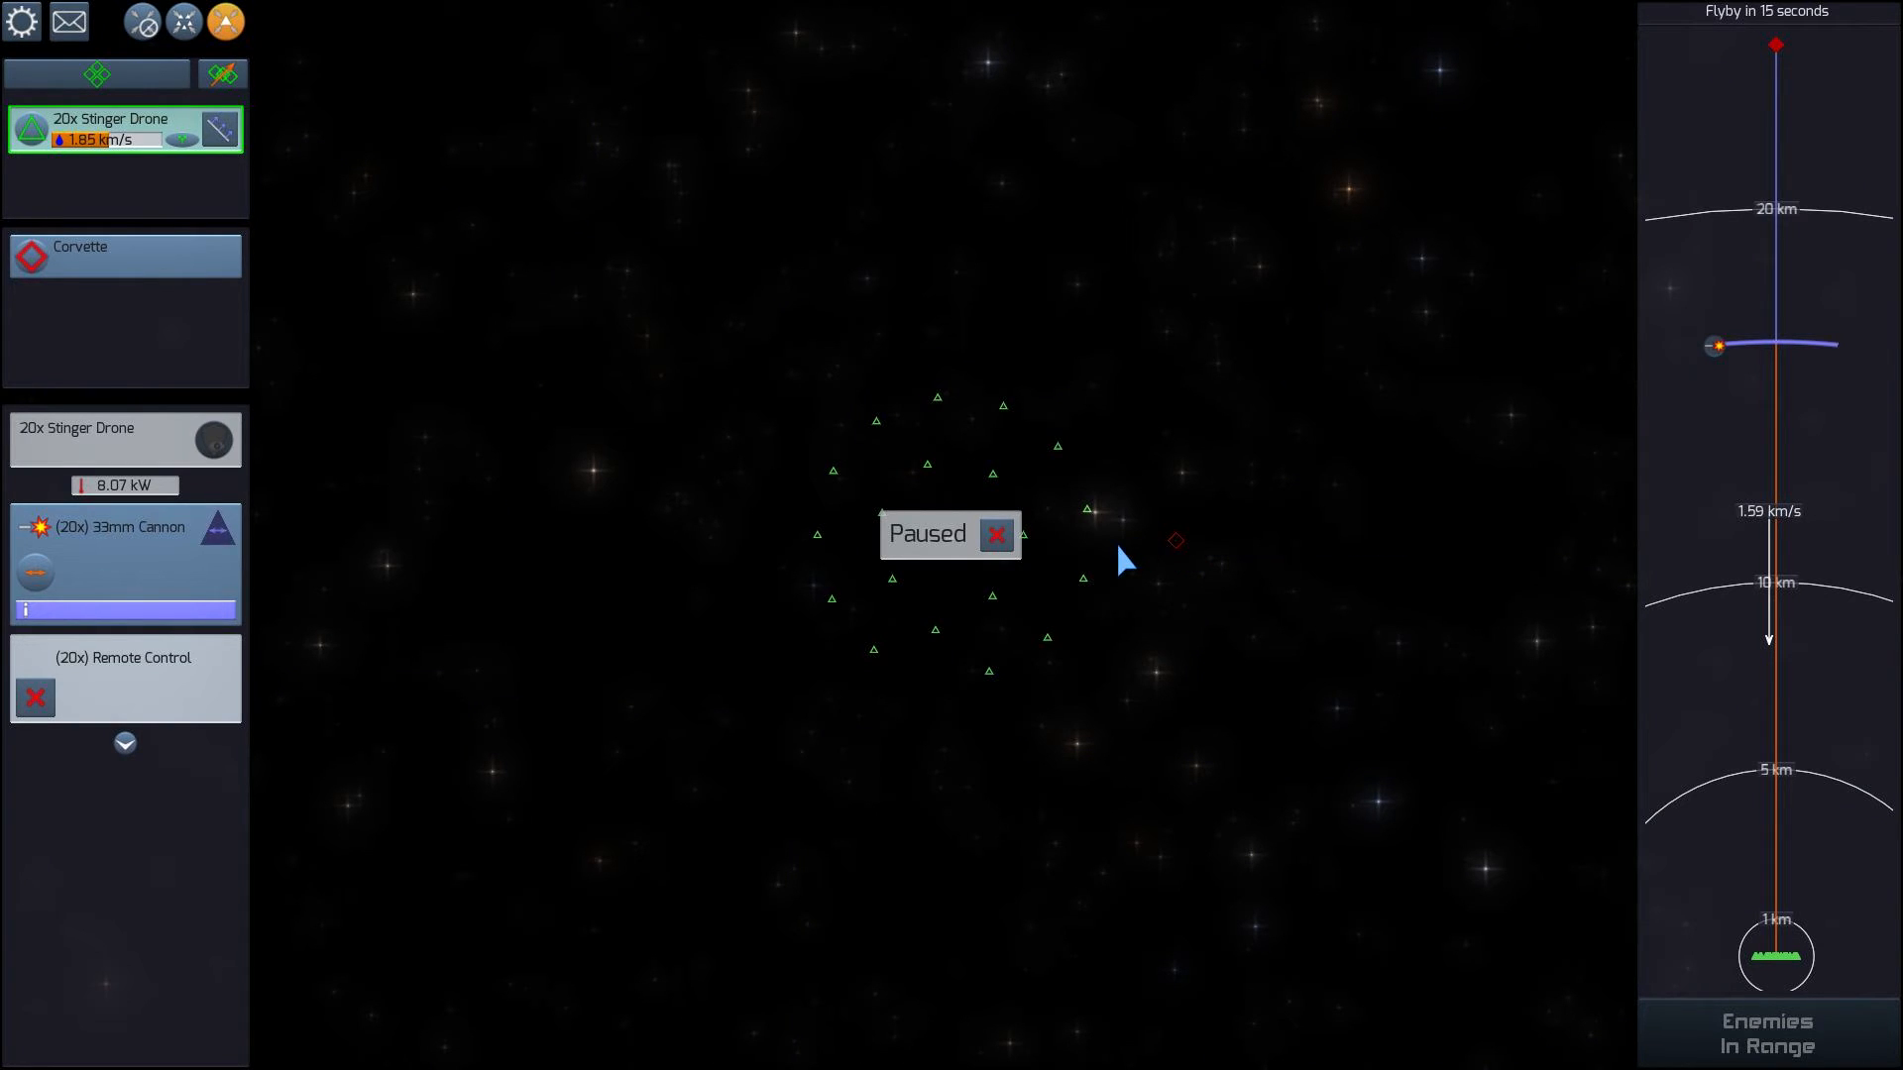
mouse_move(451, 220)
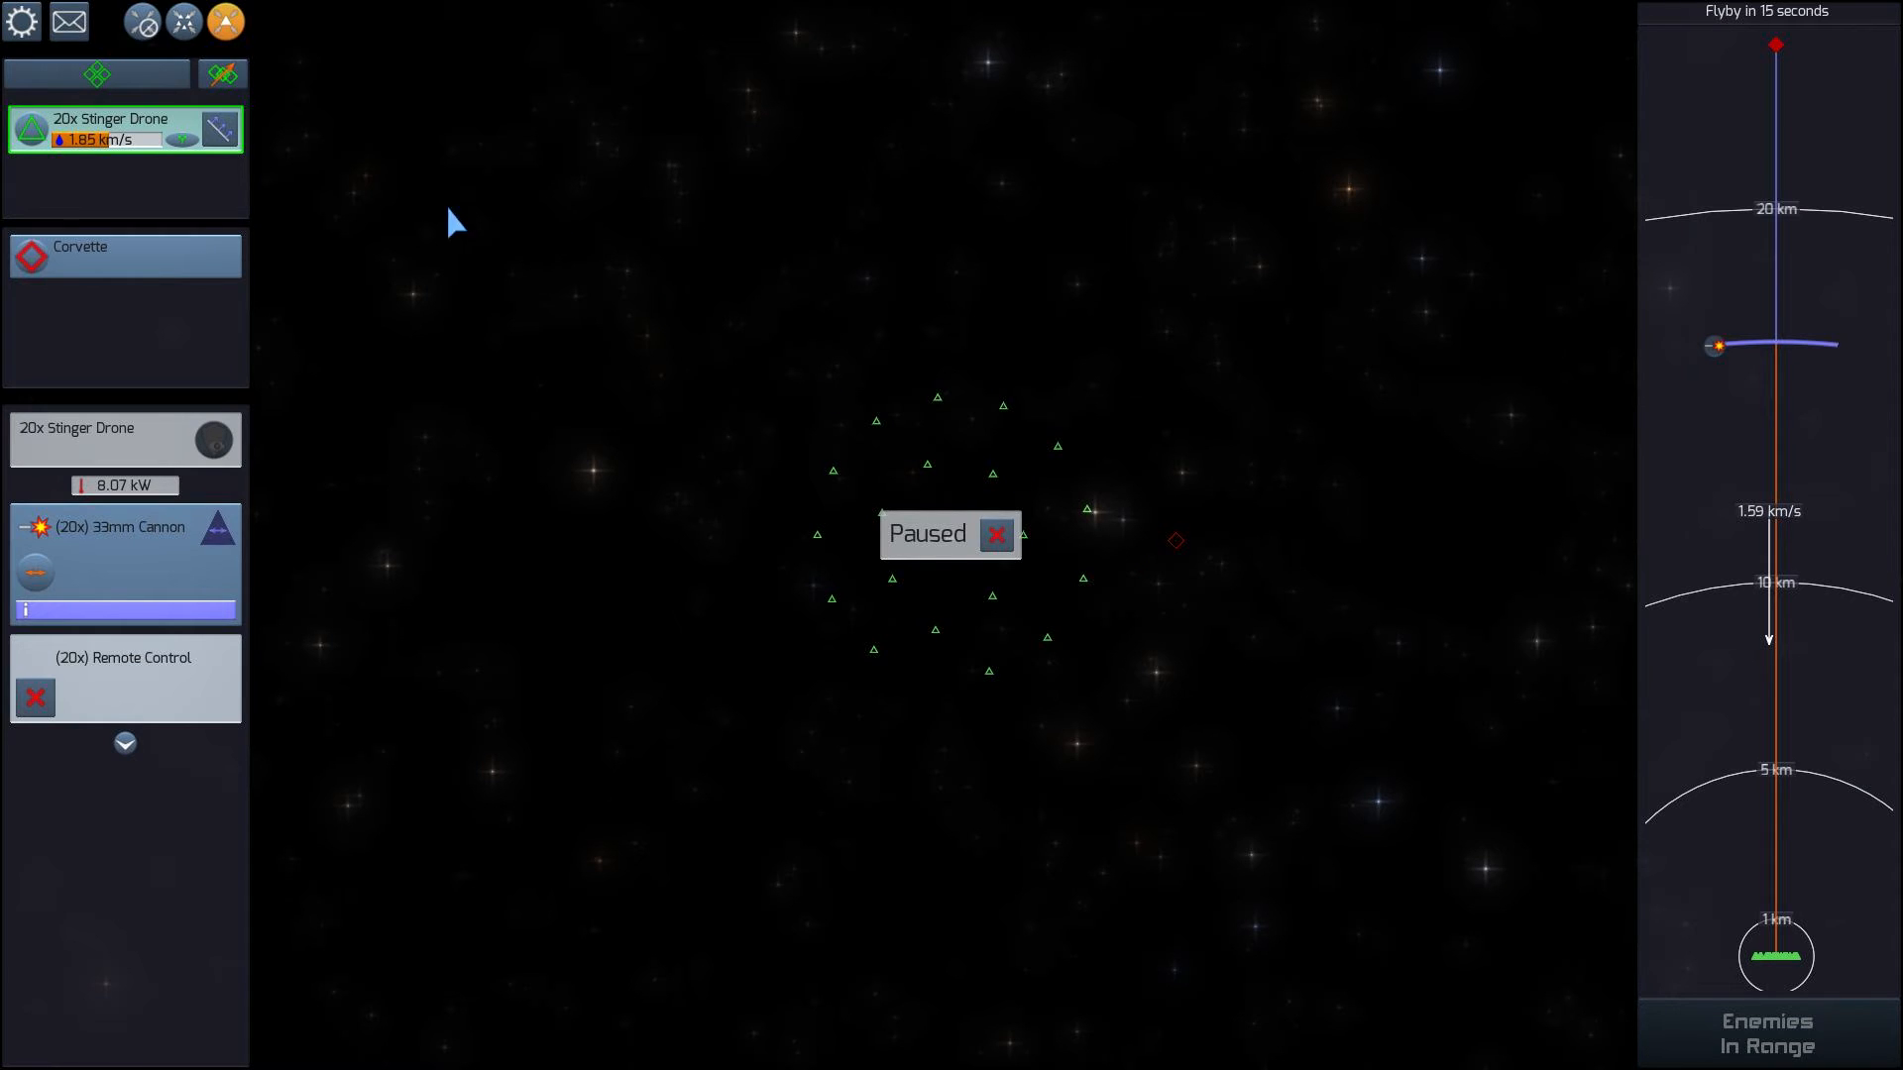
Select the enemy corvette USF Hope Void to view its decoy launchers, coilguns, railguns, radiators and rockets
click(124, 256)
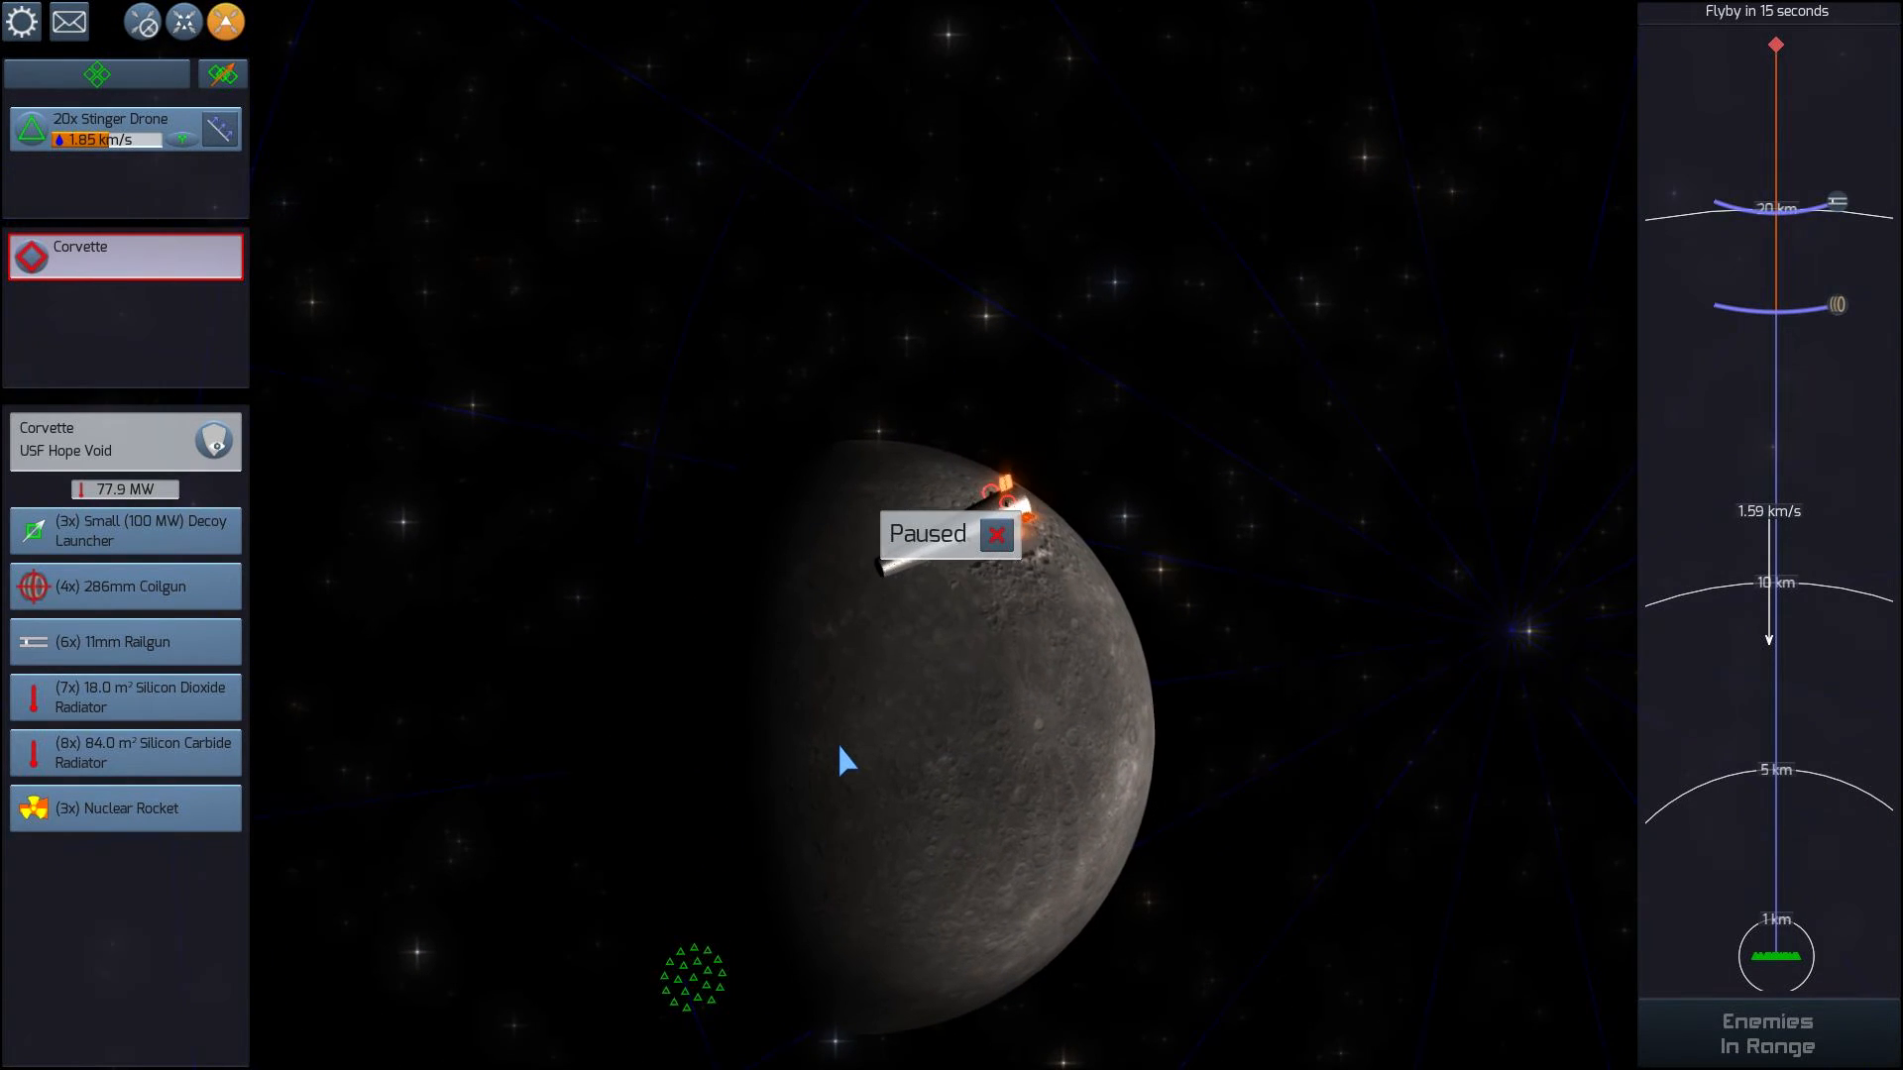
Resume the paused drone flyby and let it resolve to High Command's Mission Successful message
click(996, 535)
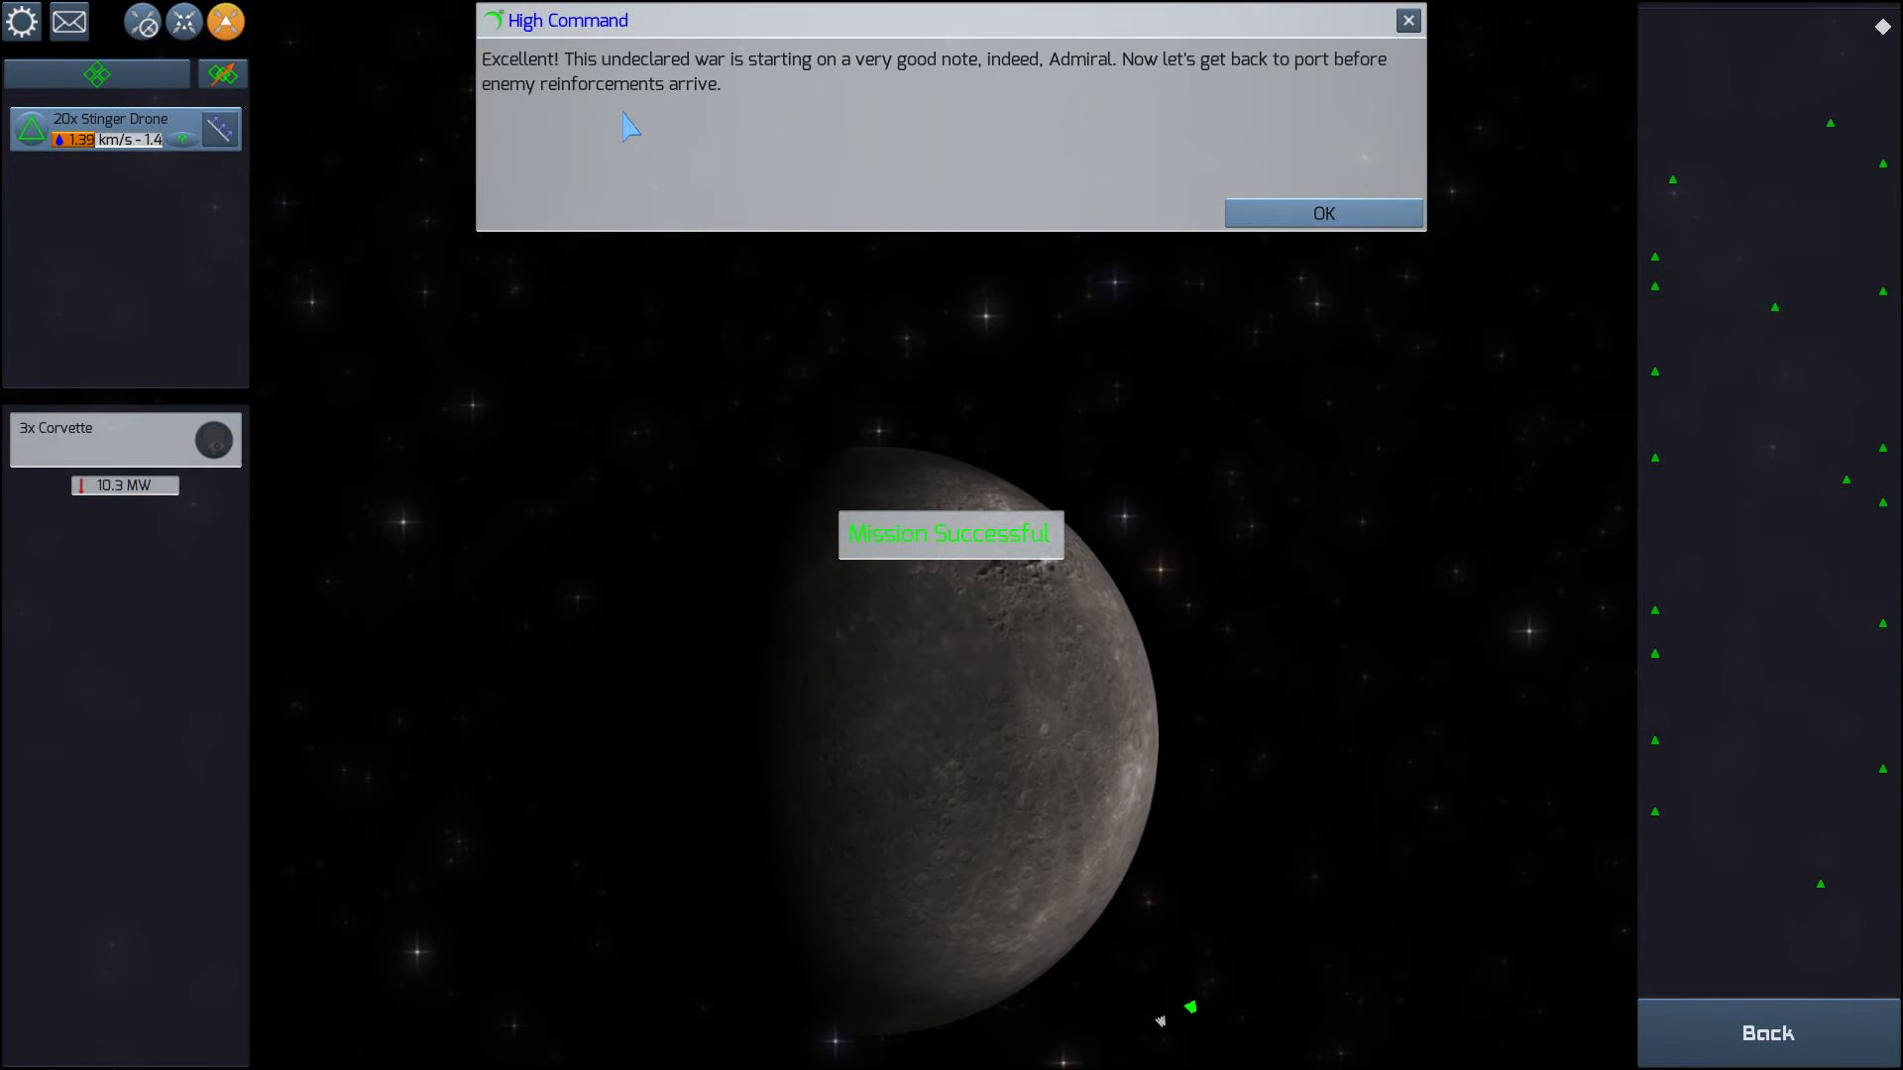
mouse_move(1307, 230)
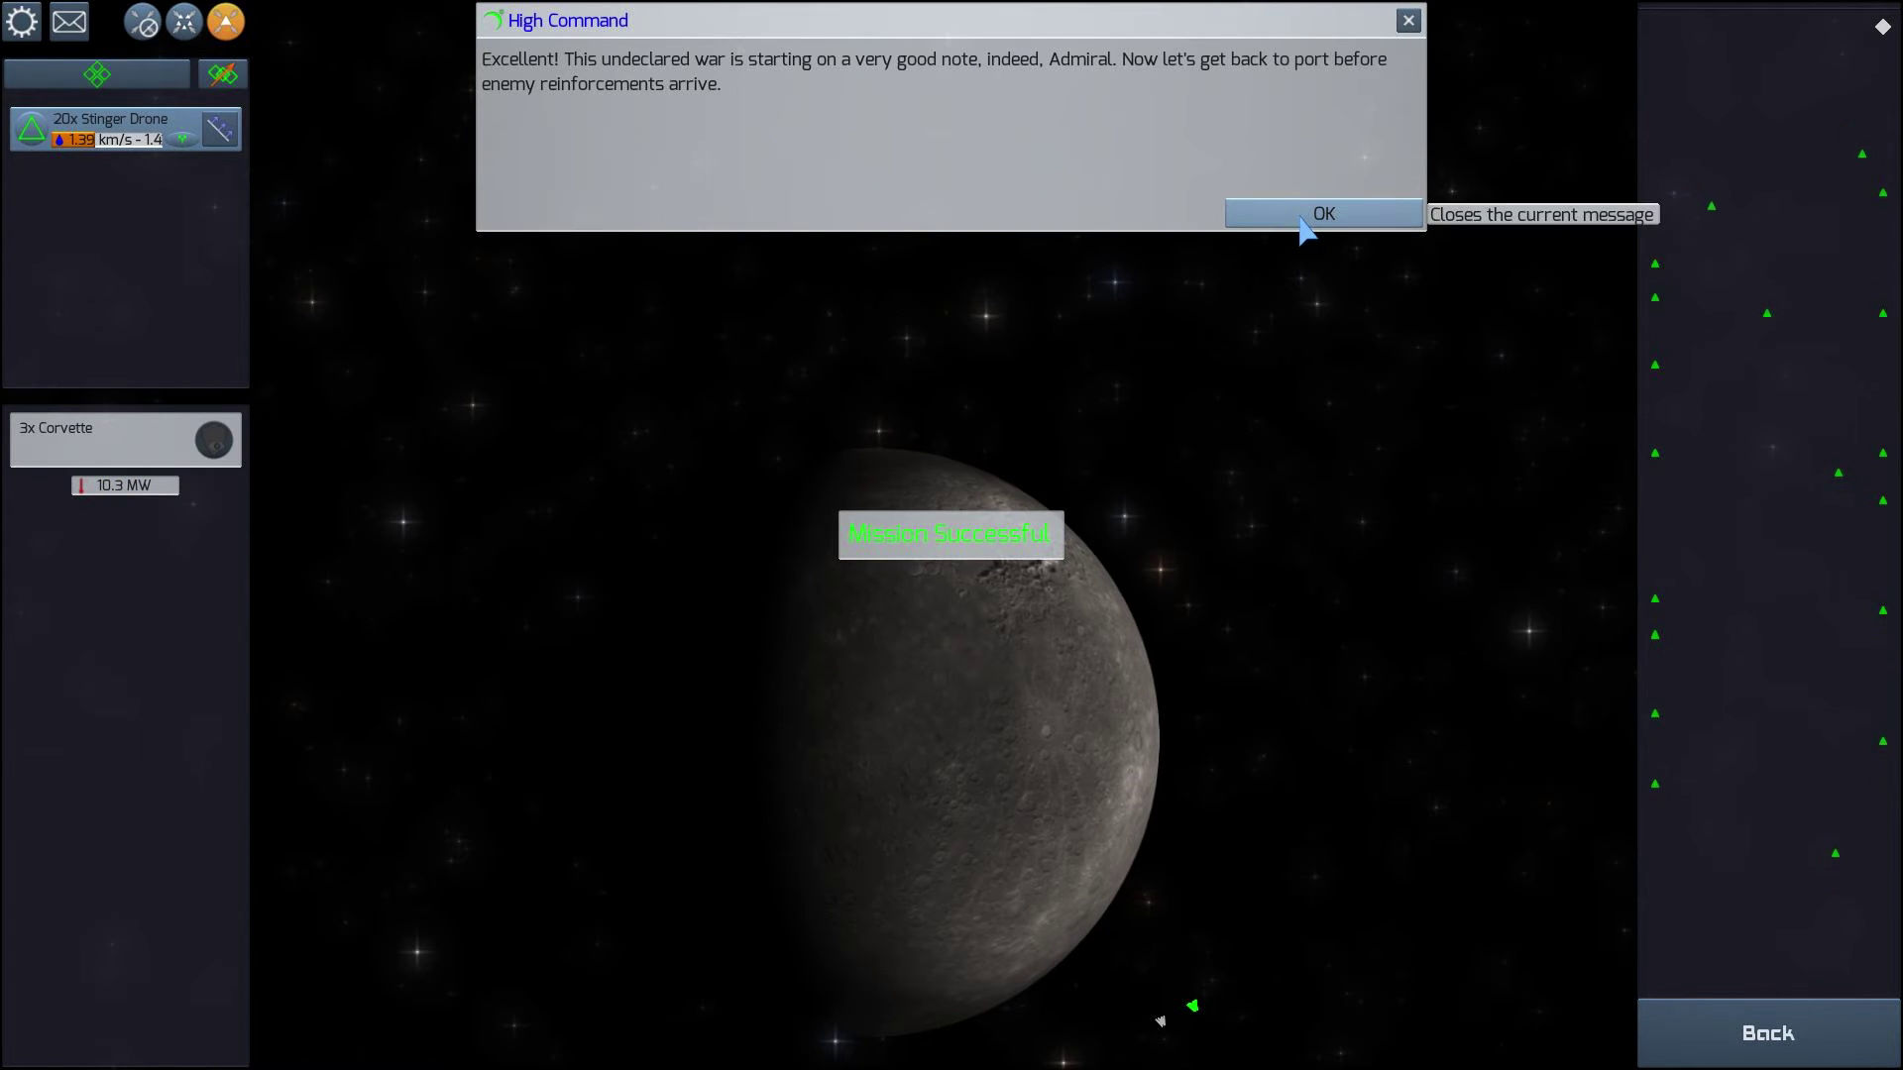
Dismiss High Command's message to reveal the summary with the 12h 2m record
click(1323, 213)
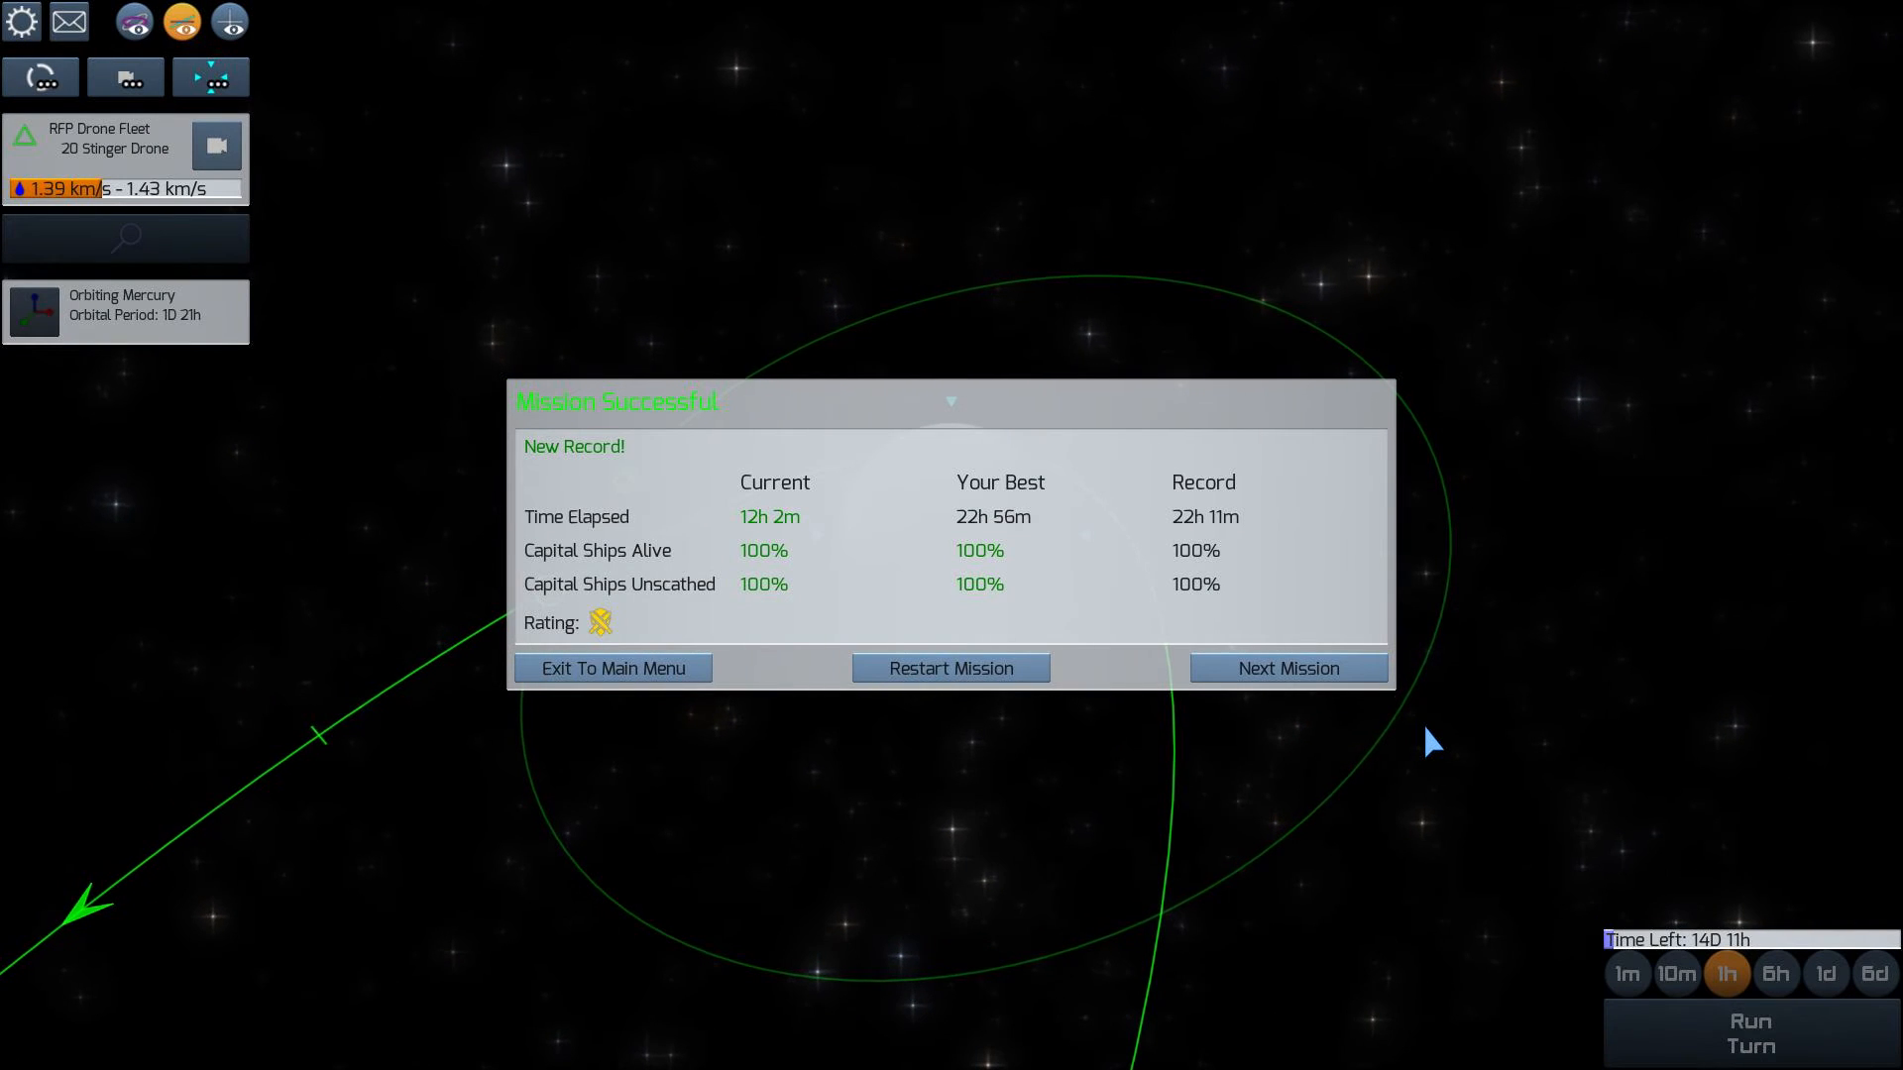
mouse_move(702, 547)
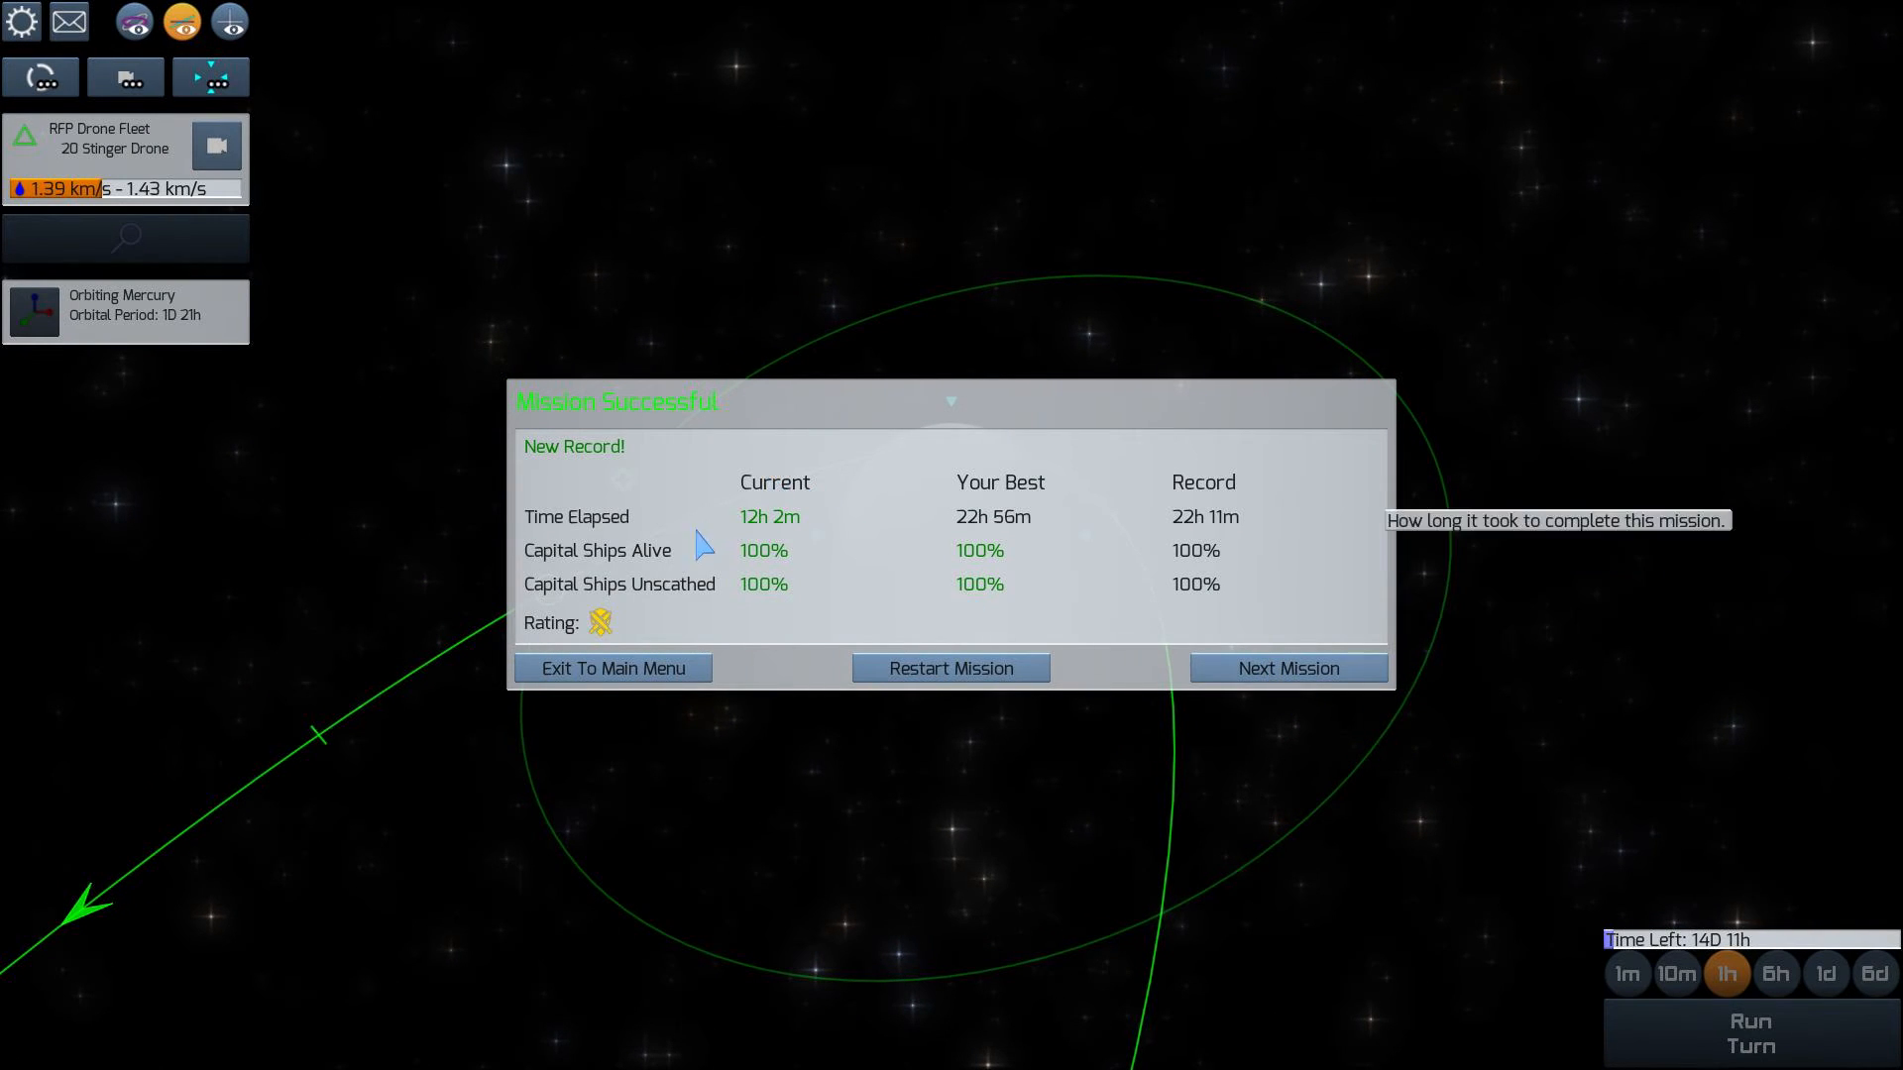
mouse_move(911, 552)
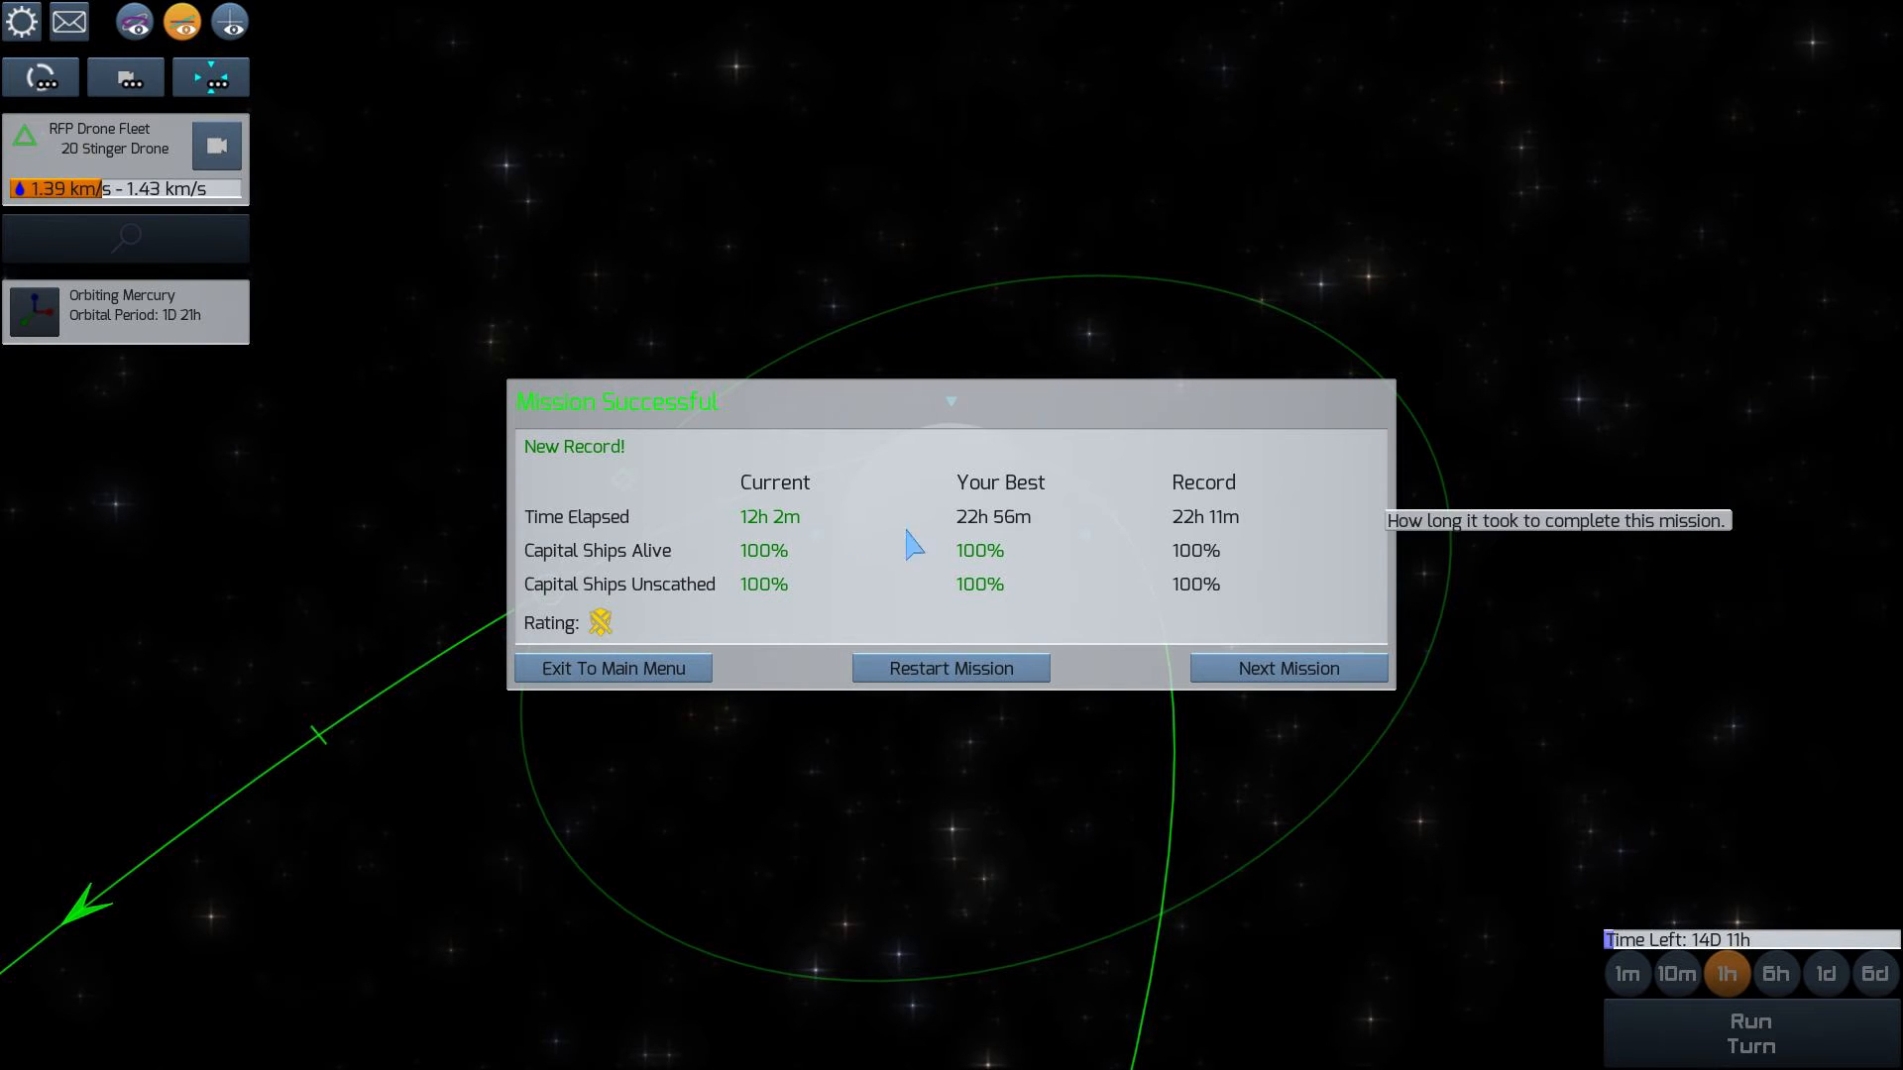
mouse_move(1161, 669)
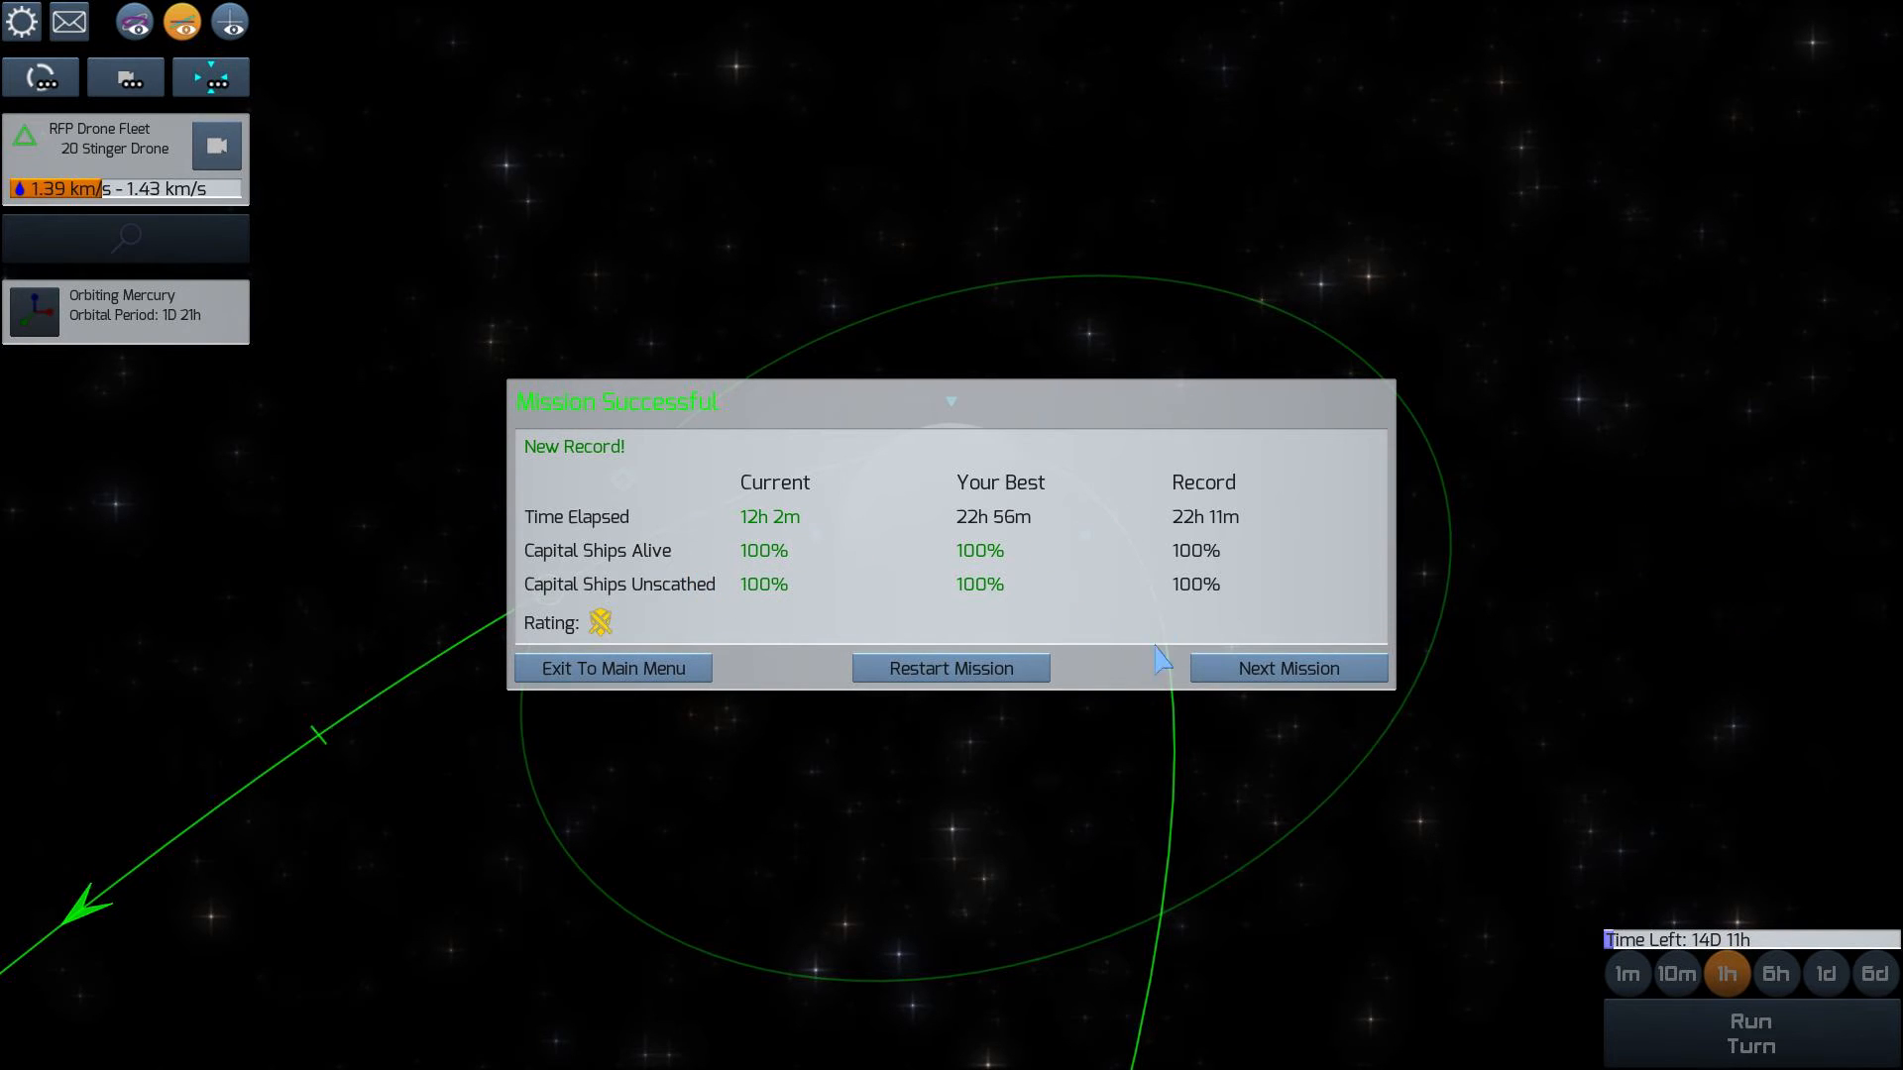
mouse_move(599, 643)
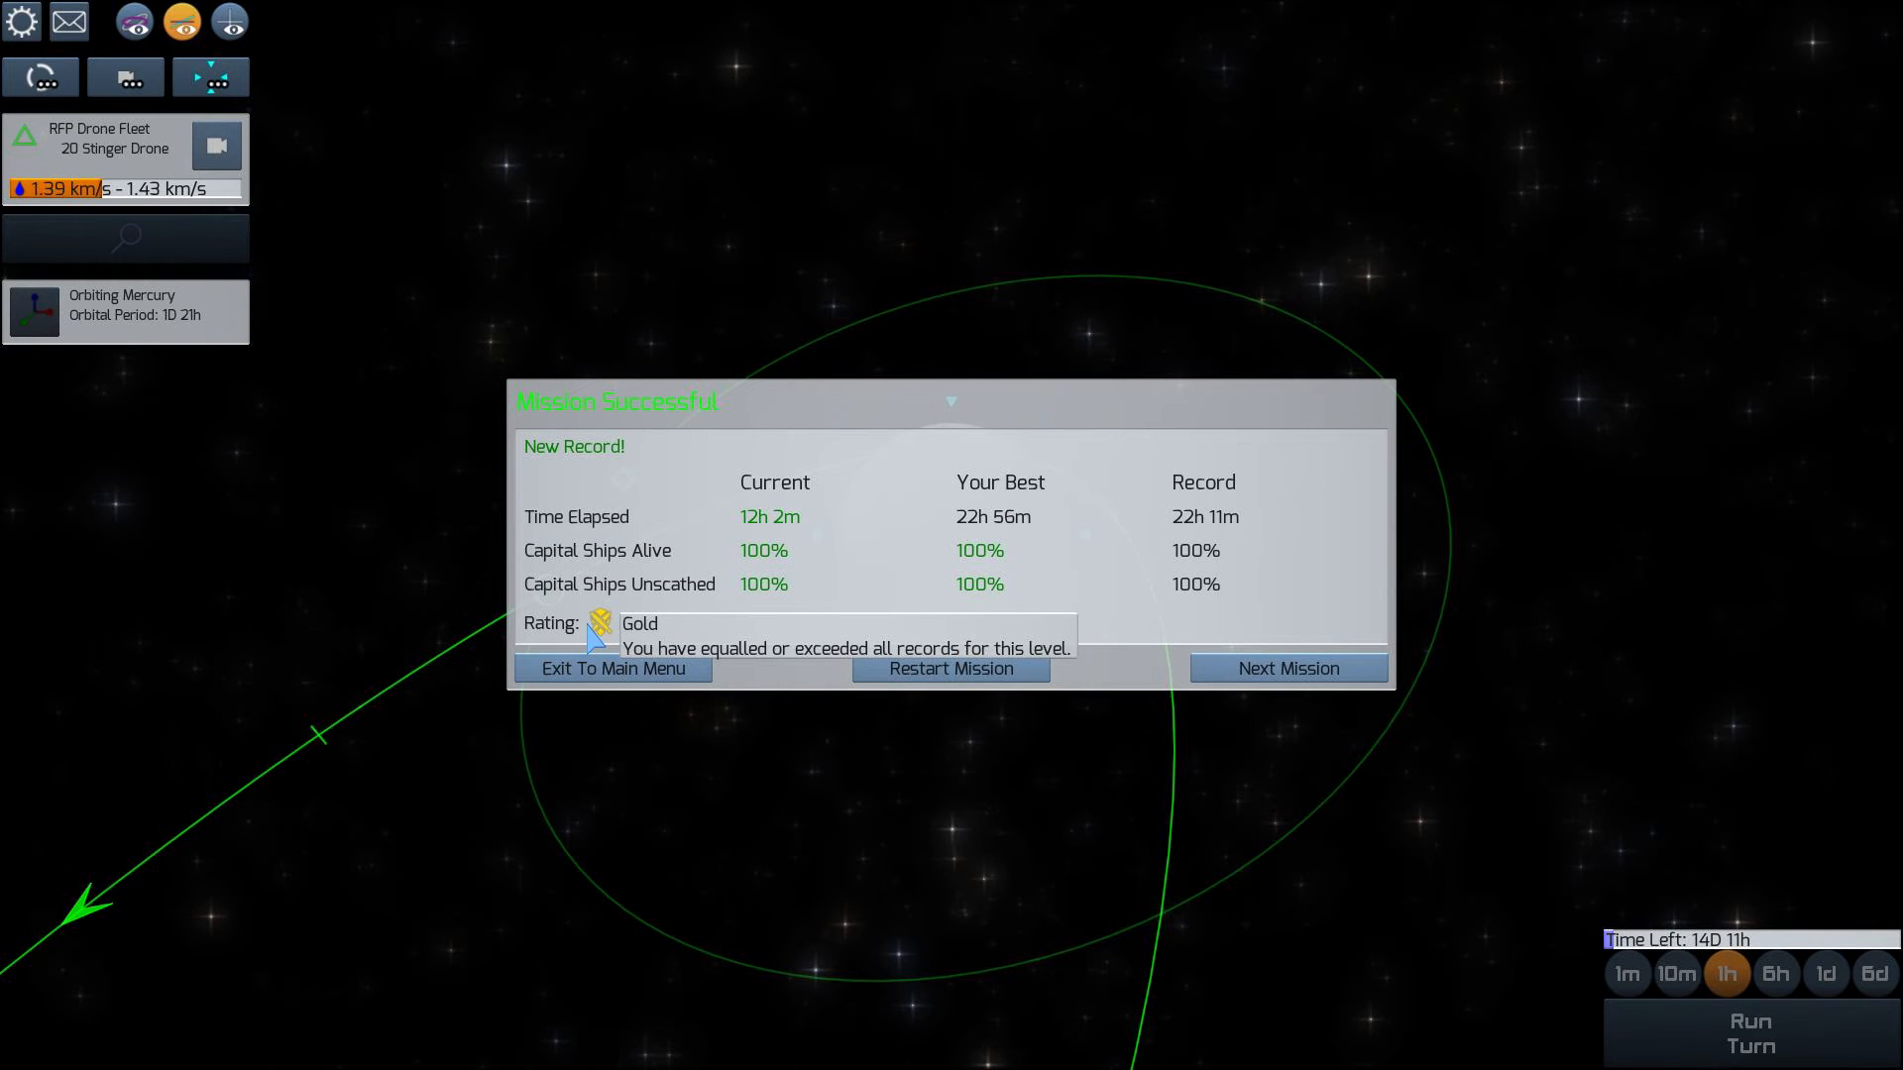
mouse_move(603, 633)
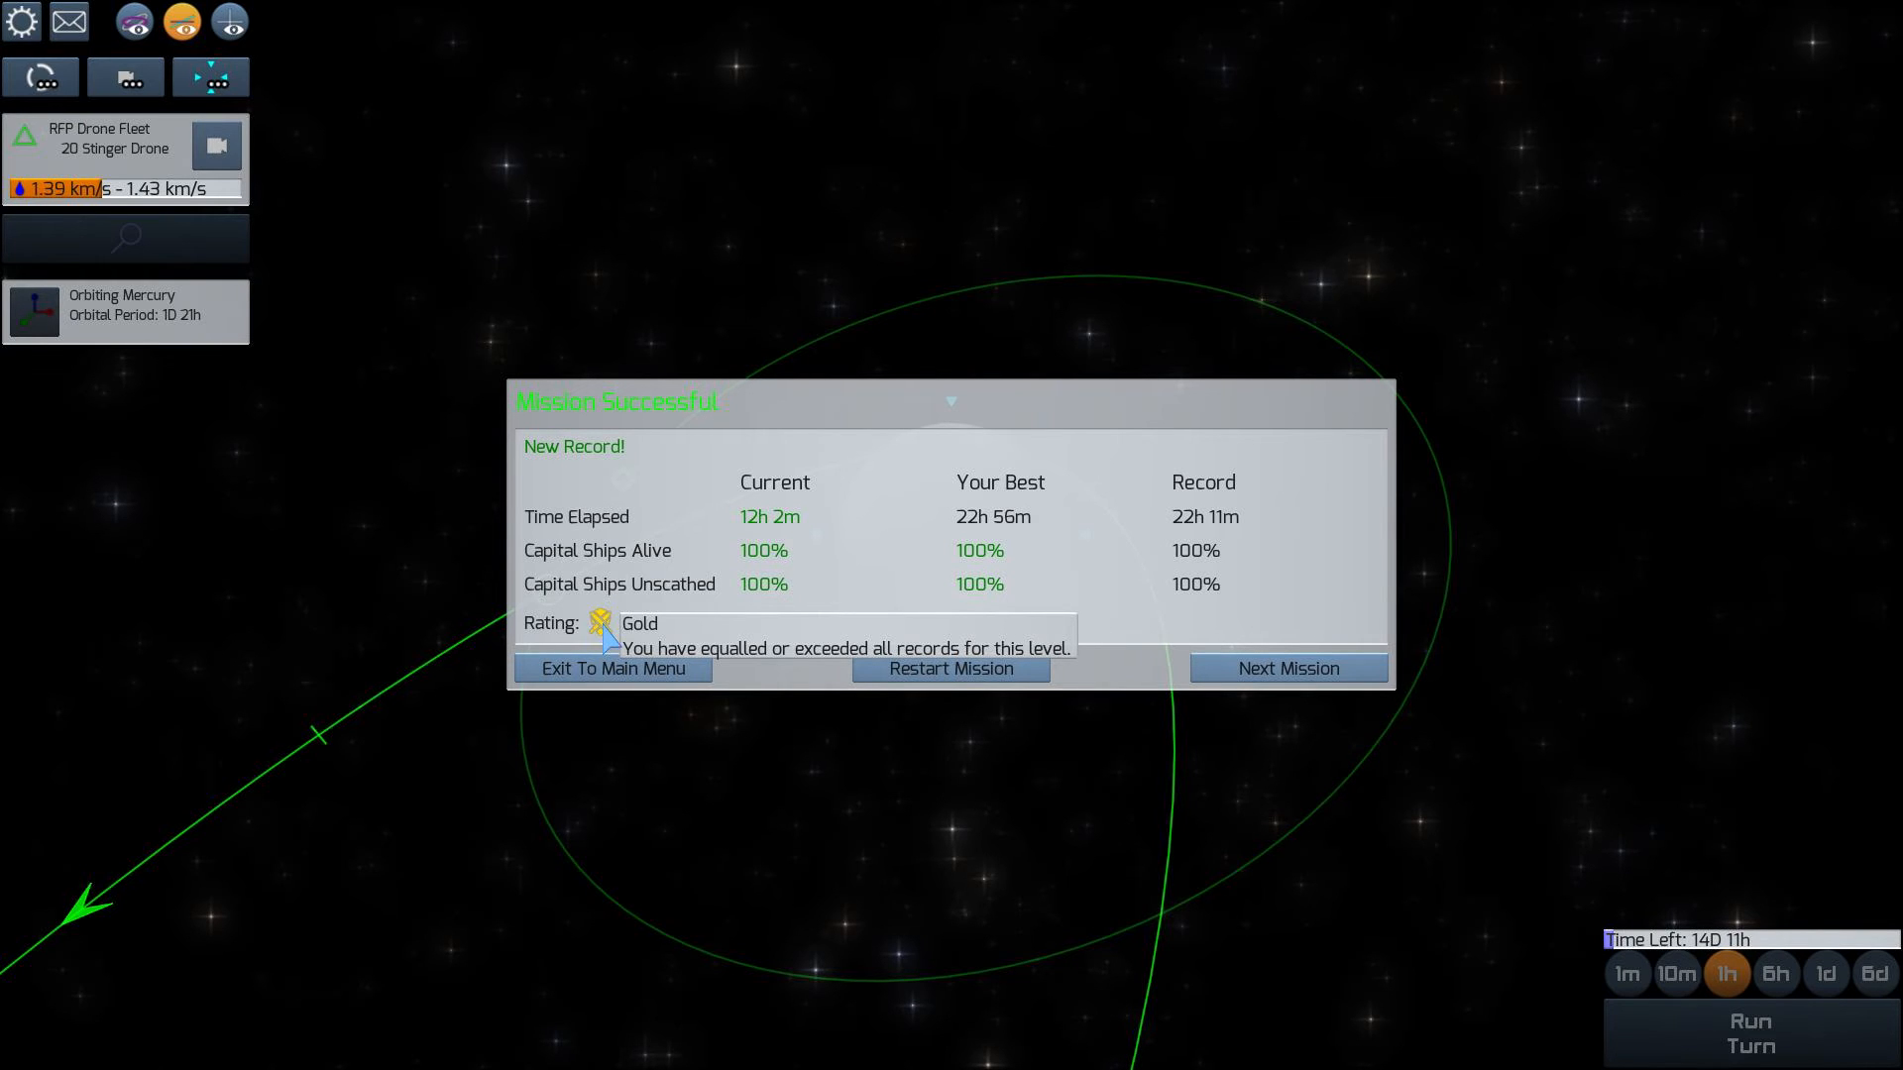
Open the A Small Diversion briefing and read Scale in Space, Orbit Phasing, Frames of Reference, Asteroid Belts
click(1287, 668)
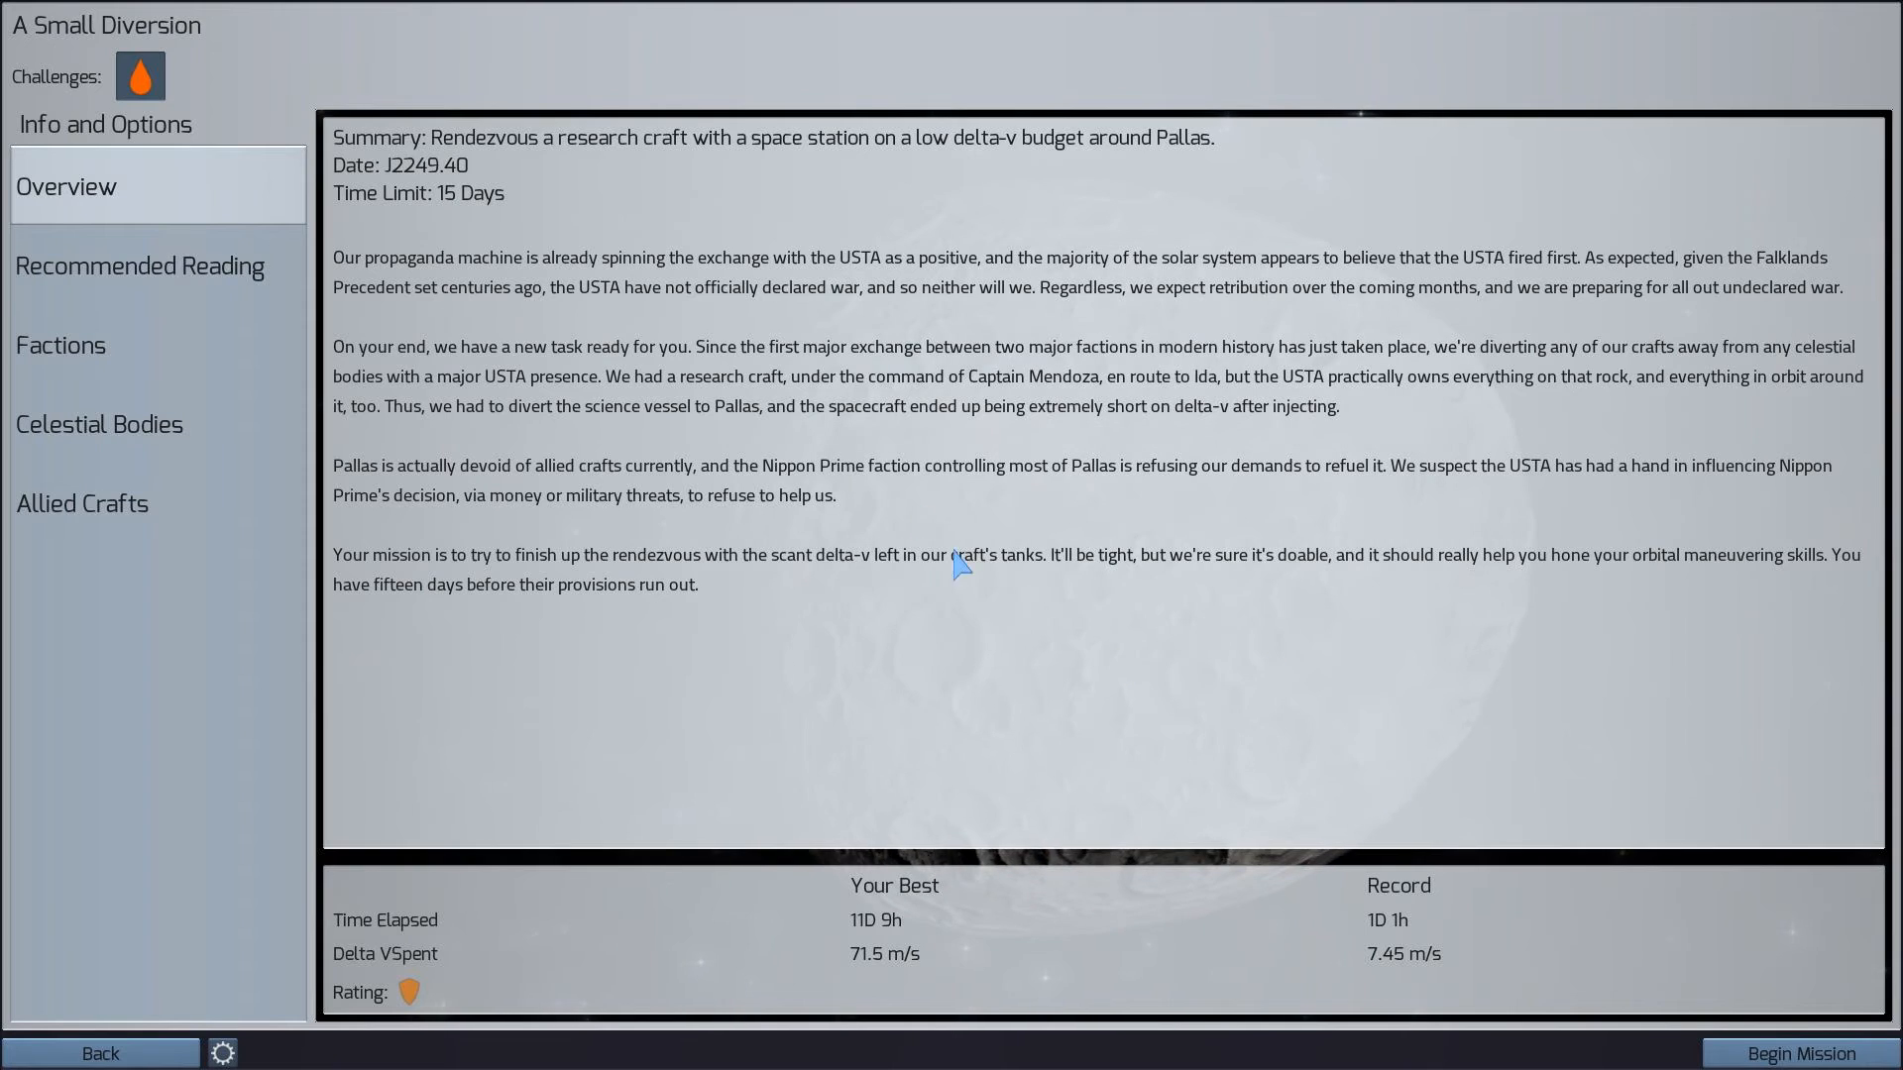
mouse_move(611, 193)
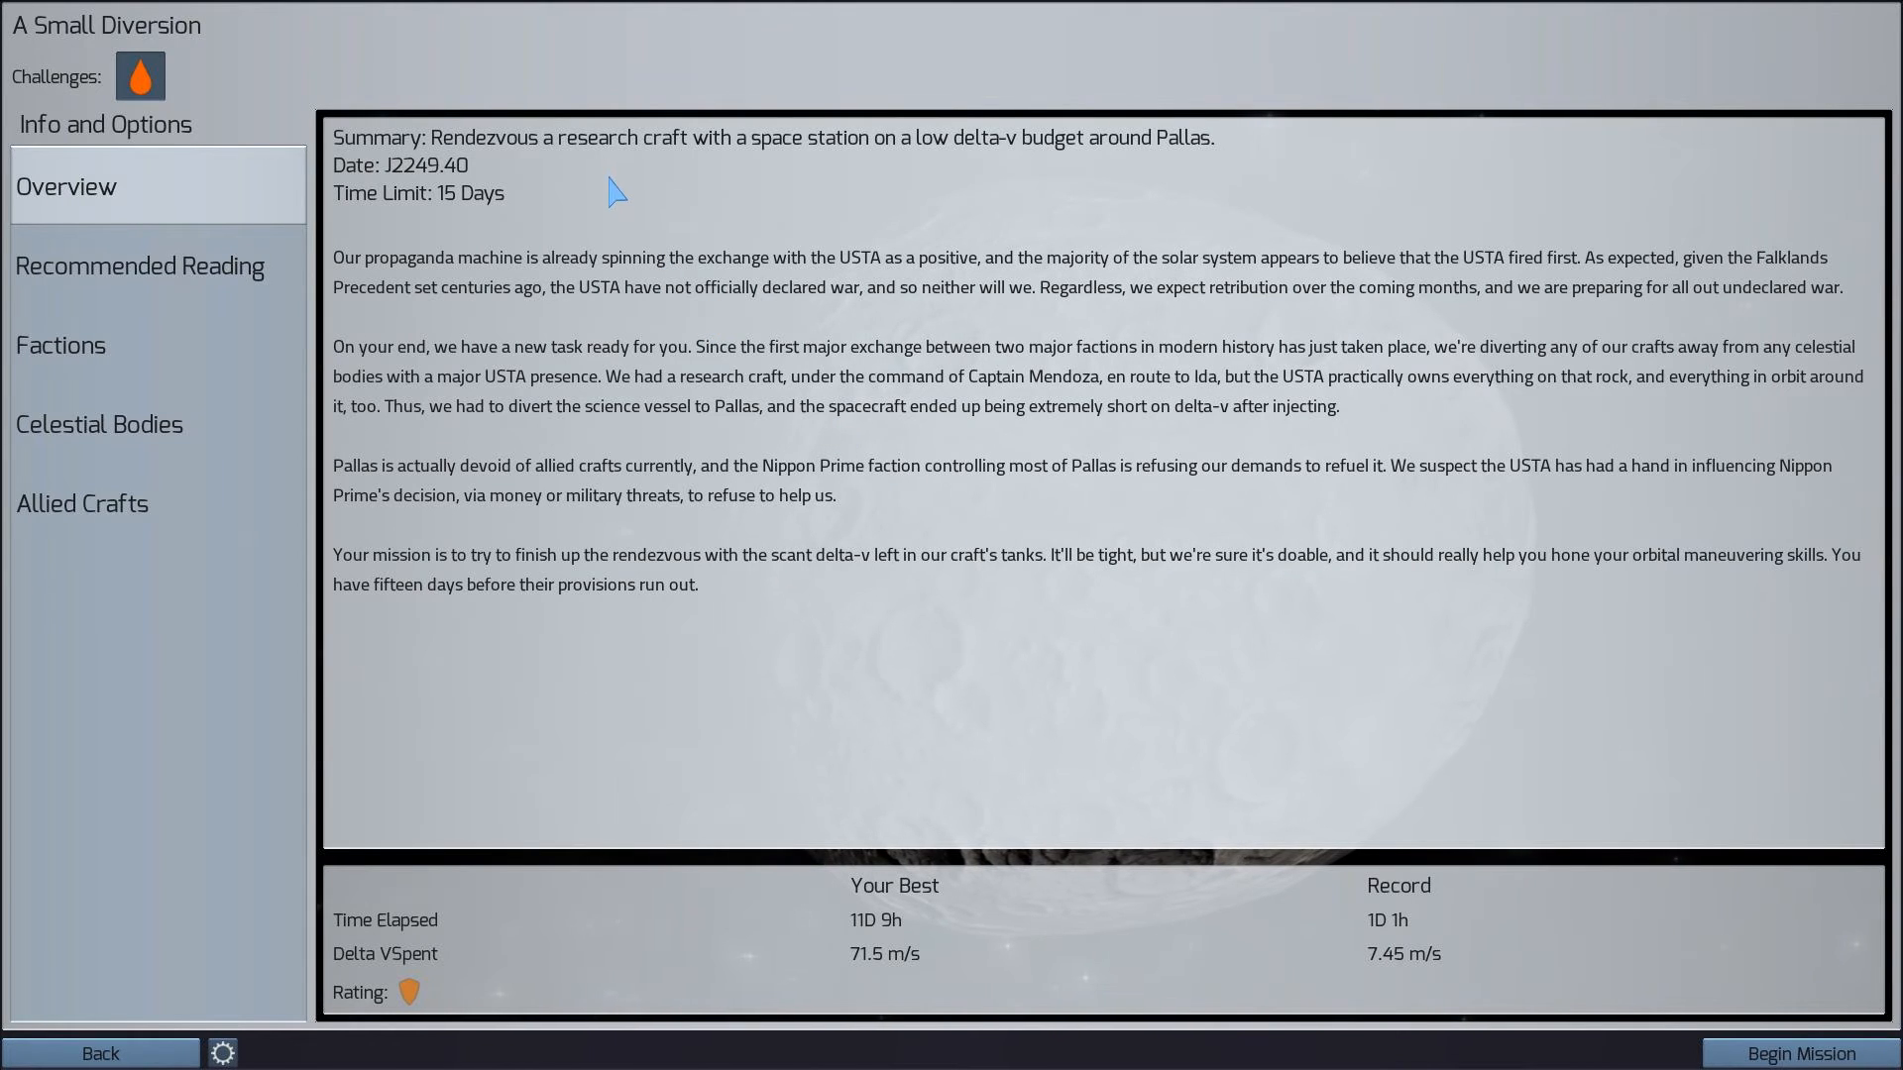
mouse_move(921, 172)
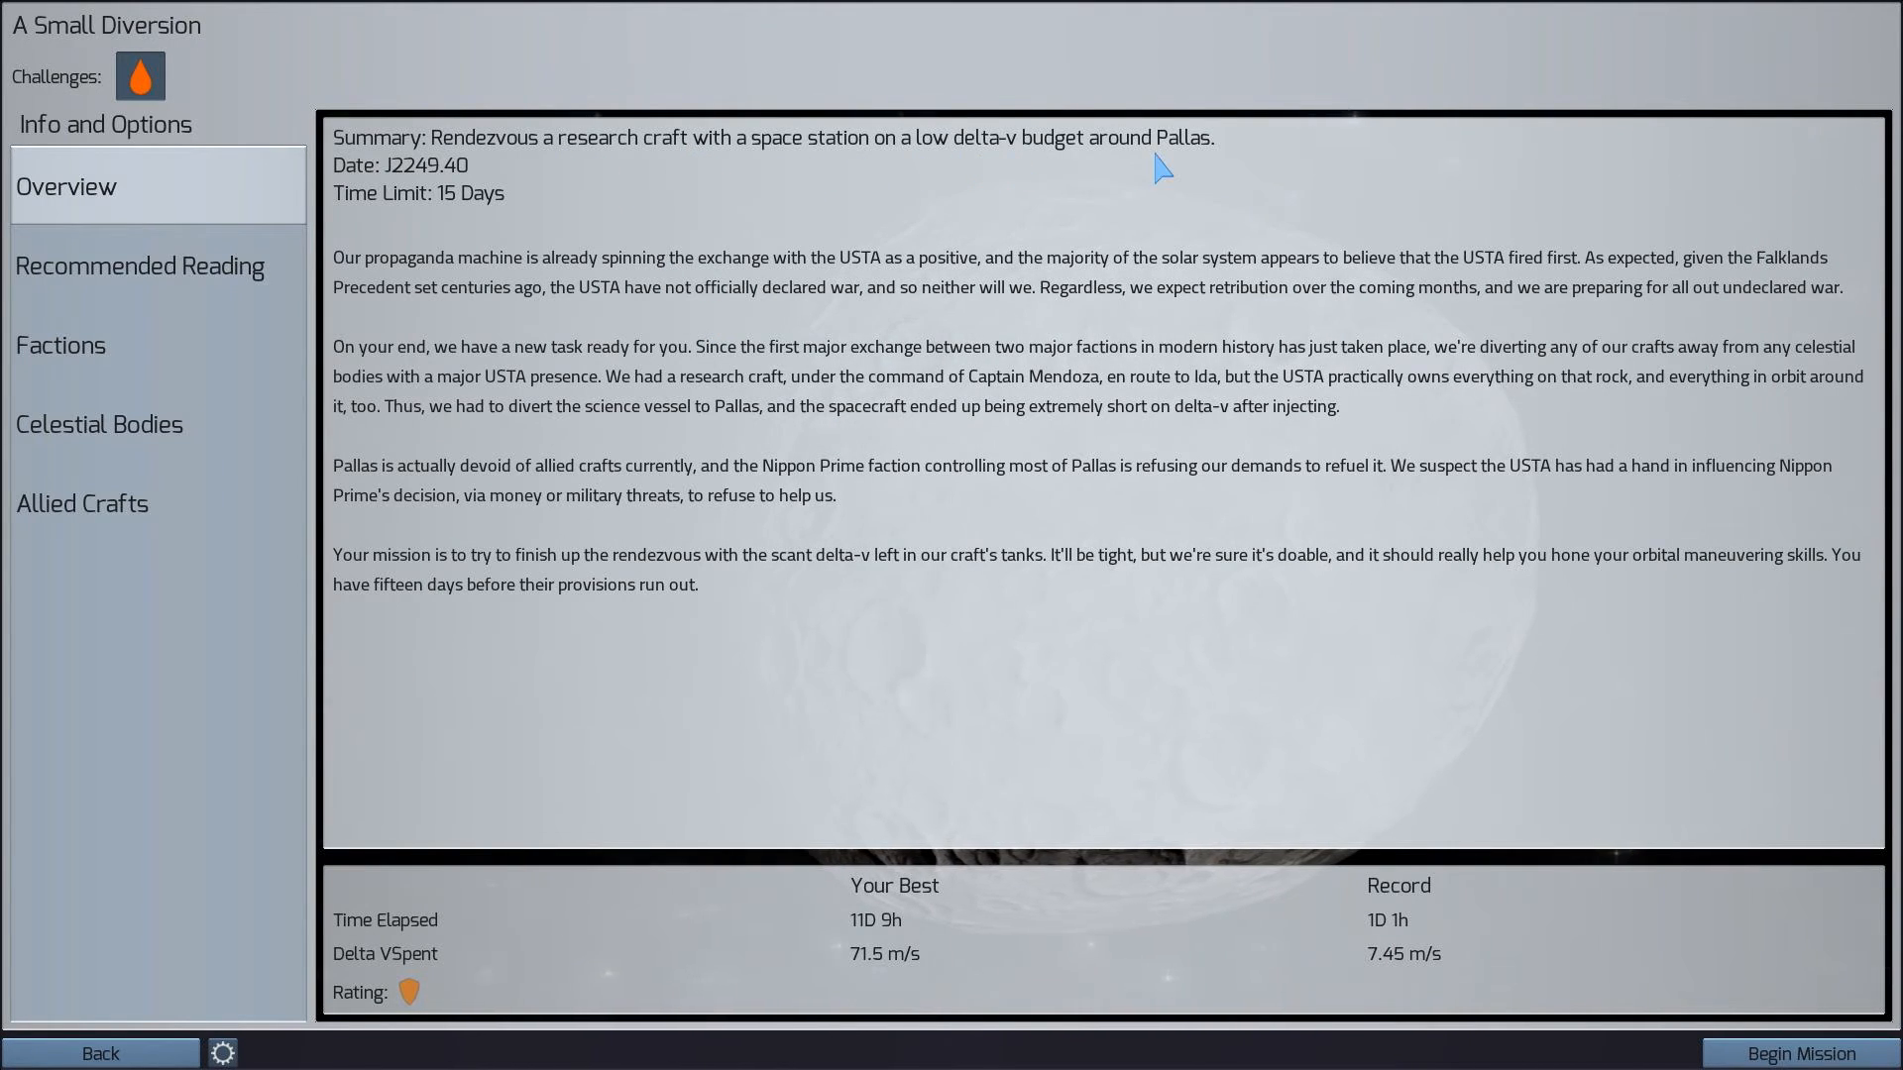
mouse_move(1193, 162)
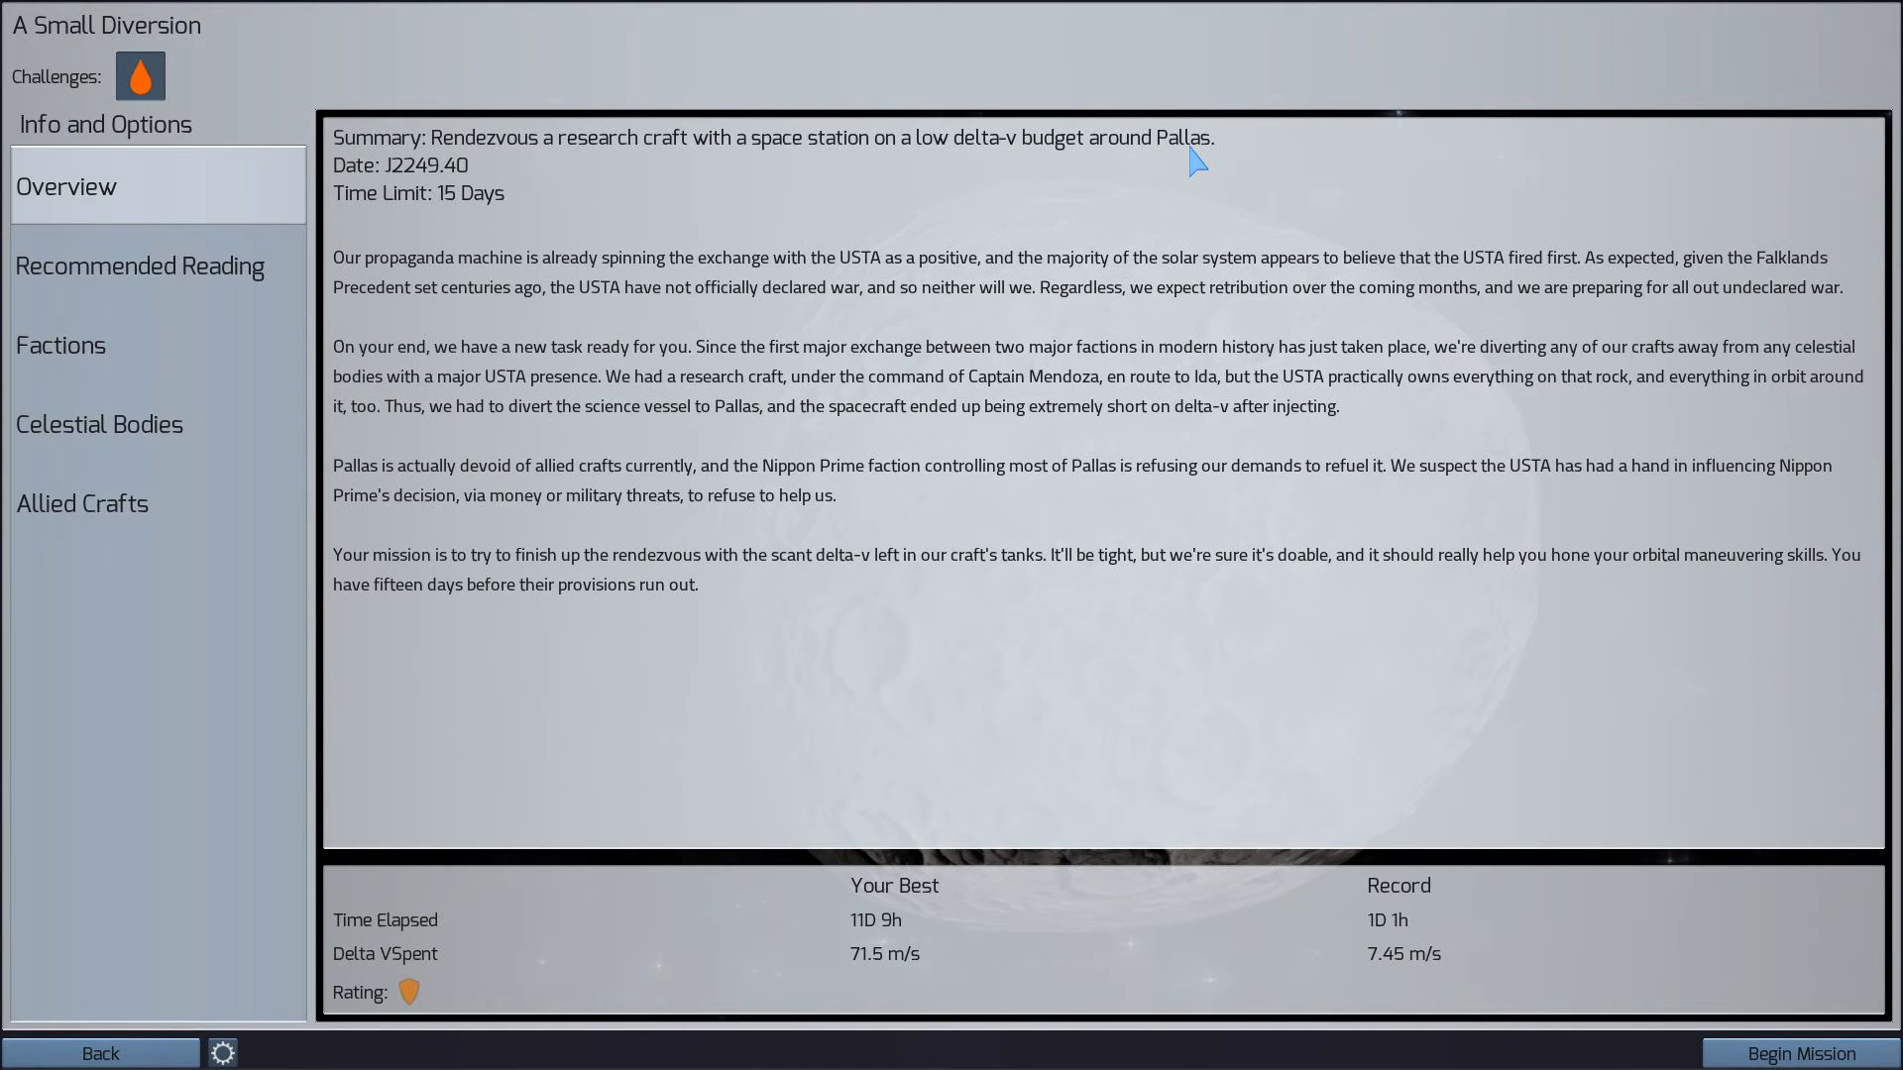
mouse_move(495, 225)
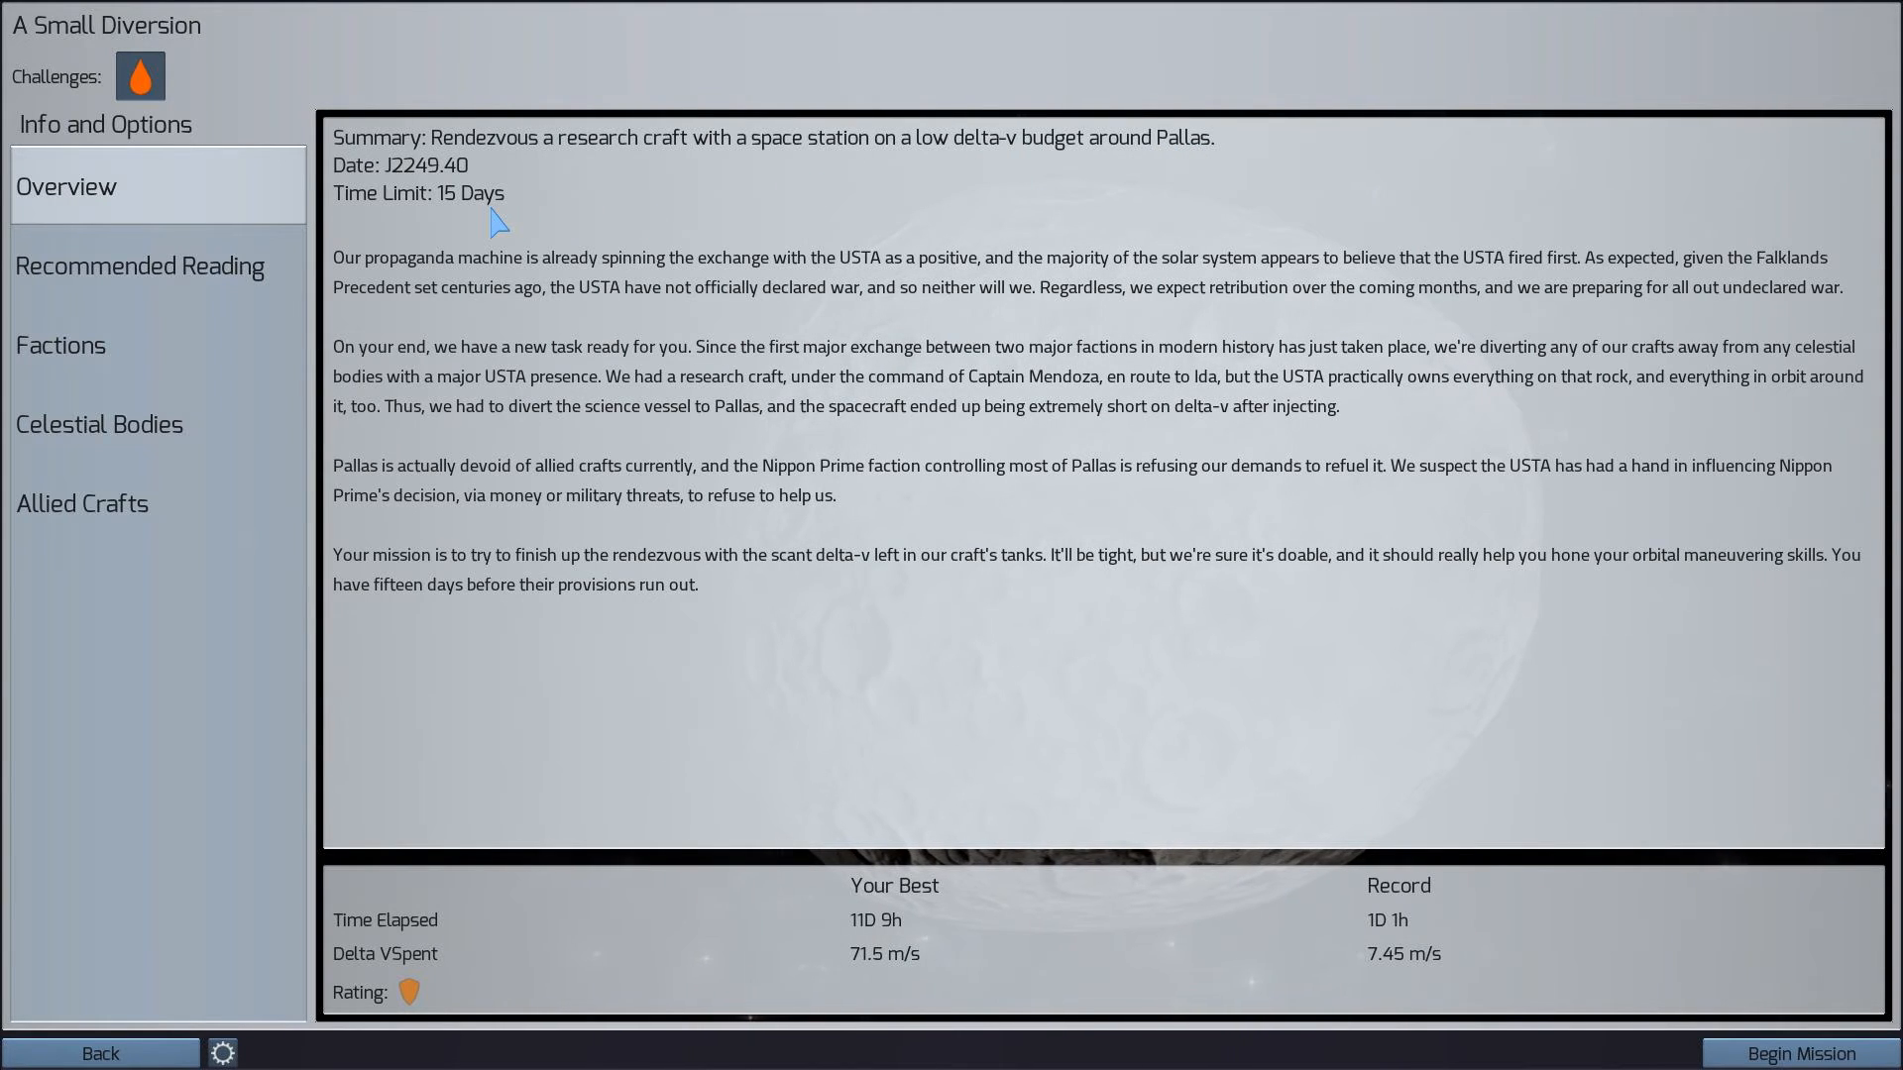
click(140, 266)
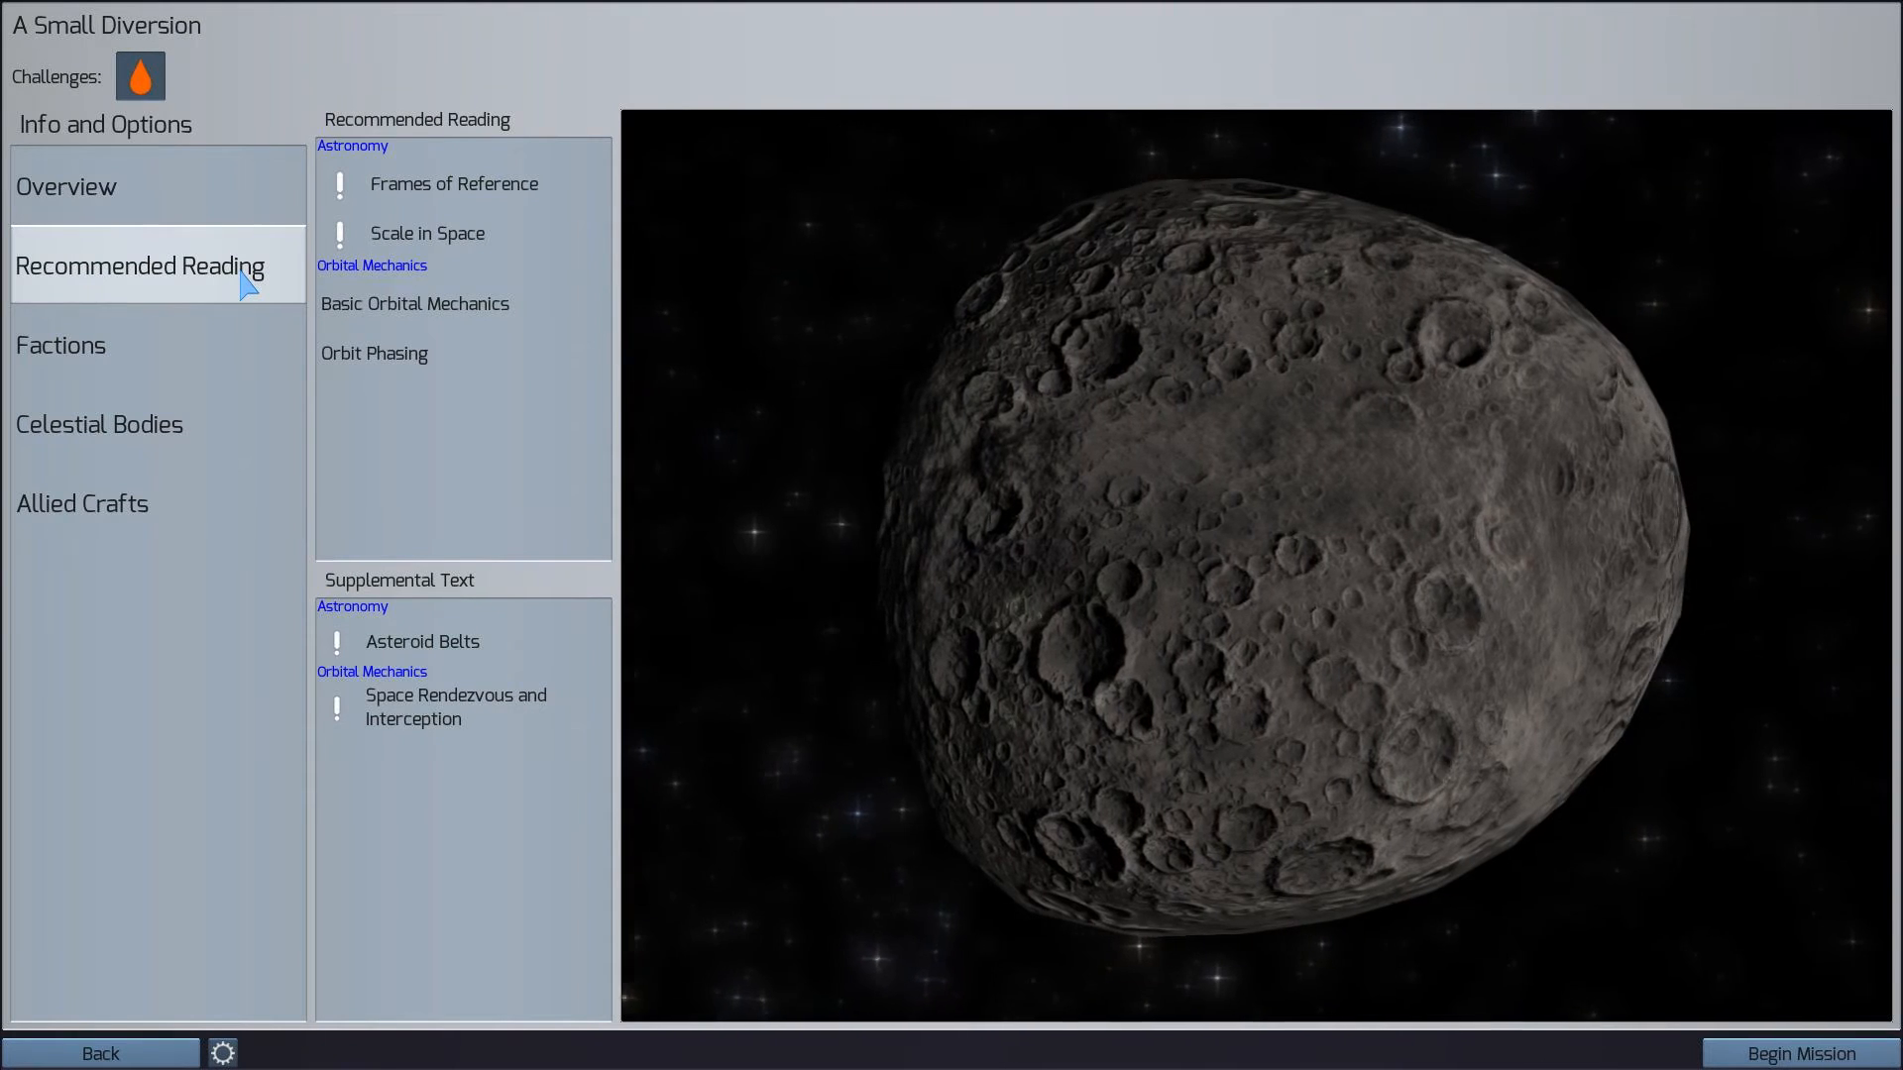
mouse_move(447, 196)
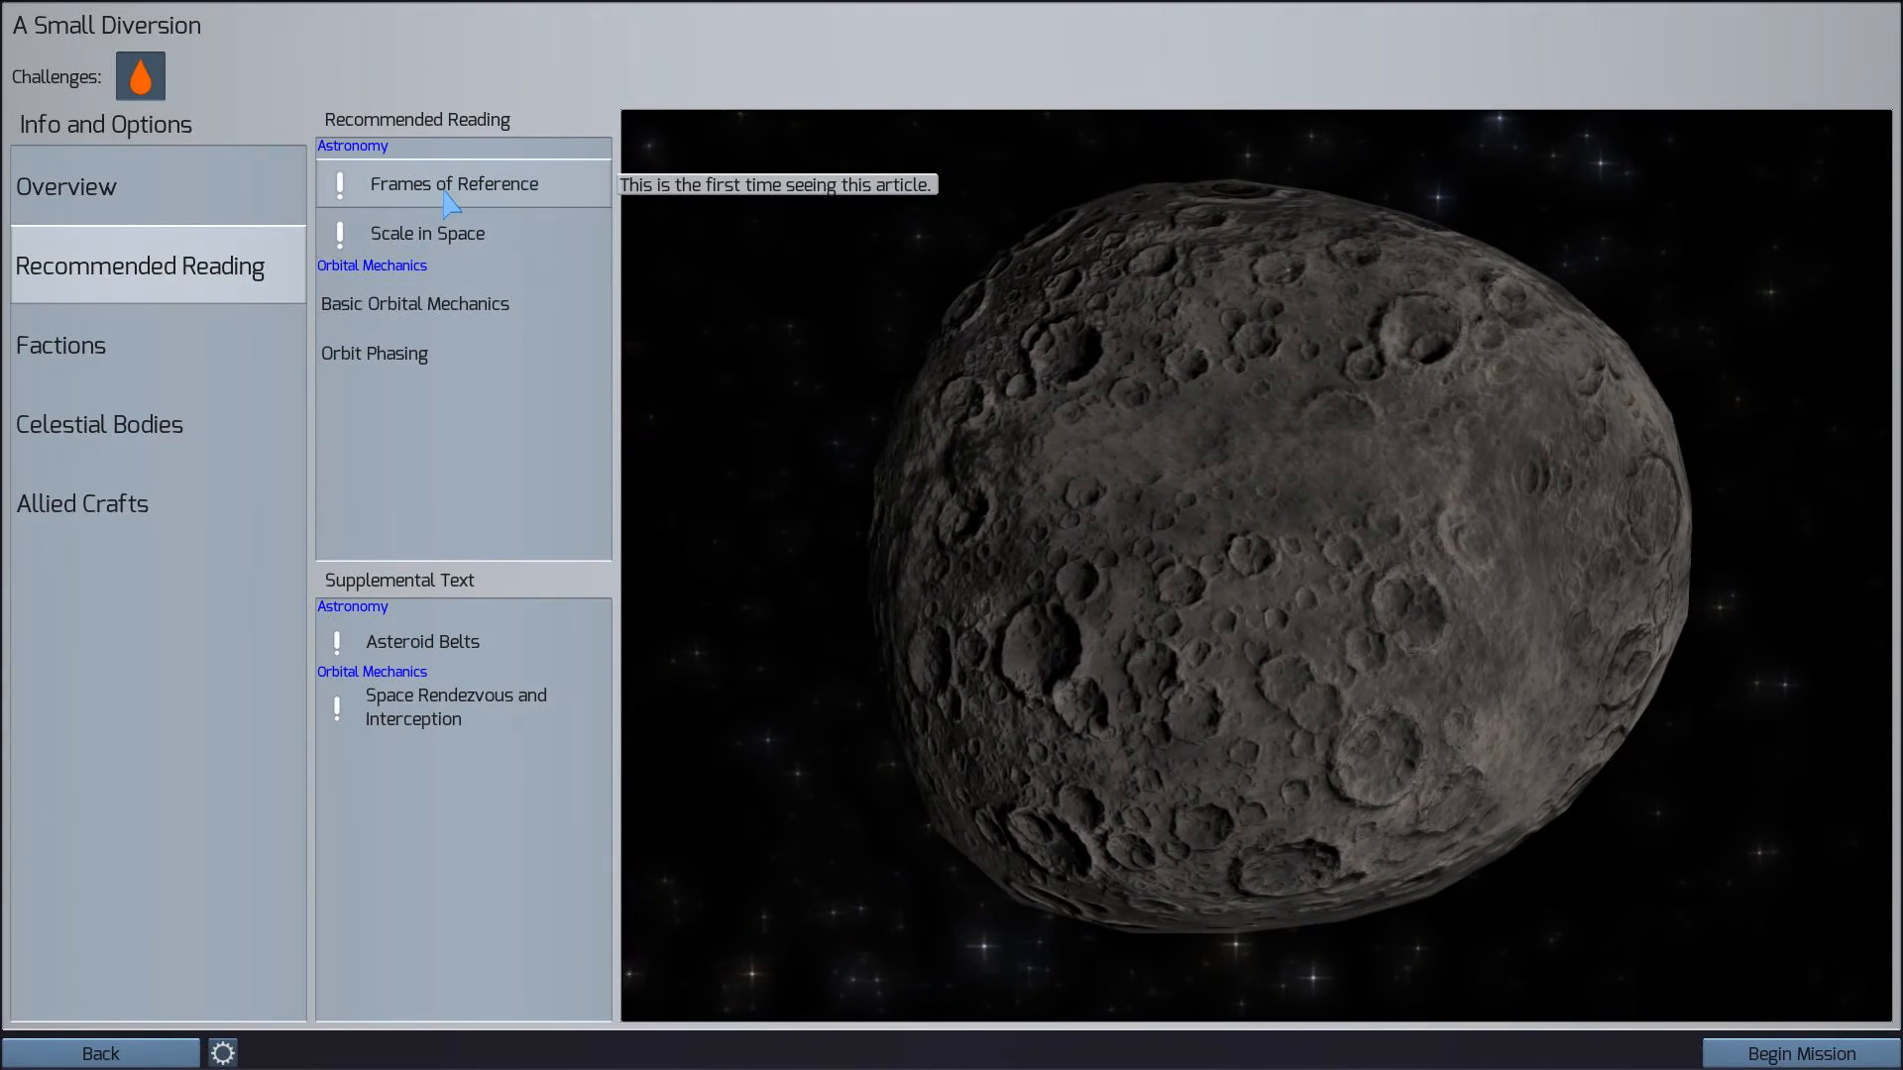
click(428, 233)
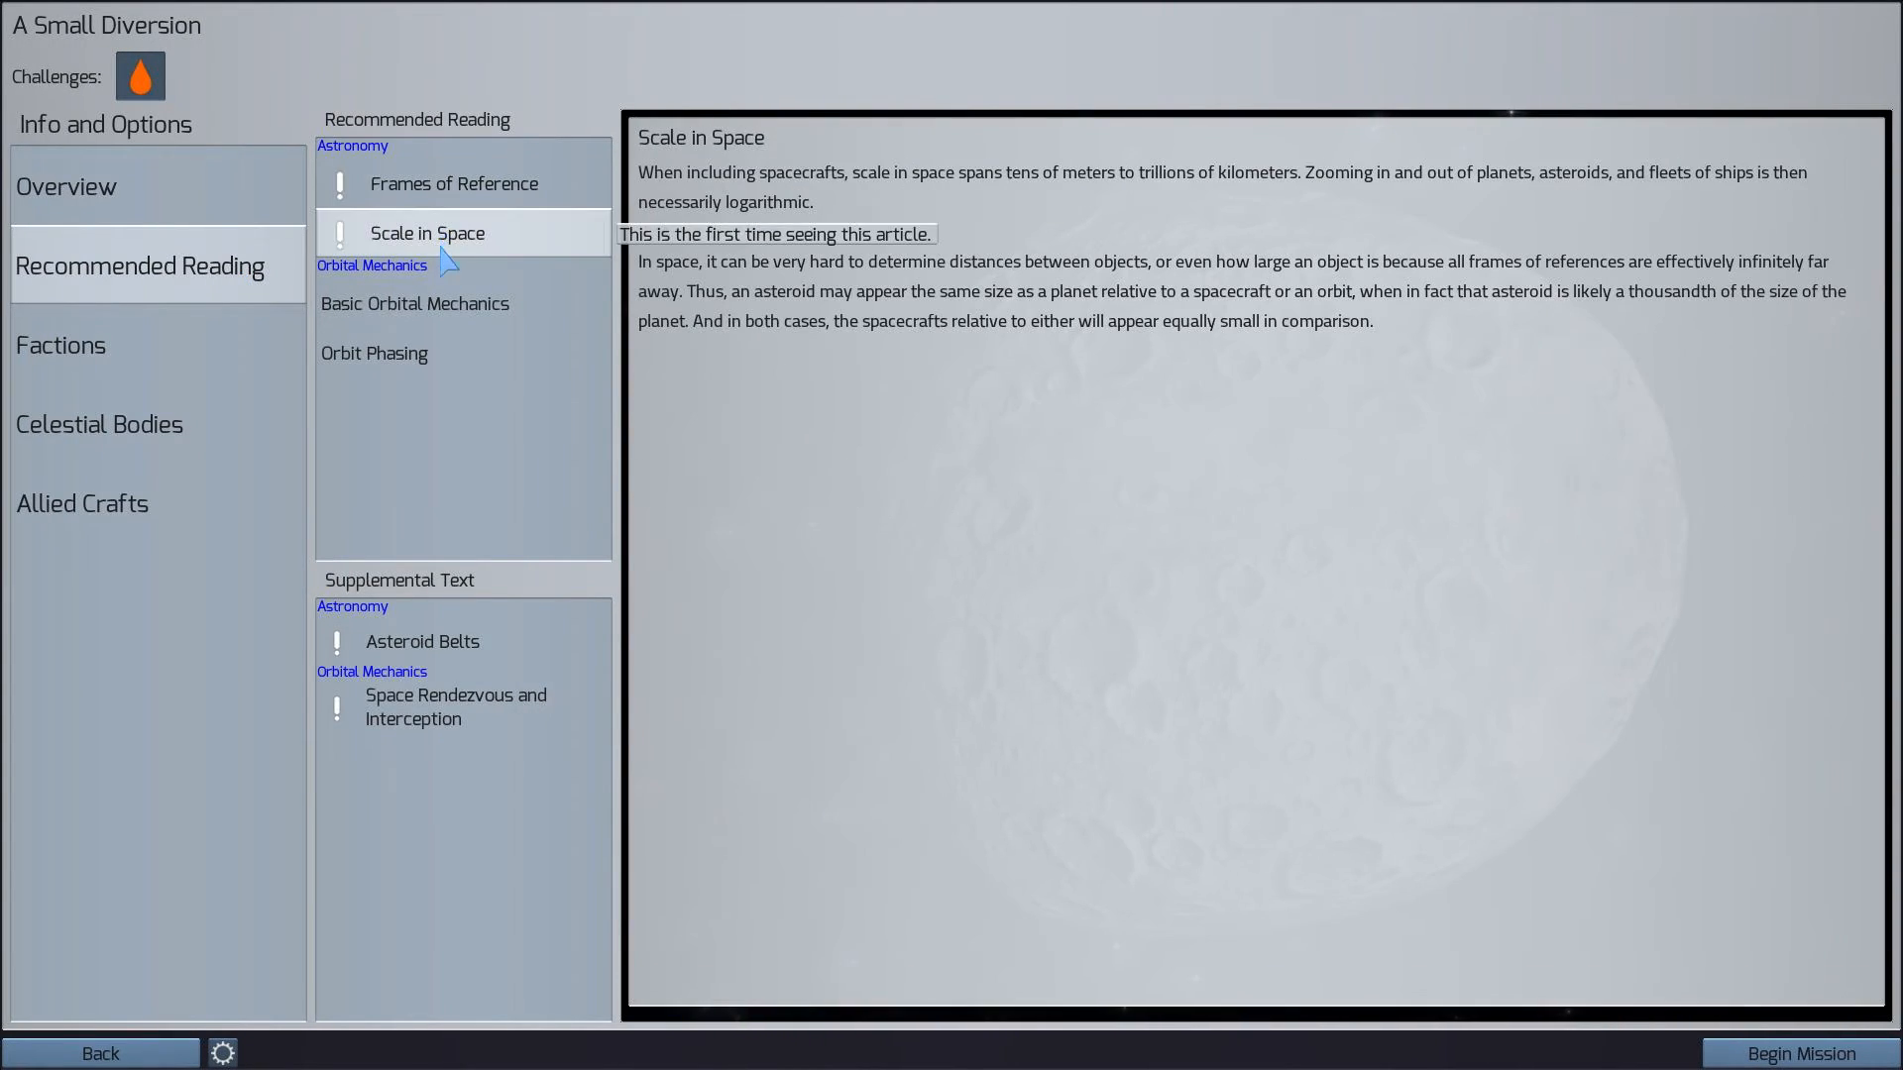
click(374, 353)
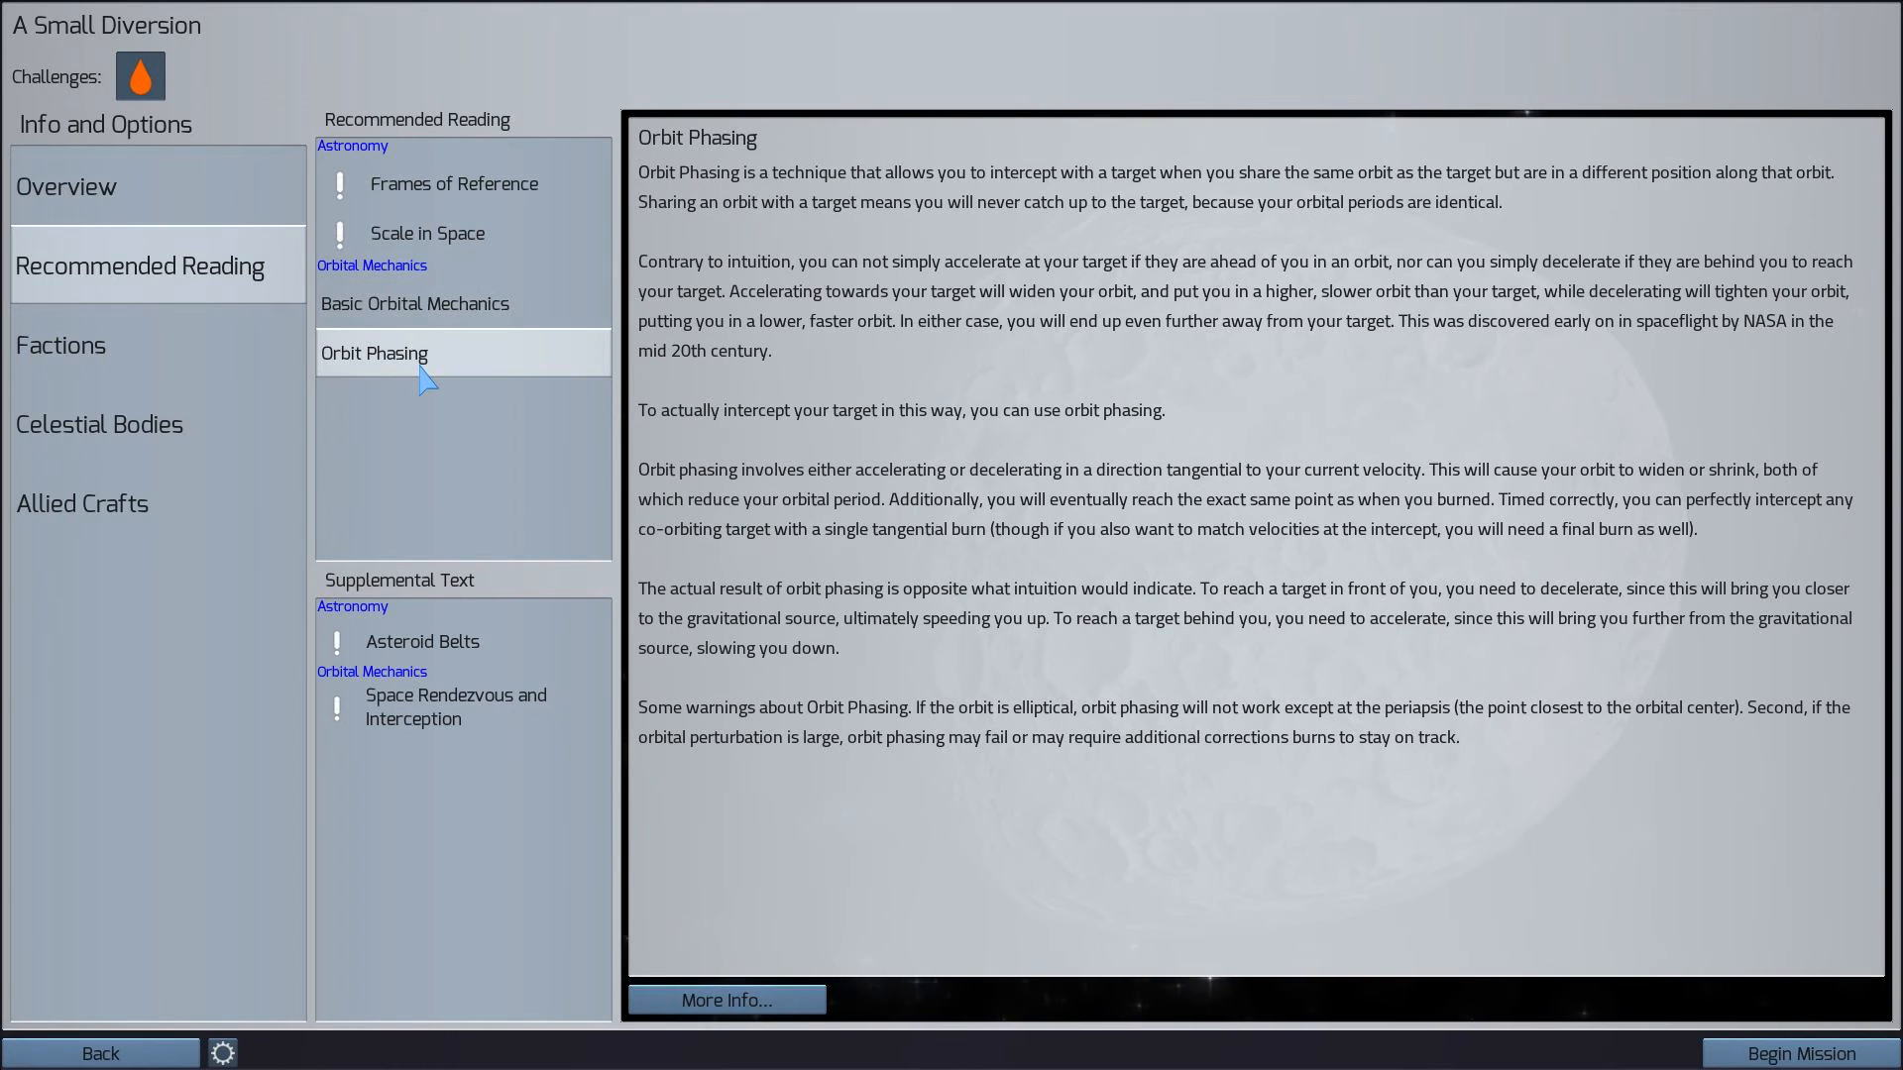
click(454, 183)
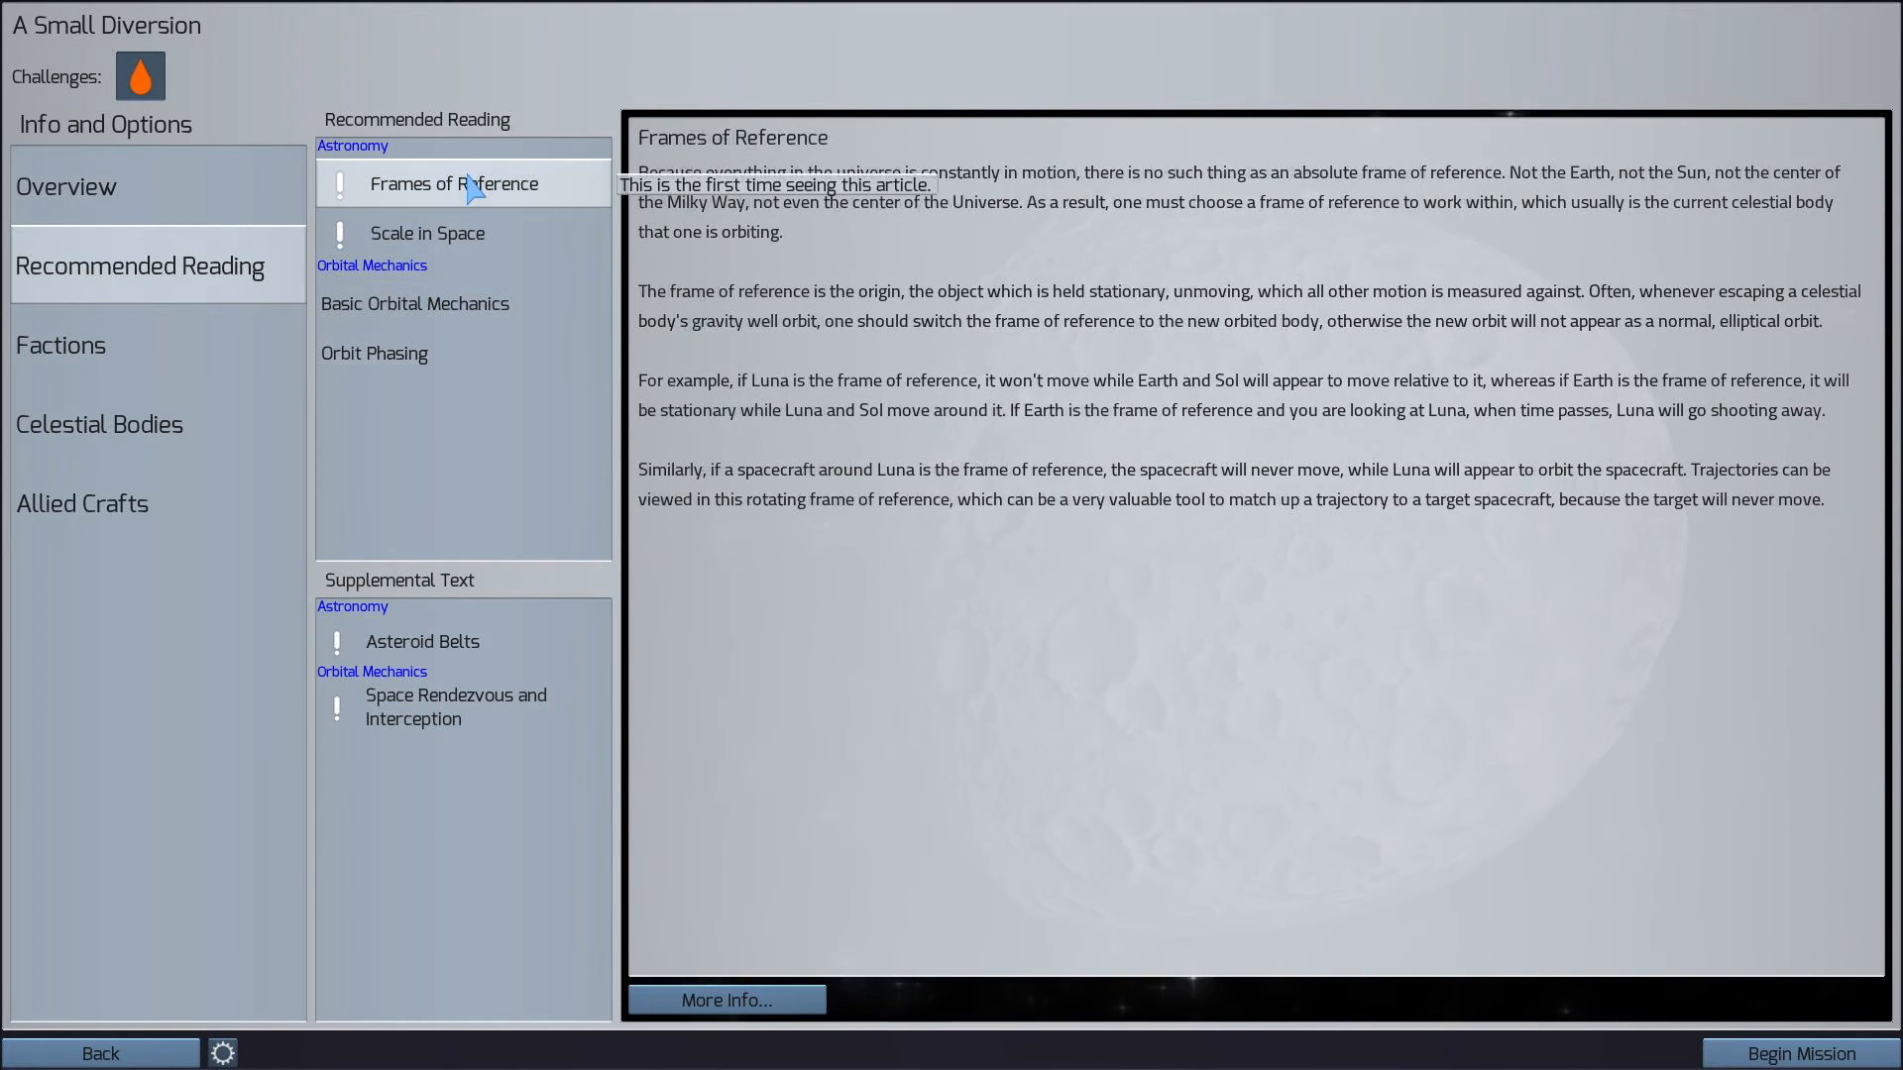
click(421, 641)
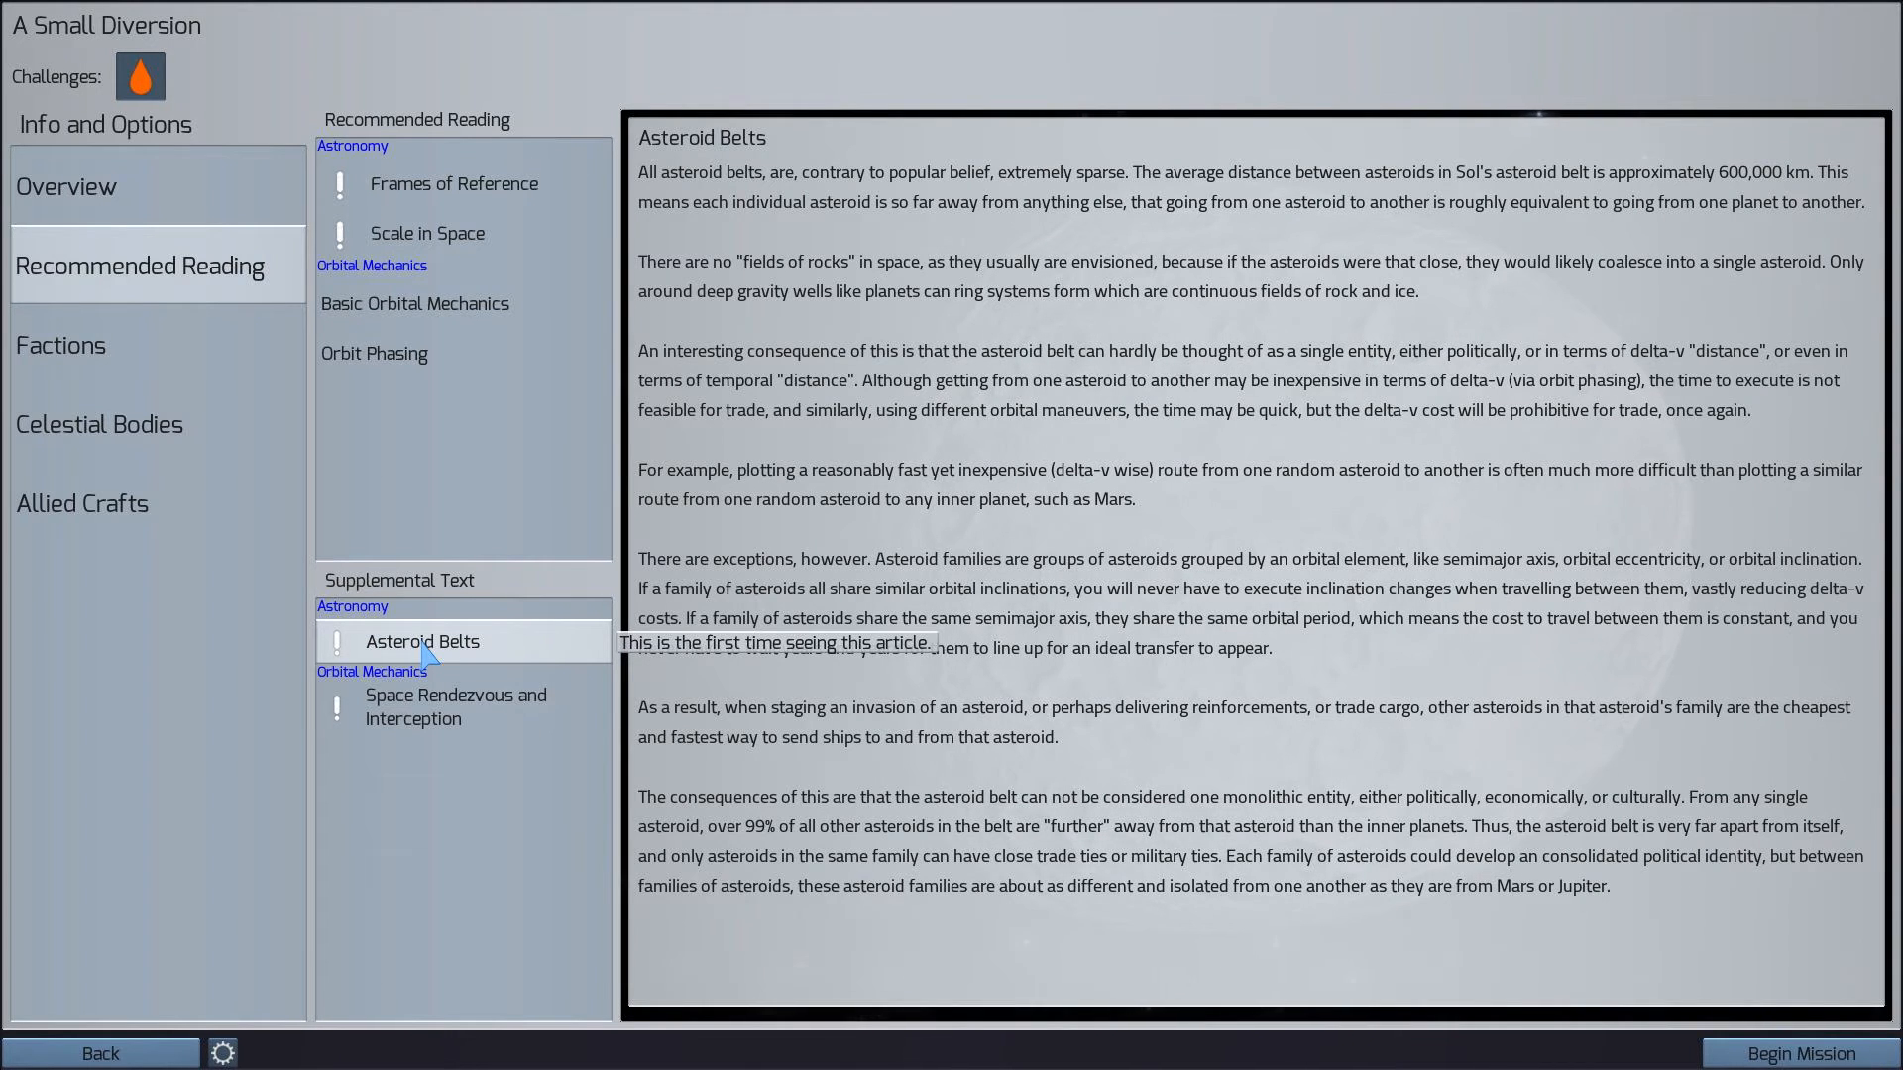
mouse_move(432, 727)
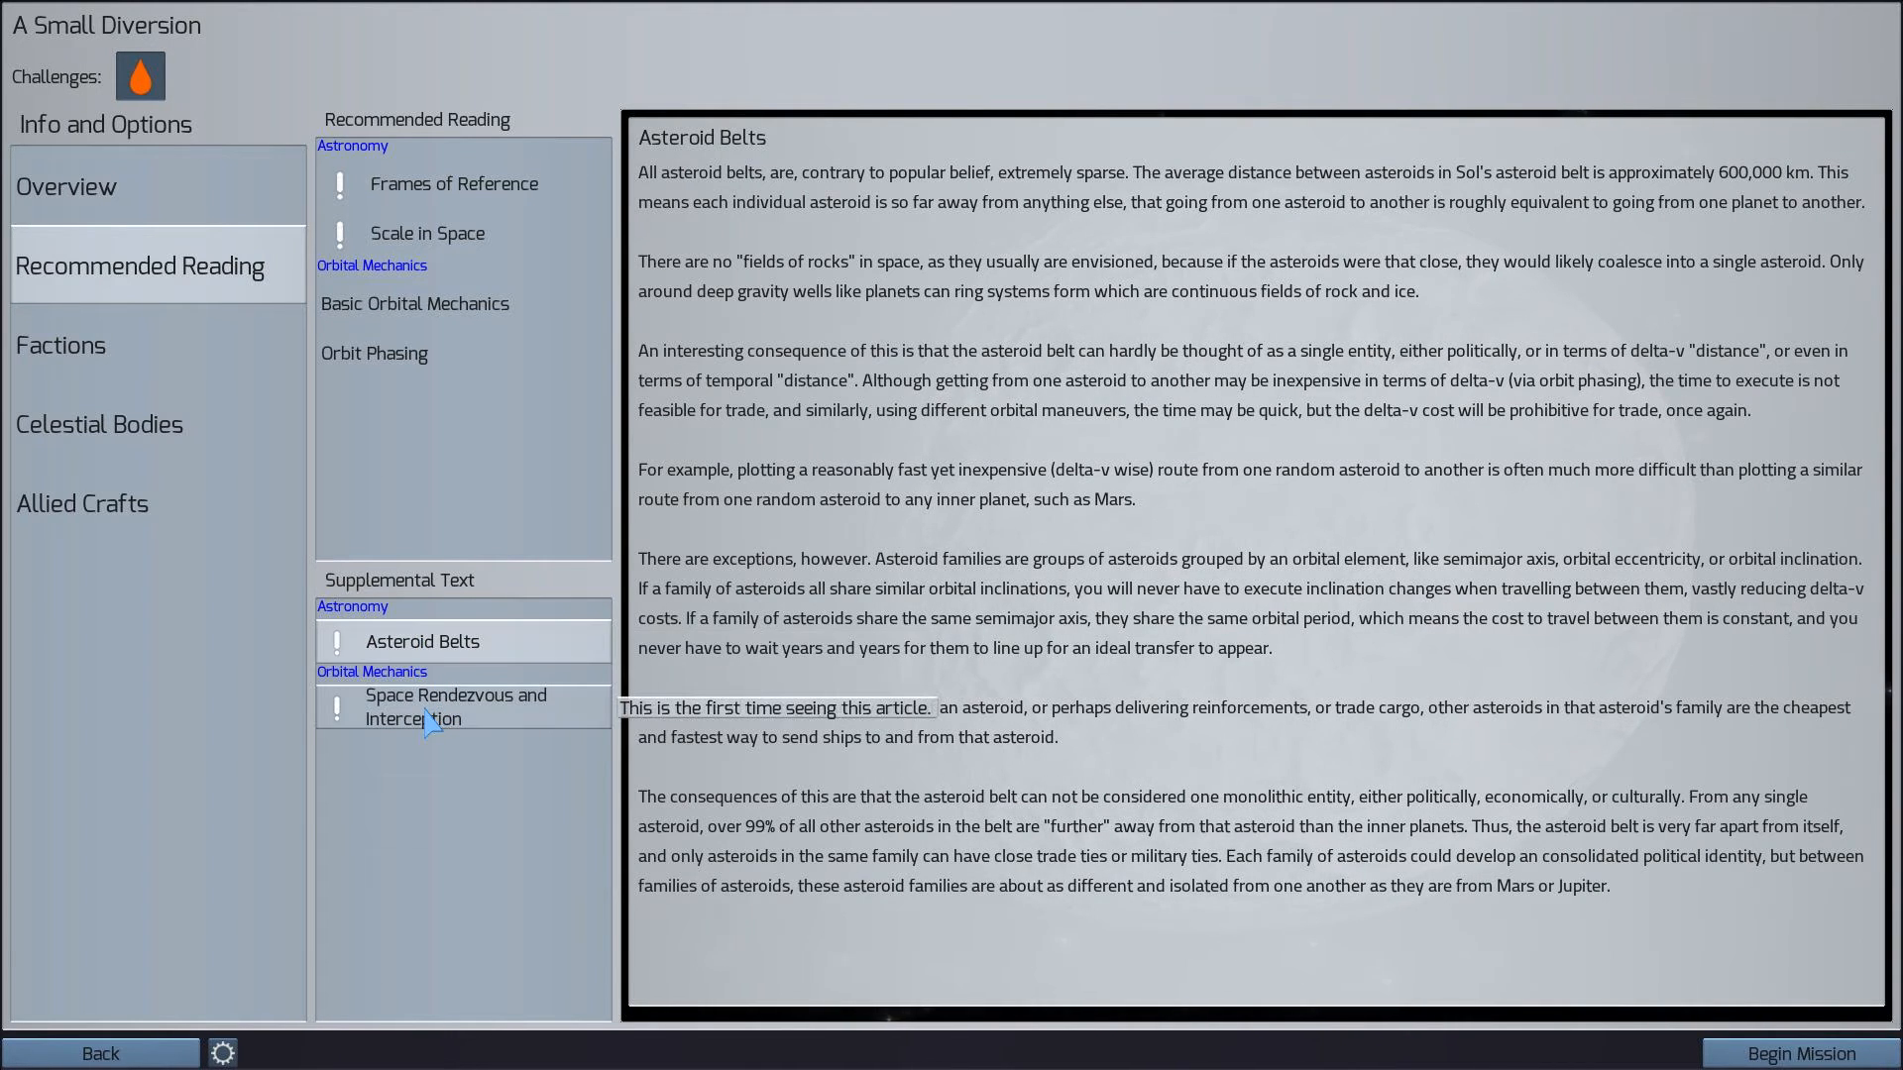
Review the Nippon Prime faction, celestial bodies and Cargo Station specs, then return to Overview
click(62, 345)
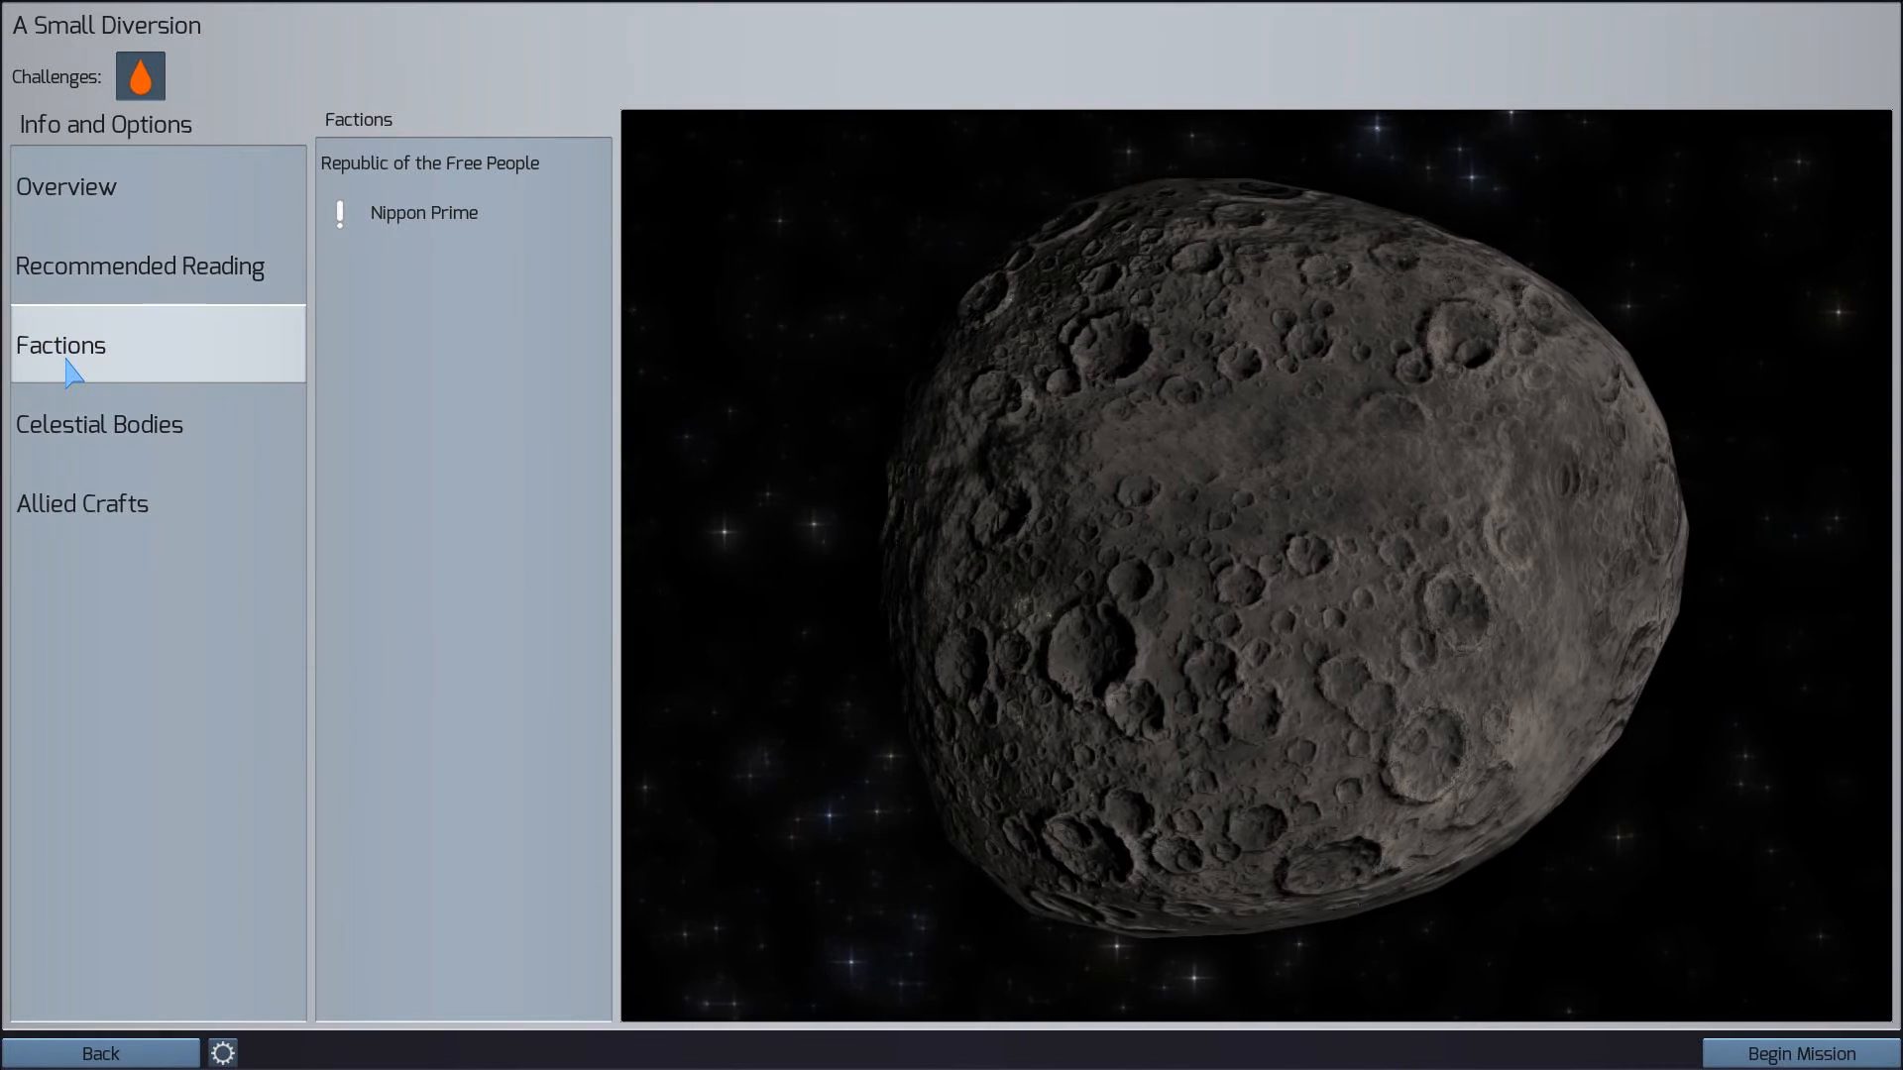
click(424, 212)
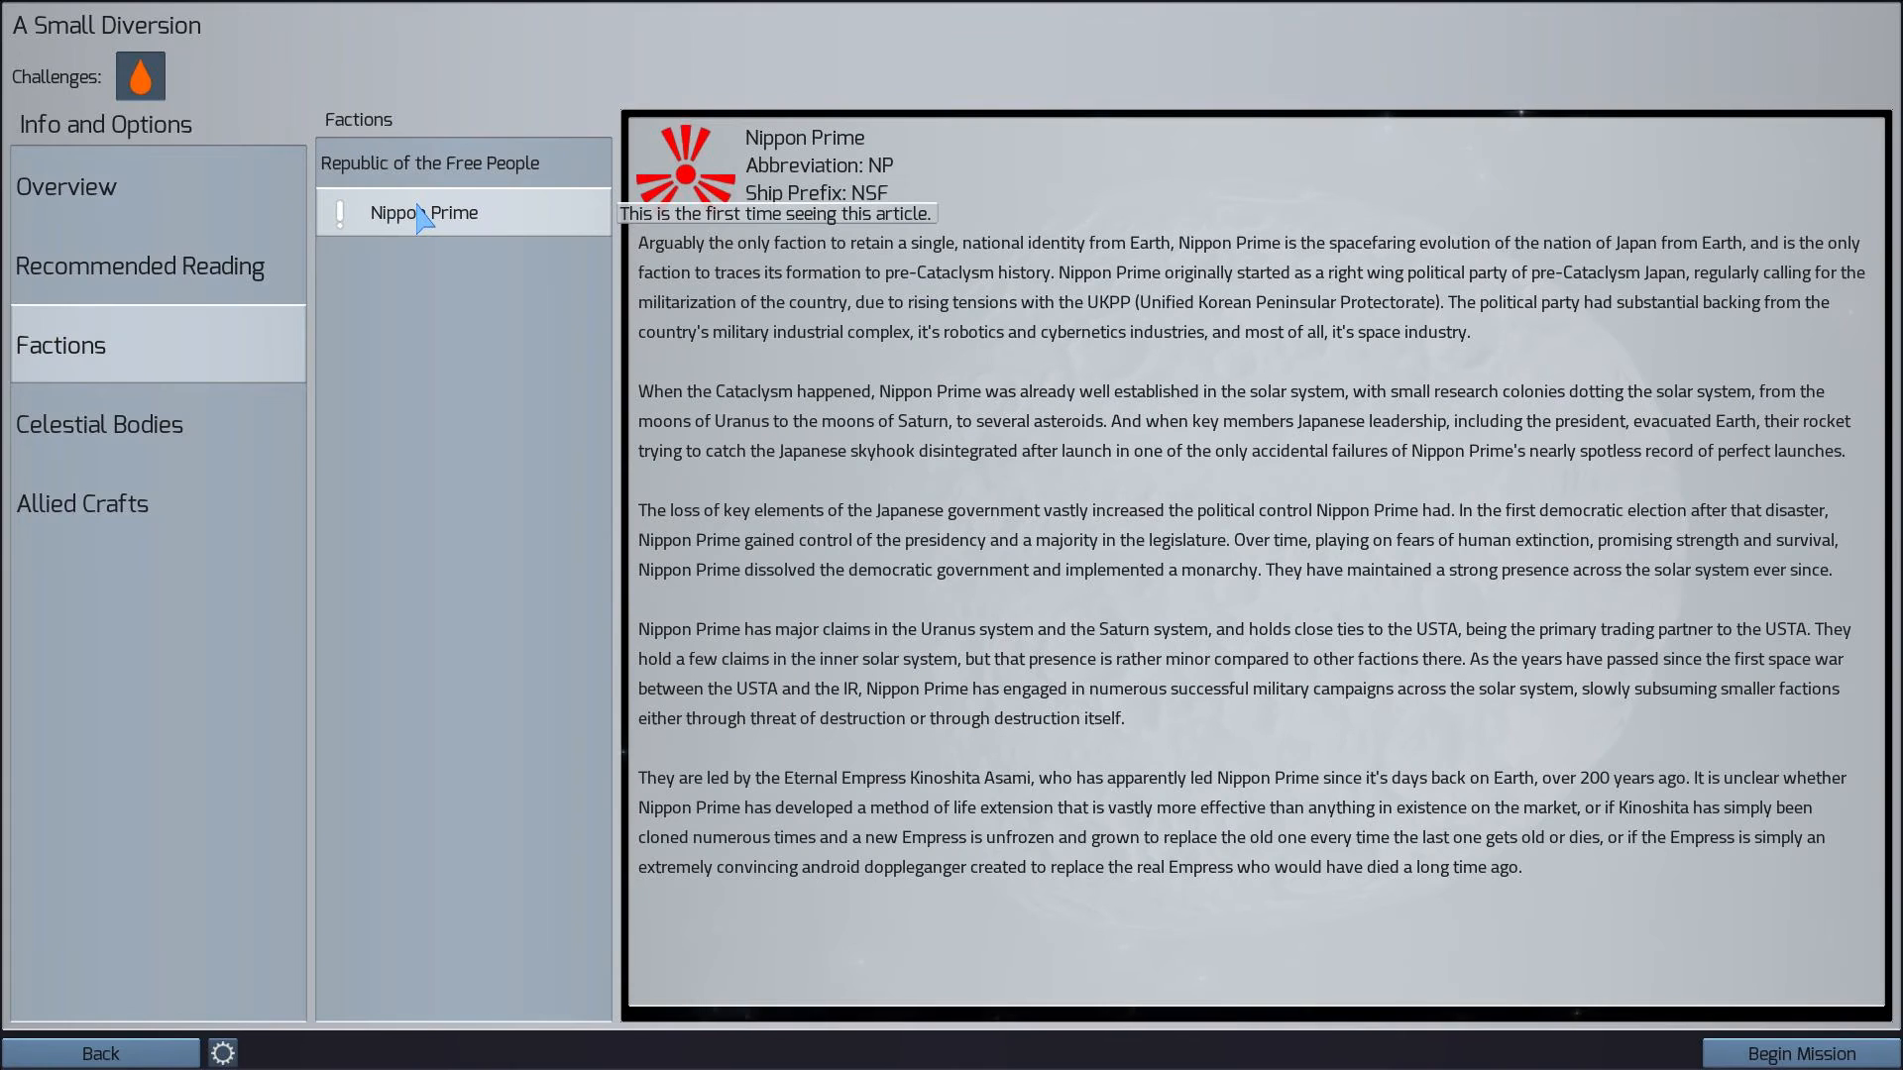
mouse_move(833, 244)
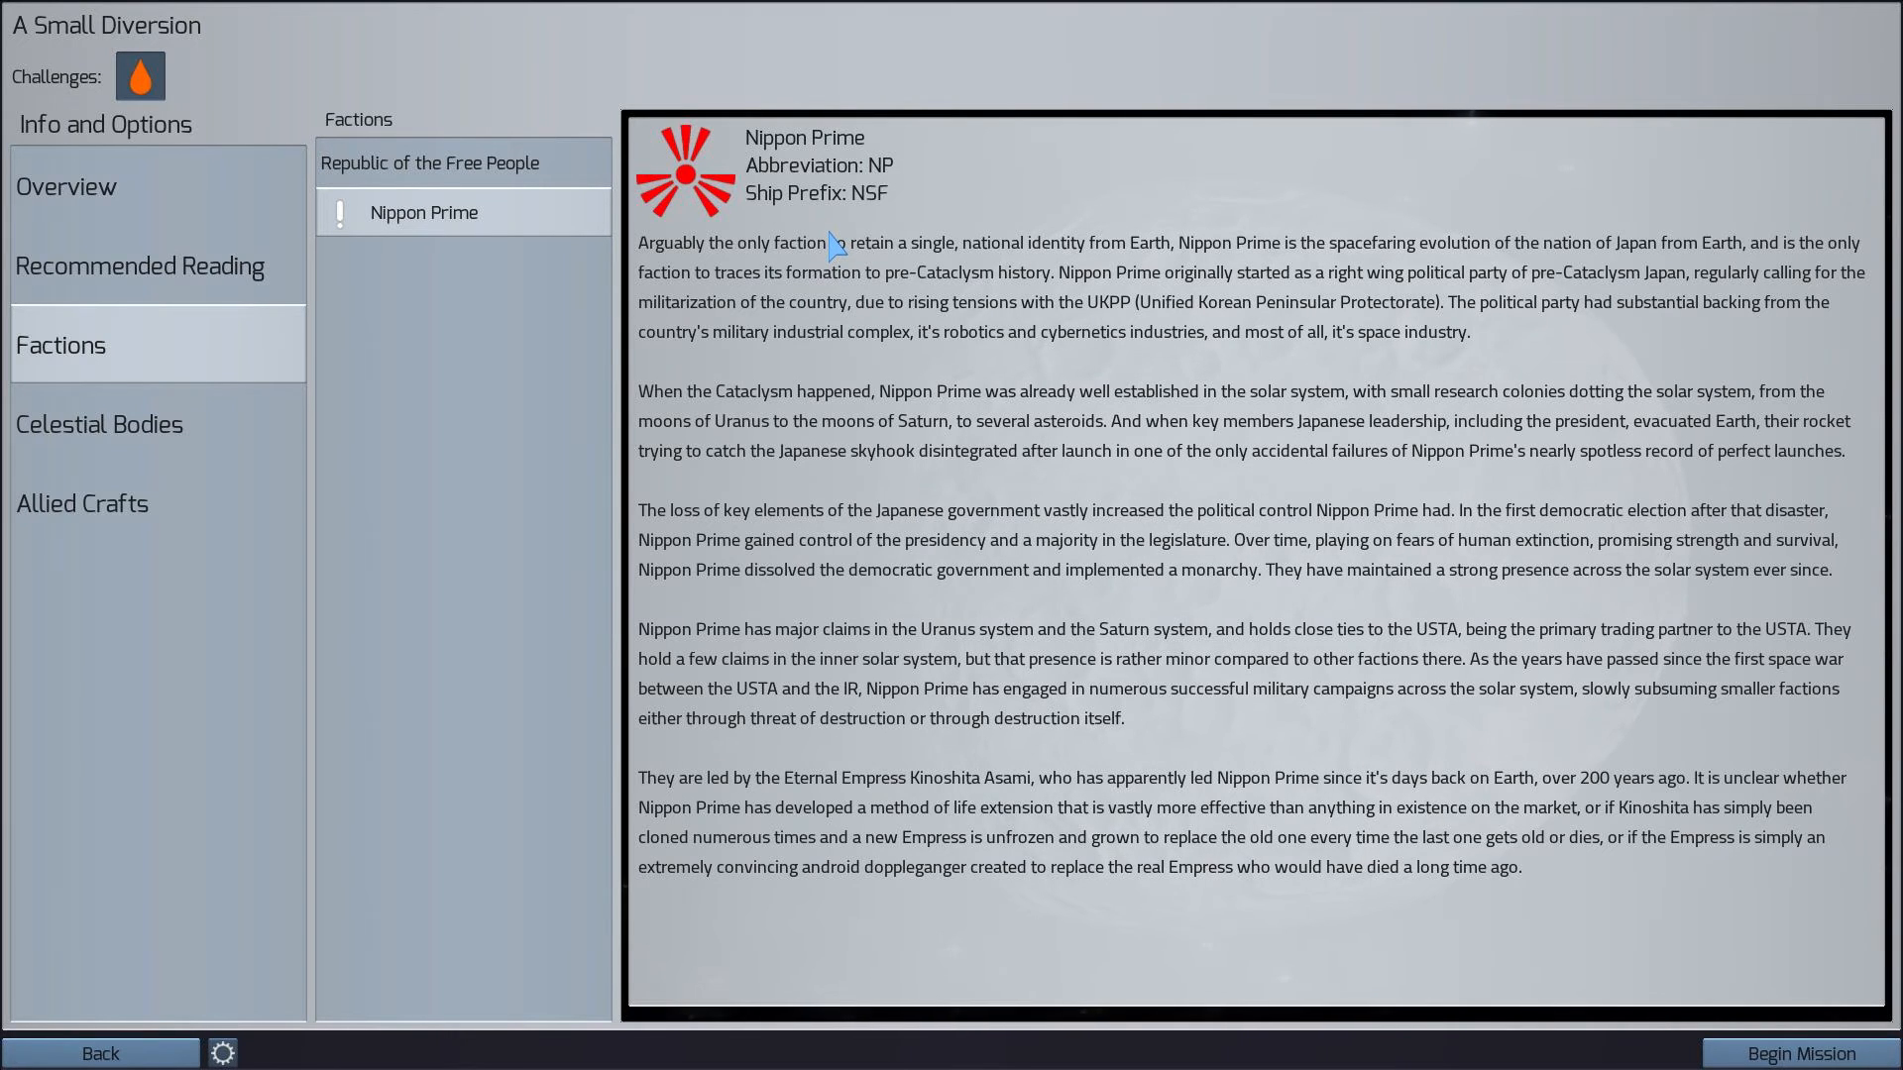
mouse_move(924, 327)
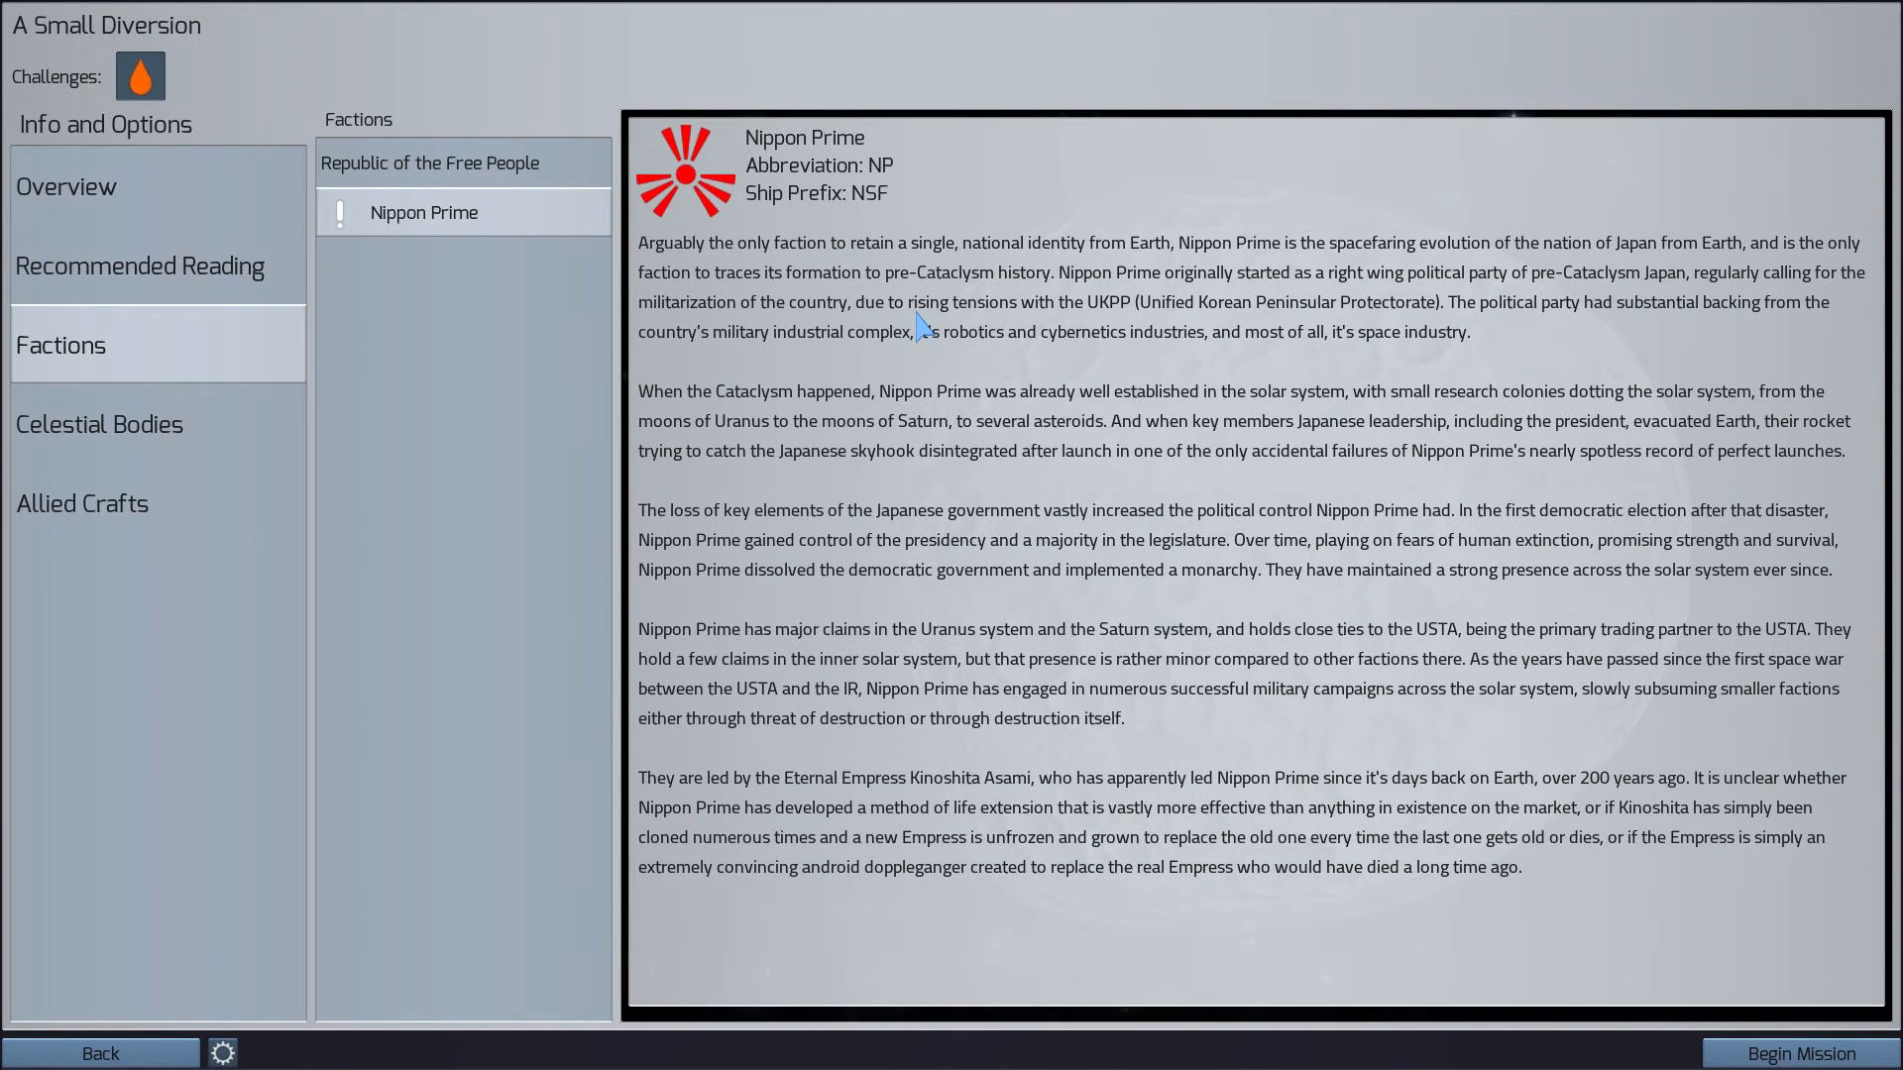
mouse_move(1523, 659)
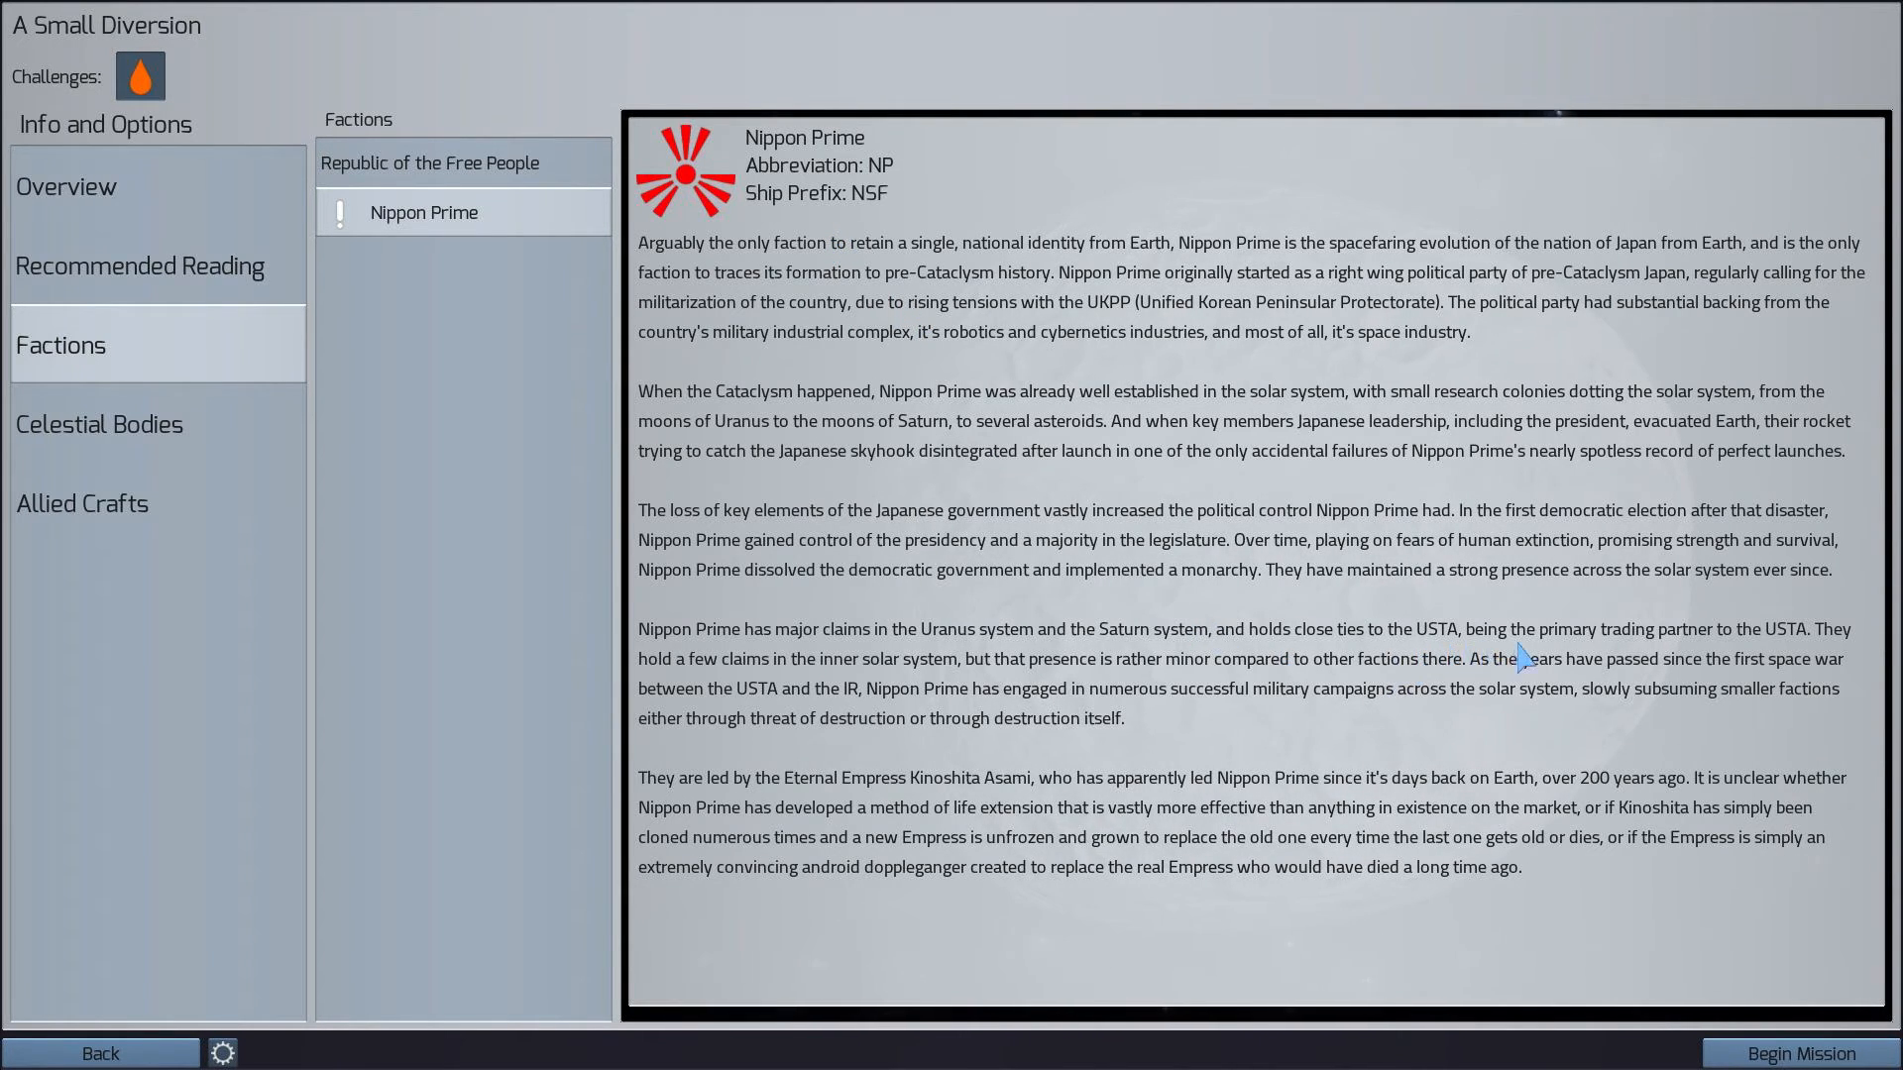
mouse_move(968, 715)
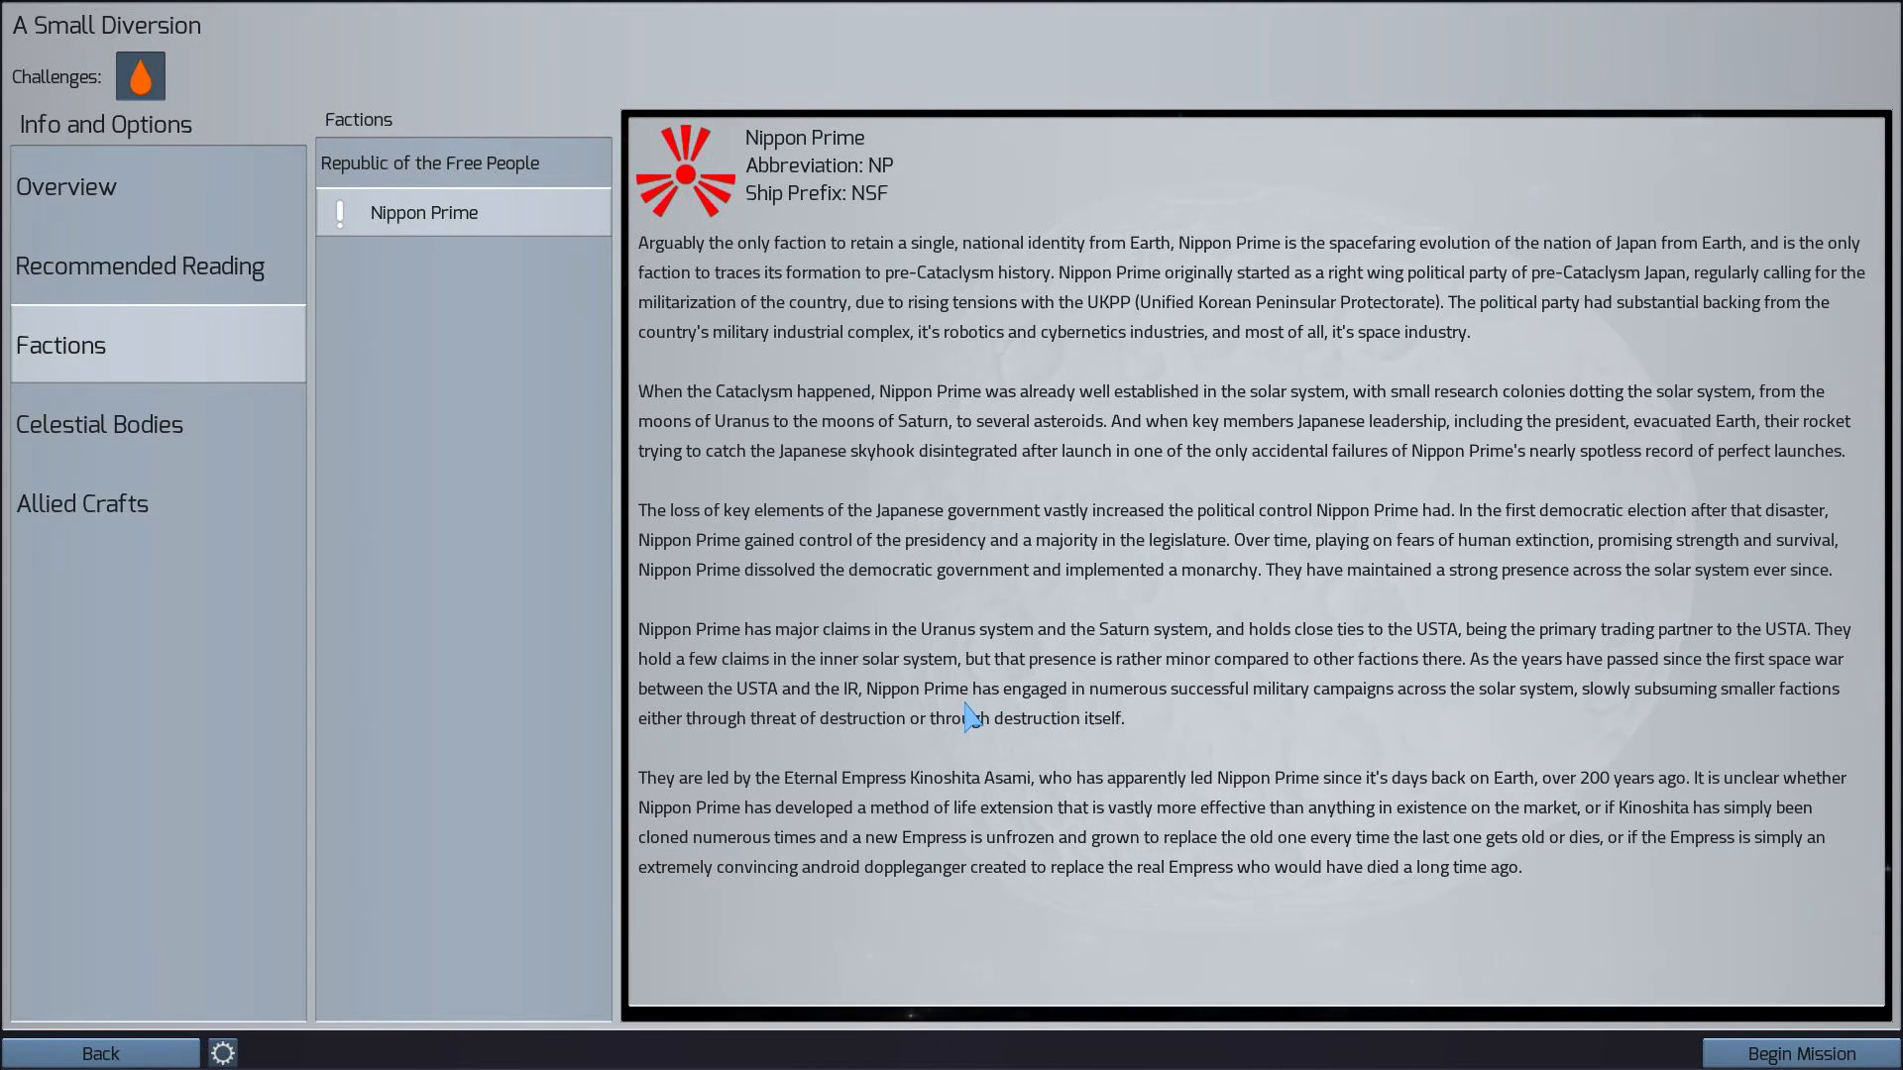
mouse_move(1254, 729)
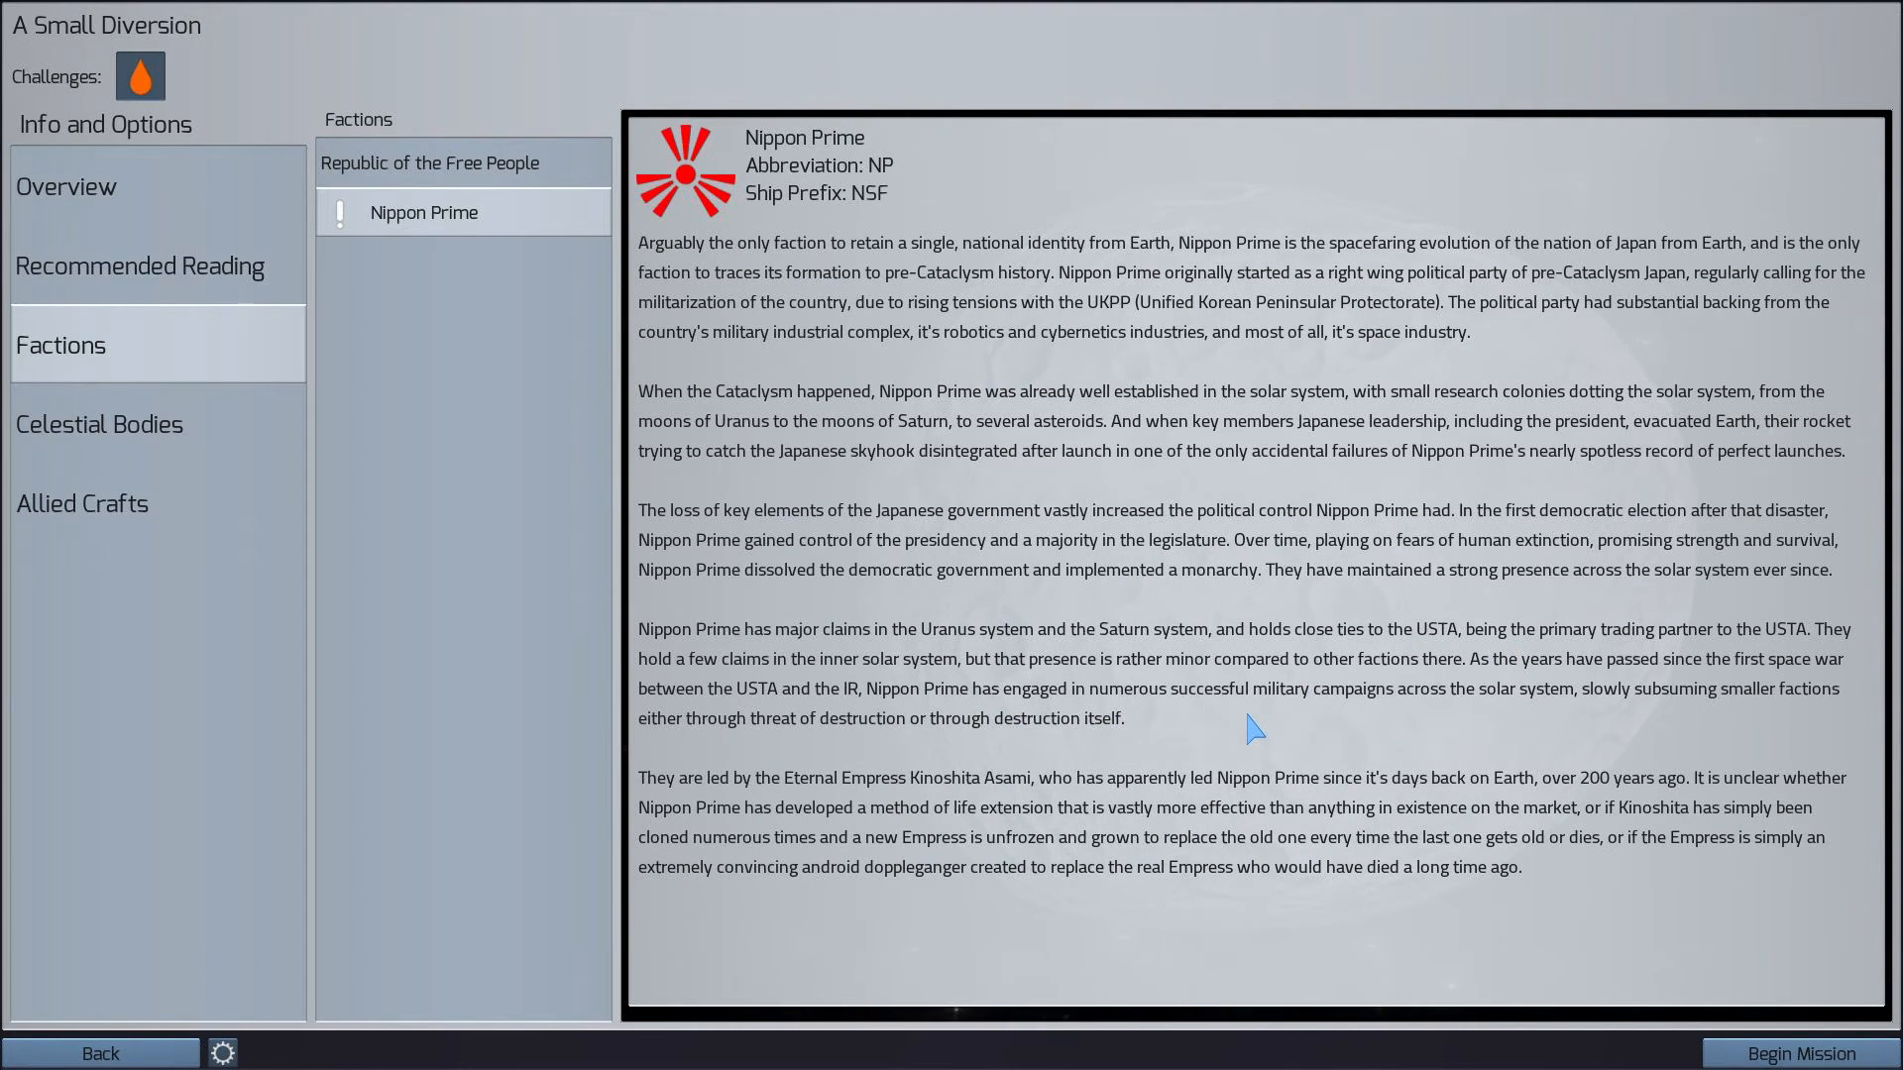
click(99, 424)
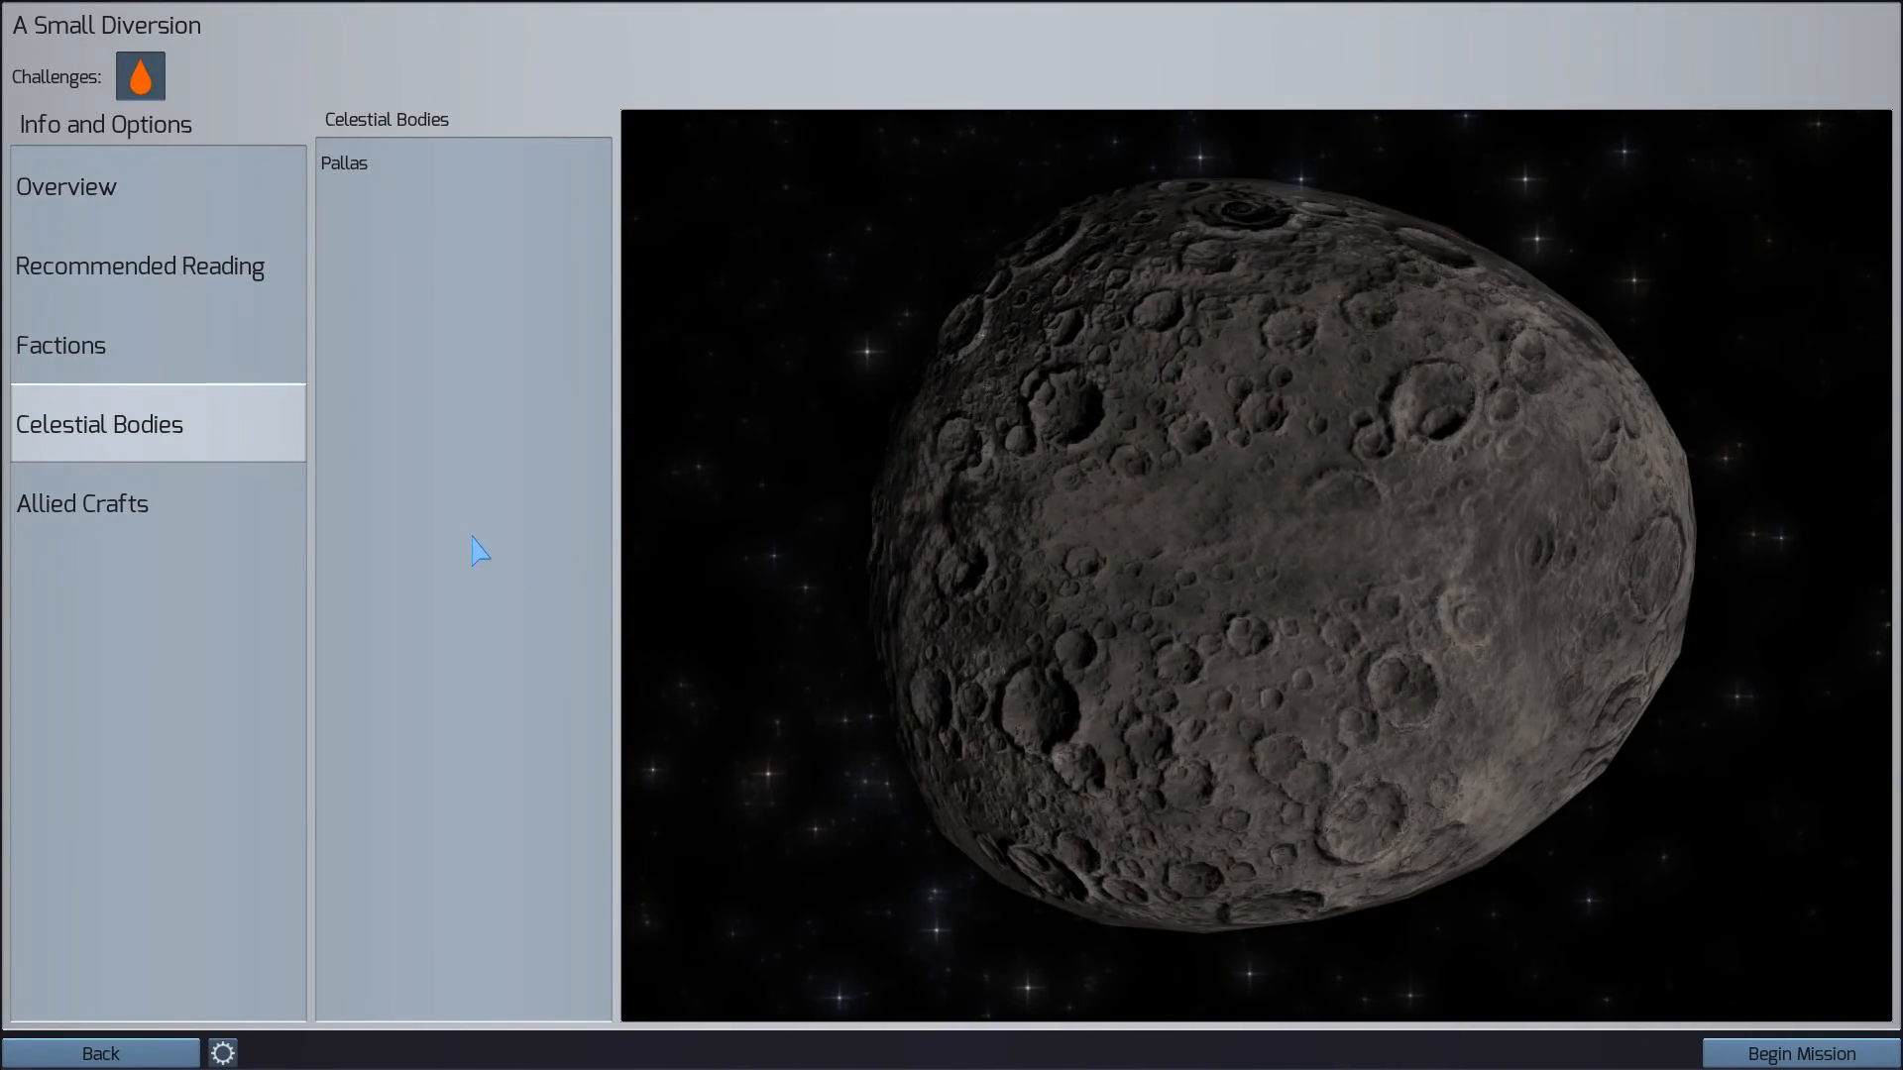
click(82, 504)
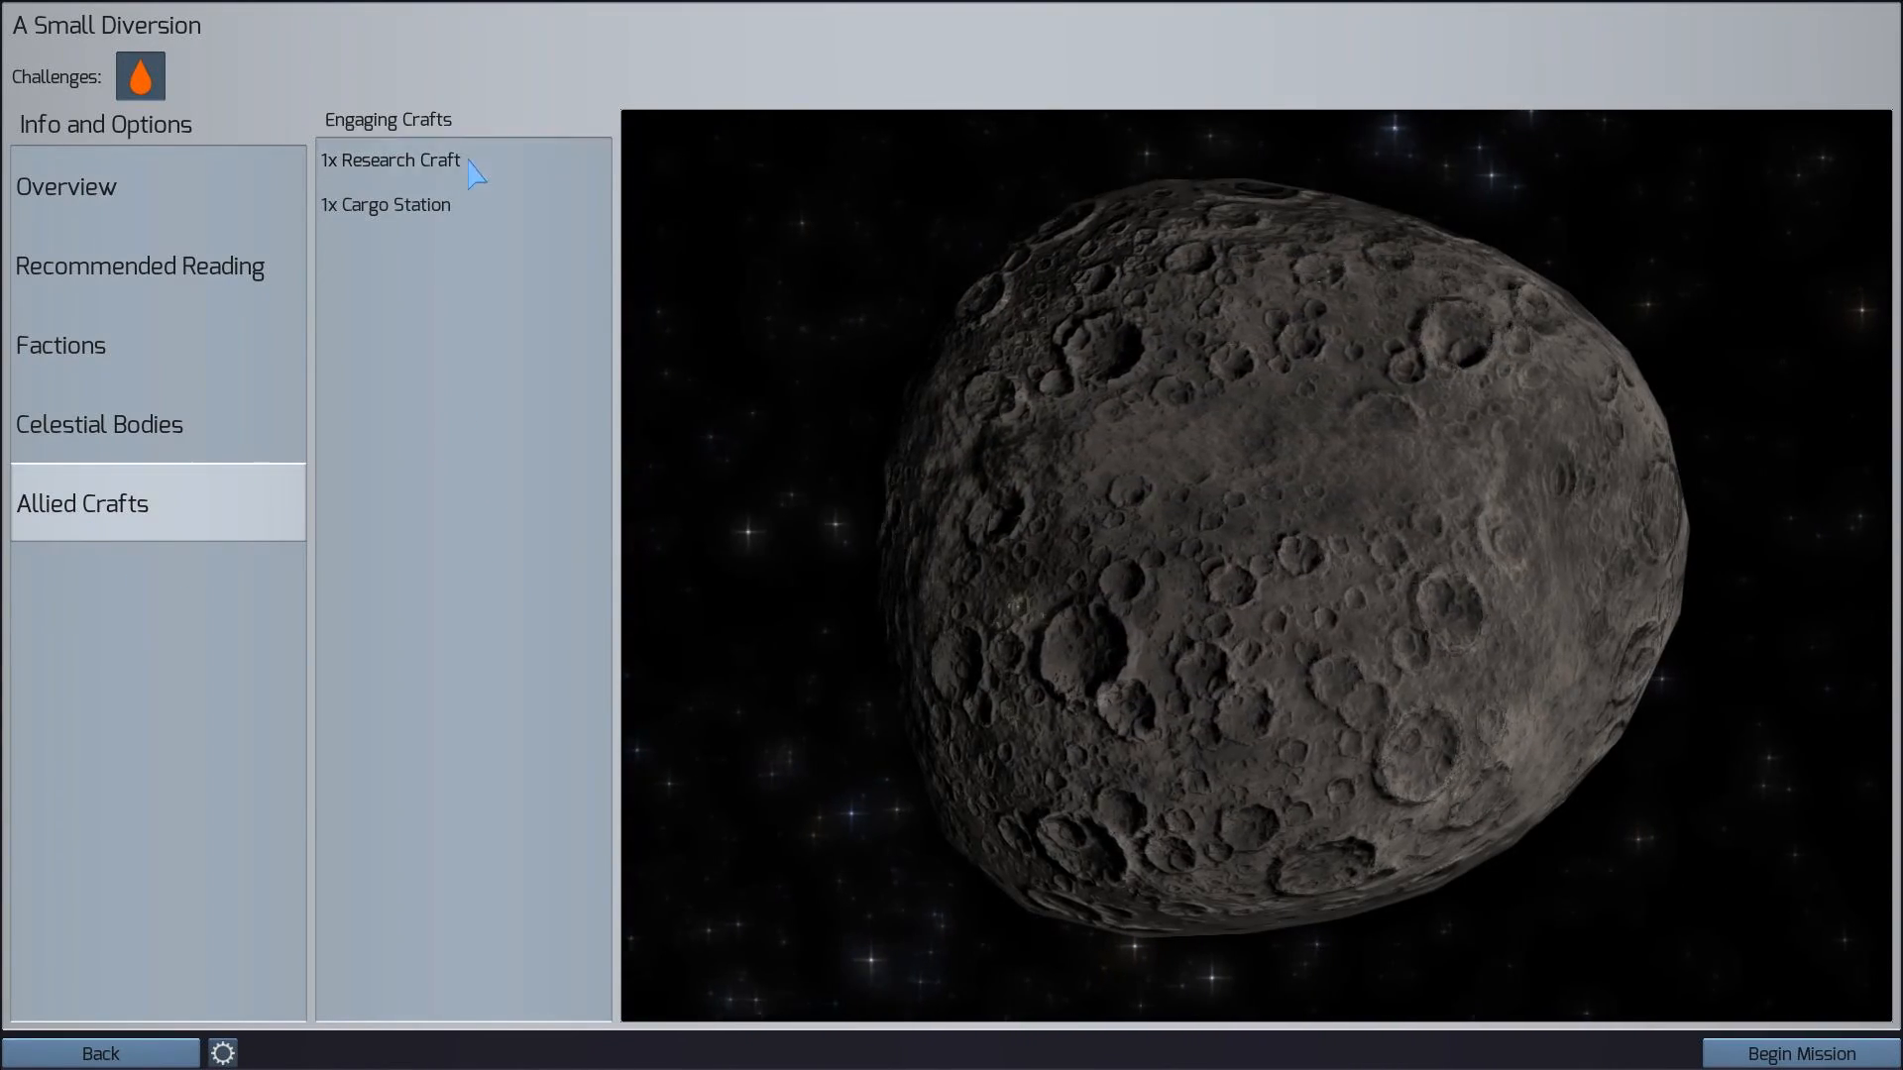
click(385, 204)
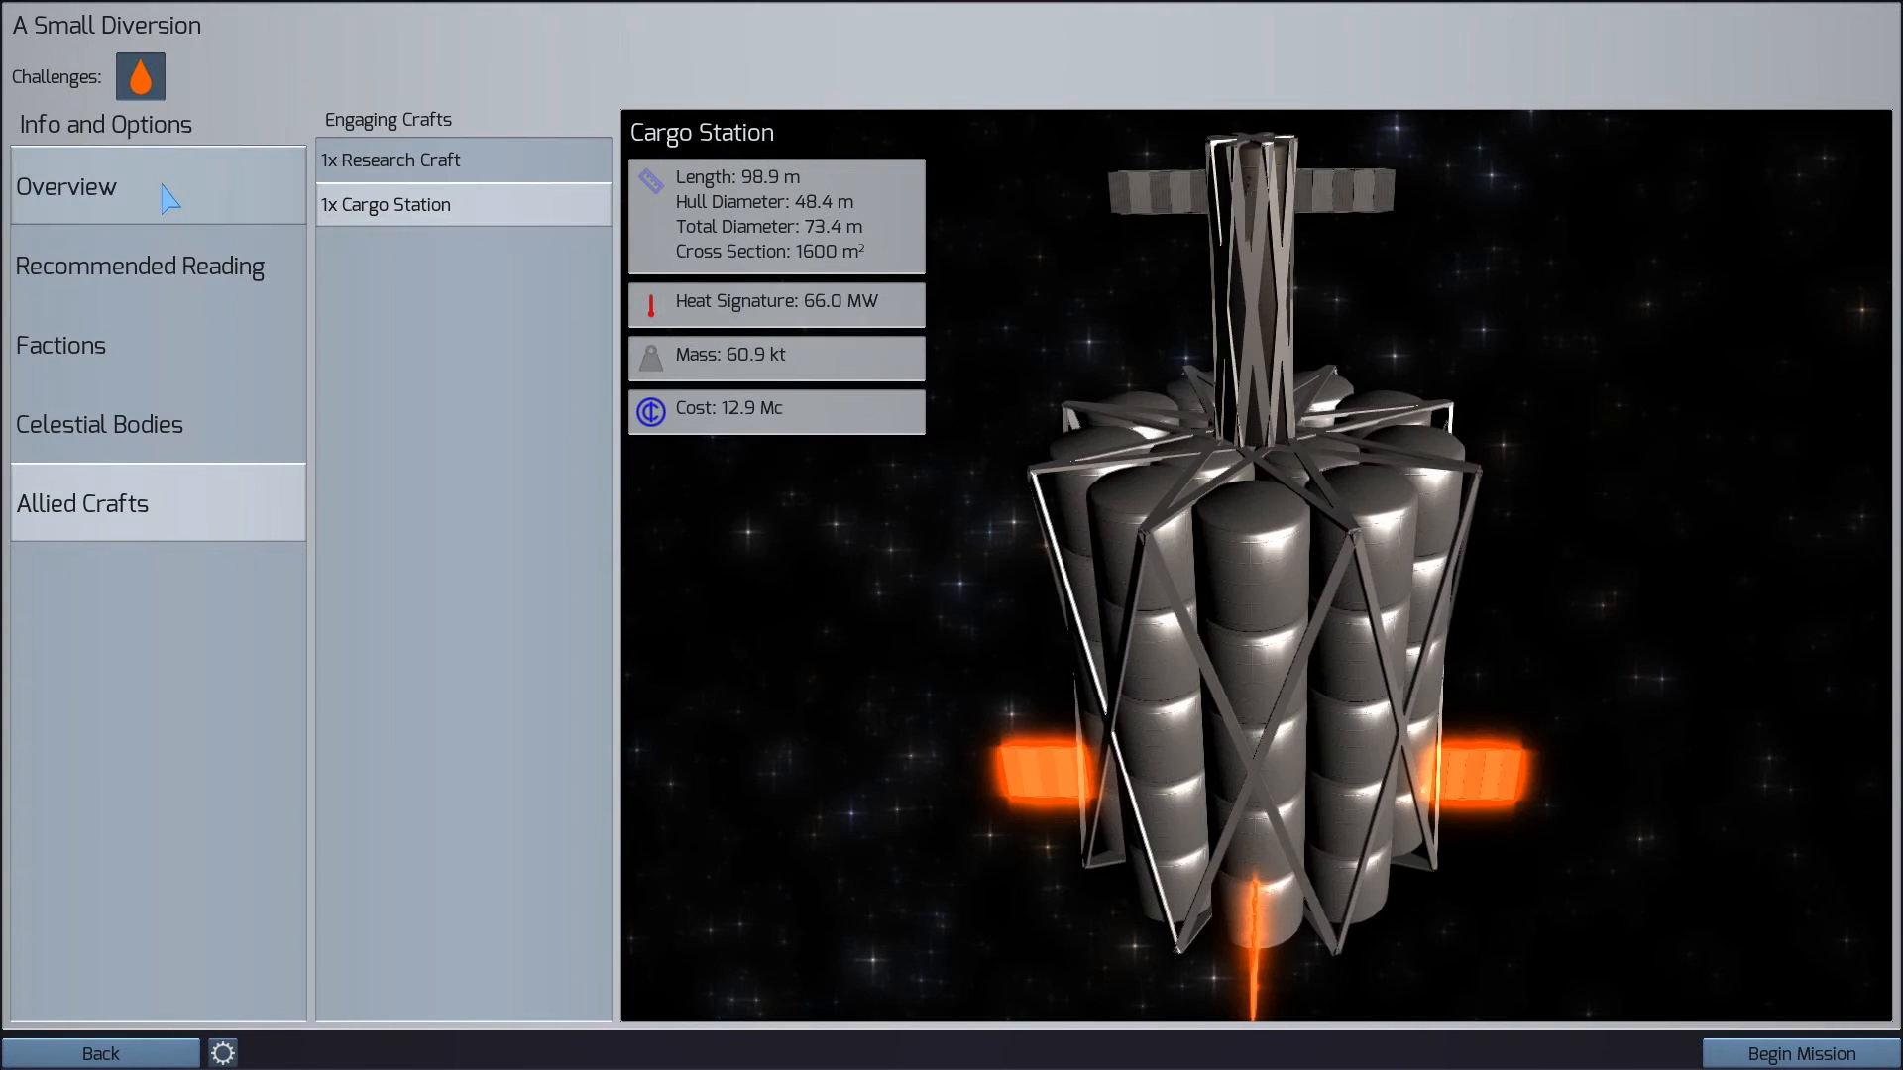
click(66, 186)
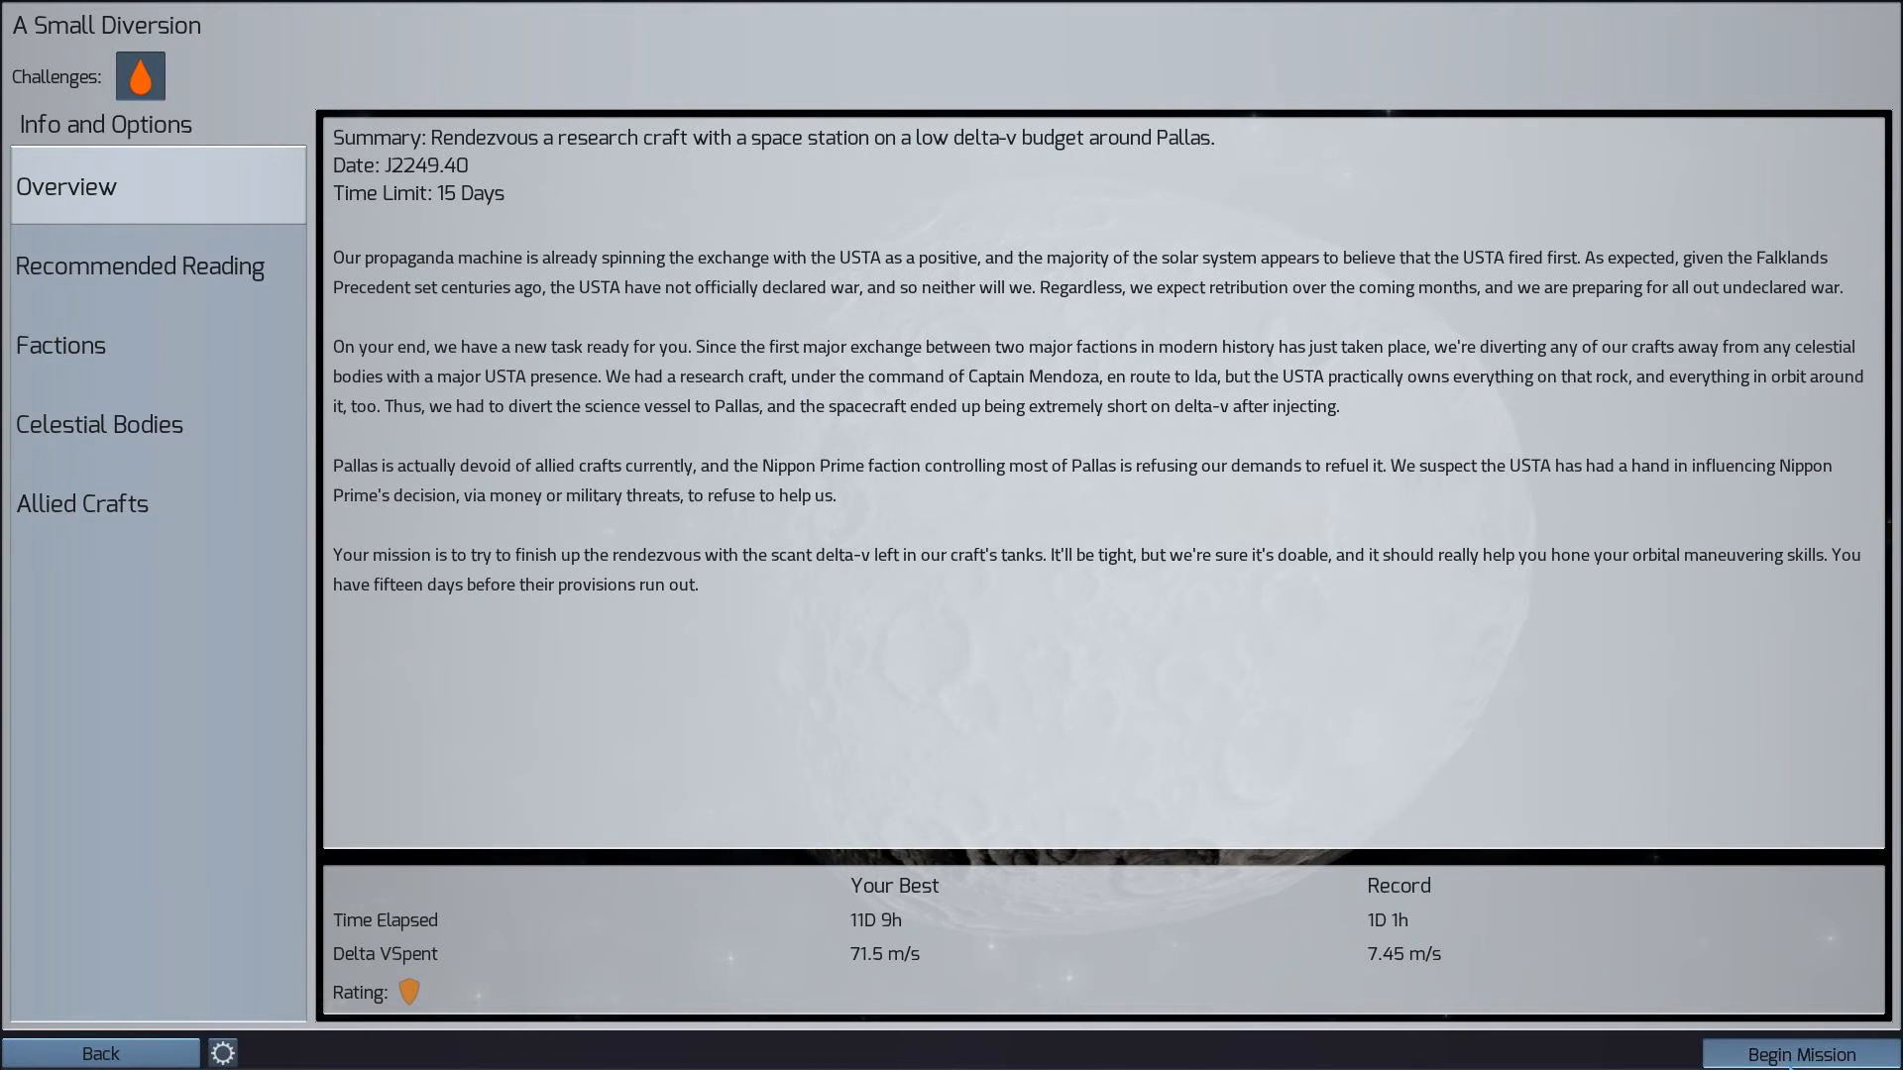
Start A Small Diversion, select the research craft, dismiss the help and delete the 27 m/s burn
click(1789, 1054)
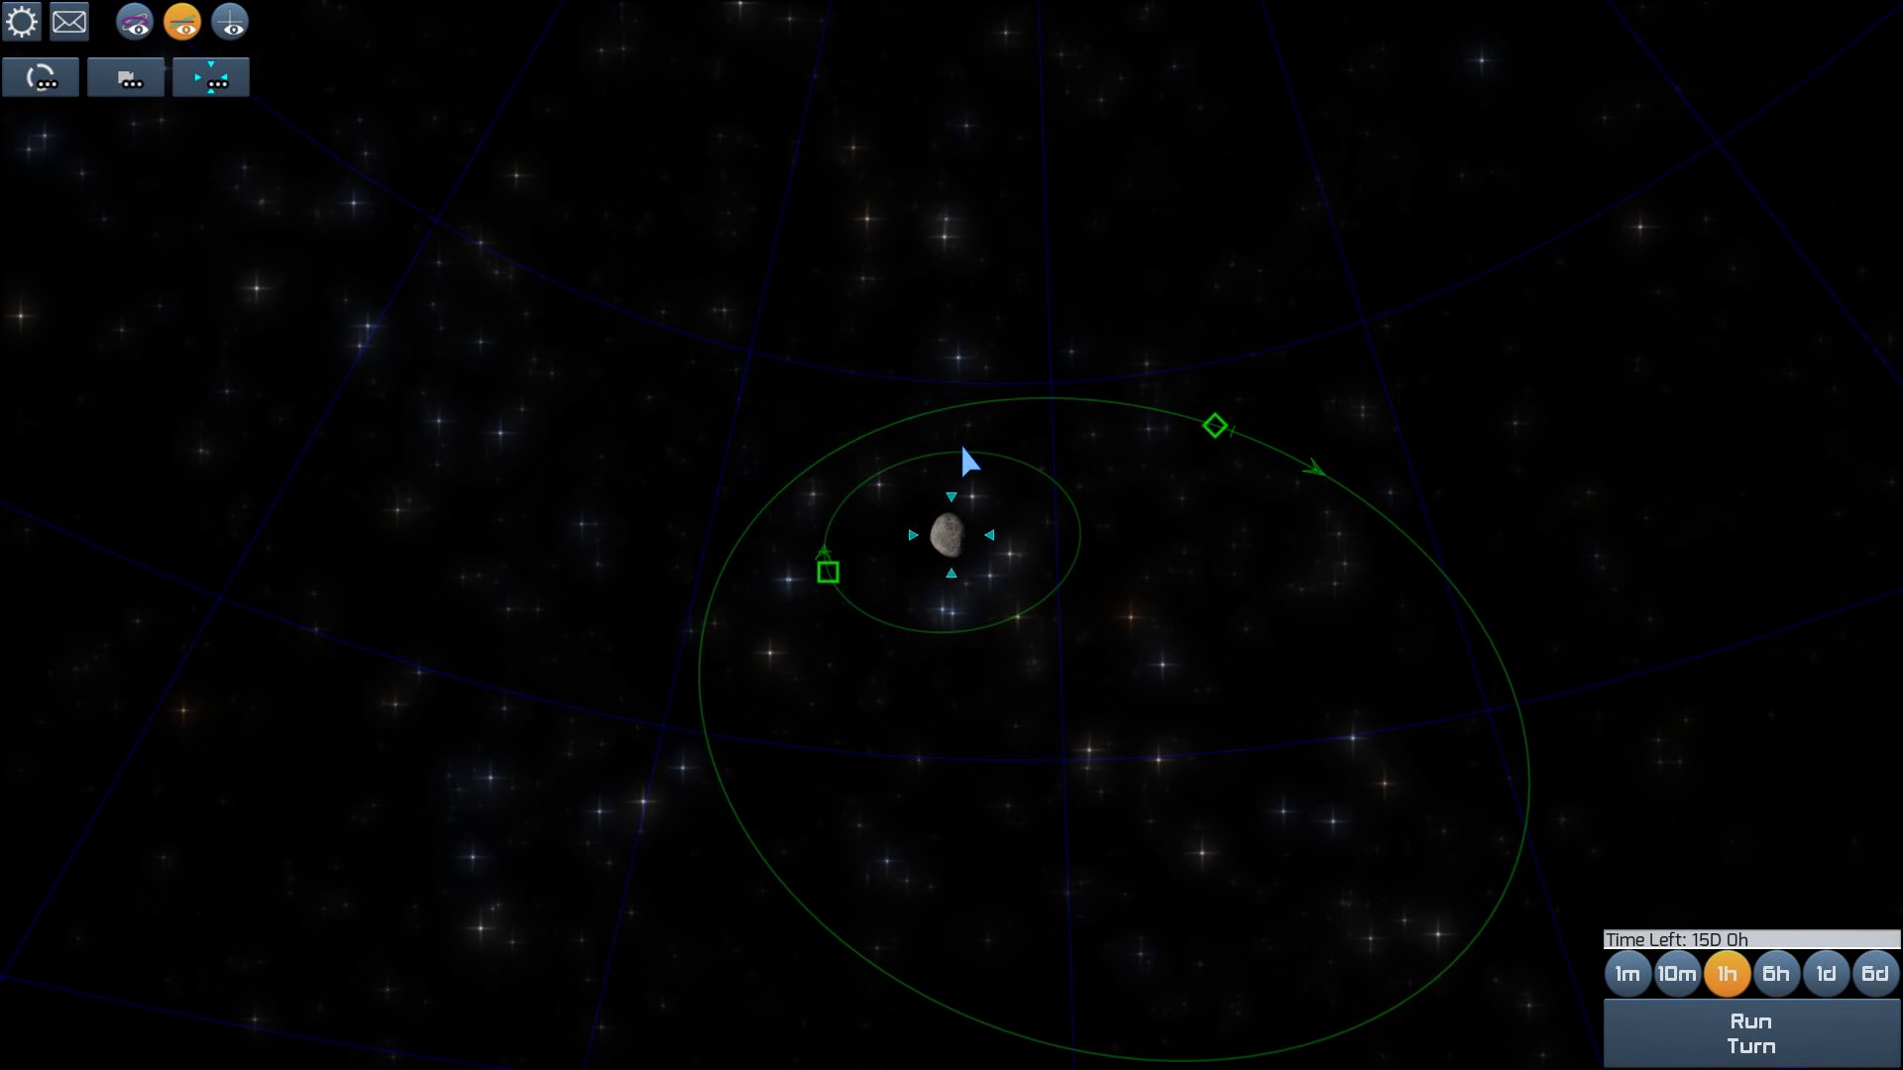
click(1214, 424)
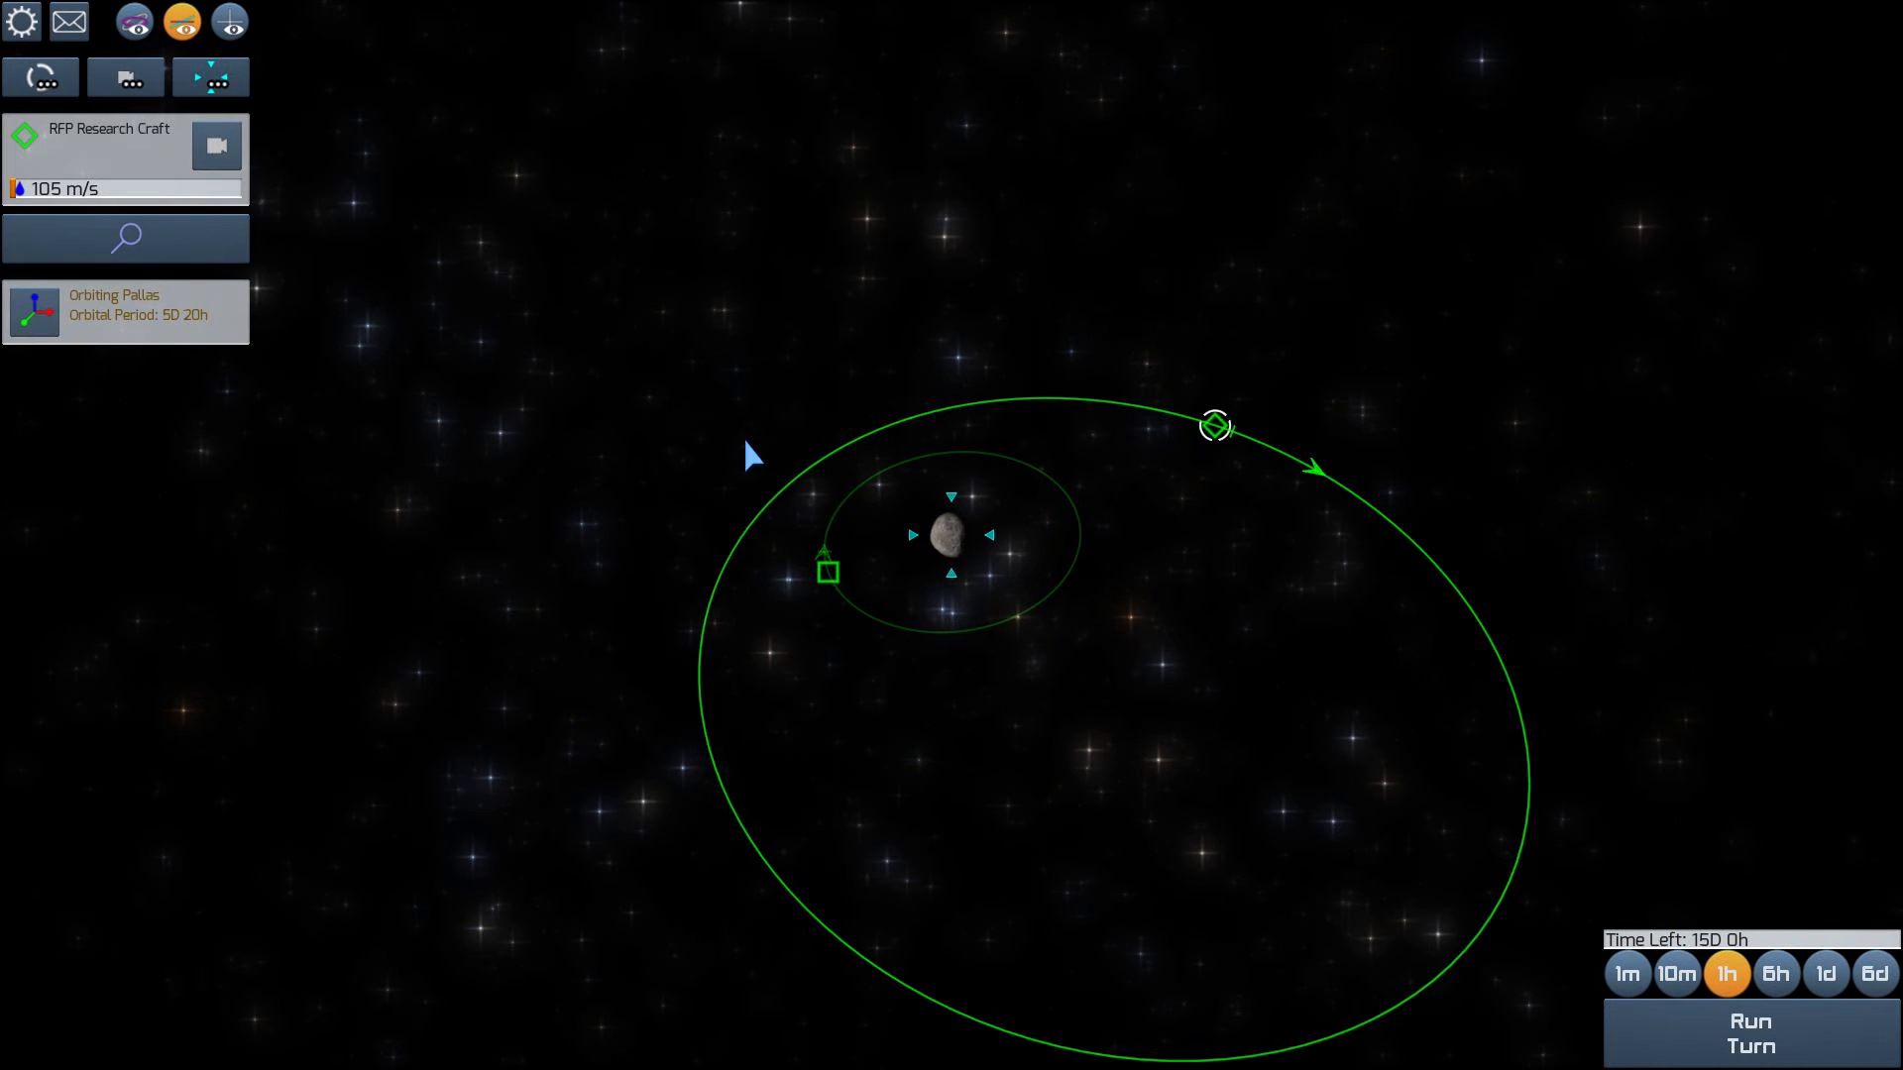
click(1213, 426)
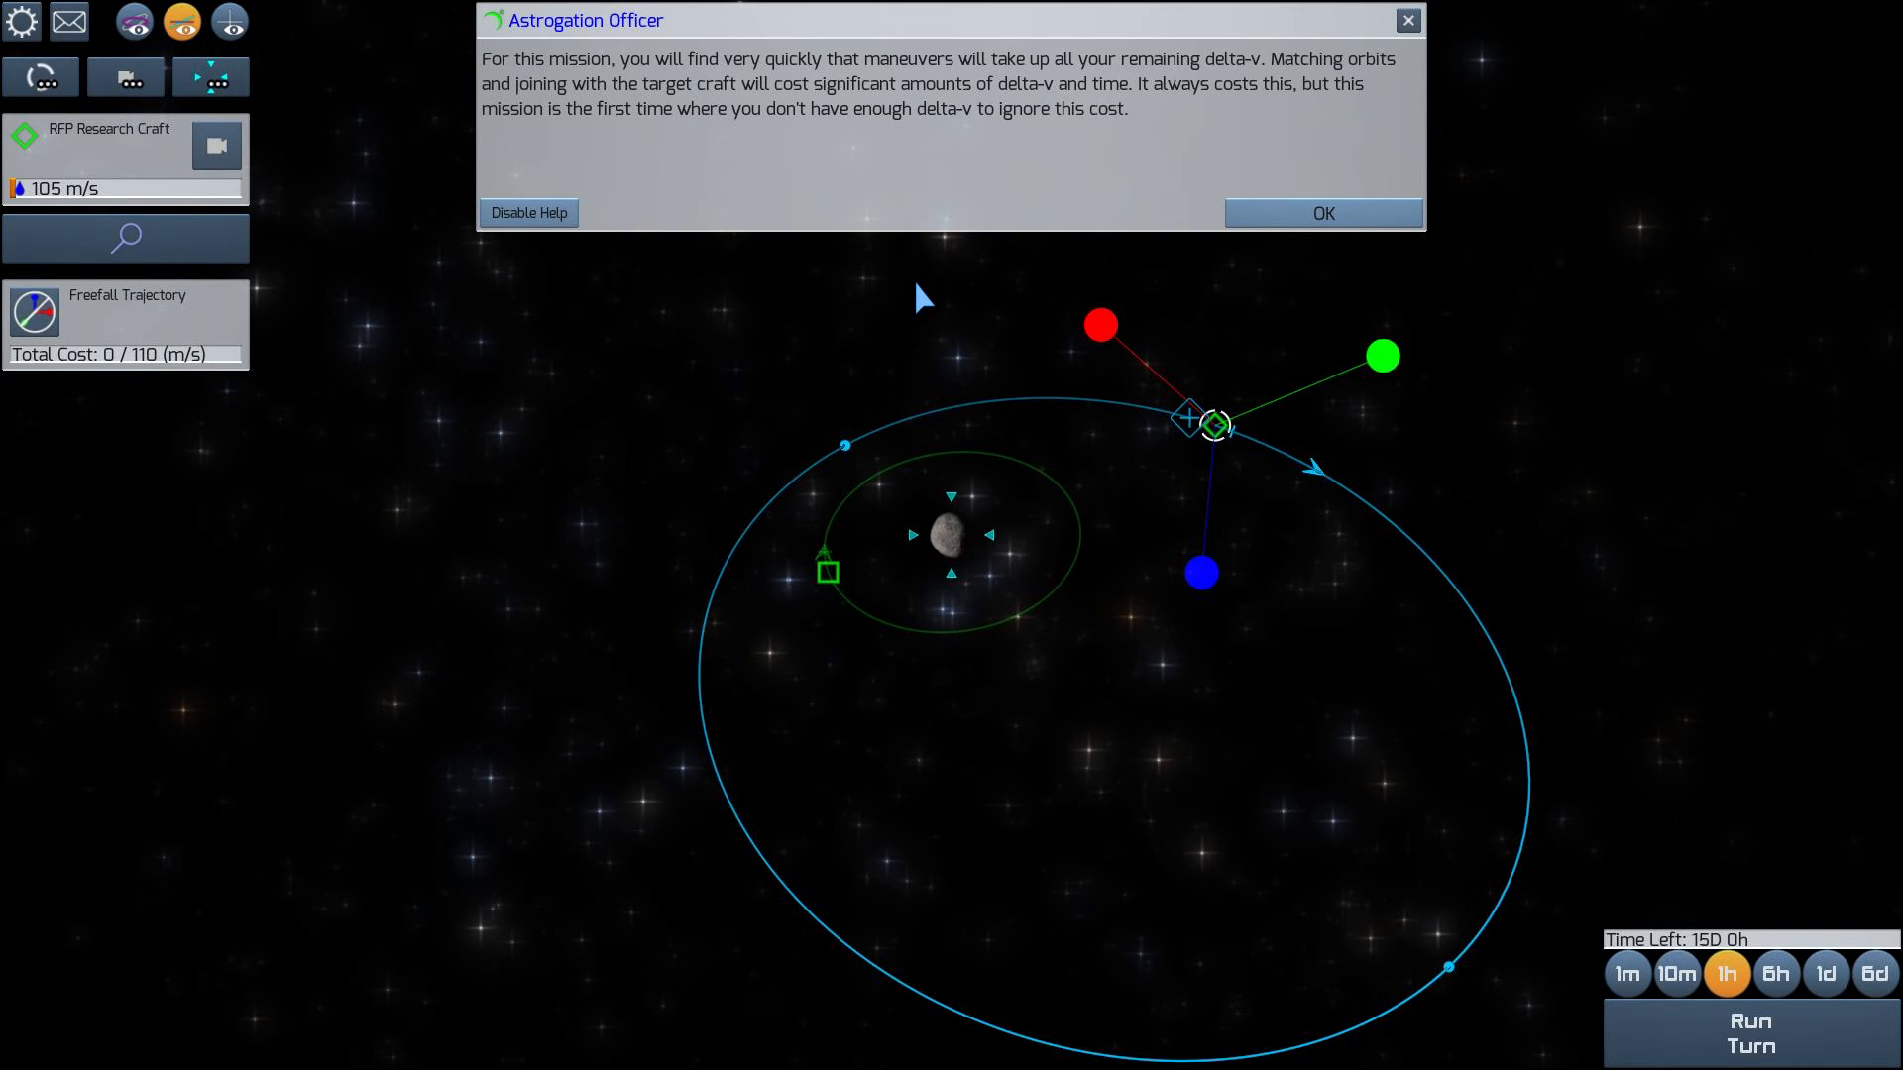
click(1325, 213)
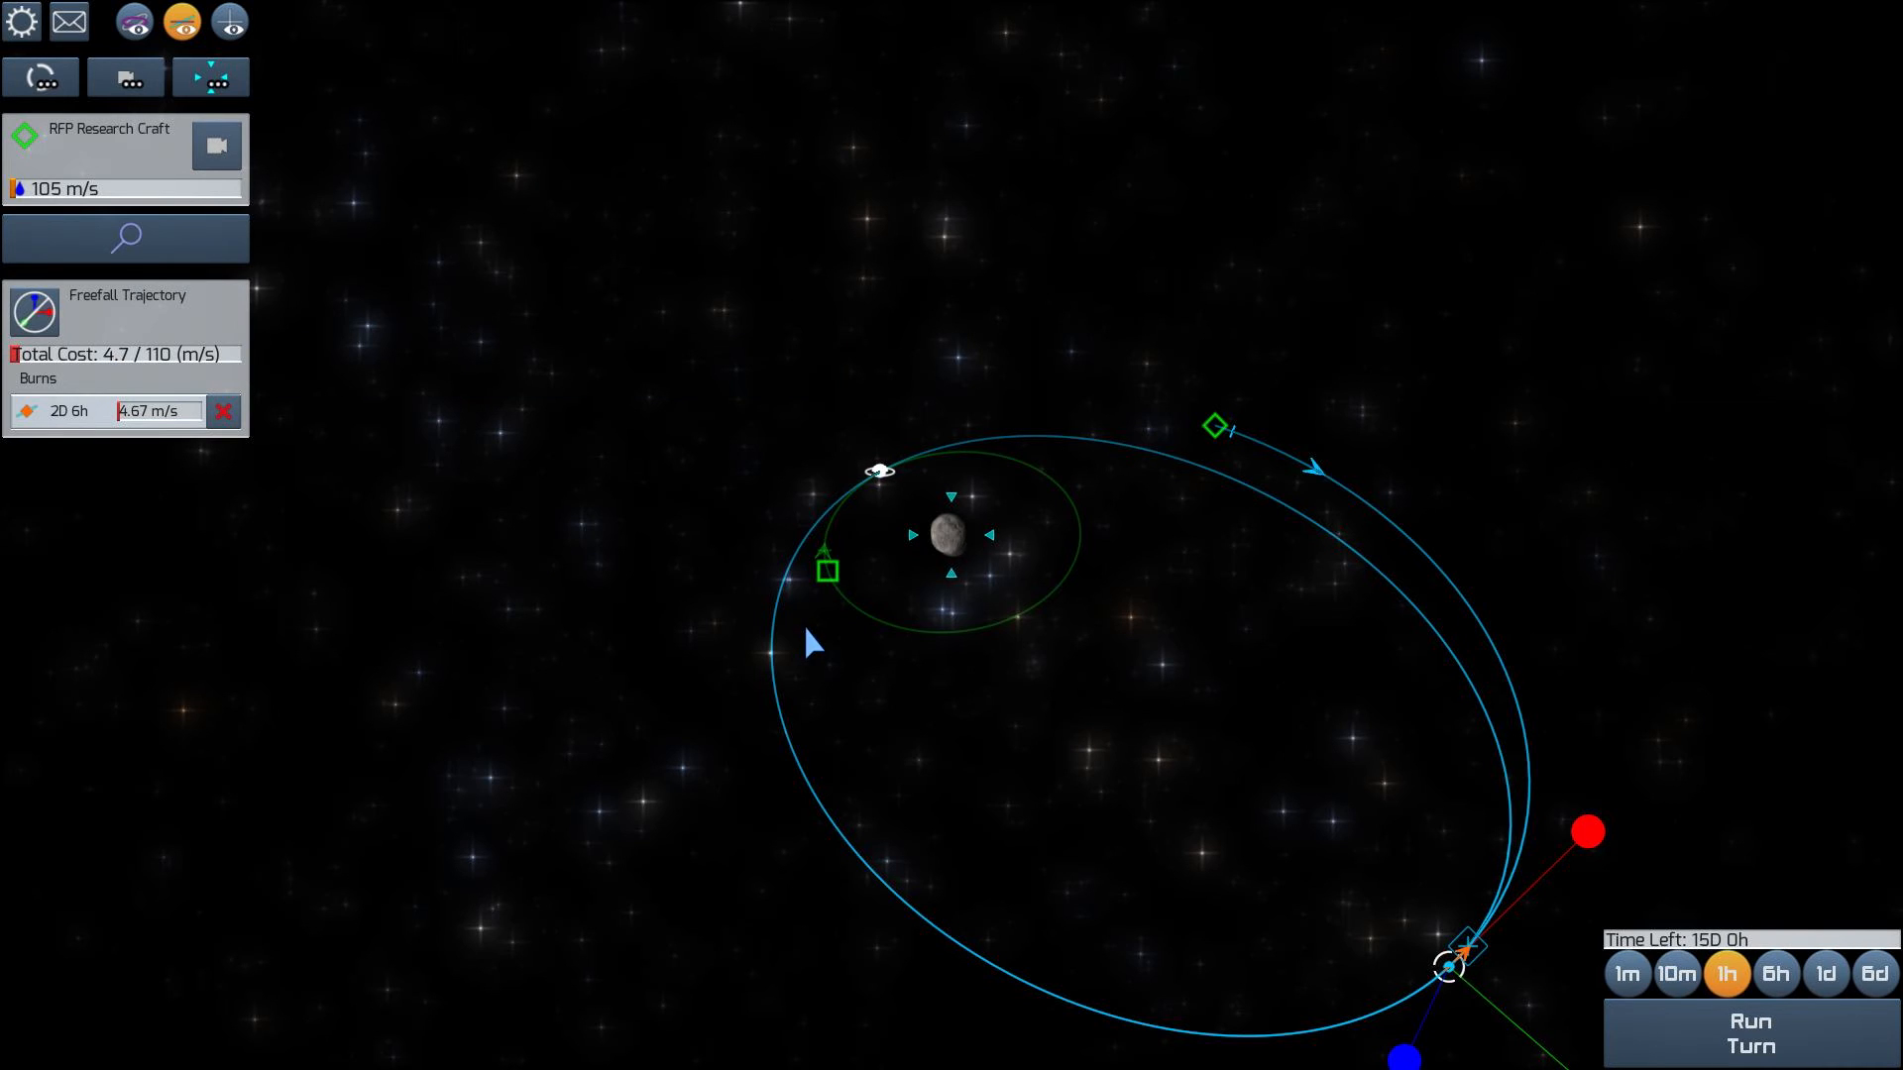
mouse_move(1456, 969)
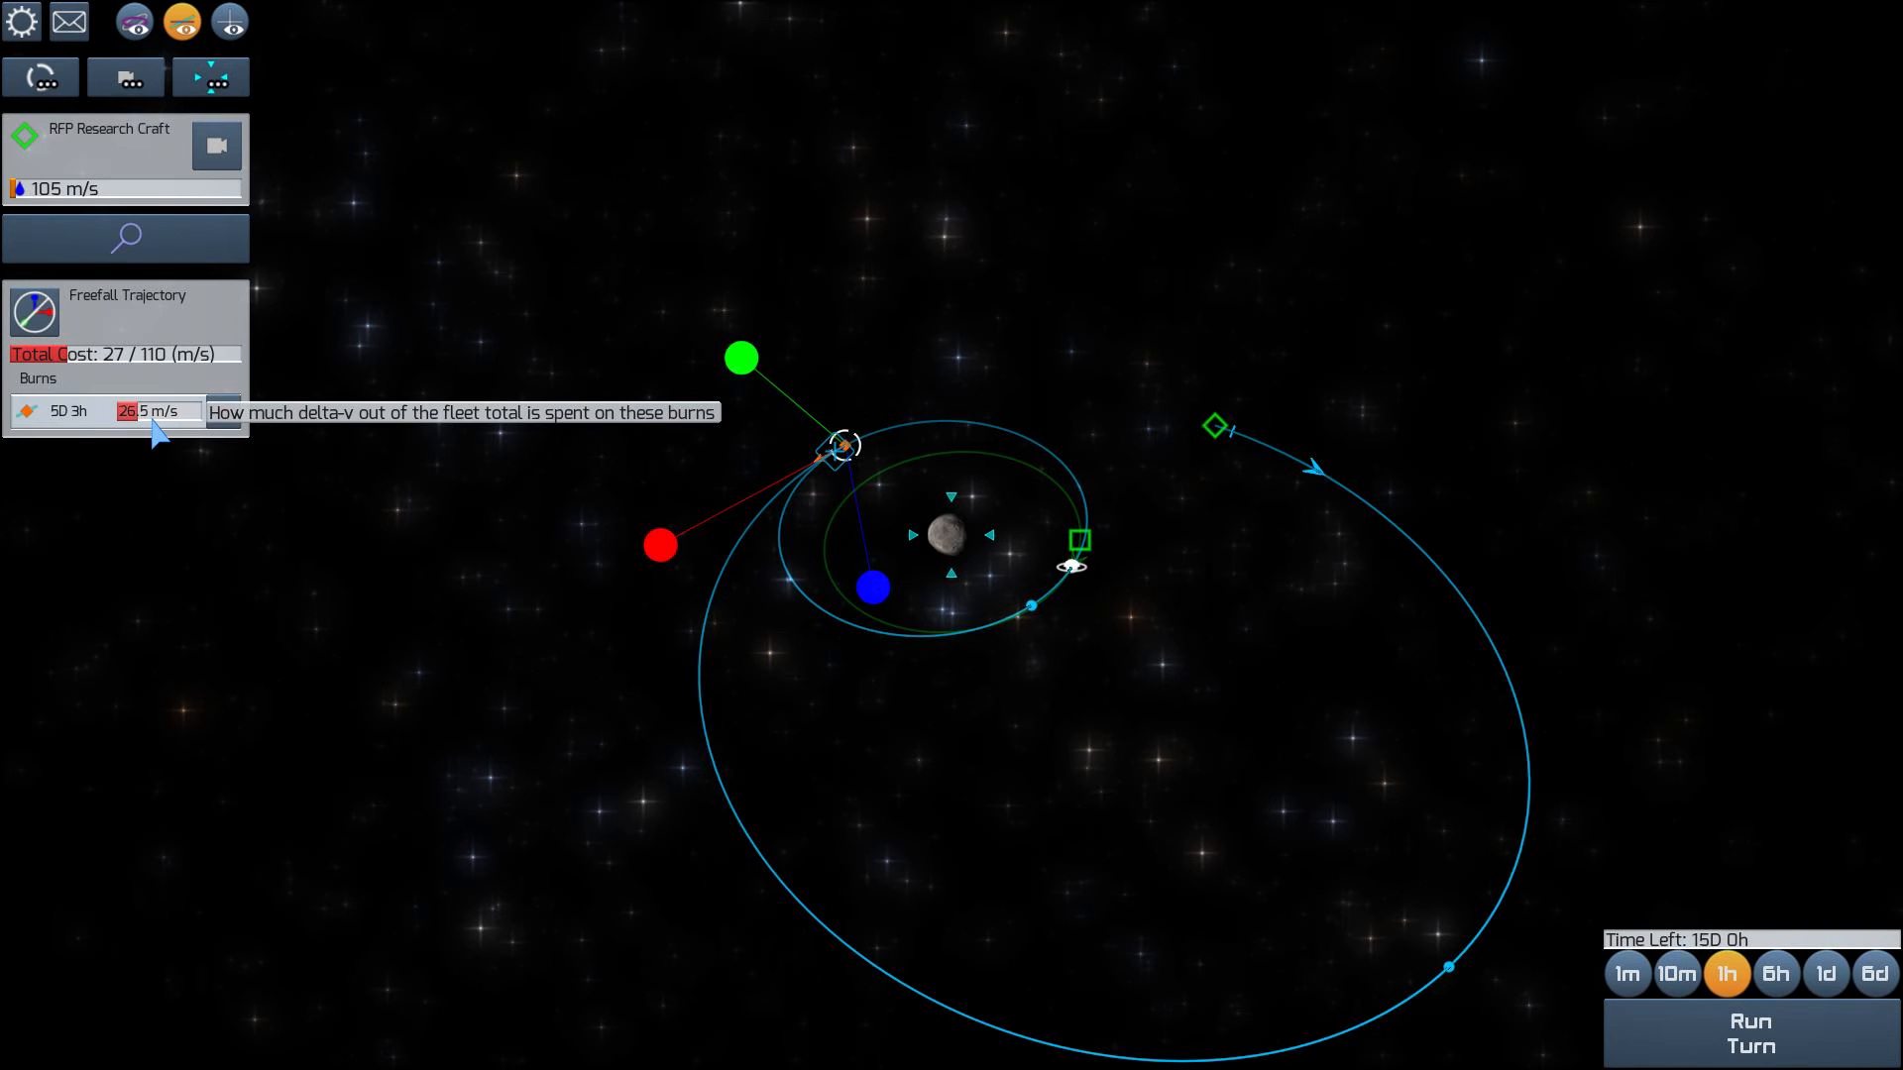
mouse_move(224, 411)
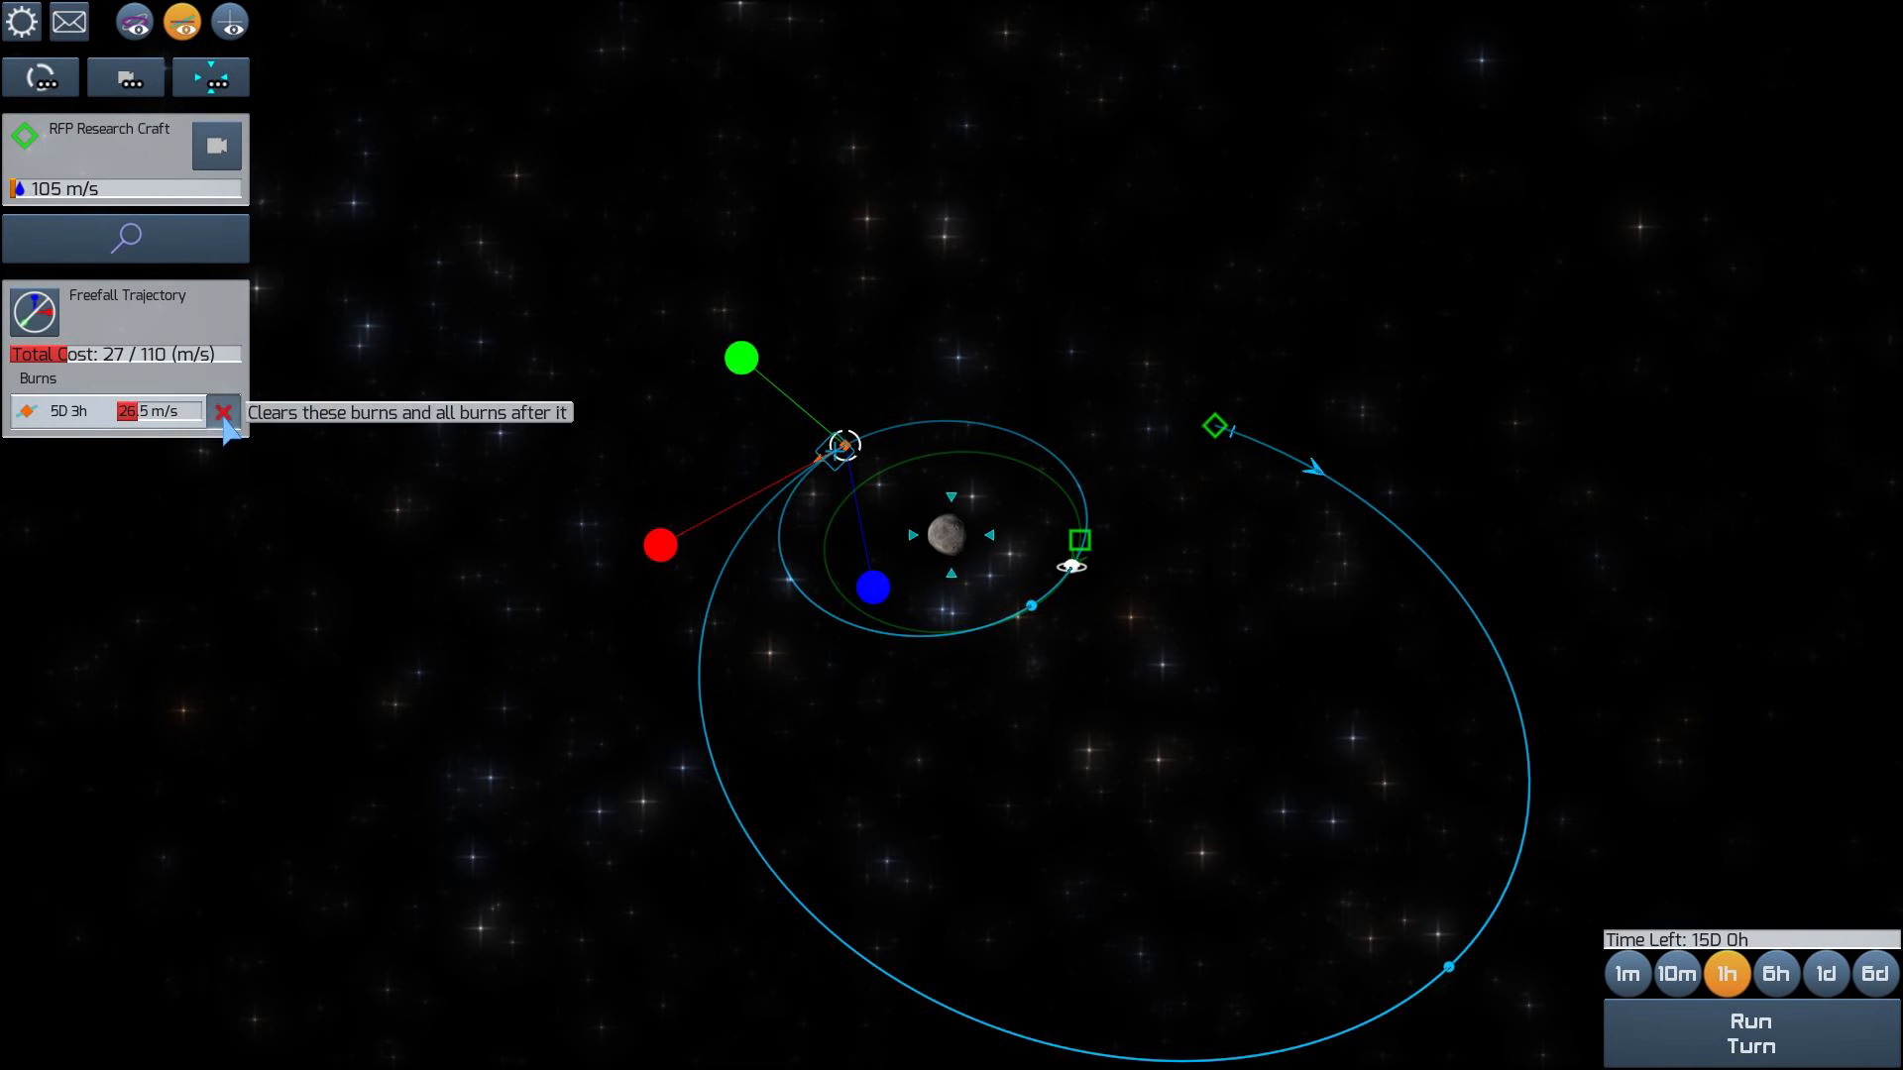
click(223, 412)
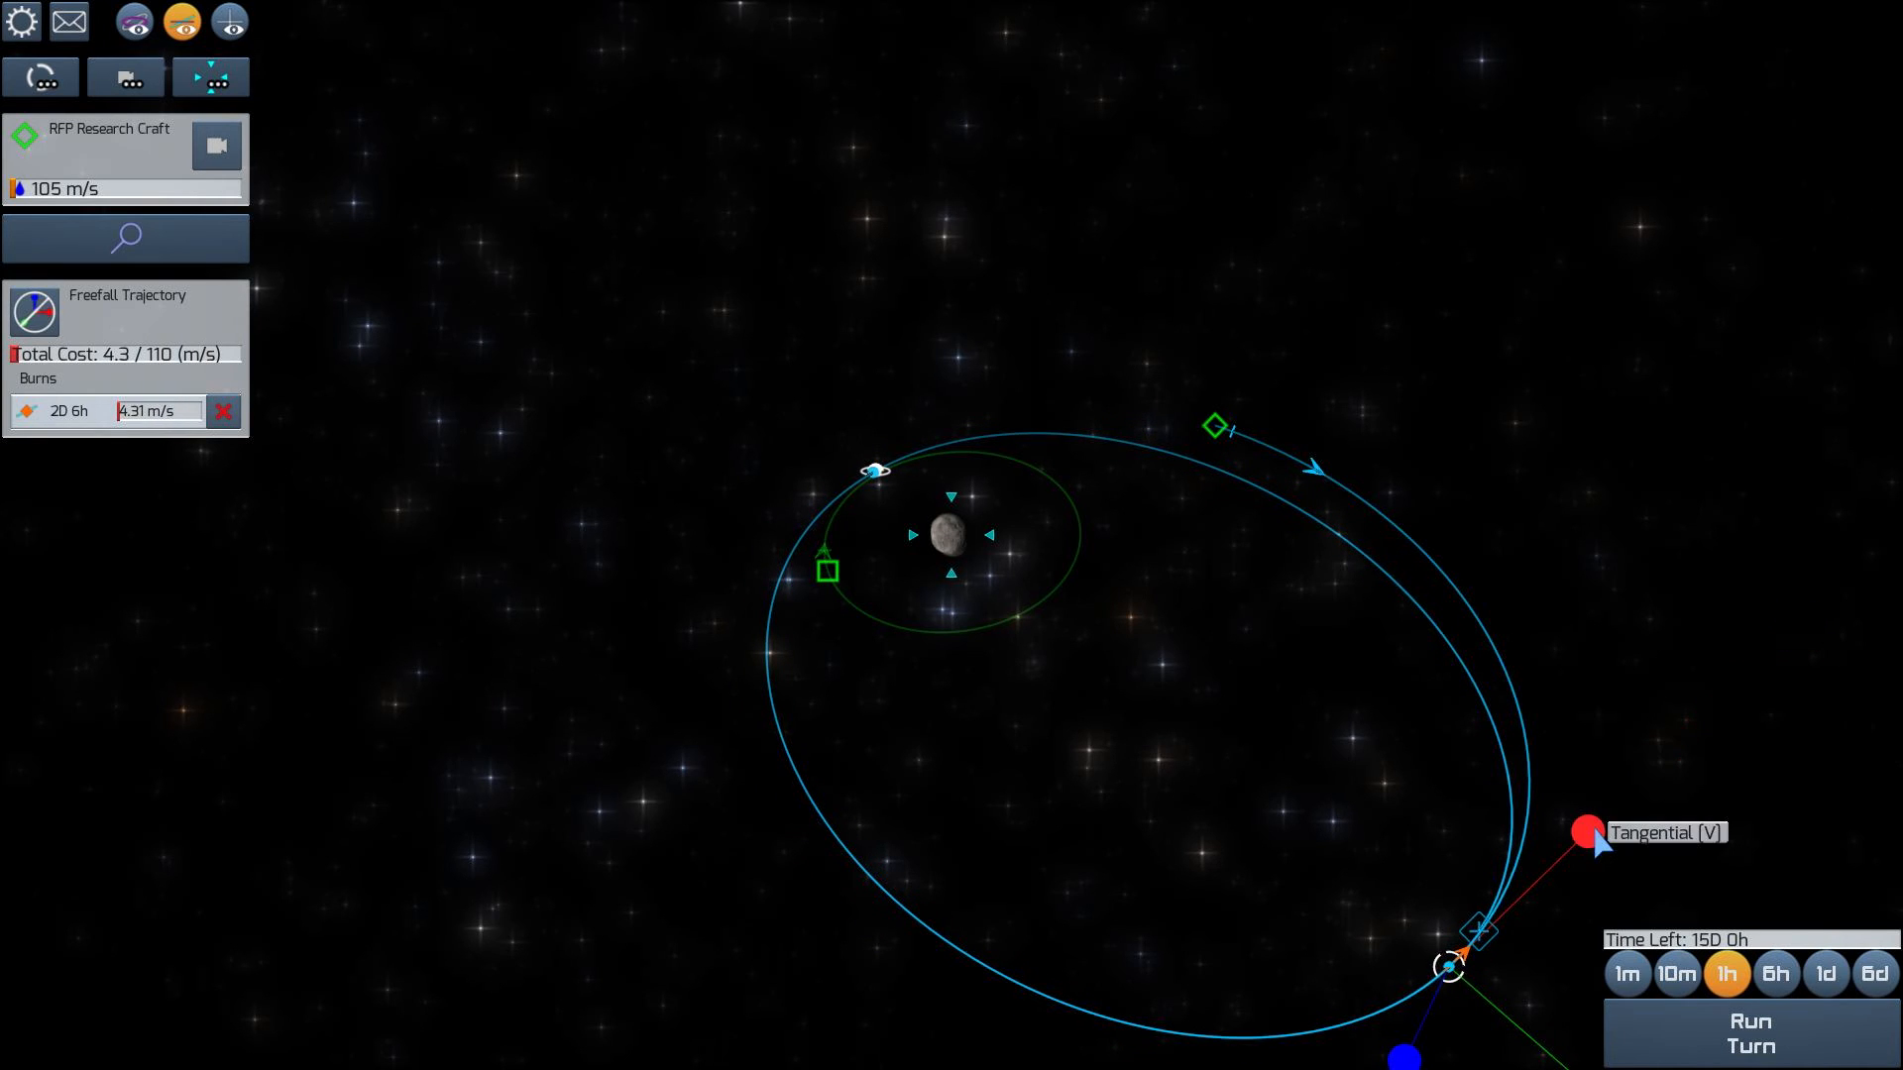
mouse_move(872, 489)
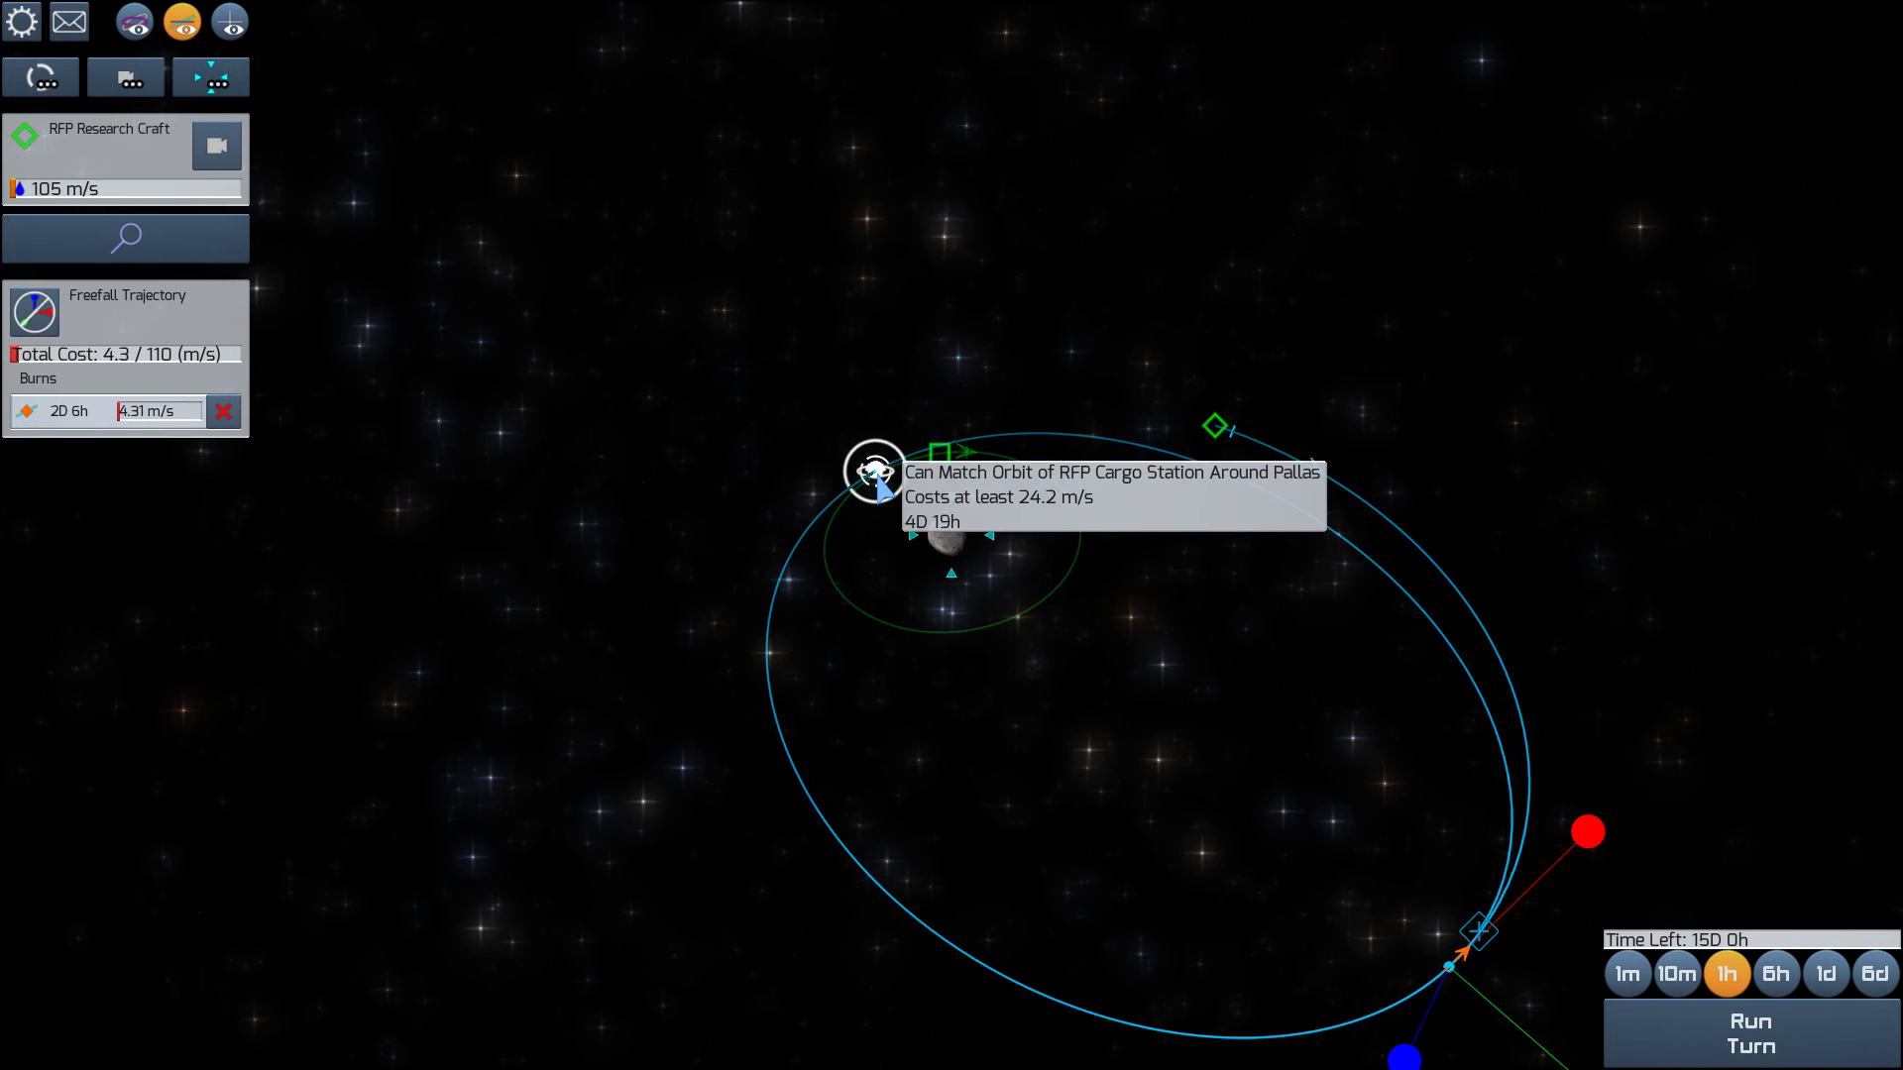
Plot a course matching the RFP Cargo Station orbit and set turns to 6 hours
click(870, 473)
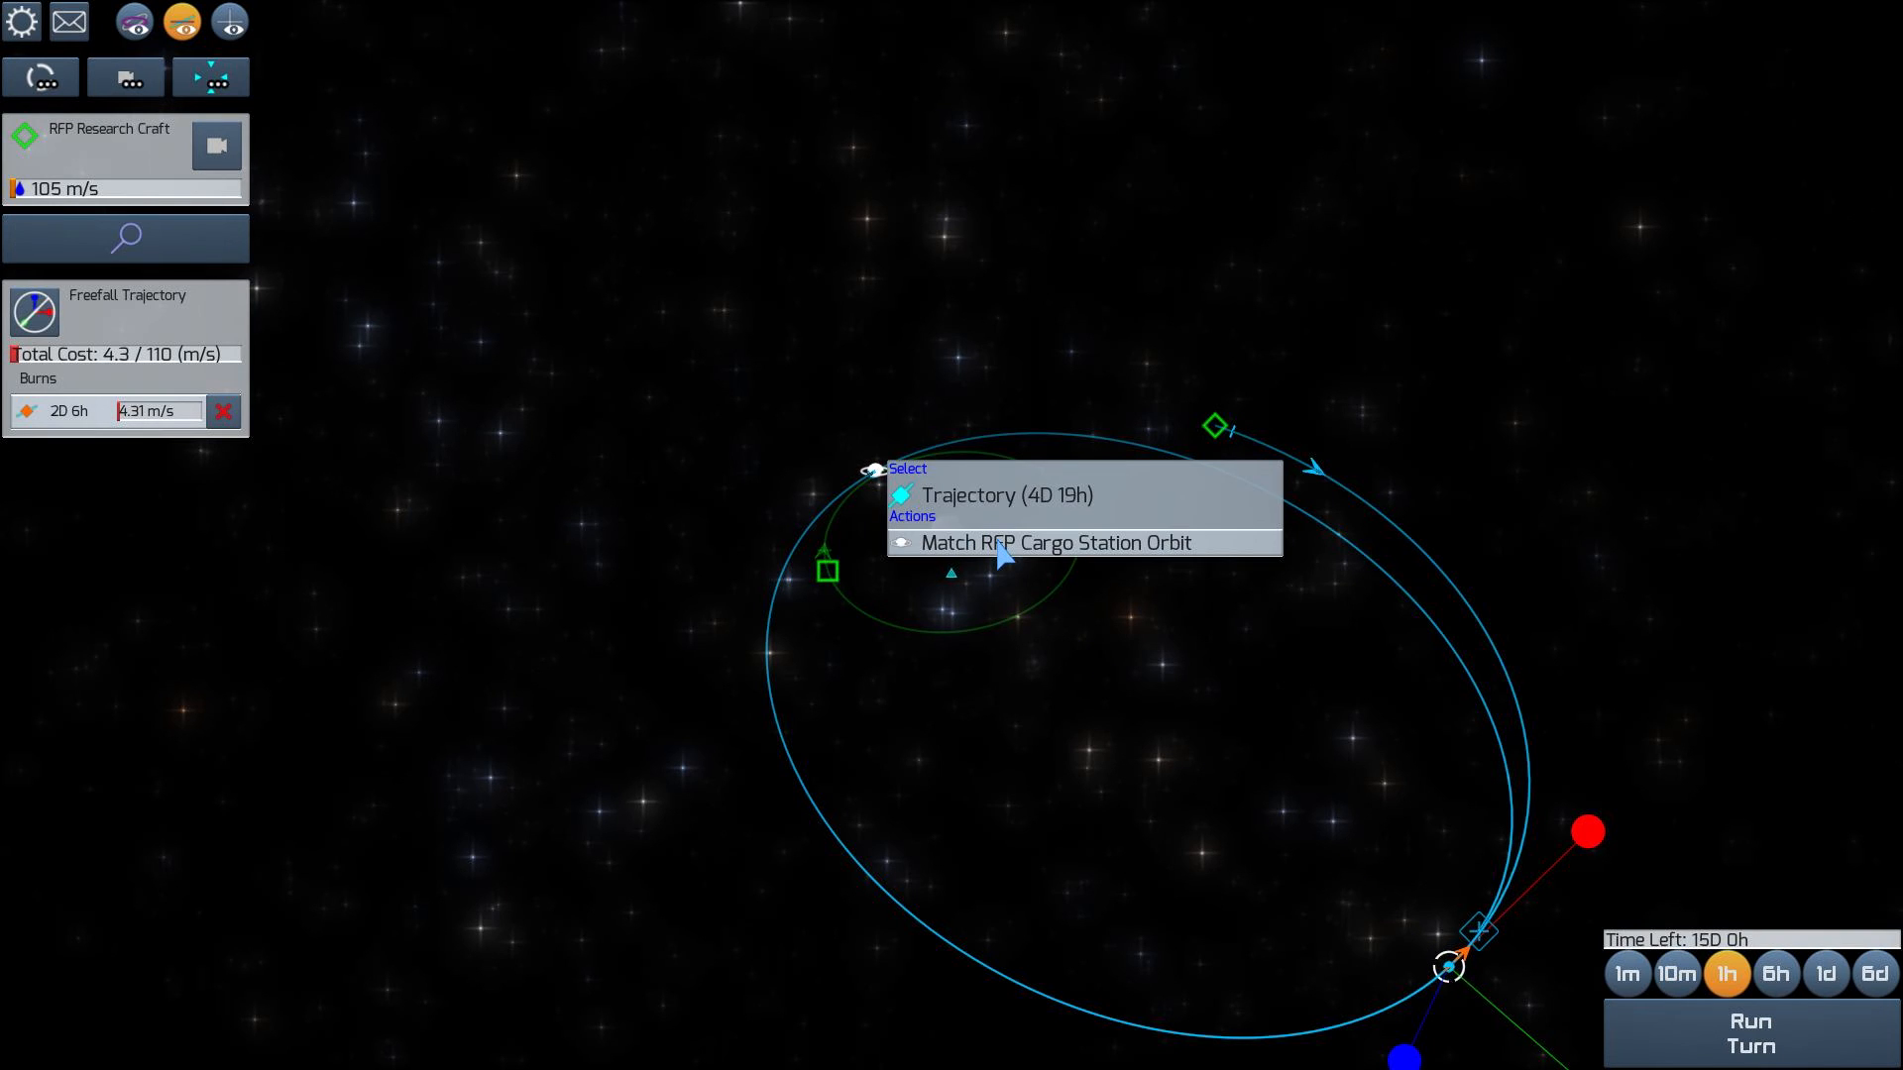
click(1053, 543)
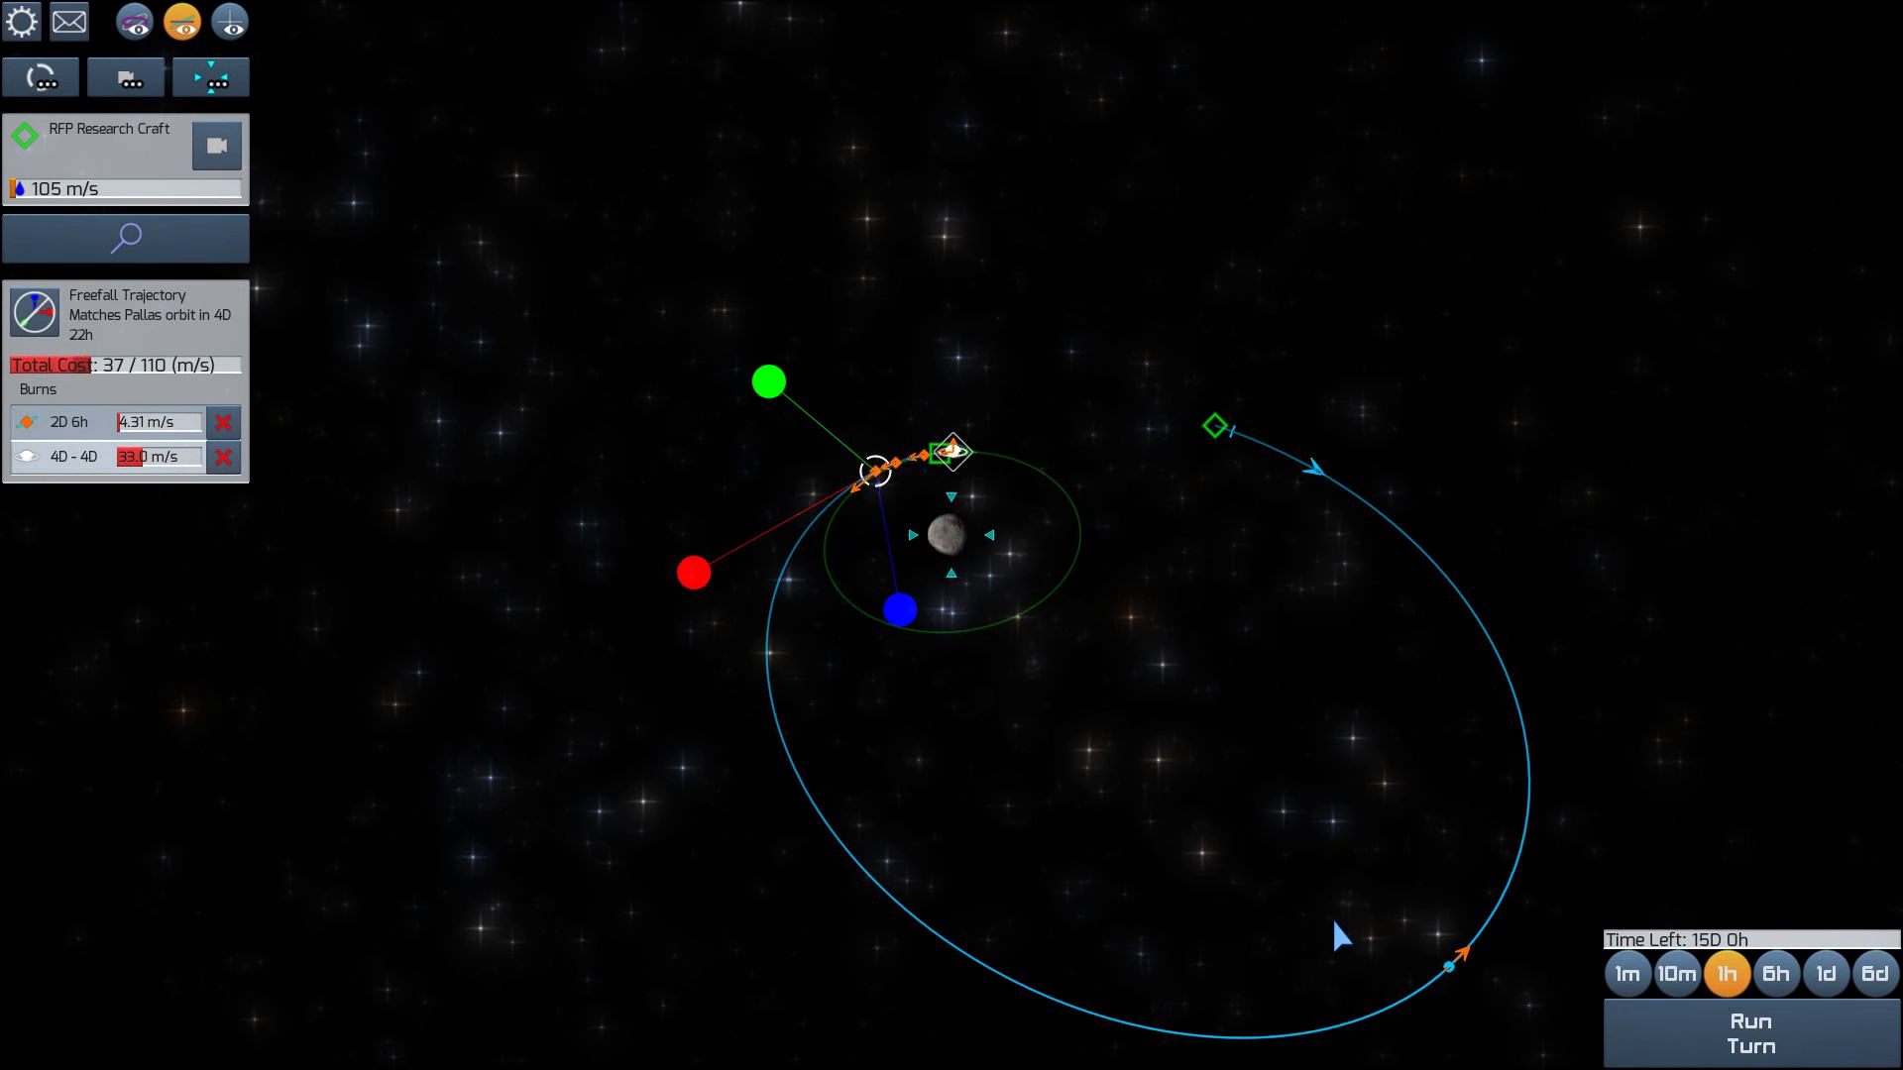
click(1754, 1033)
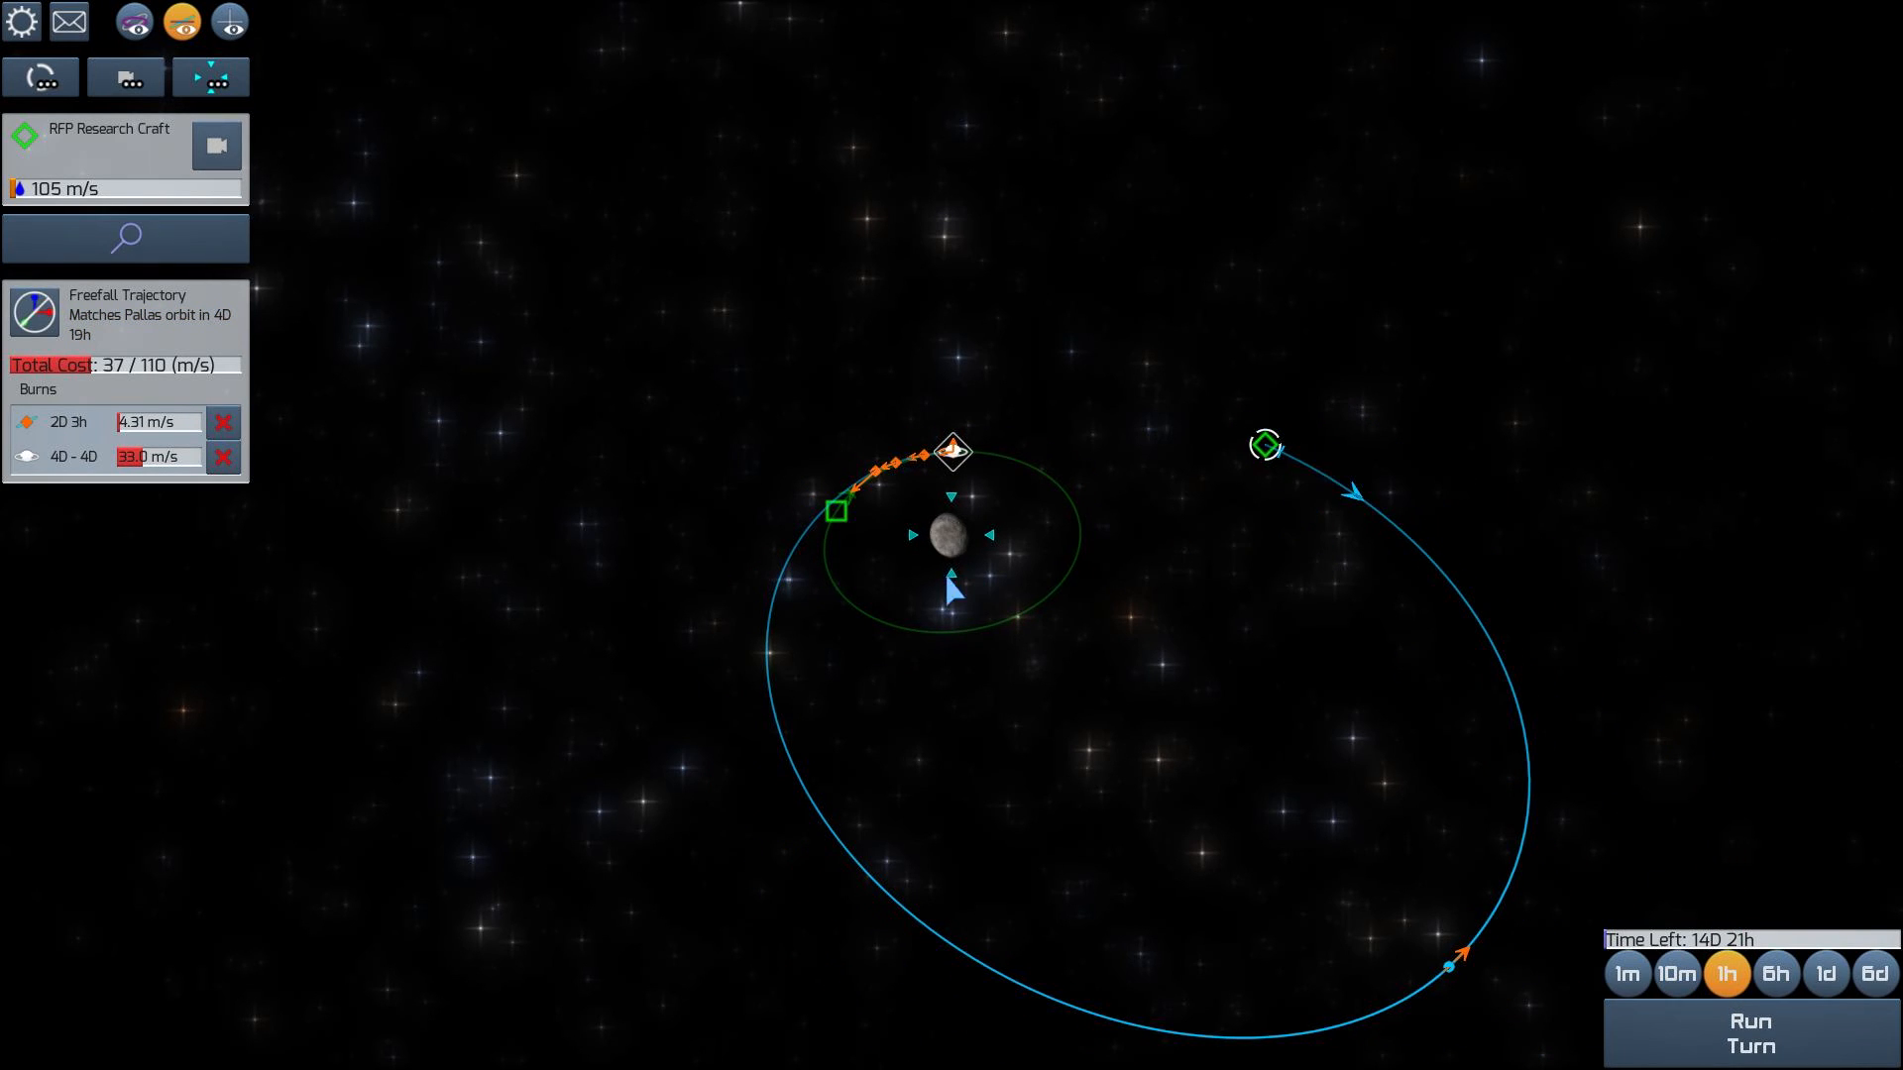
mouse_move(1265, 465)
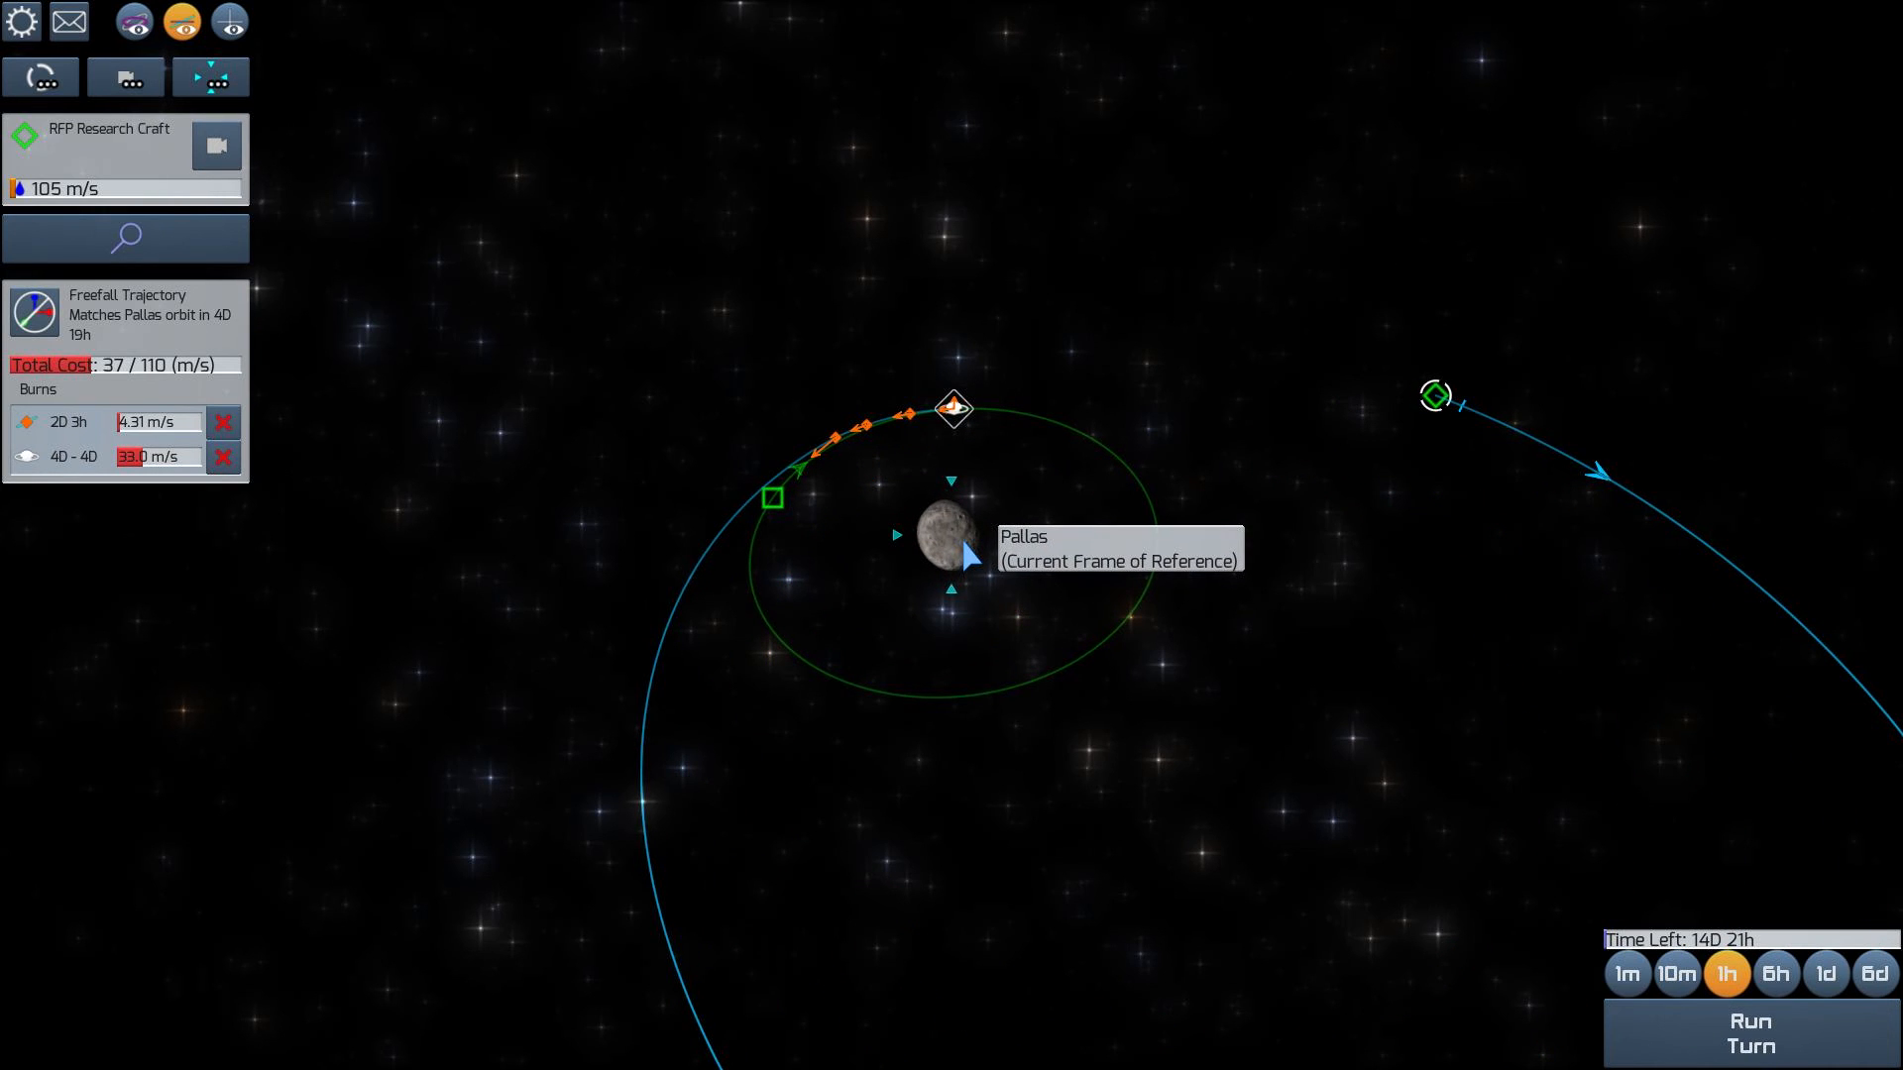
click(1778, 999)
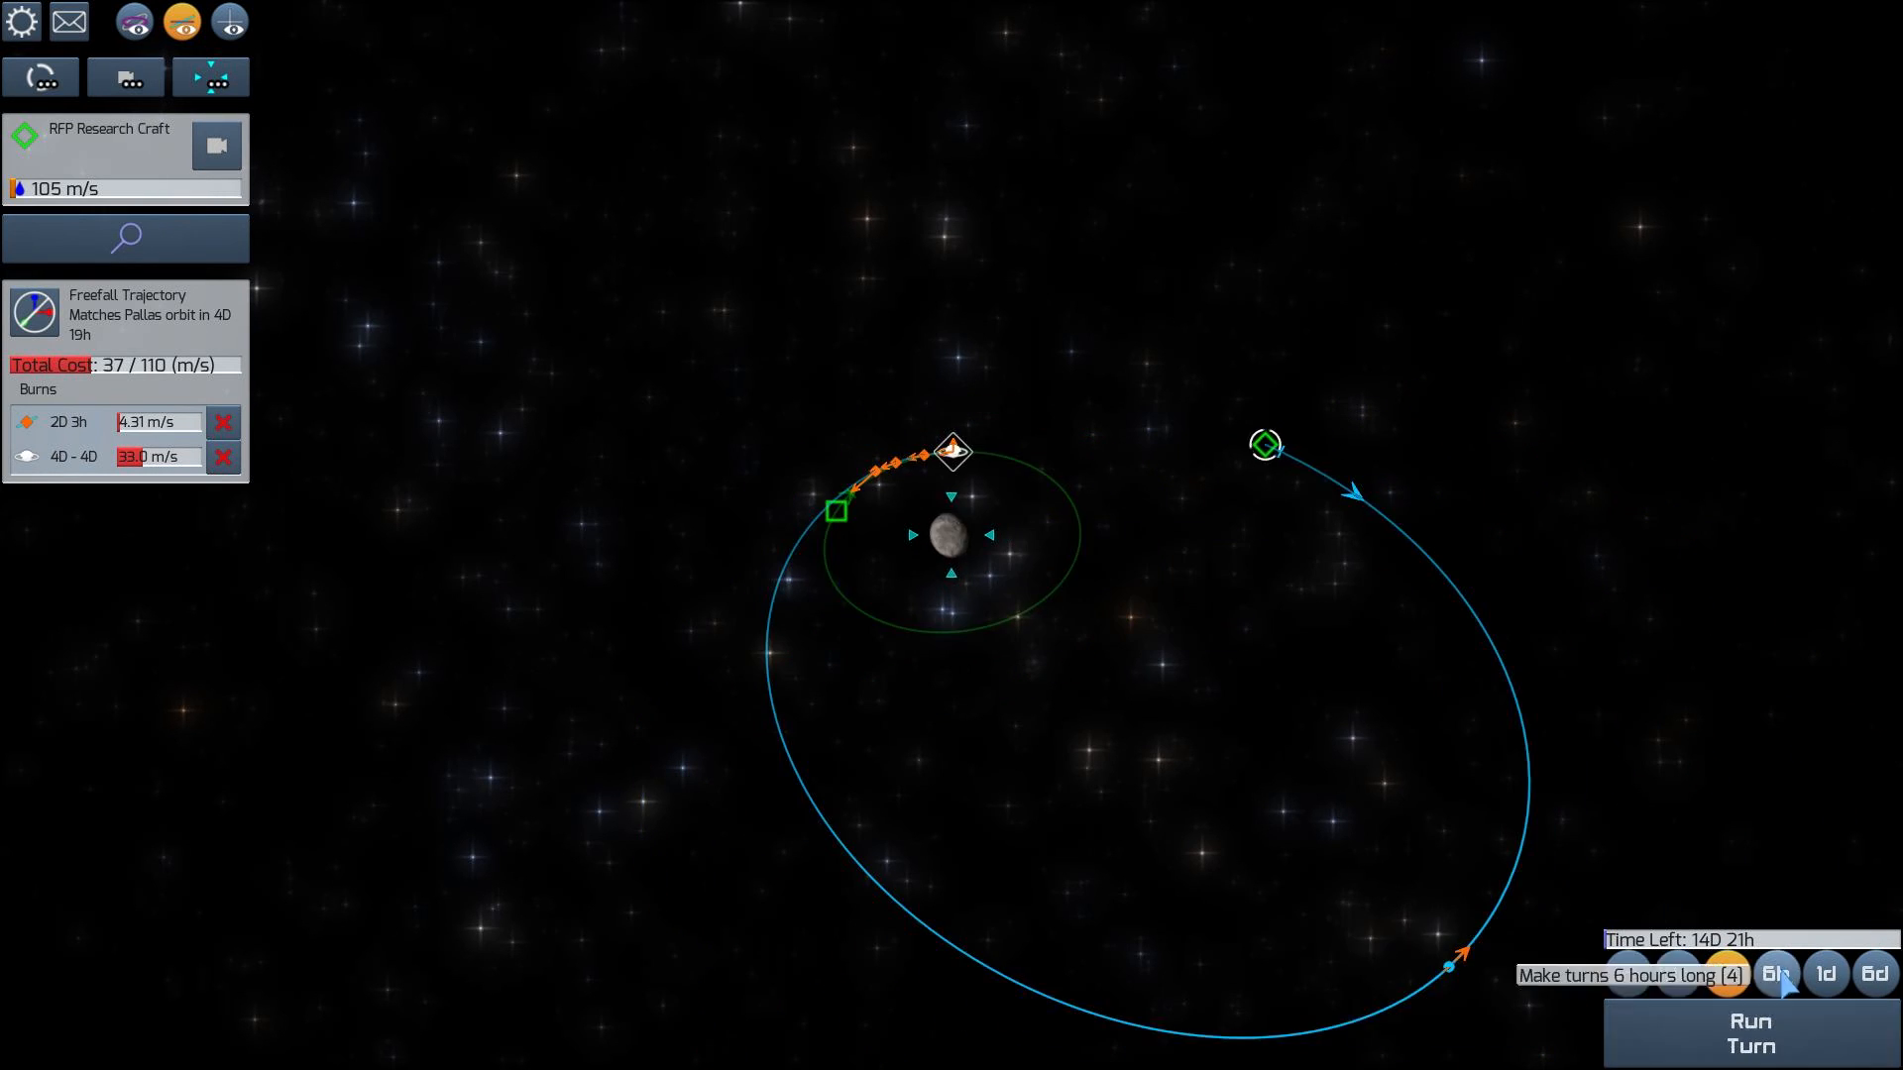
click(1755, 1046)
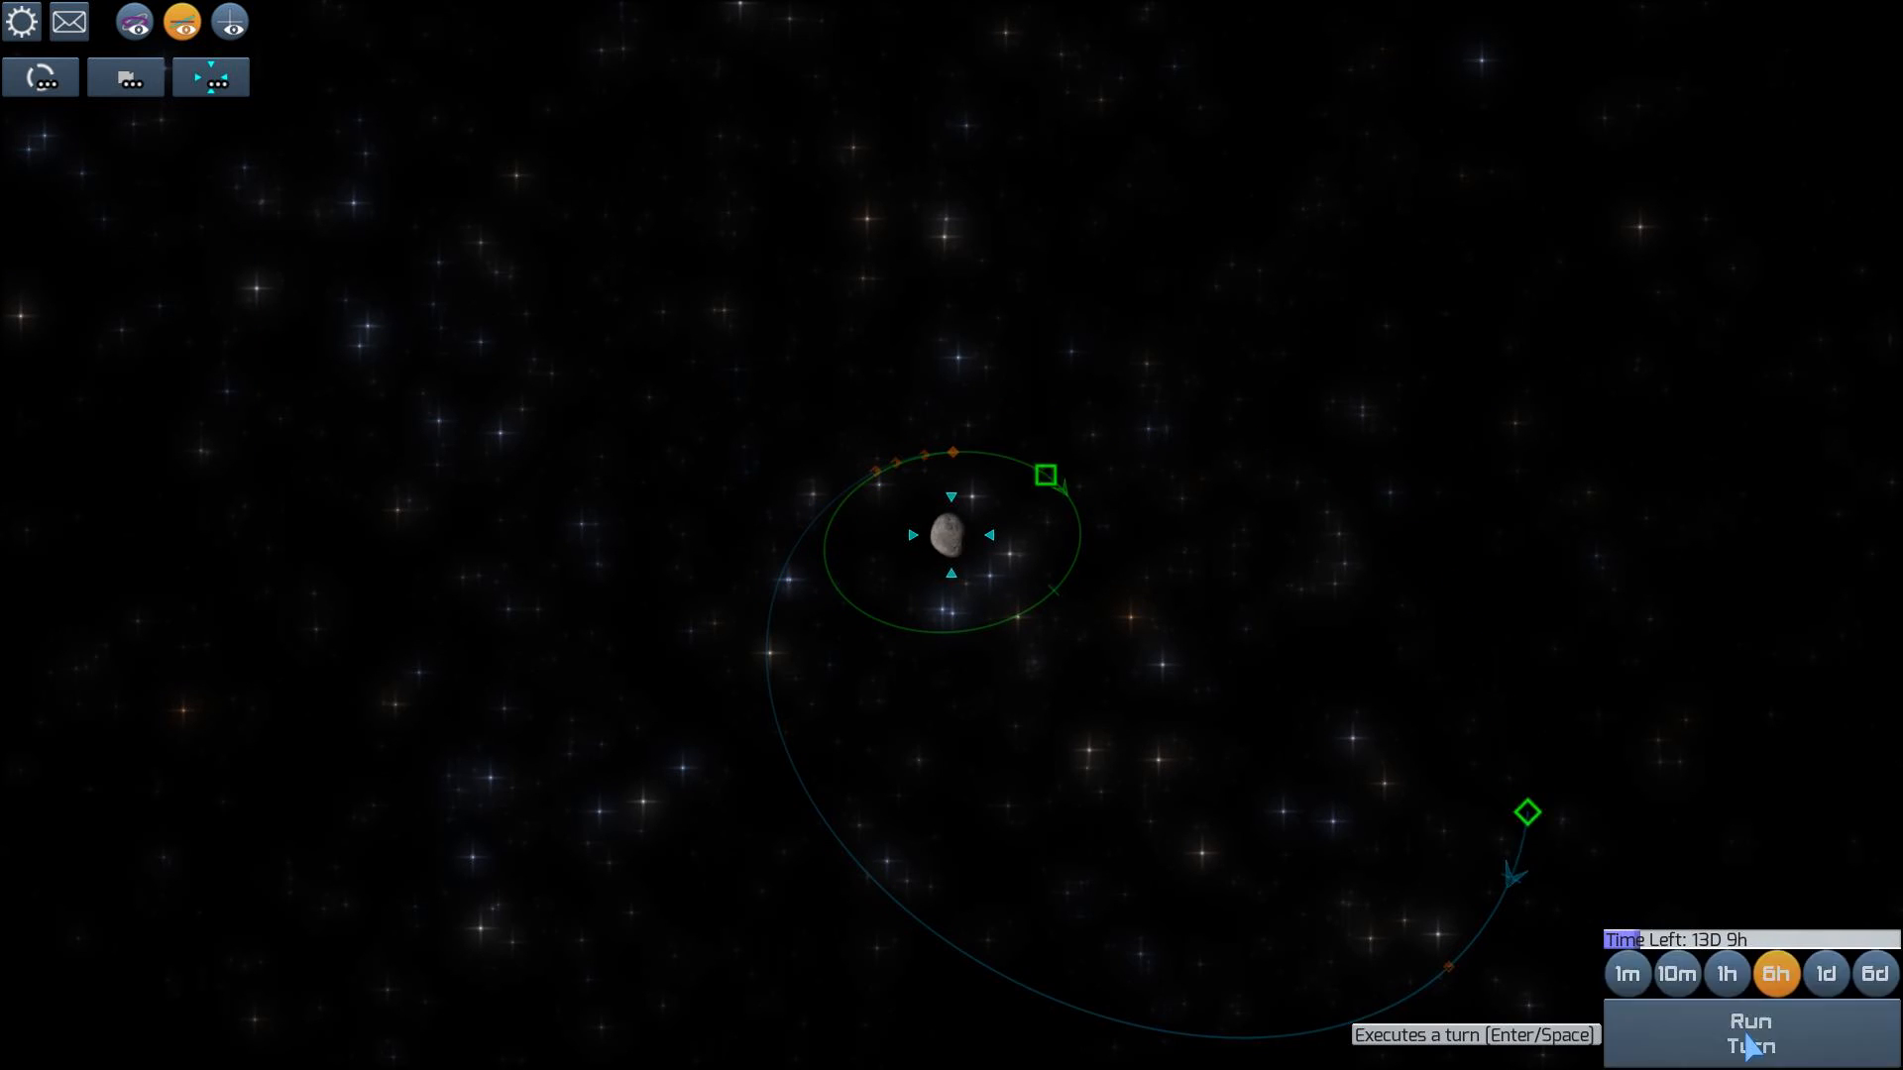
Run 6-hour turns until the research craft nears Pallas with 10 days 8 hours left
click(1750, 1043)
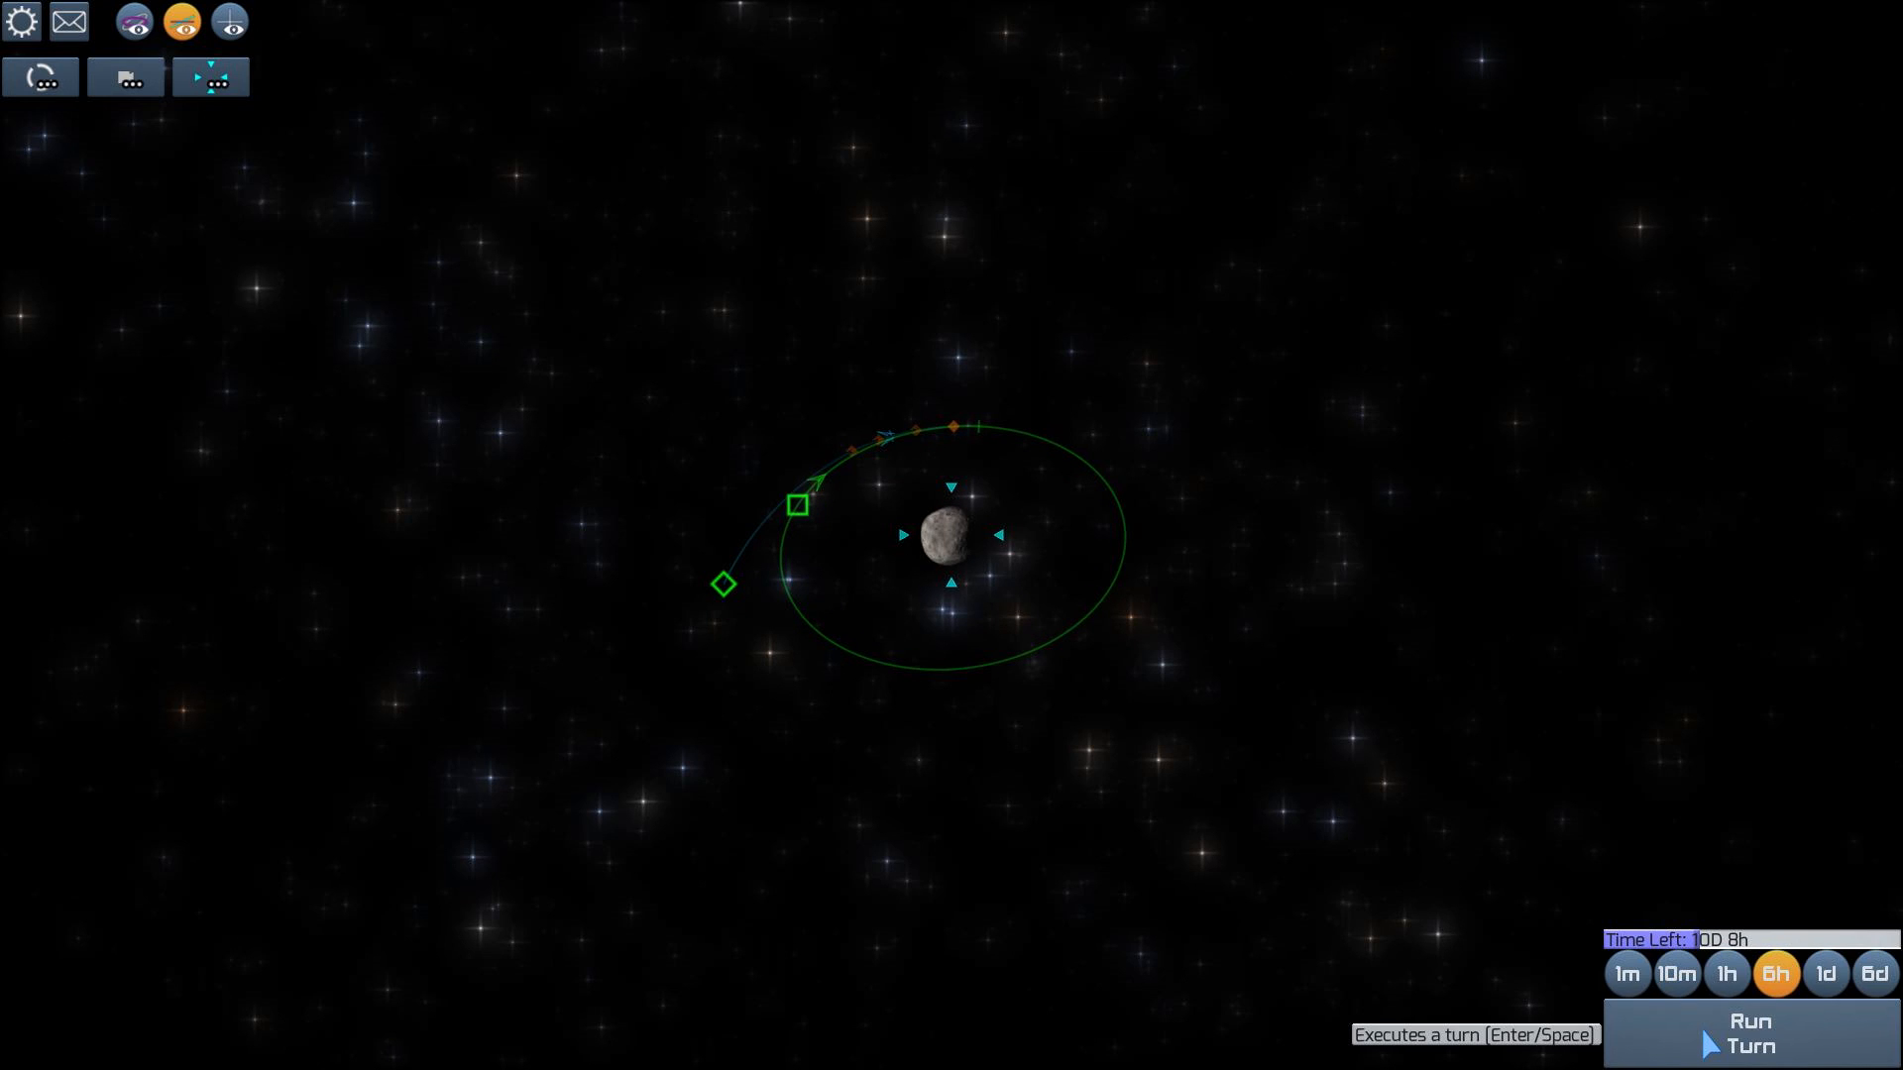
mouse_move(661, 613)
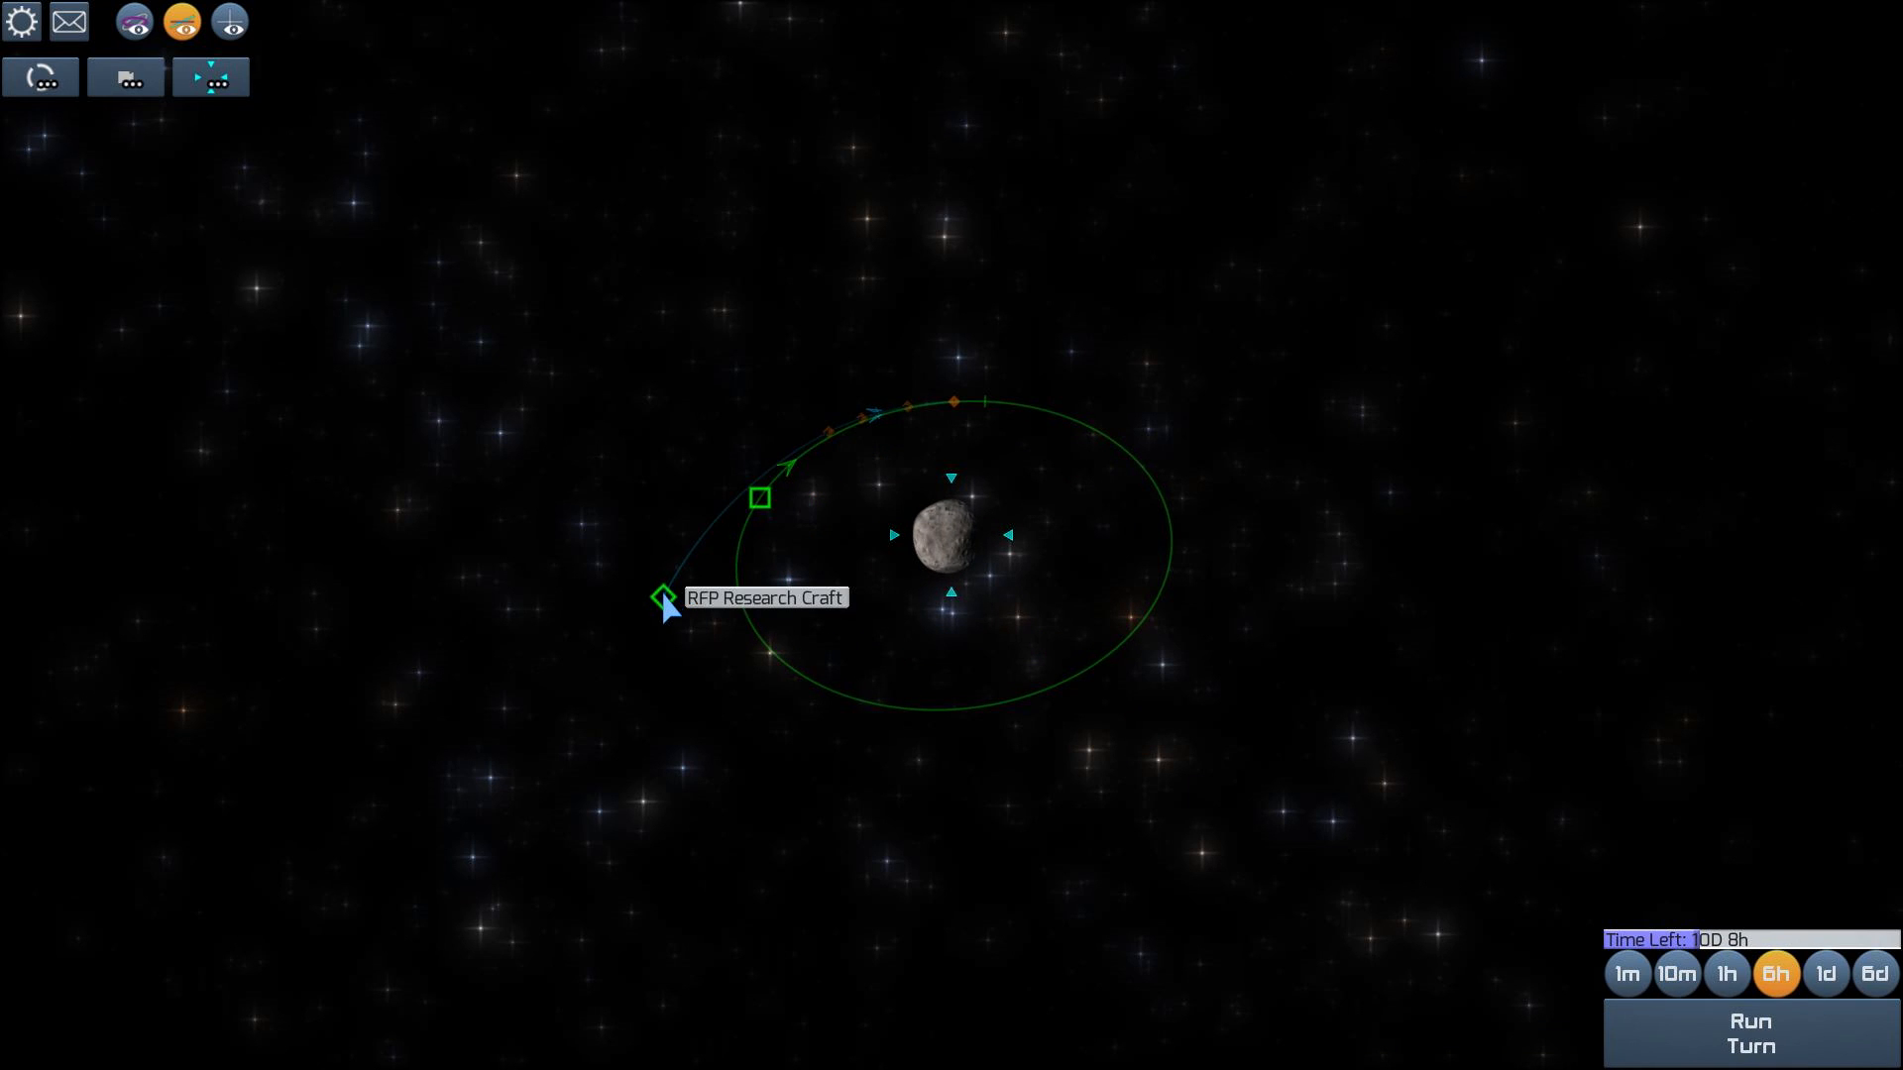
Add a roughly 12 m/s burn, plot the Join RFP Cargo Station intercept and run a turn
click(660, 607)
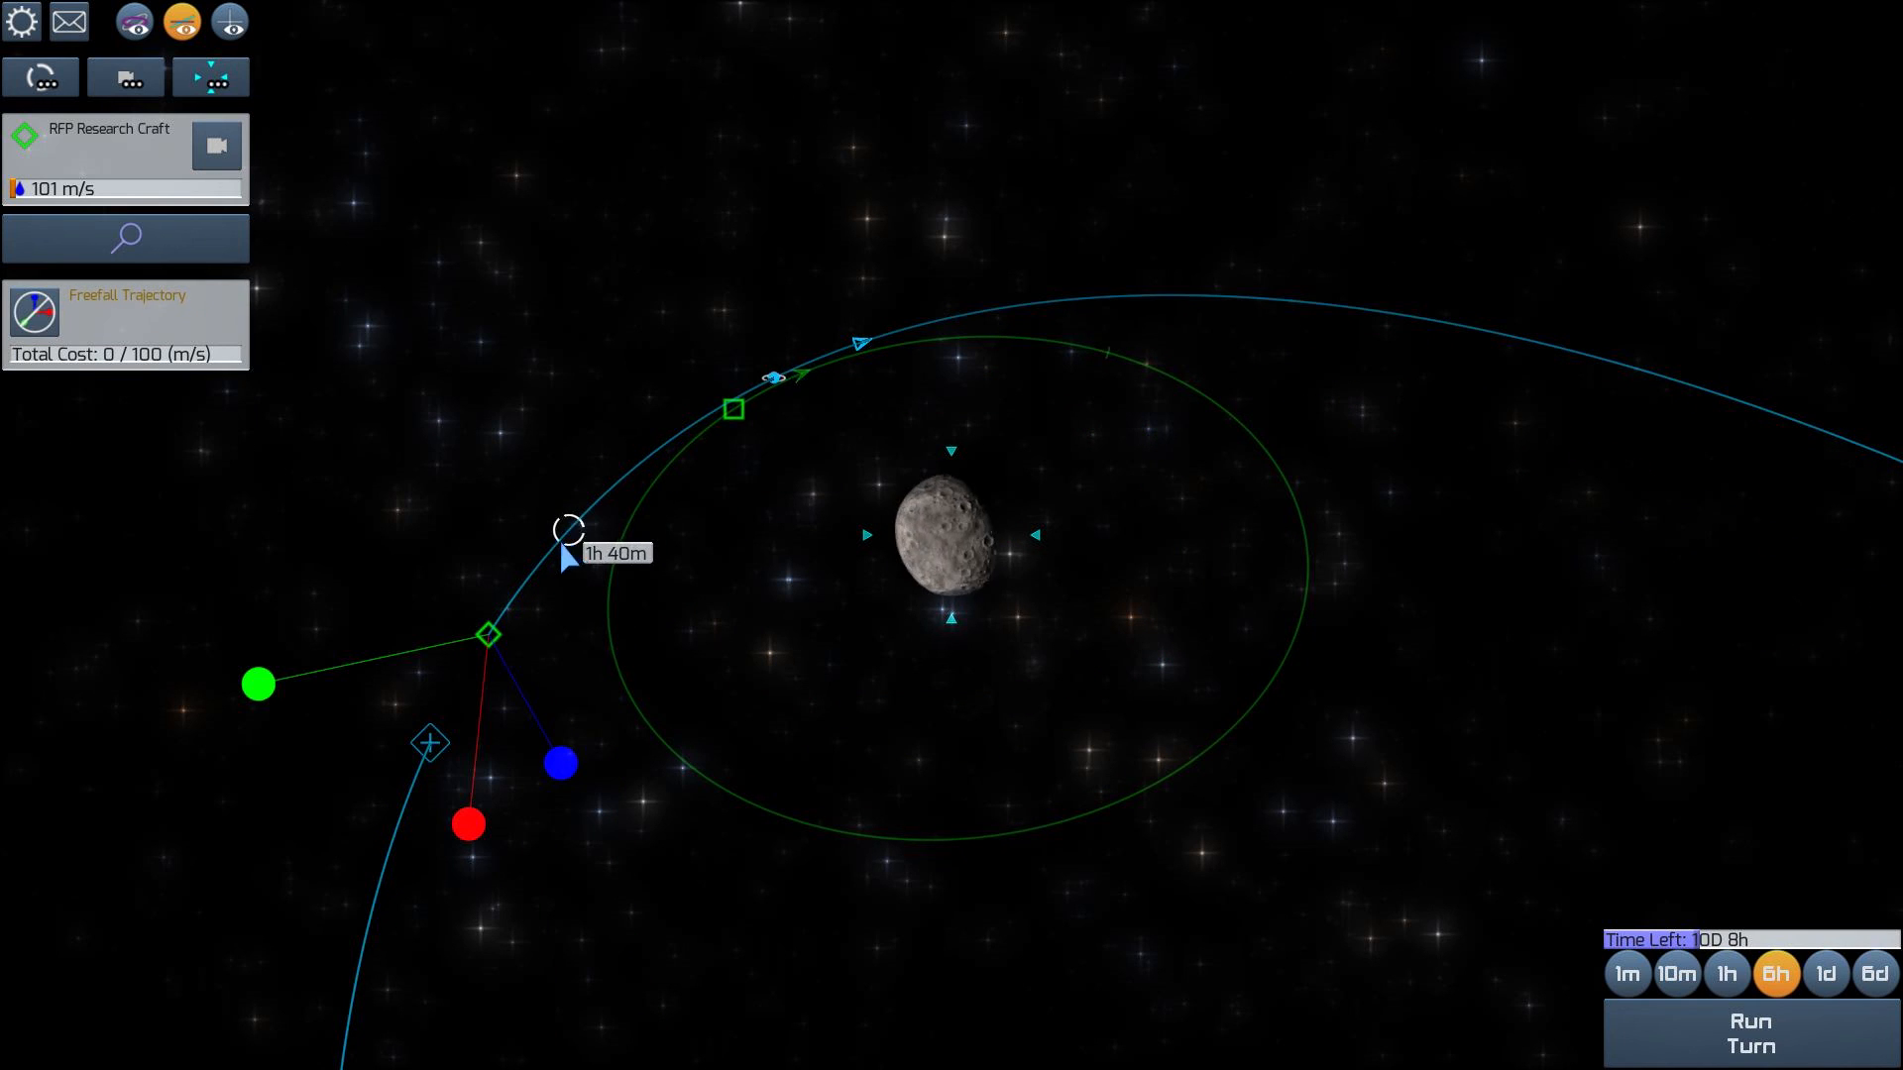
click(486, 634)
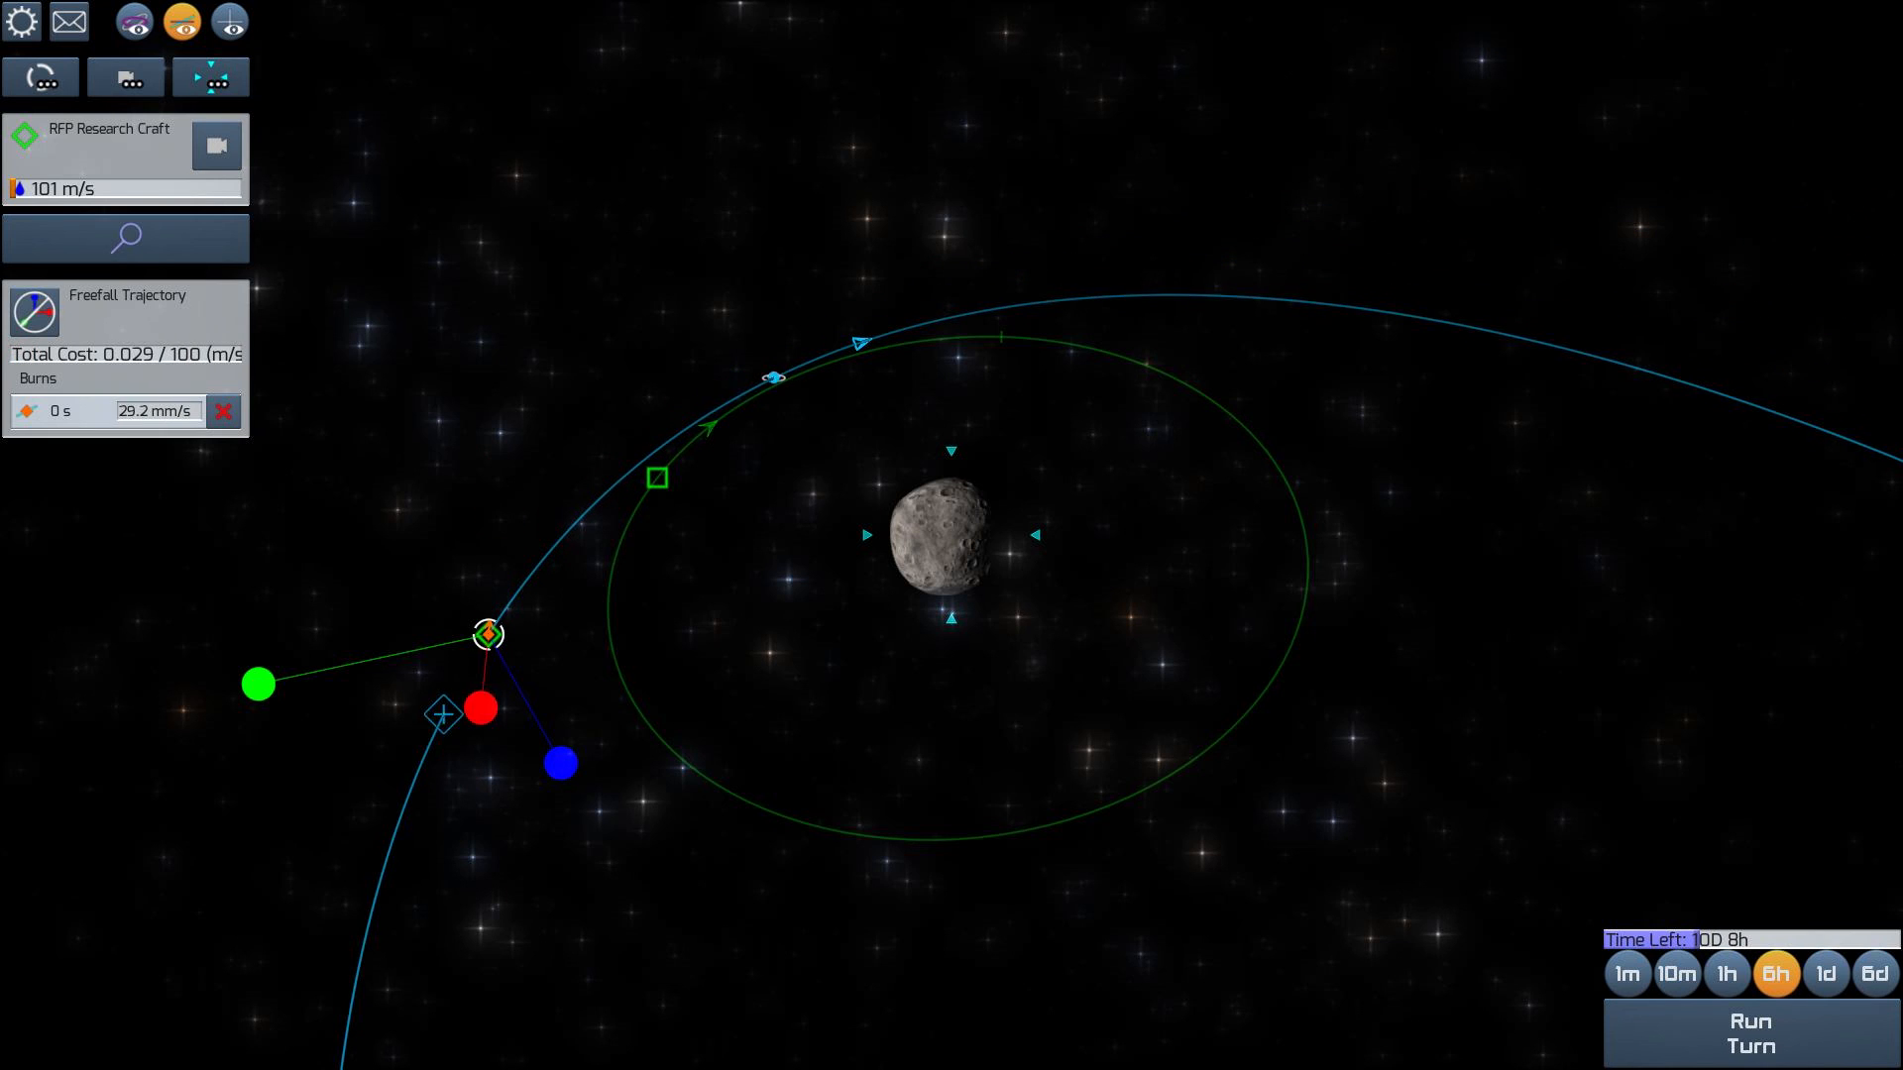
drag(482, 708, 443, 1044)
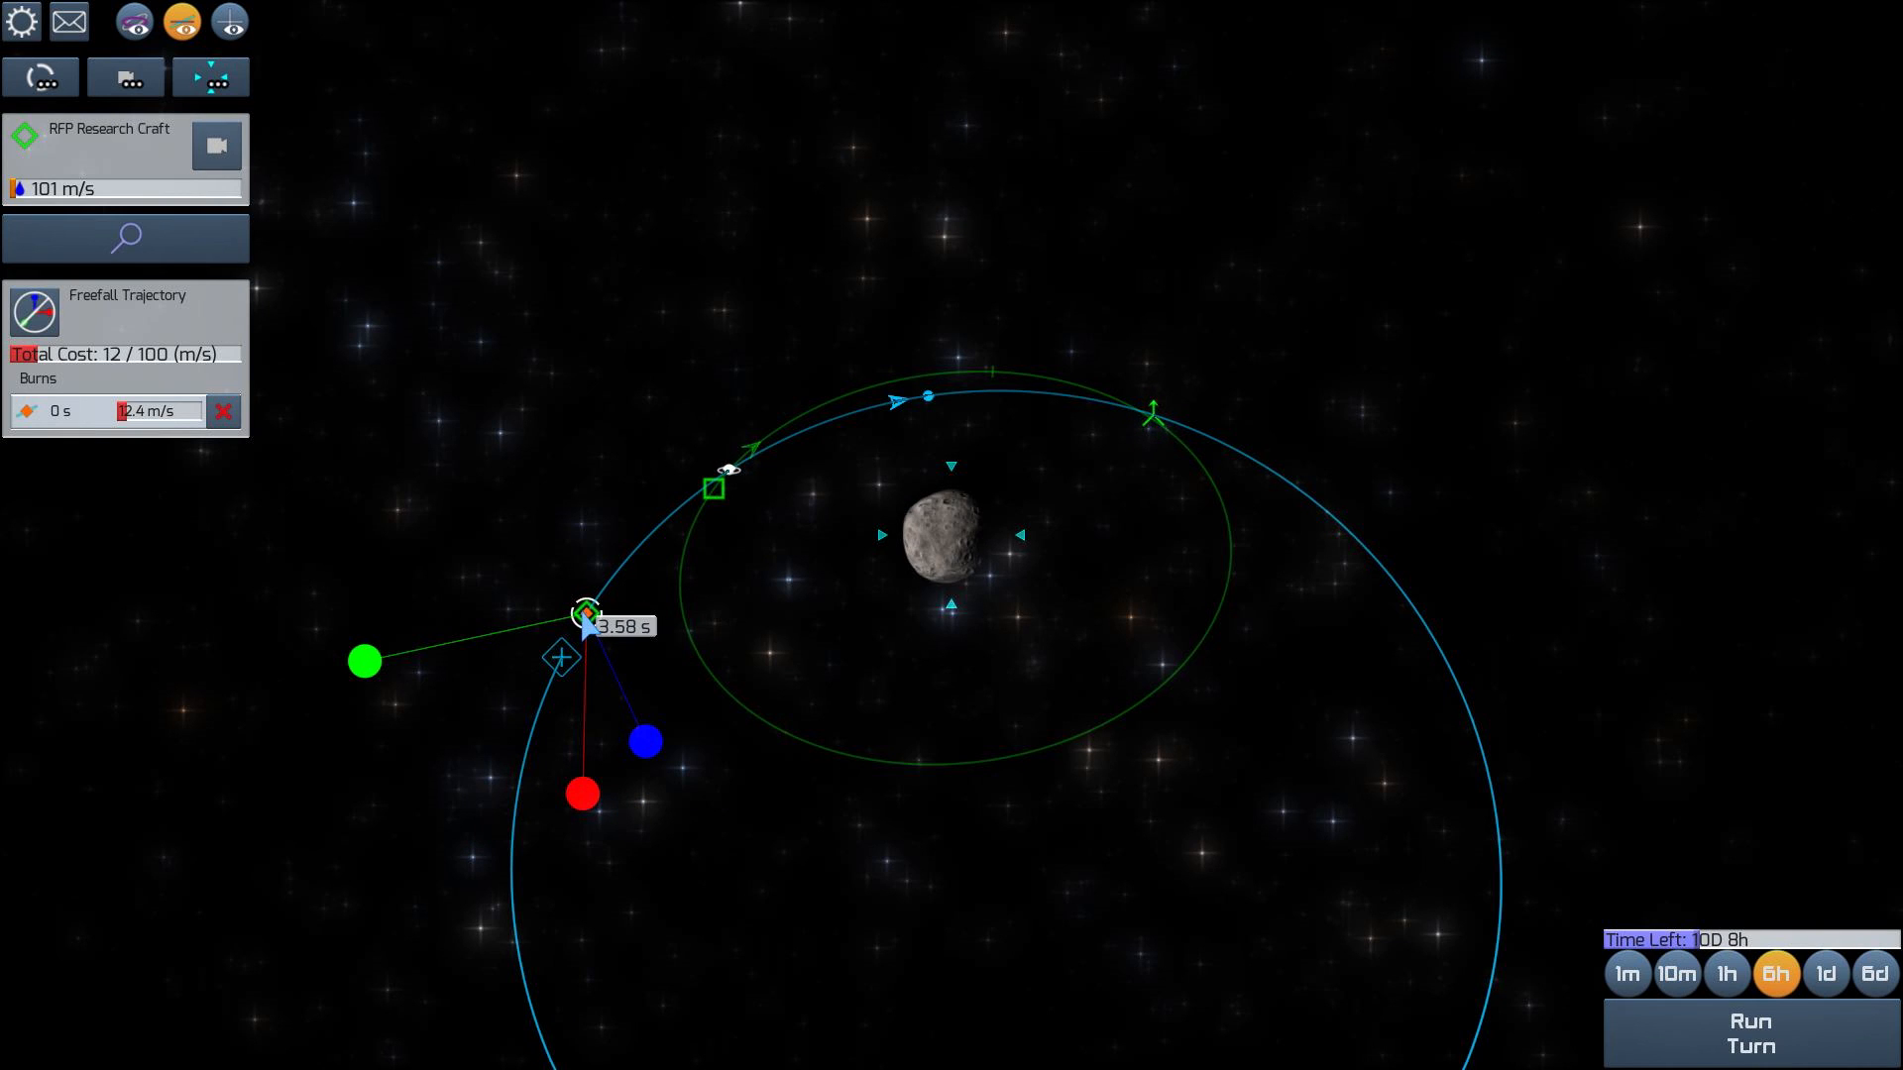
mouse_move(781, 500)
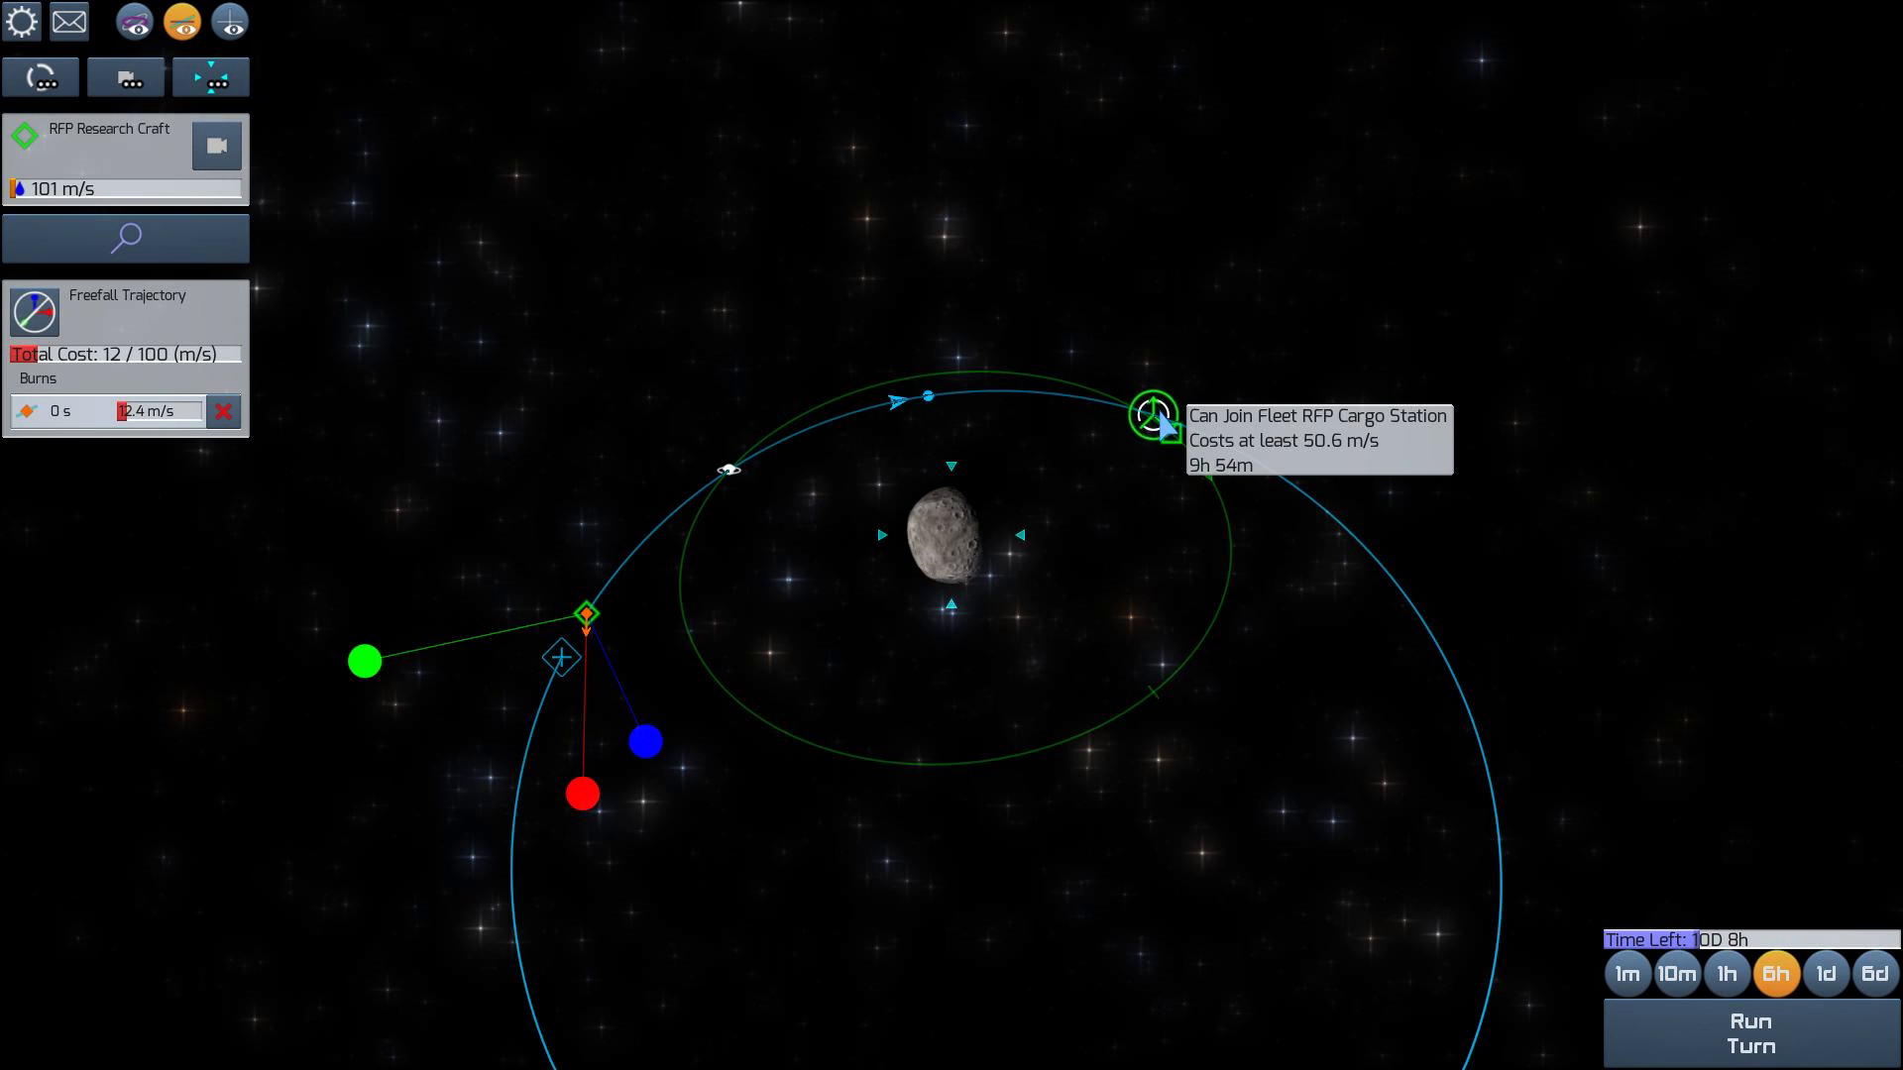
click(1147, 412)
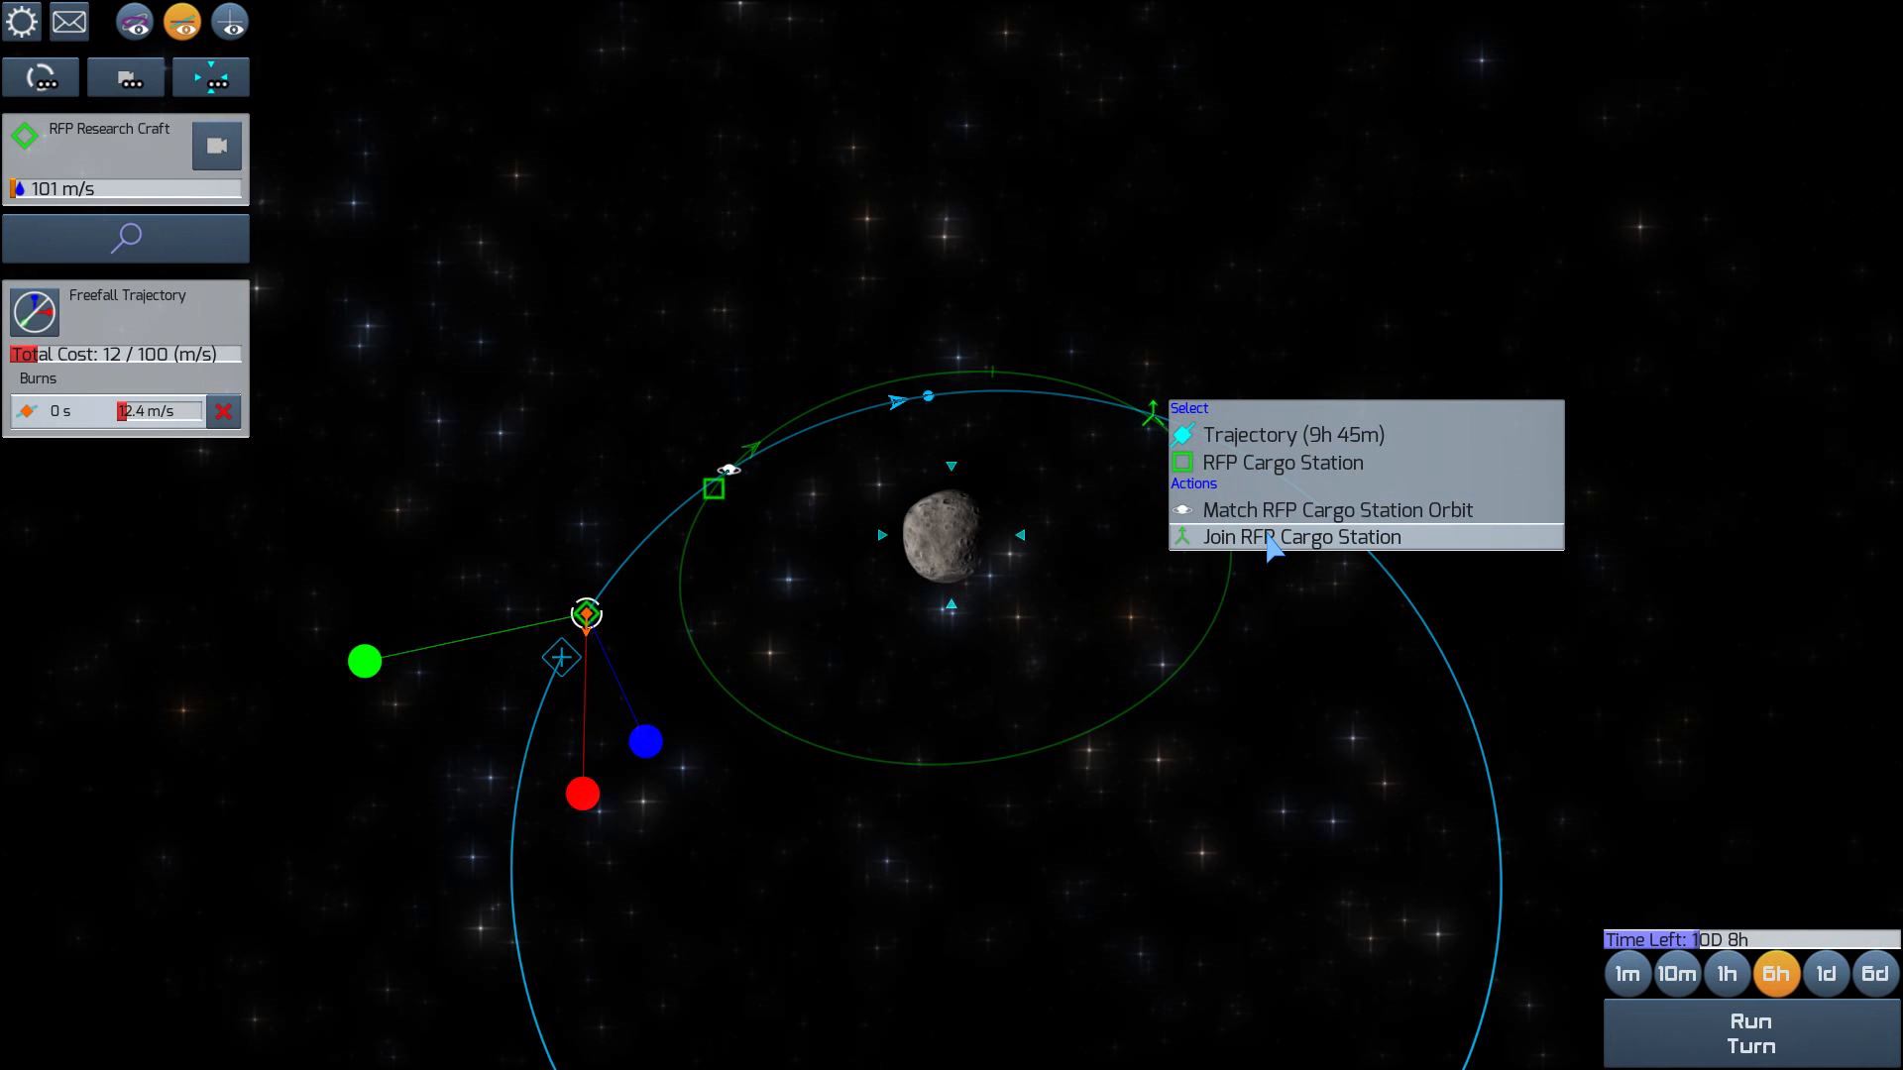
click(1303, 536)
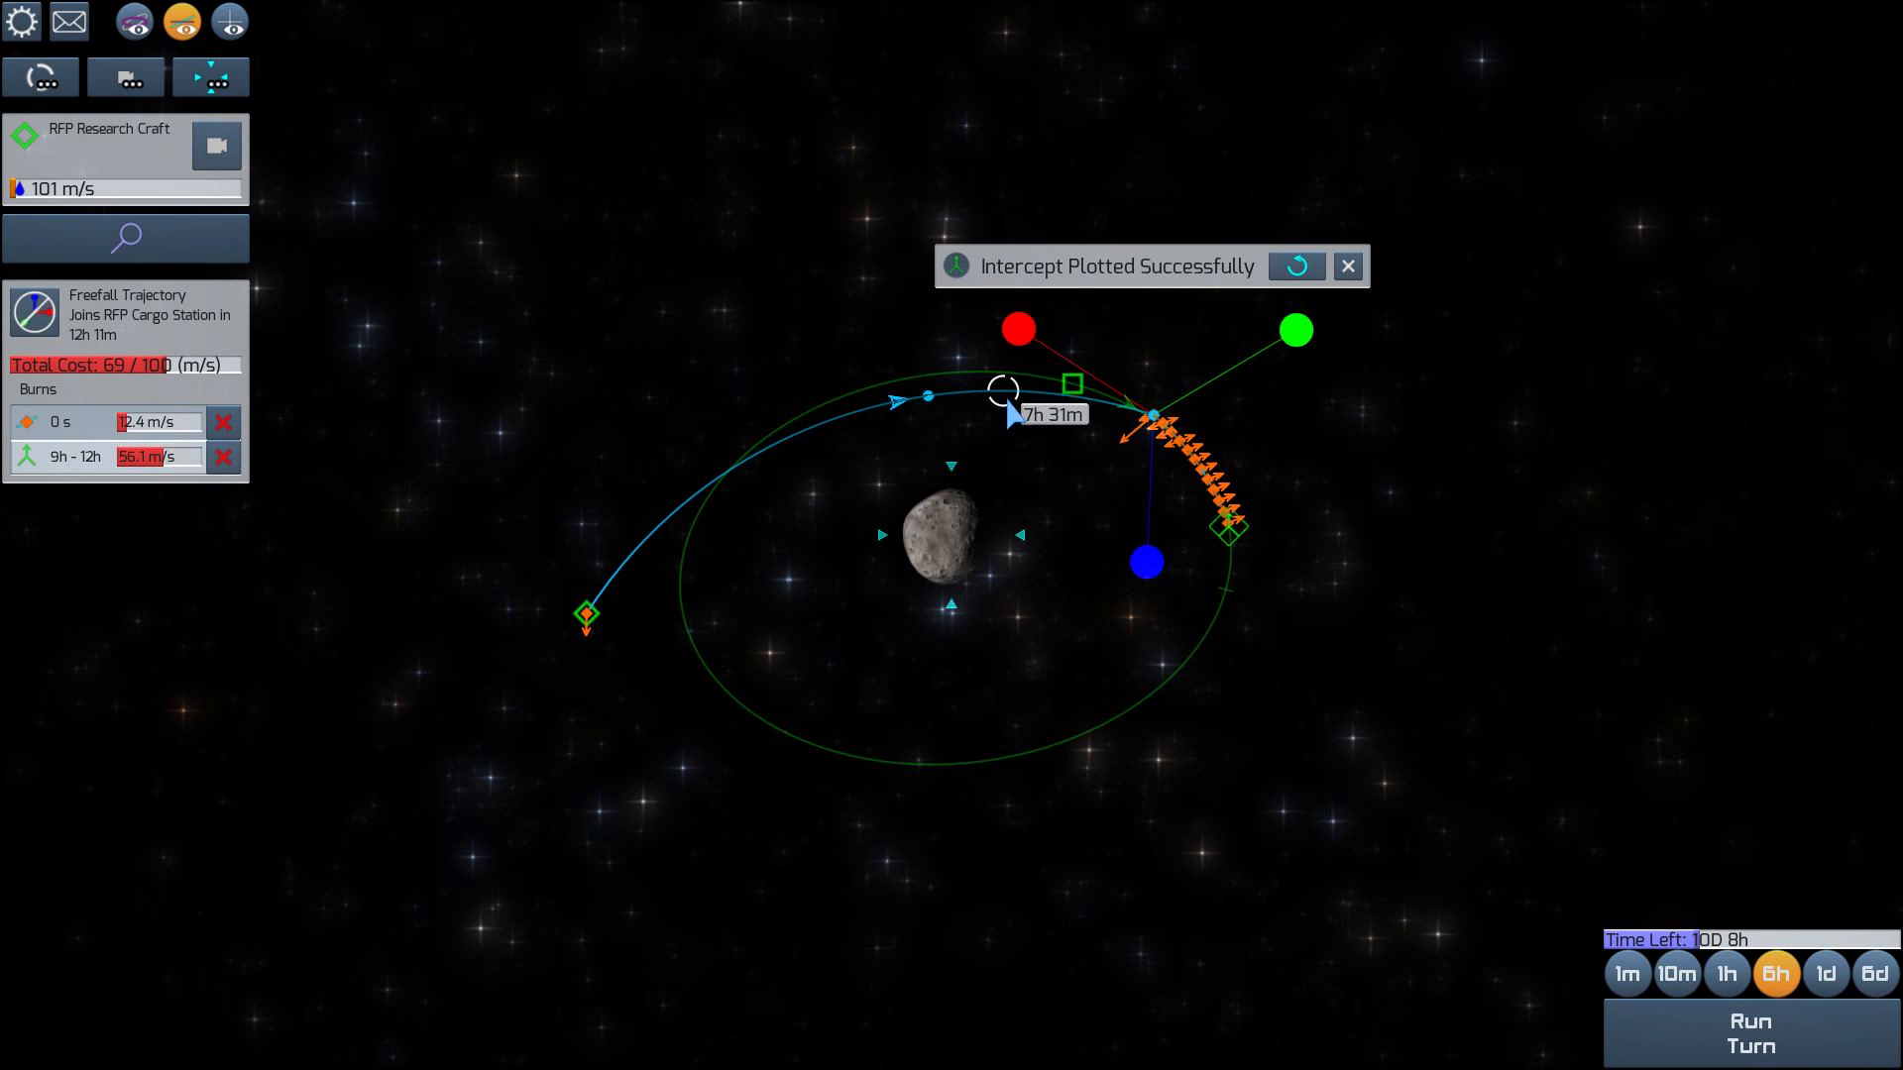
click(1748, 1048)
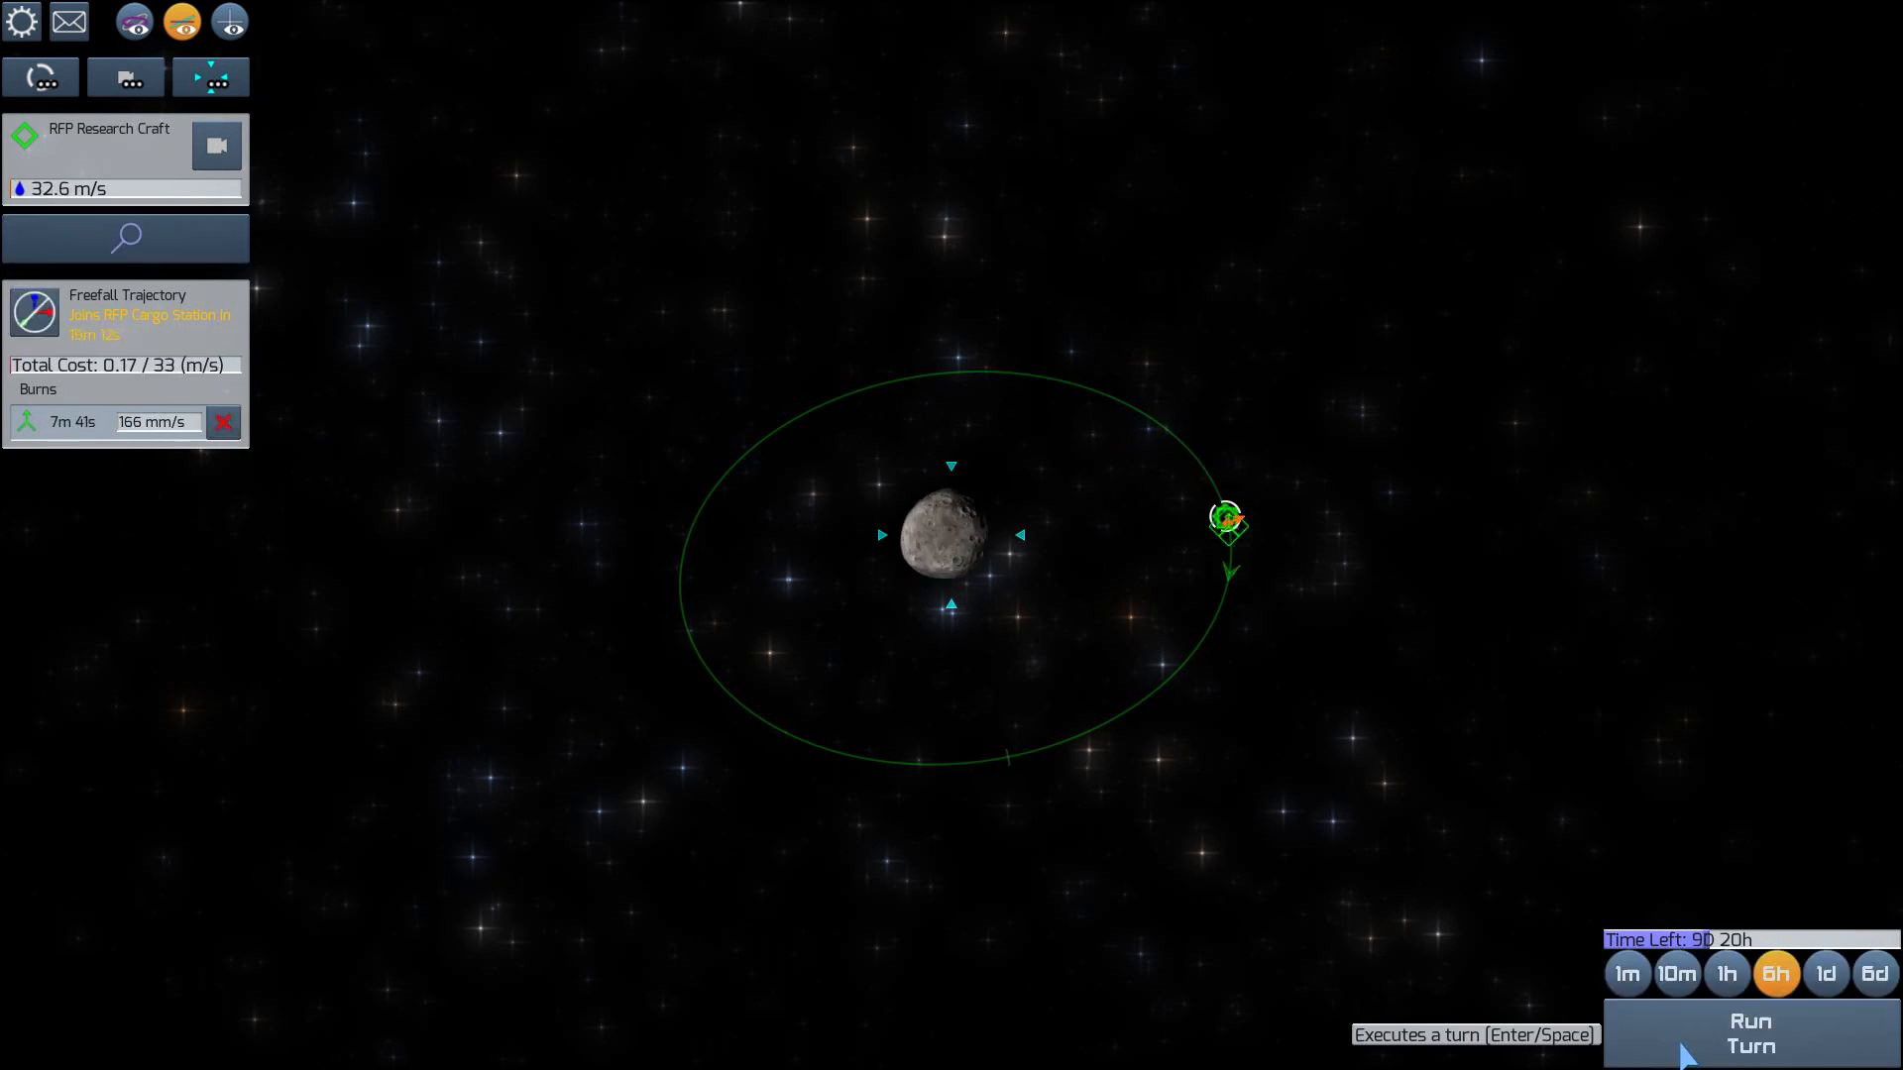
Run the final turn to join the station, then proceed to the Orbital Fallout briefing
click(1750, 1035)
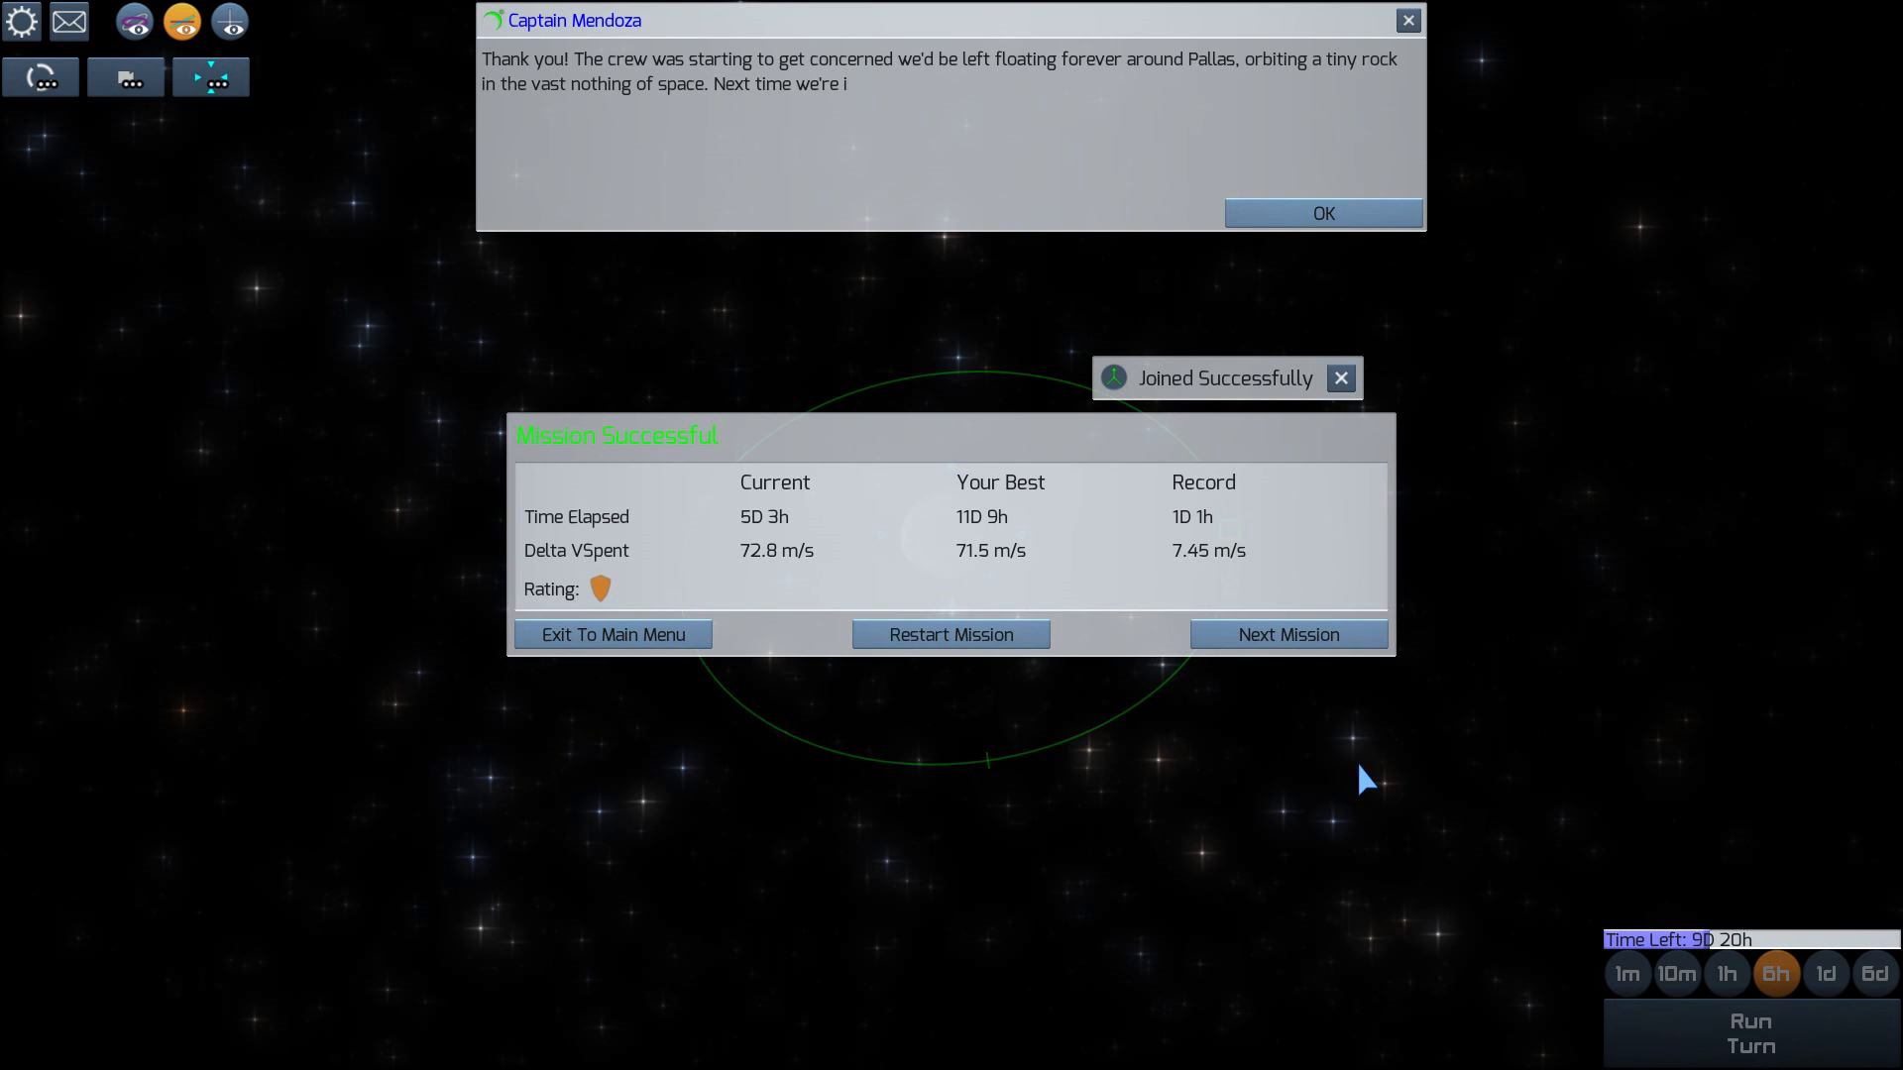
mouse_move(606, 589)
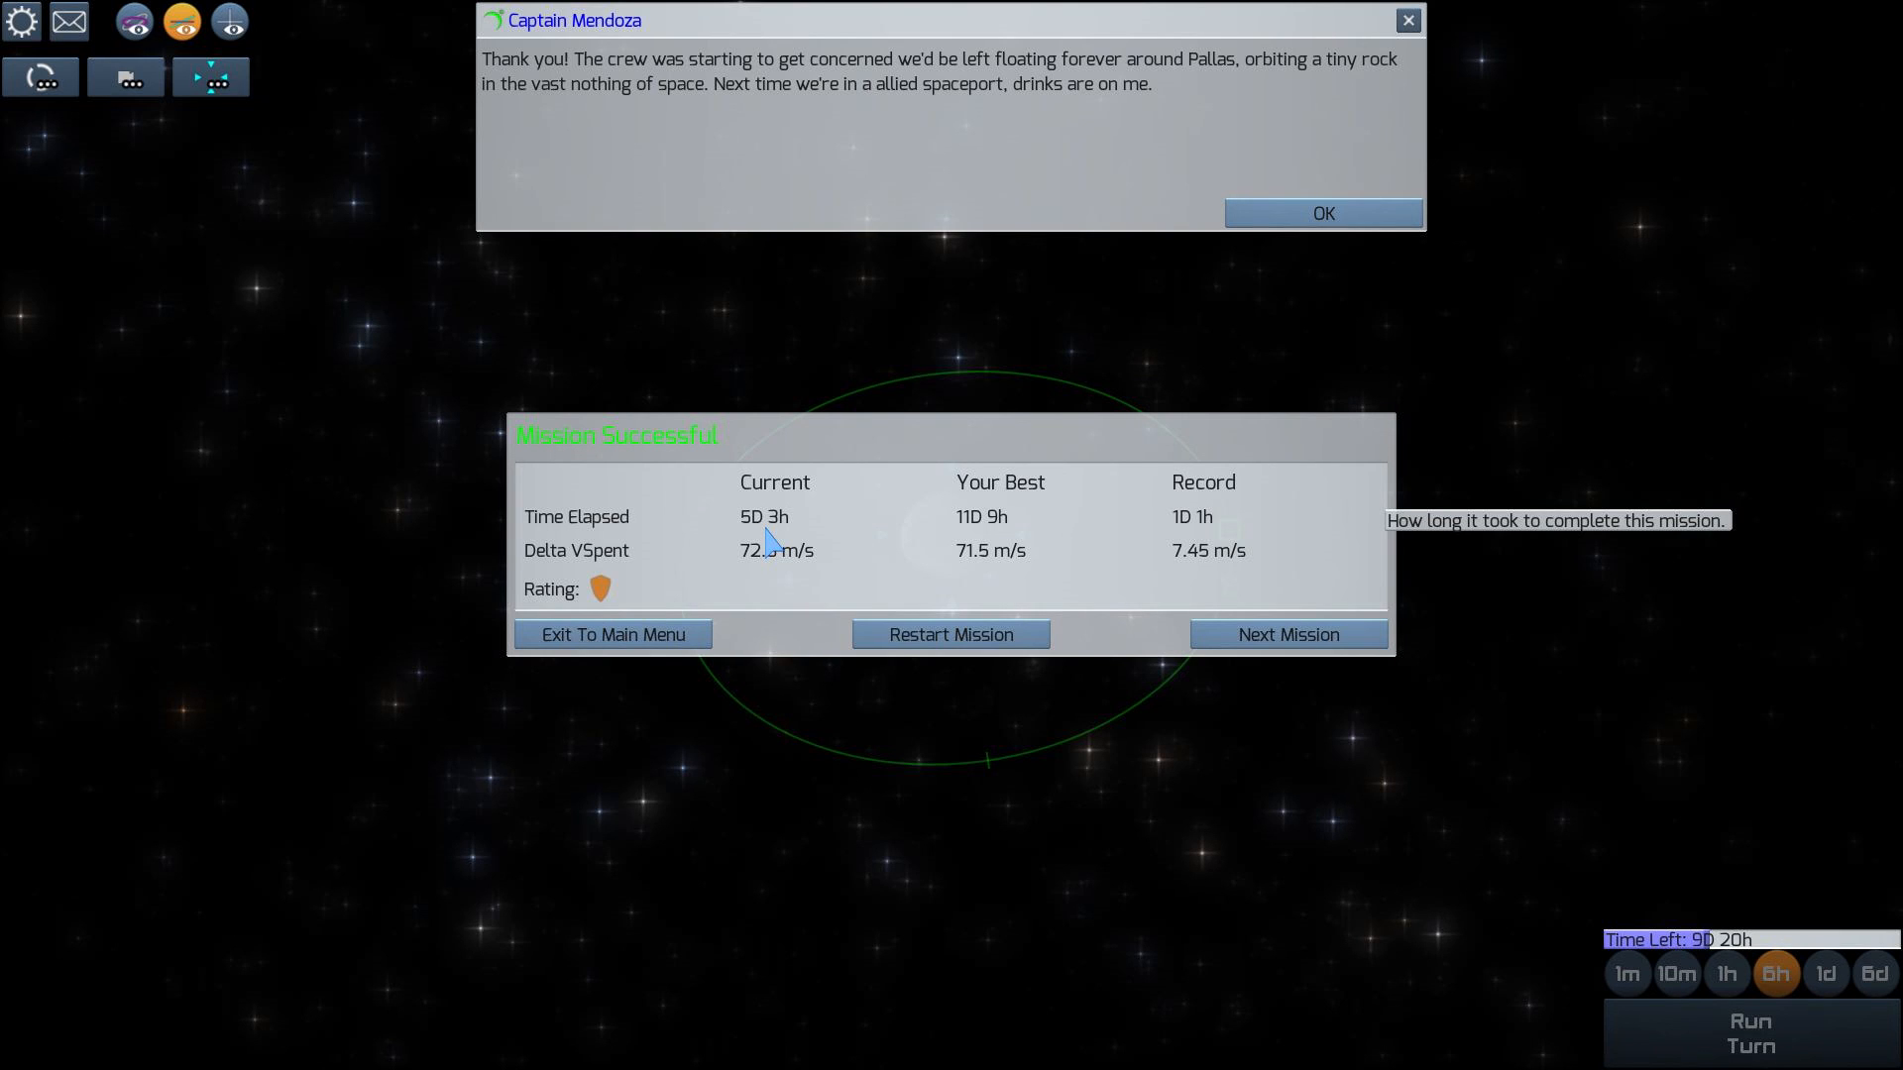
mouse_move(1213, 528)
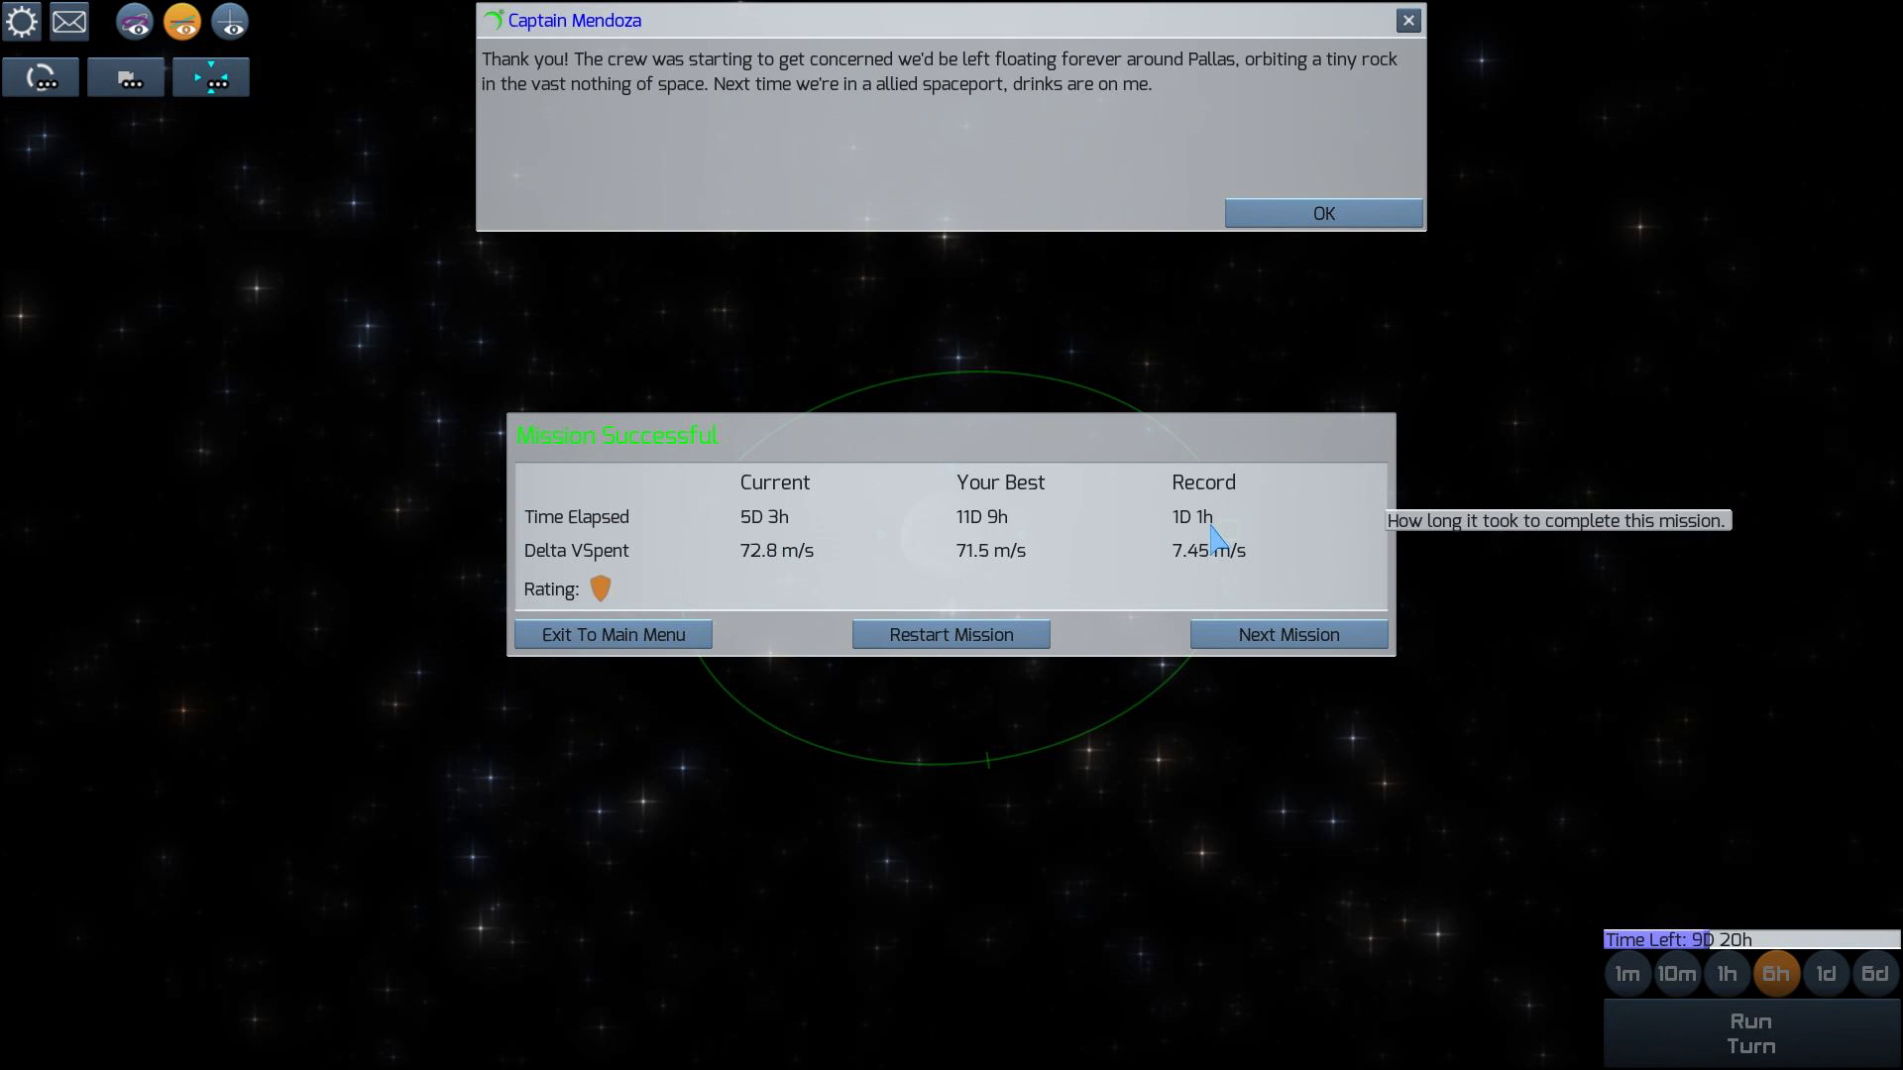
click(1288, 634)
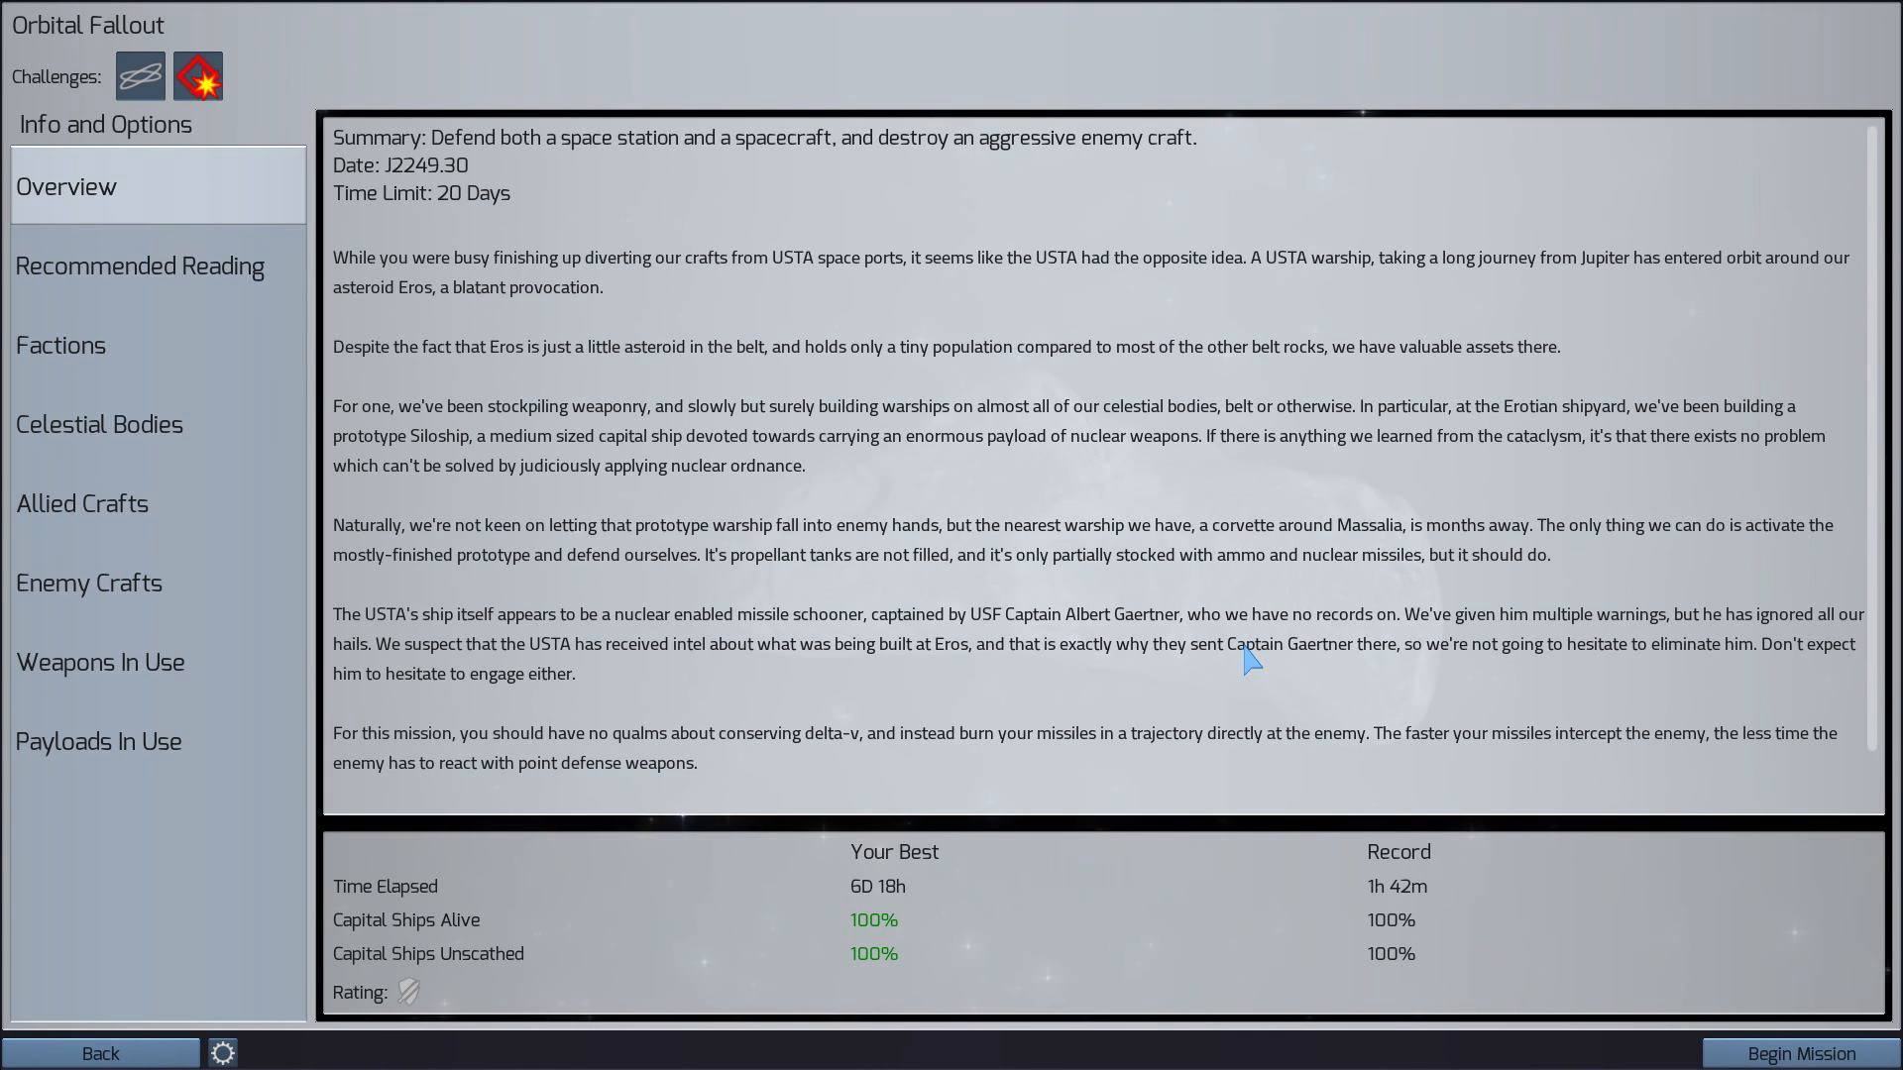
mouse_move(996, 803)
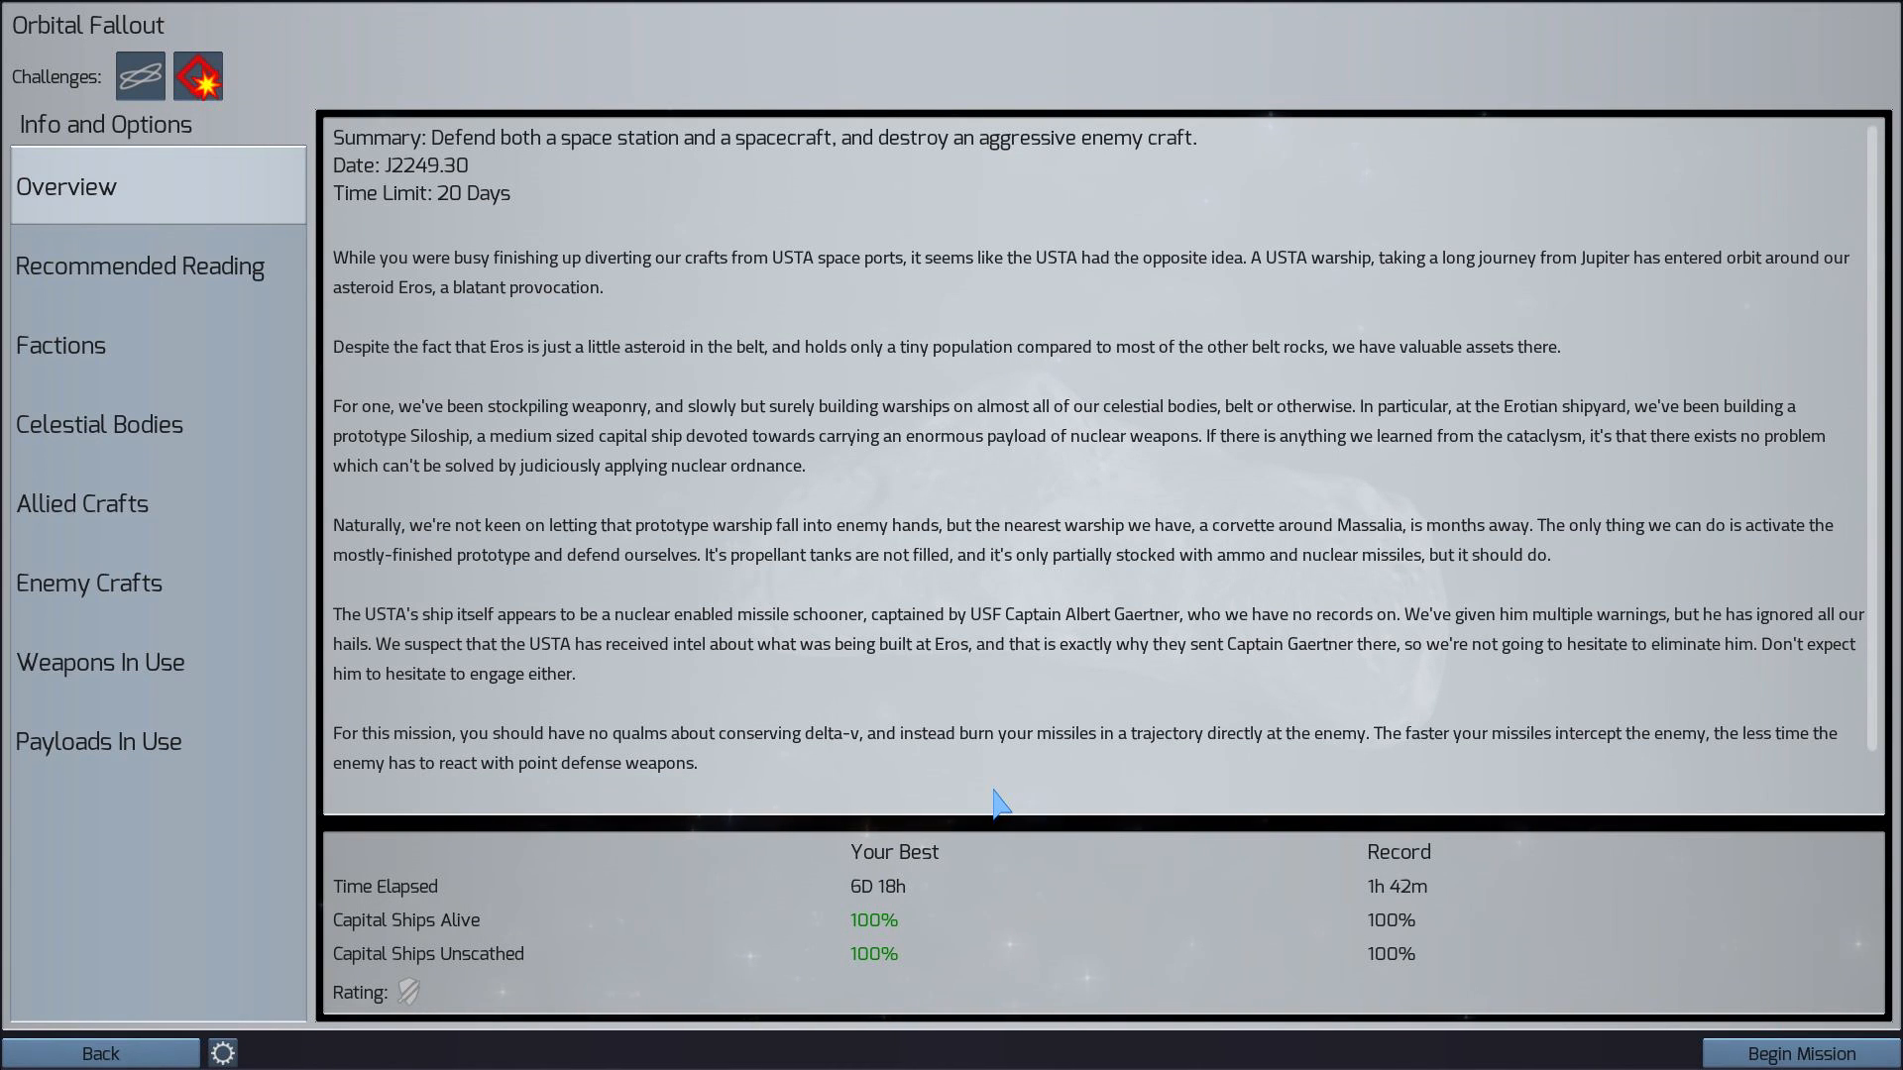